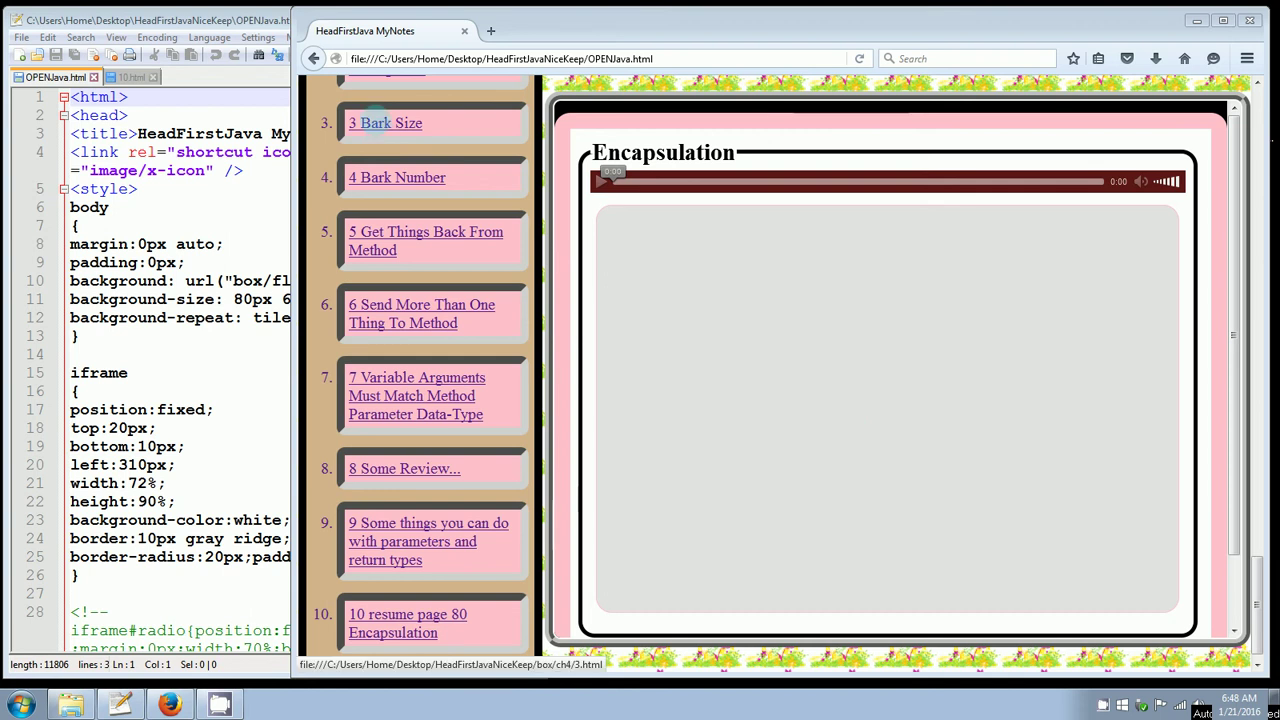
- Load the '3 Bark Size' lesson from the notes page navigation in Firefox
{"action": "left_click", "coordinate": [384, 122]}
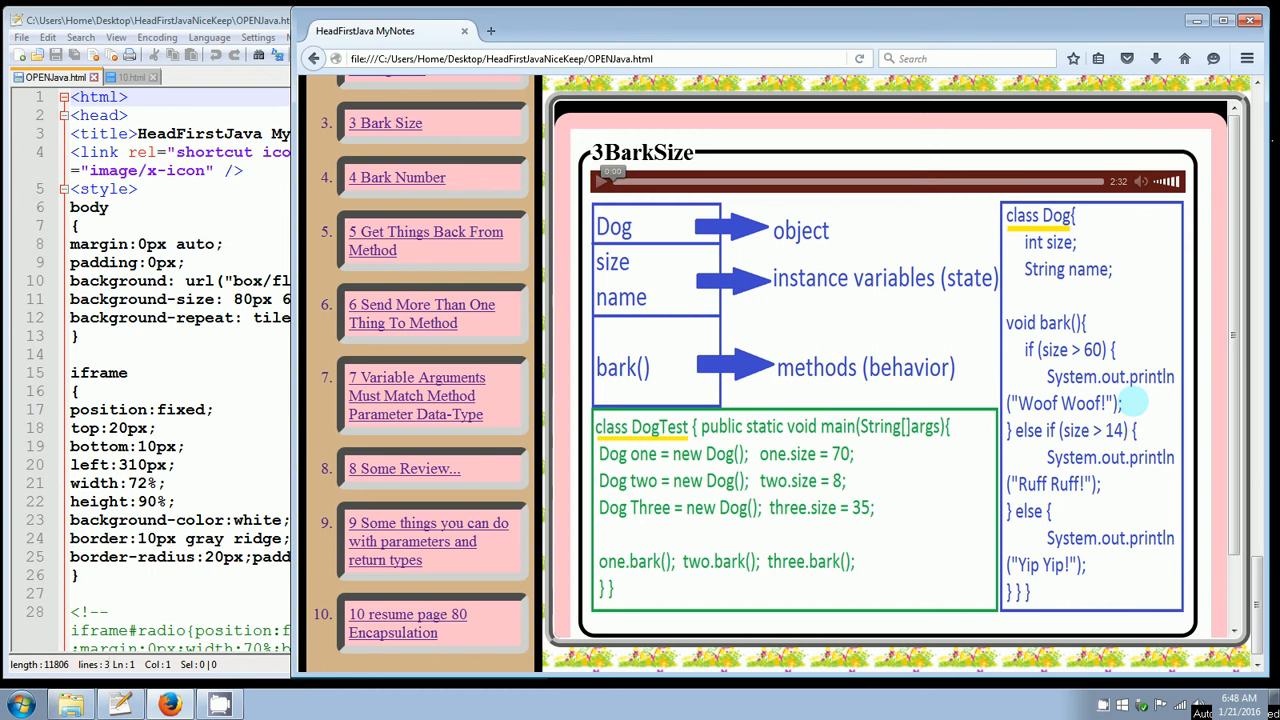
{"action": "mouse_move", "coordinate": [1098, 360]}
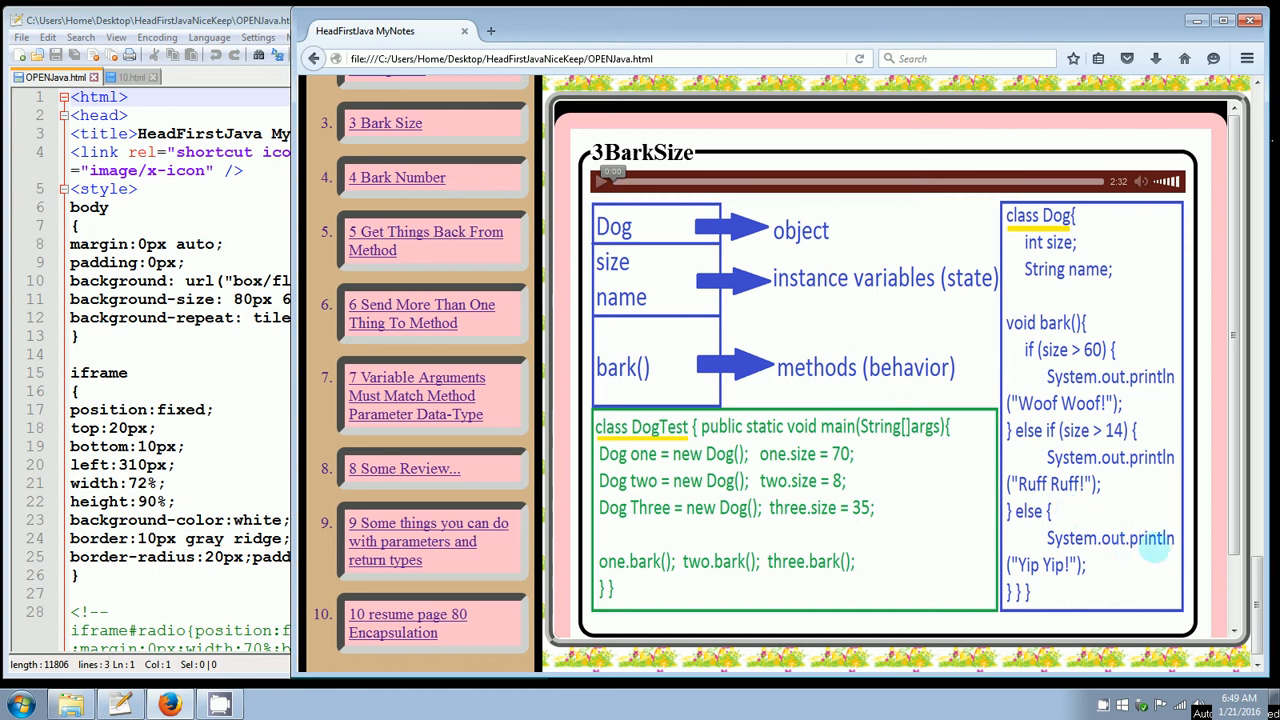
{"action": "mouse_move", "coordinate": [1058, 575]}
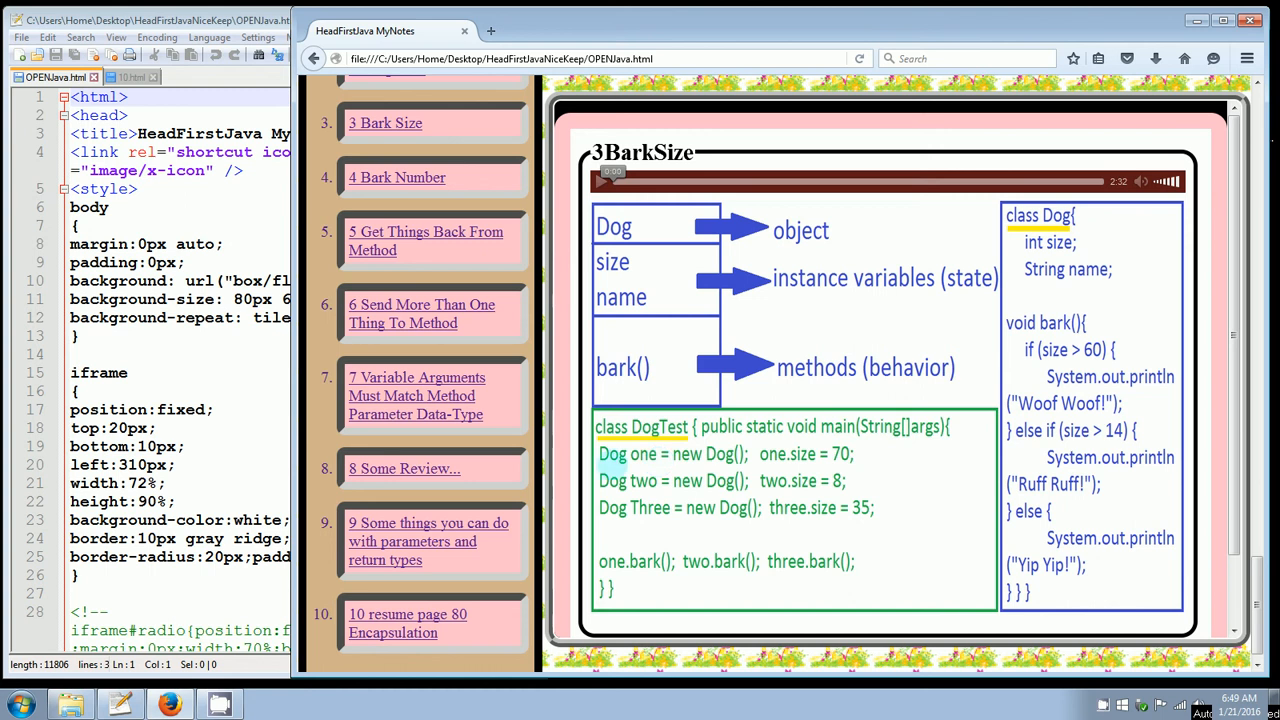
{"action": "mouse_move", "coordinate": [693, 404]}
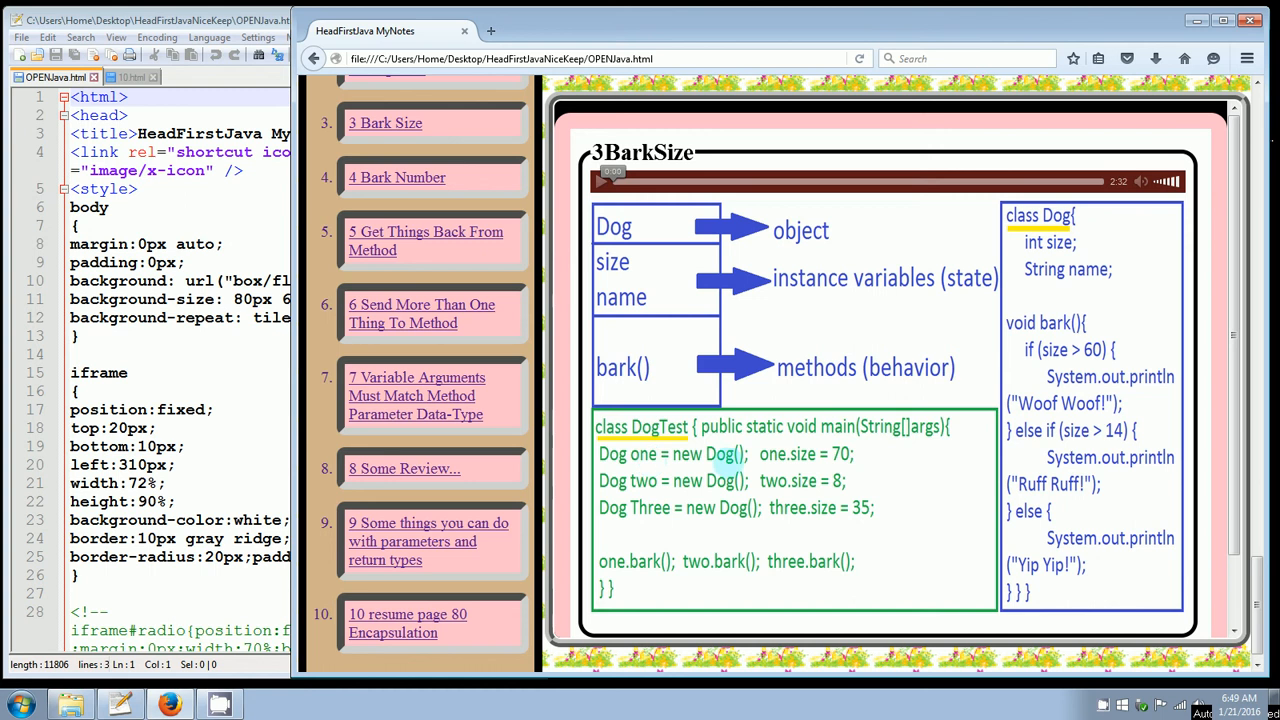
{"action": "mouse_move", "coordinate": [772, 467]}
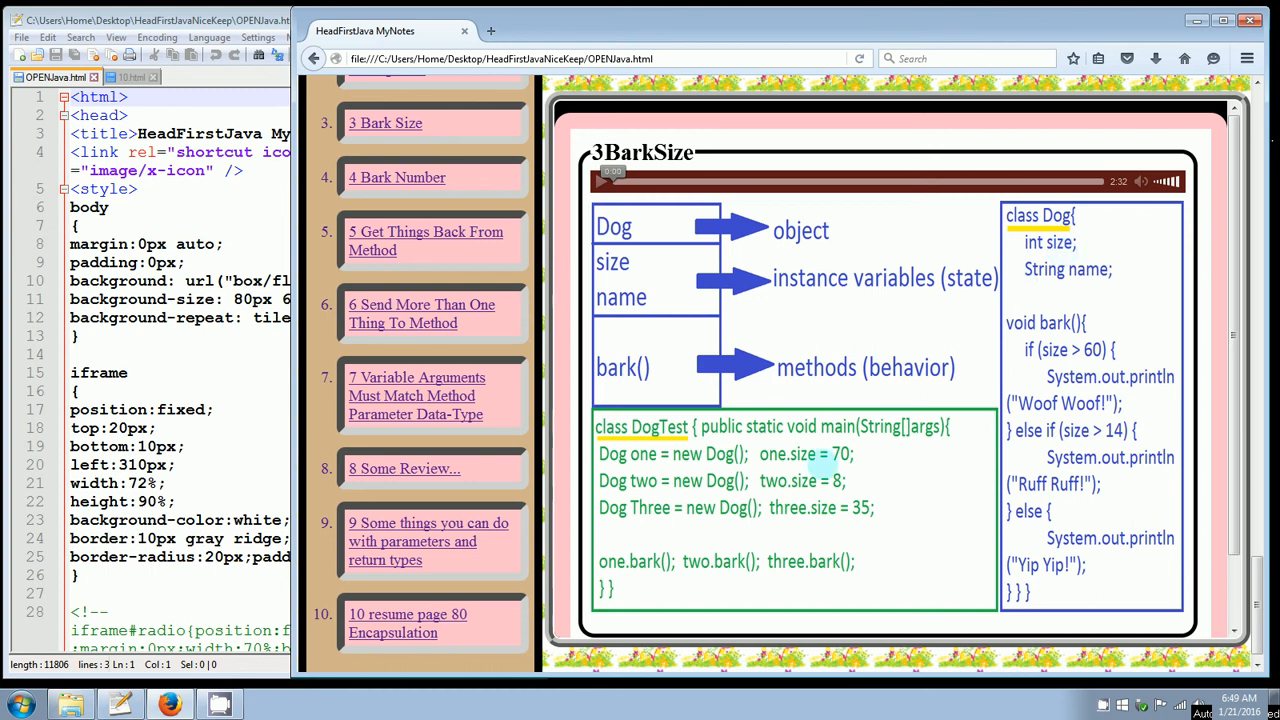
{"action": "mouse_move", "coordinate": [885, 489]}
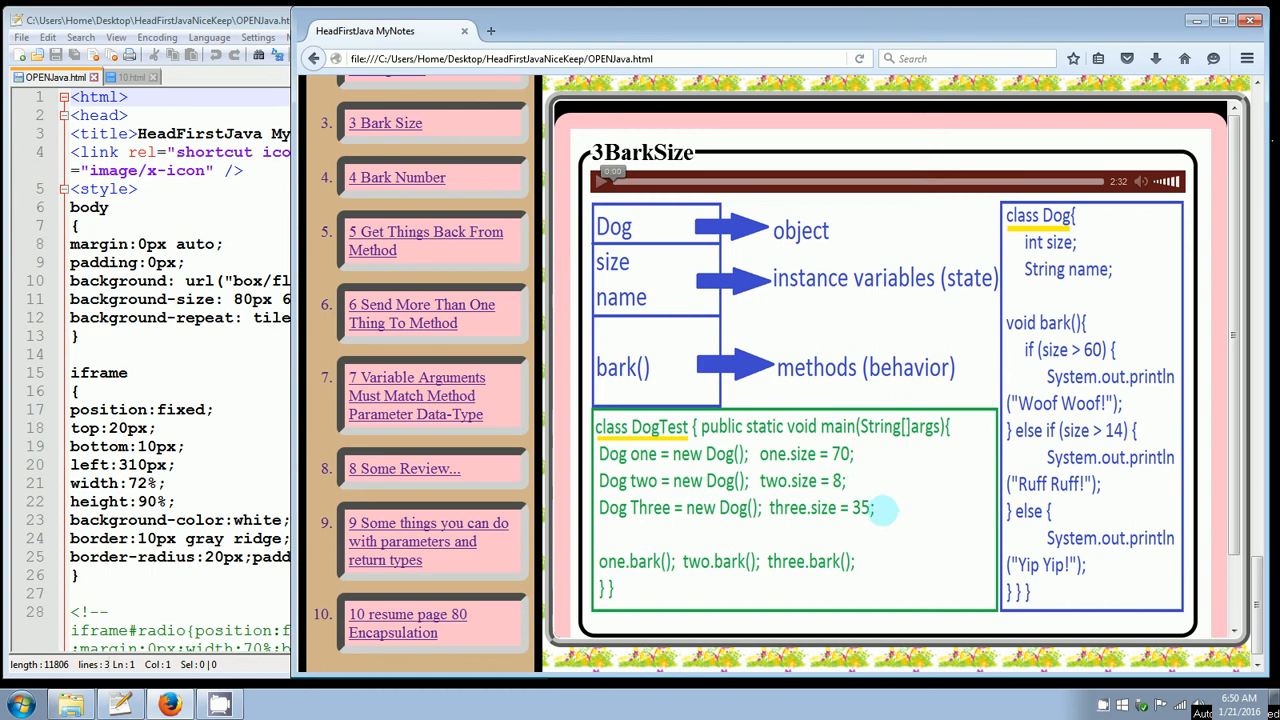
{"action": "mouse_move", "coordinate": [630, 580]}
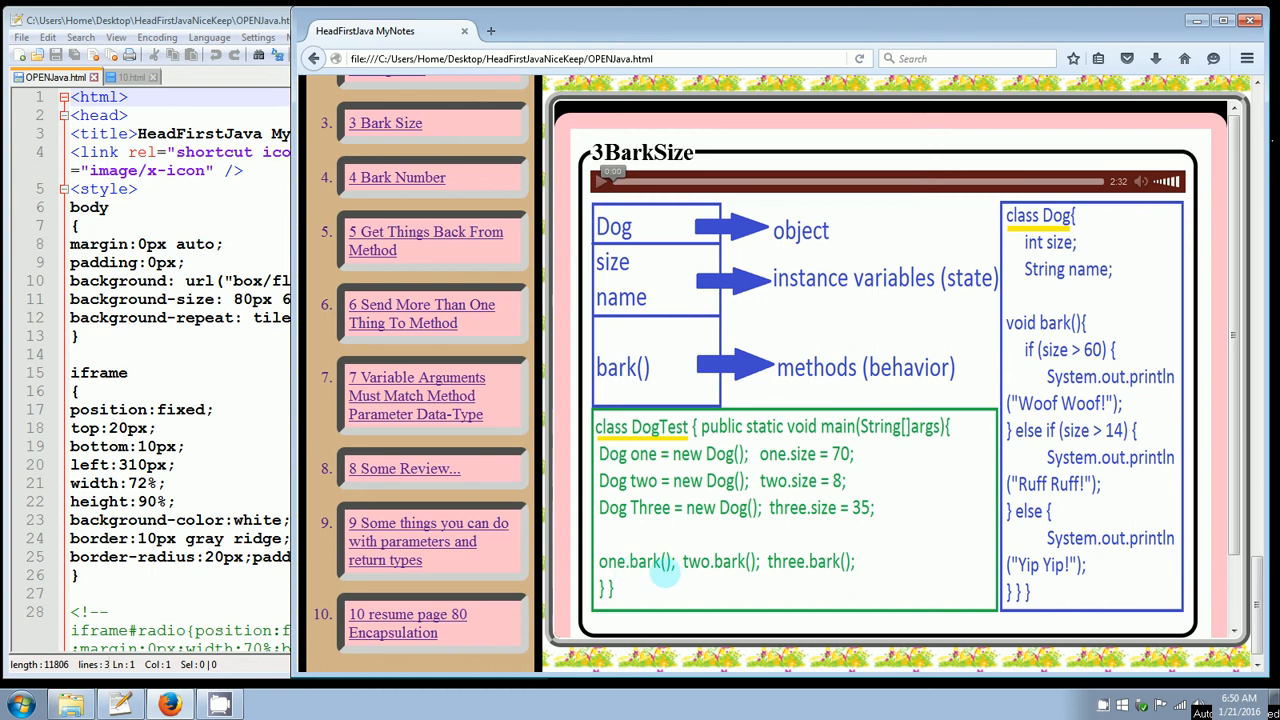
{"action": "mouse_move", "coordinate": [1148, 402]}
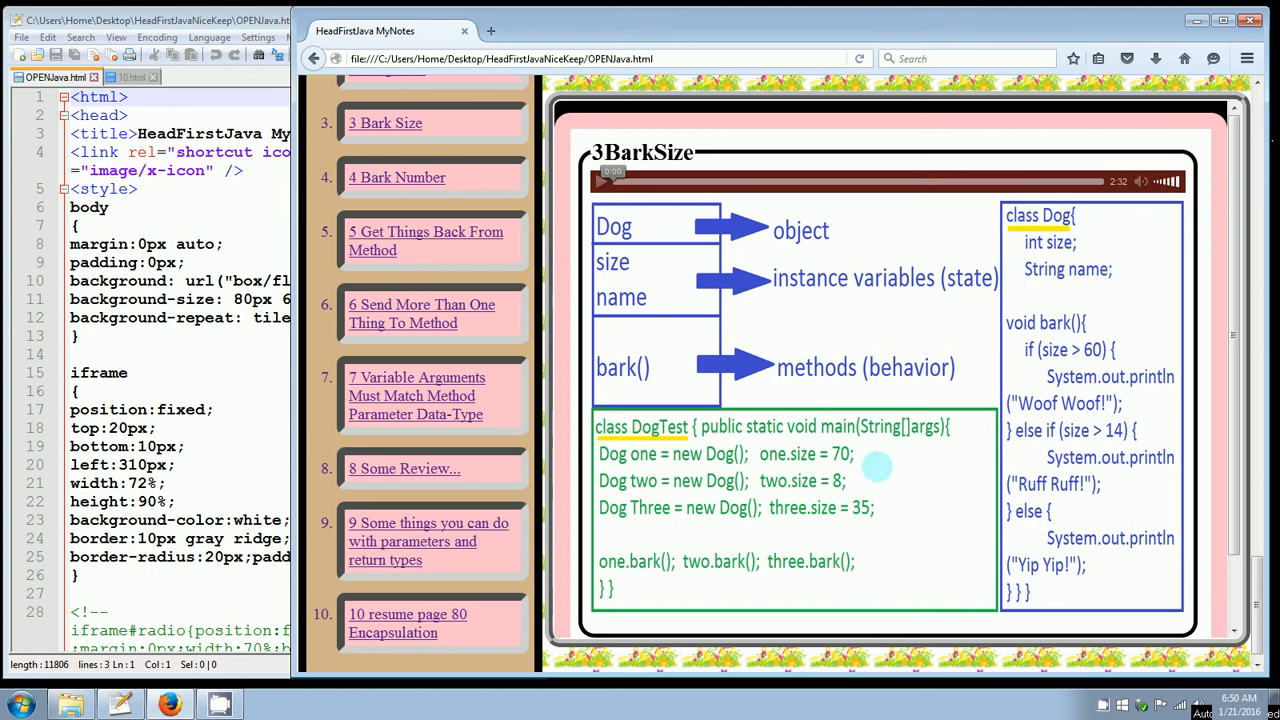
{"action": "mouse_move", "coordinate": [790, 460]}
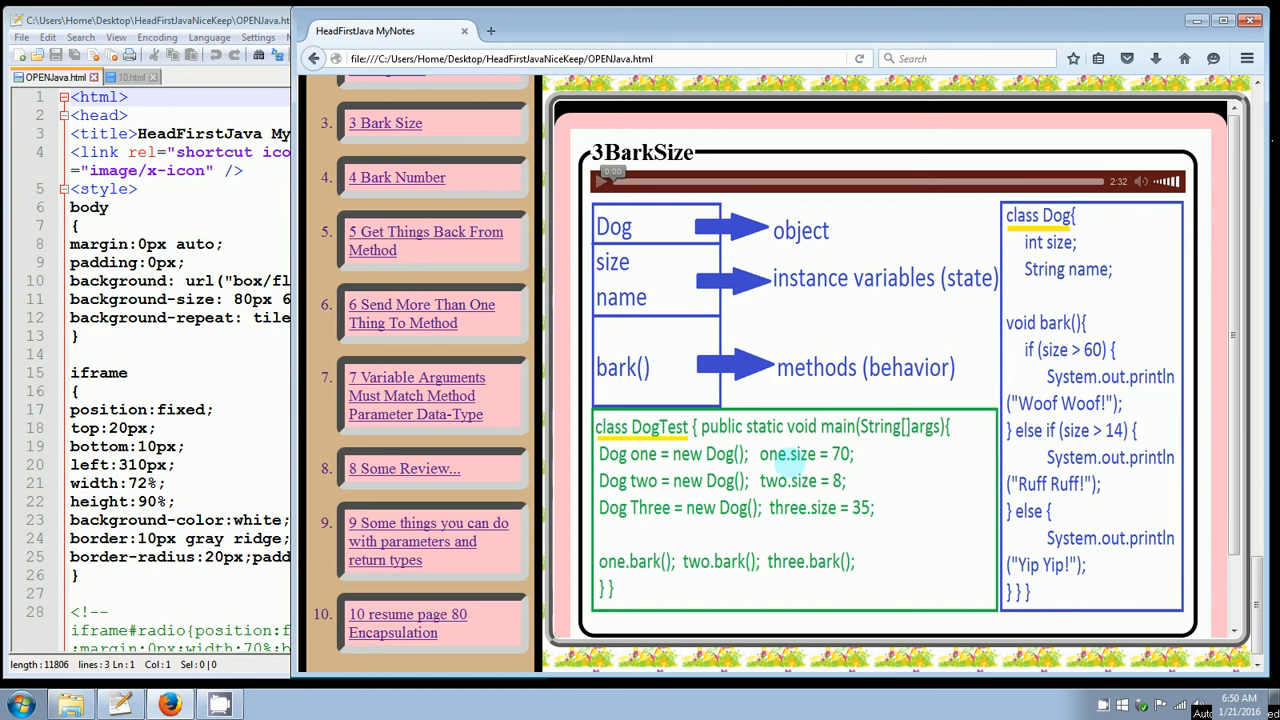
{"action": "mouse_move", "coordinate": [858, 461]}
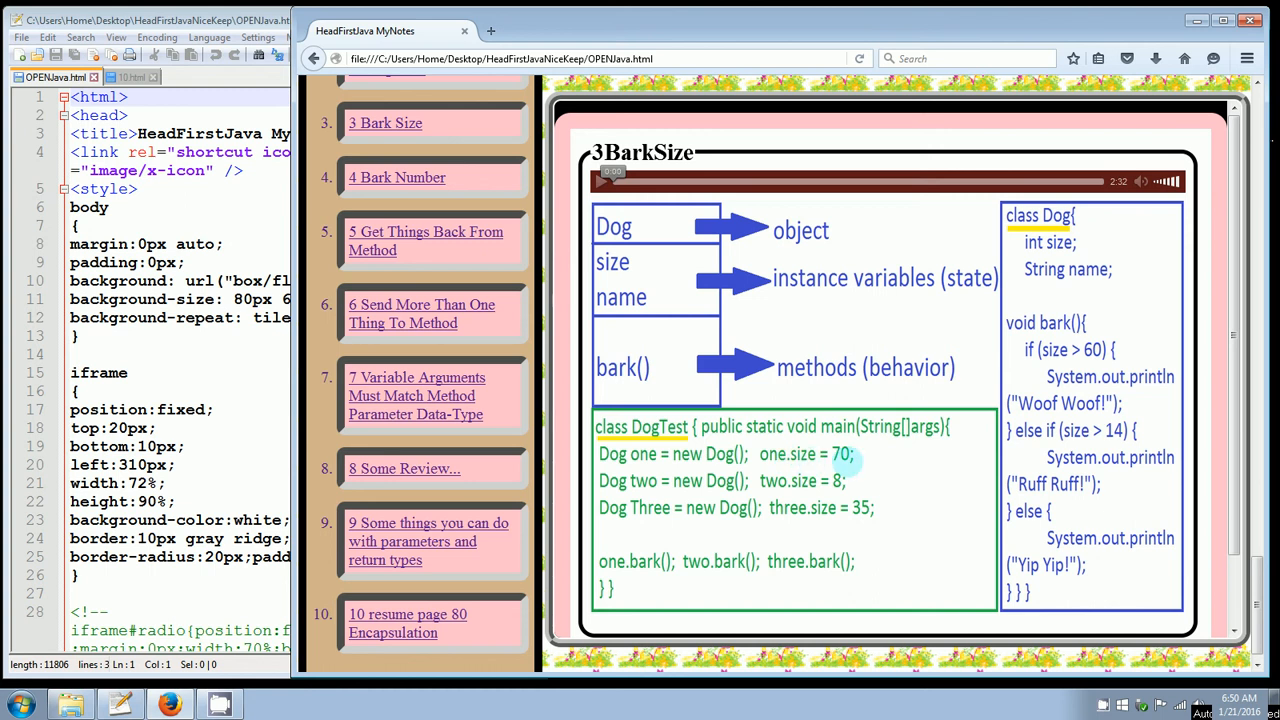
{"action": "mouse_move", "coordinate": [862, 459]}
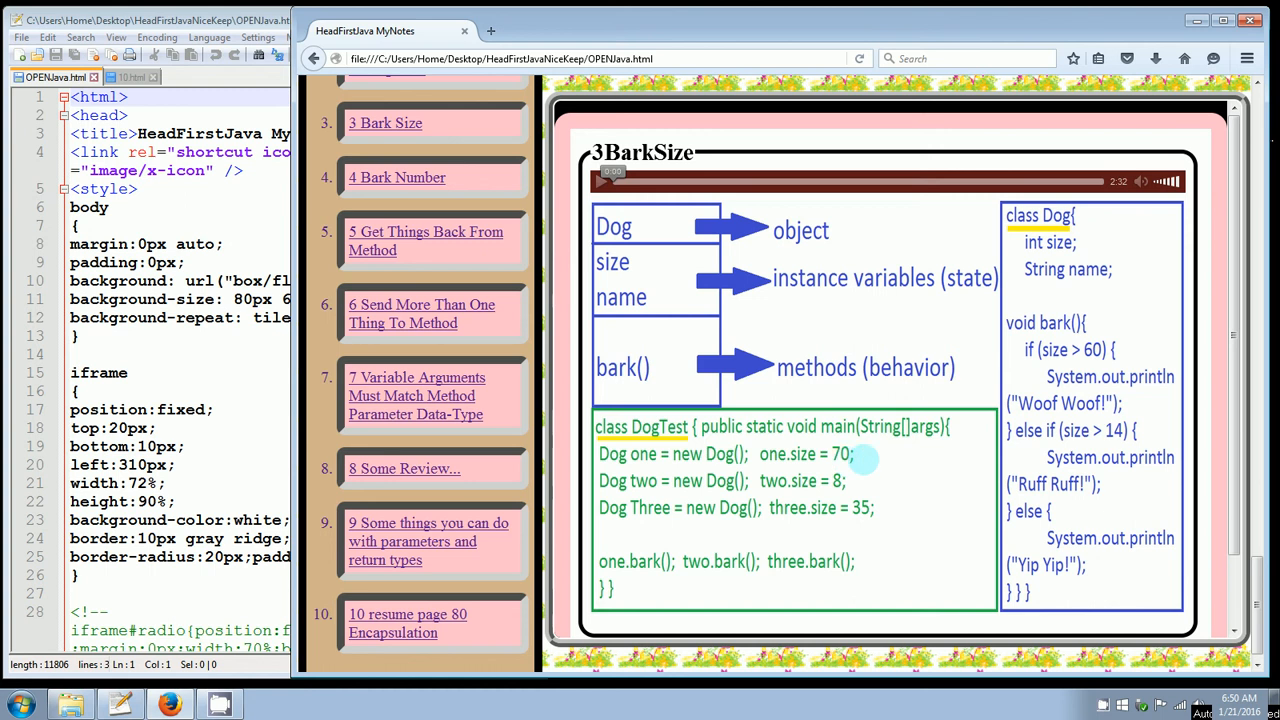
{"action": "mouse_move", "coordinate": [875, 482]}
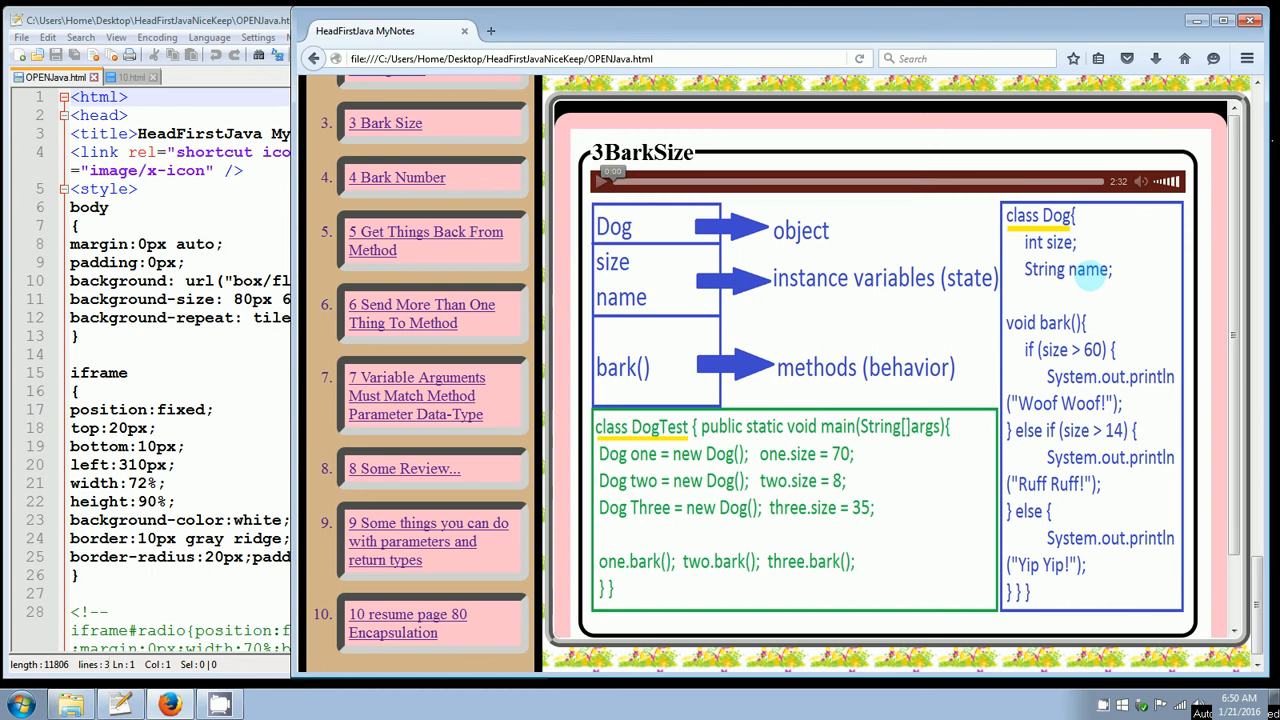
{"action": "mouse_move", "coordinate": [1082, 278]}
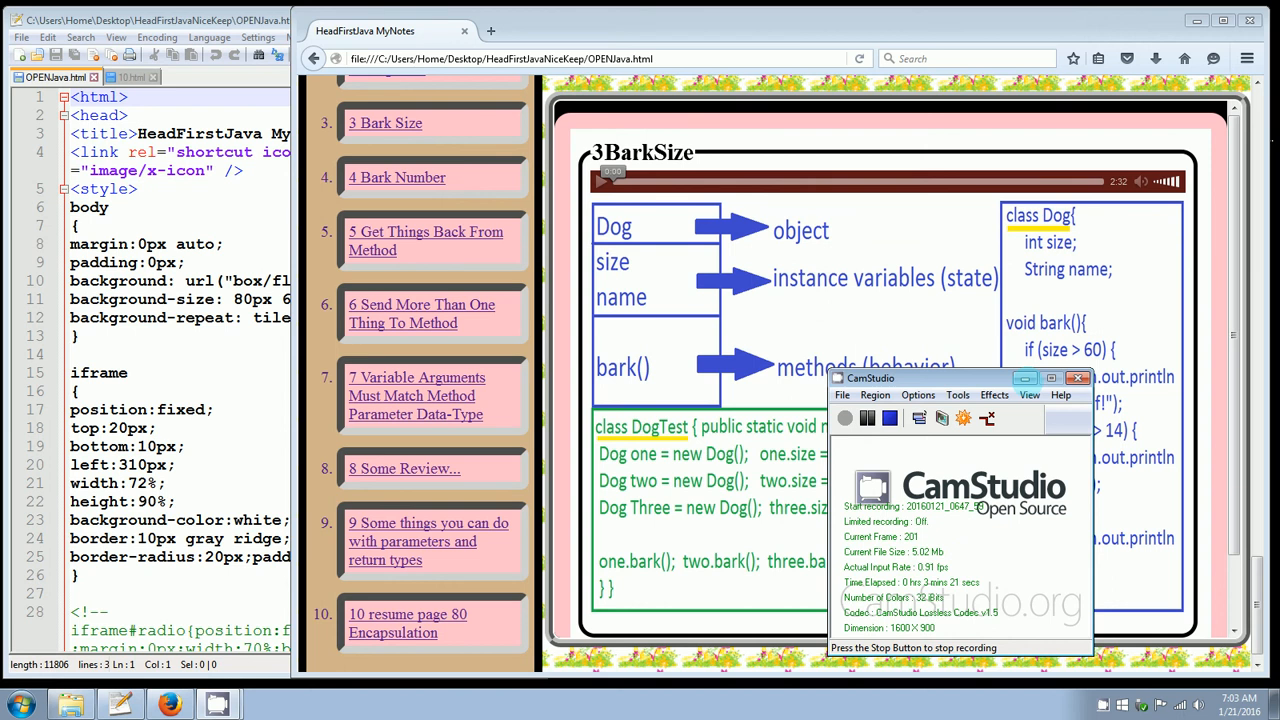
- Open the '10 resume page 80 Encapsulation' lesson in the Firefox notes page
{"action": "left_click", "coordinate": [1077, 378]}
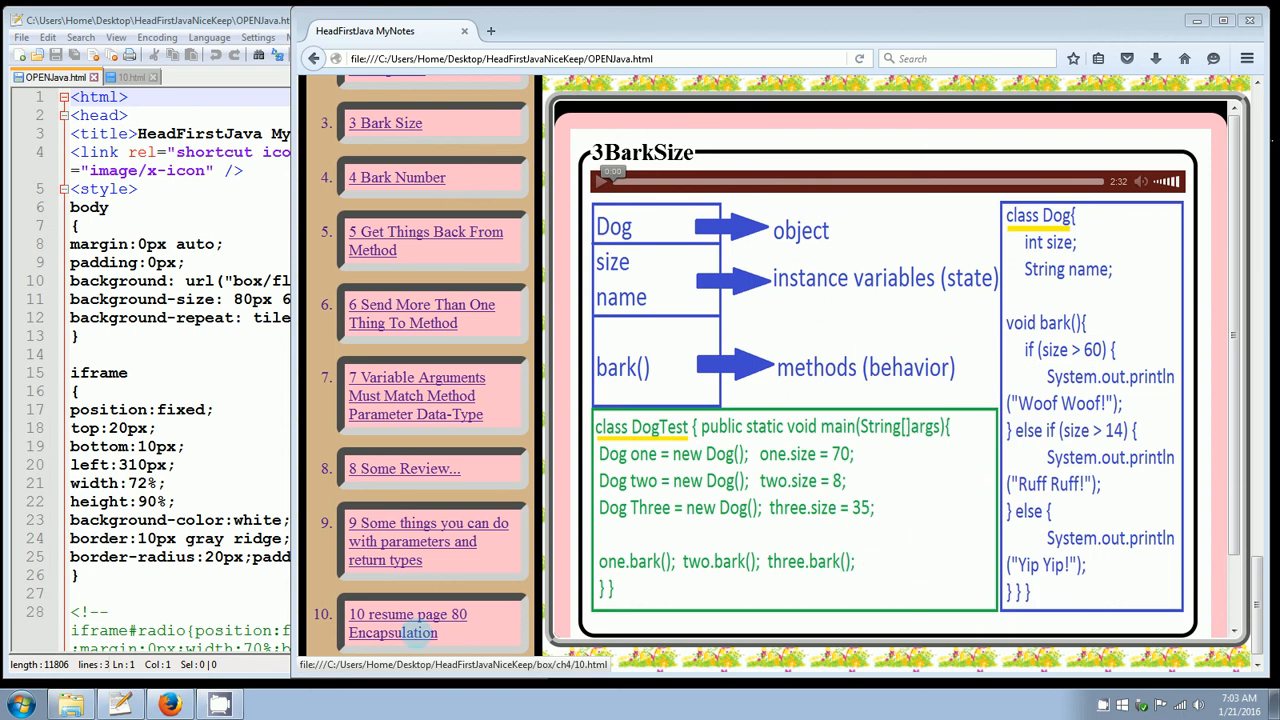
{"action": "left_click", "coordinate": [407, 623]}
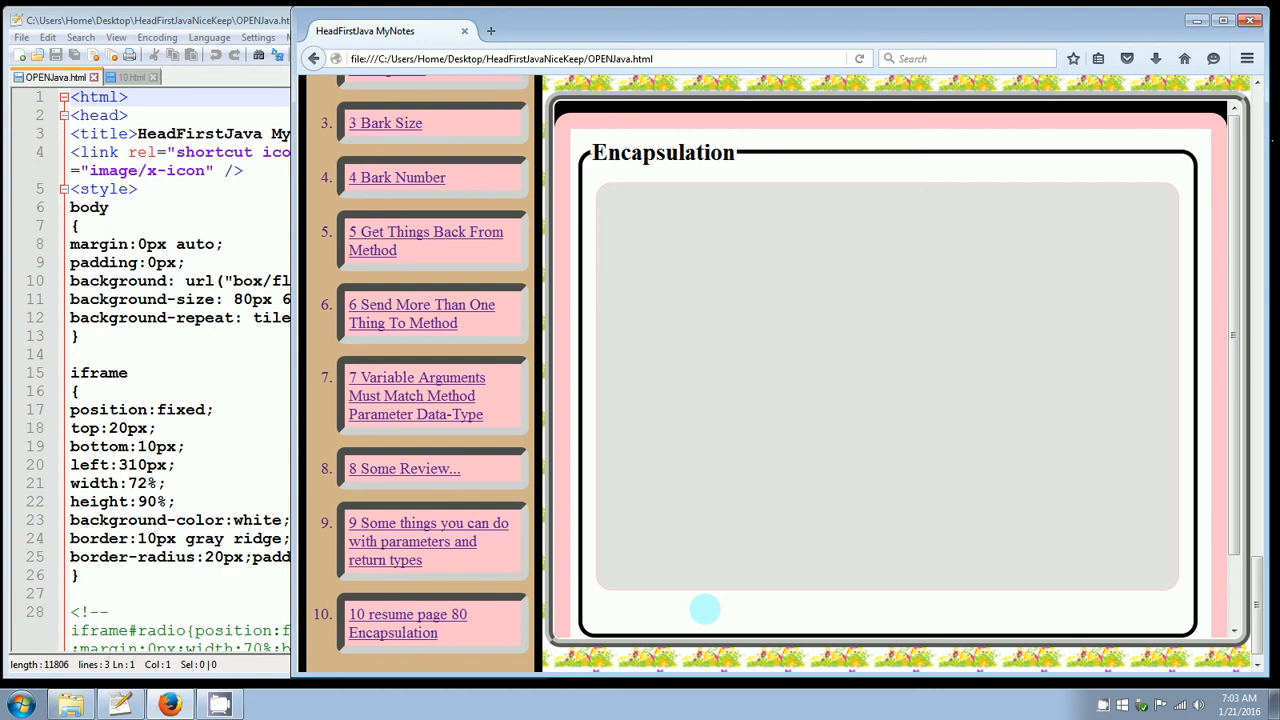
{"action": "mouse_move", "coordinate": [1051, 266]}
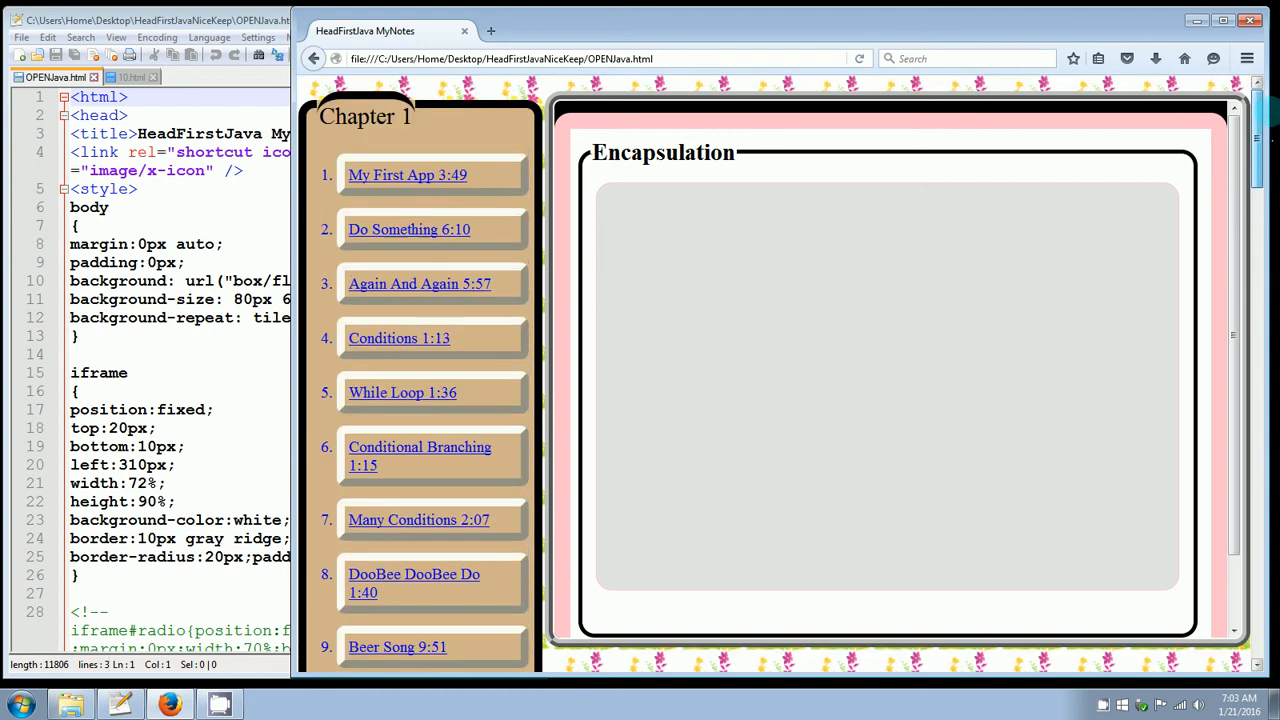
- Scroll through 10.html's styles and body and select its fieldset tag
{"action": "scroll", "scroll_direction": "down", "scroll_amount": 3}
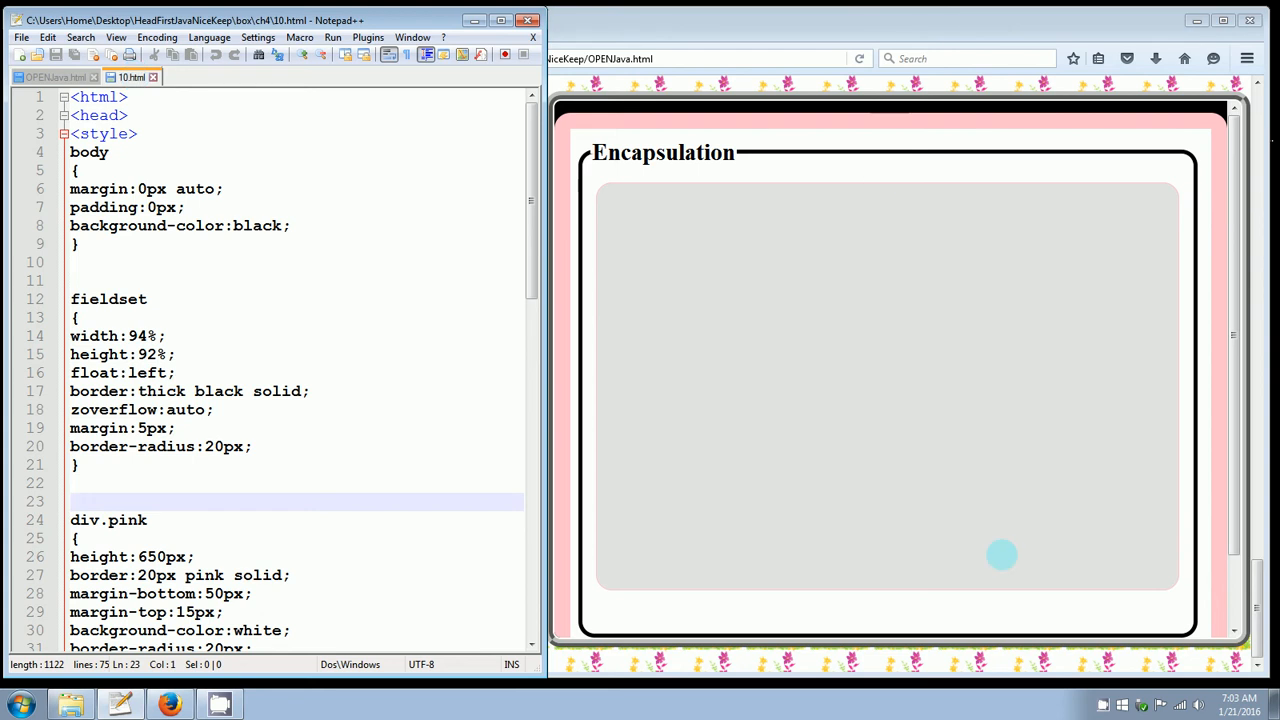
{"action": "mouse_move", "coordinate": [880, 182]}
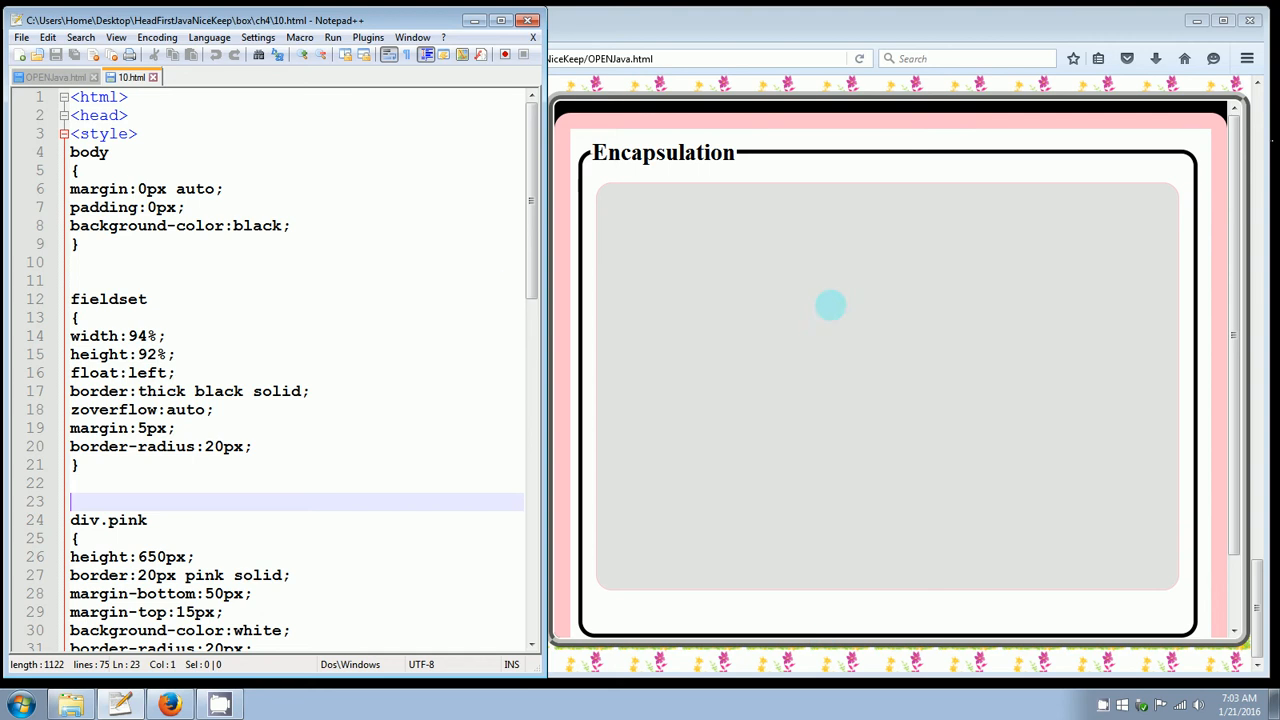
{"action": "scroll", "scroll_direction": "down", "scroll_amount": 3}
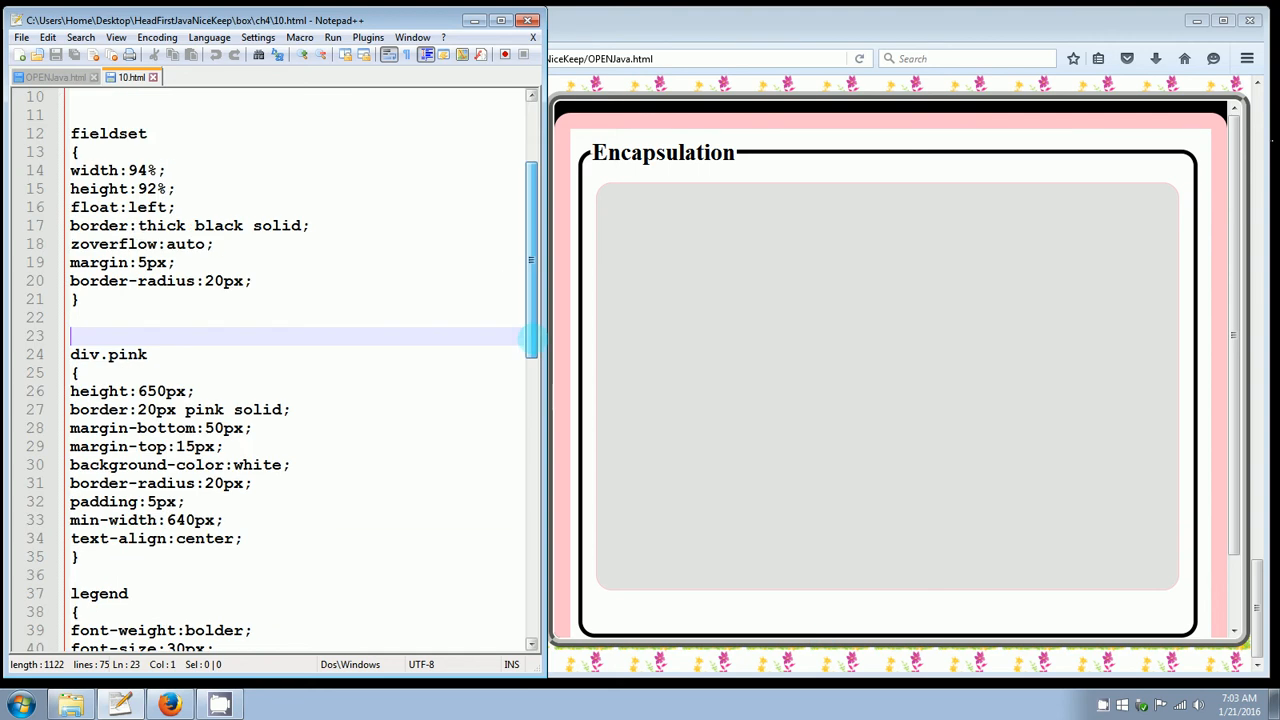
{"action": "scroll", "scroll_direction": "down", "scroll_amount": 3}
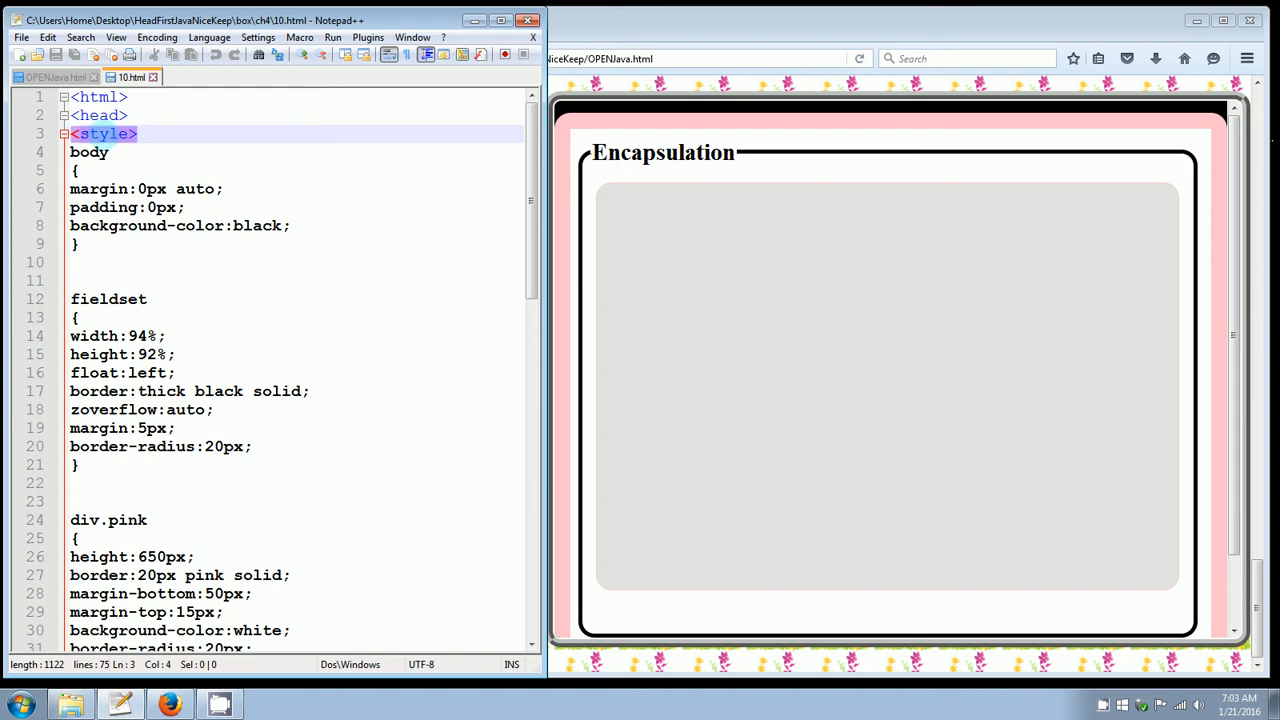
{"action": "scroll", "scroll_direction": "down", "scroll_amount": 3}
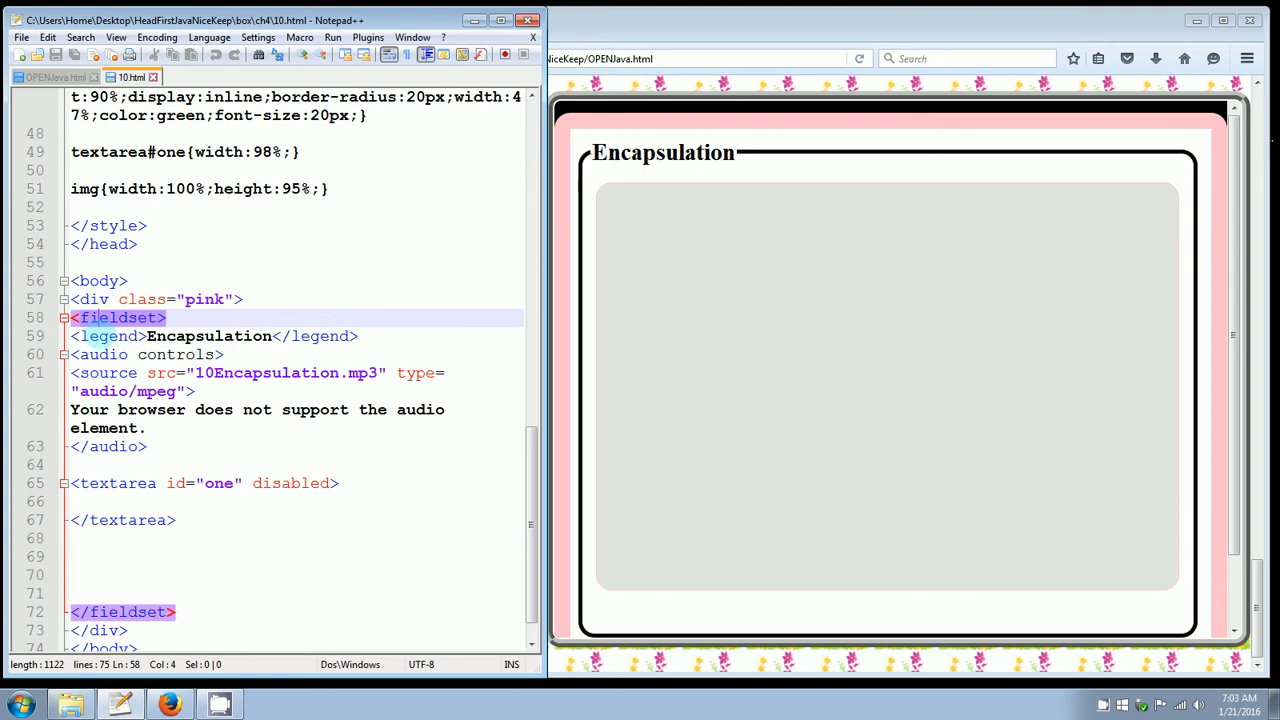
{"action": "double_click", "coordinate": [209, 336]}
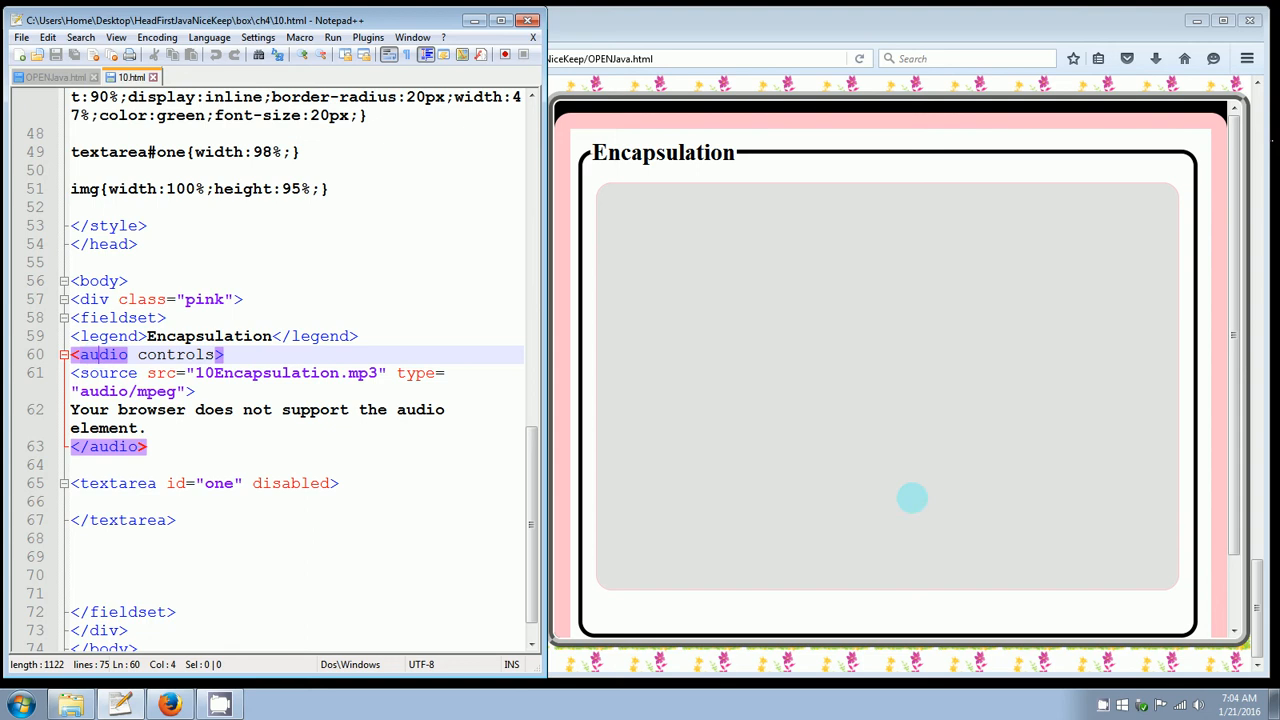
{"action": "mouse_move", "coordinate": [668, 322]}
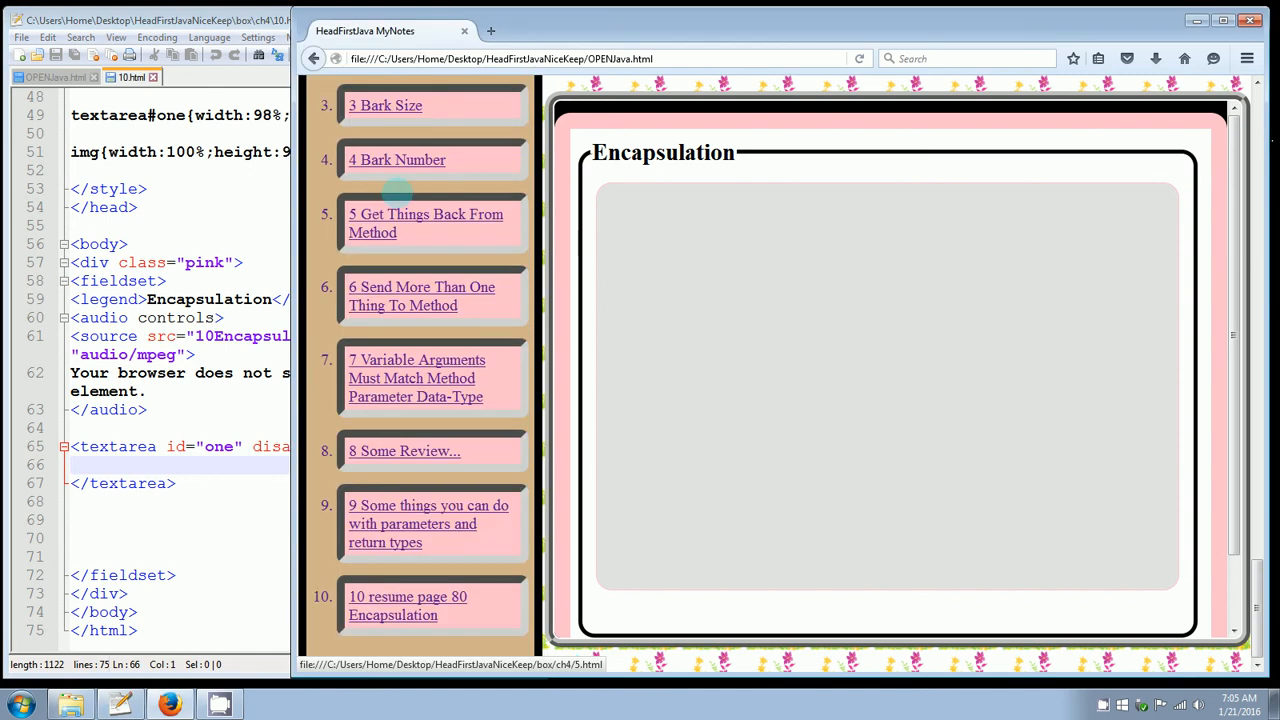
- Reload the '3 Bark Size' lesson showing the Dog class and DogTest code
{"action": "left_click", "coordinate": [384, 105]}
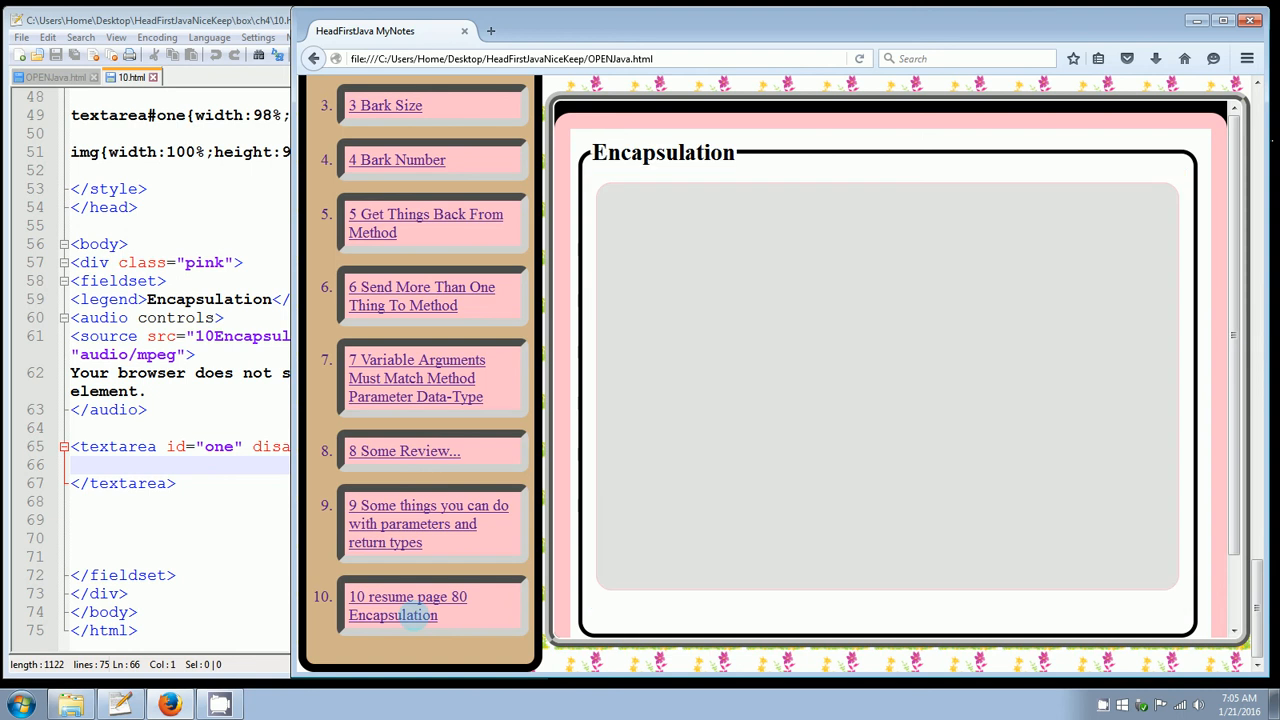
{"action": "left_click", "coordinate": [385, 105]}
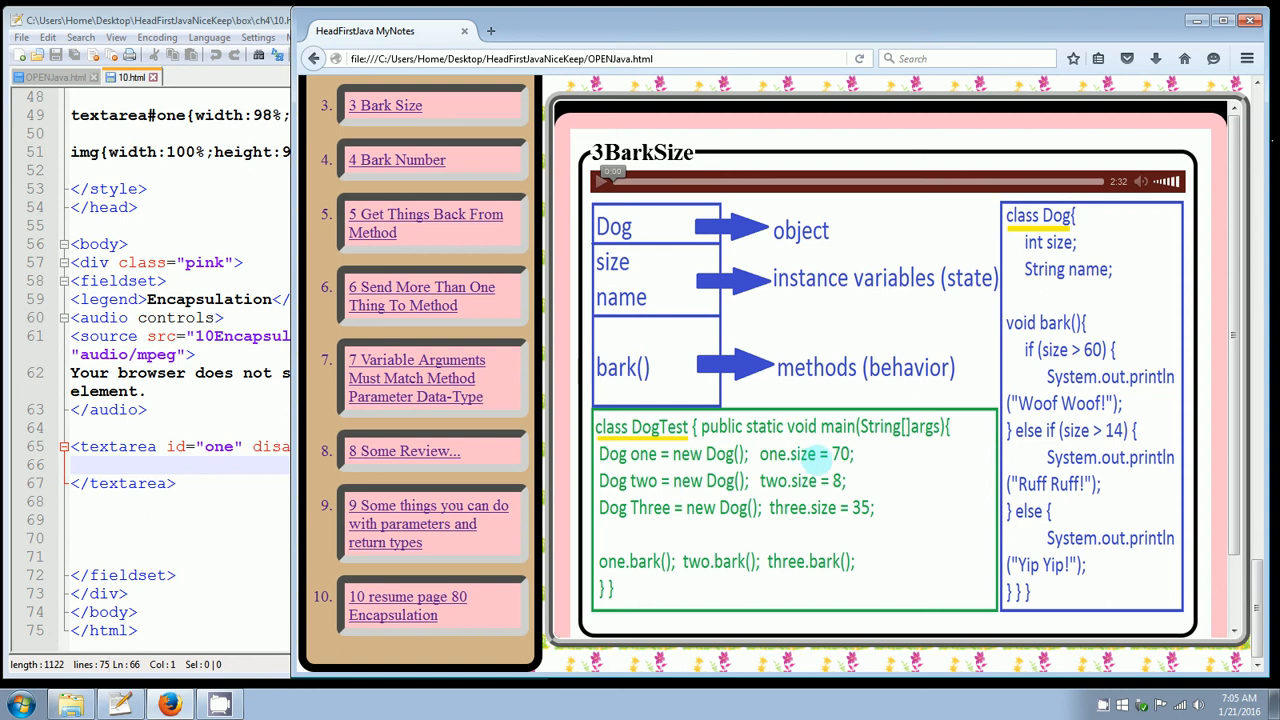
{"action": "mouse_move", "coordinate": [1040, 242]}
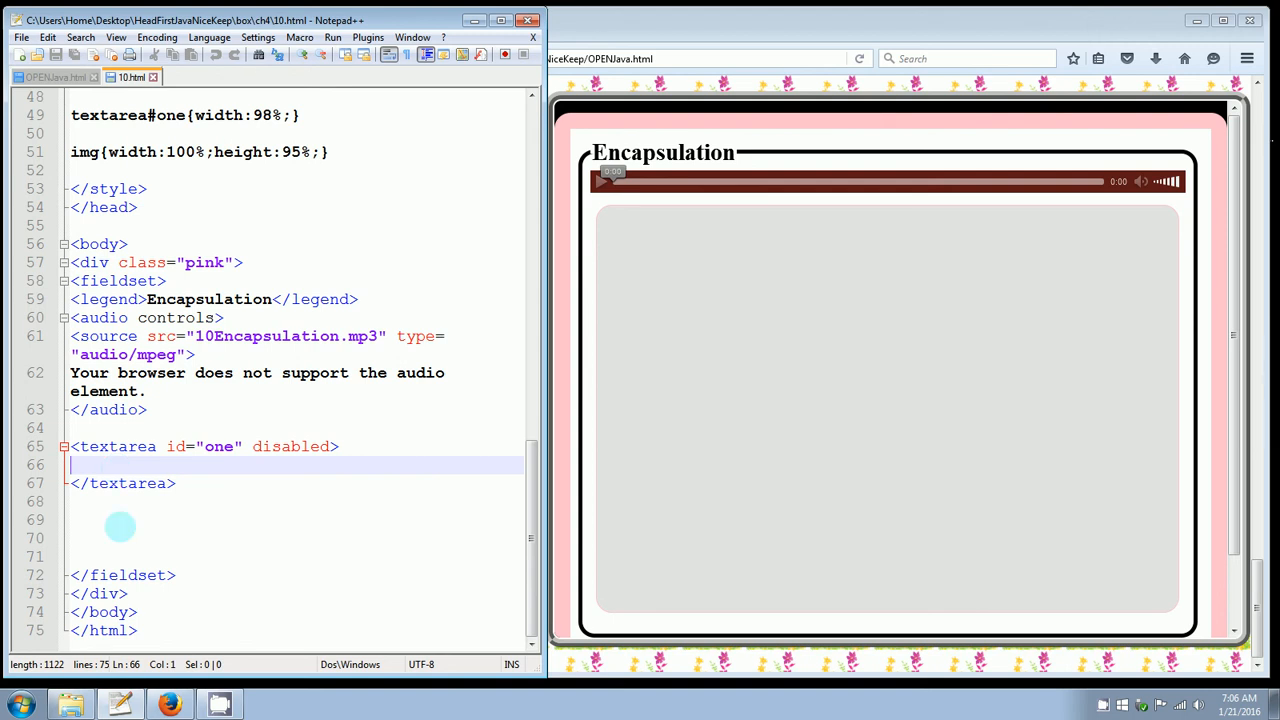
{"action": "mouse_move", "coordinate": [268, 578]}
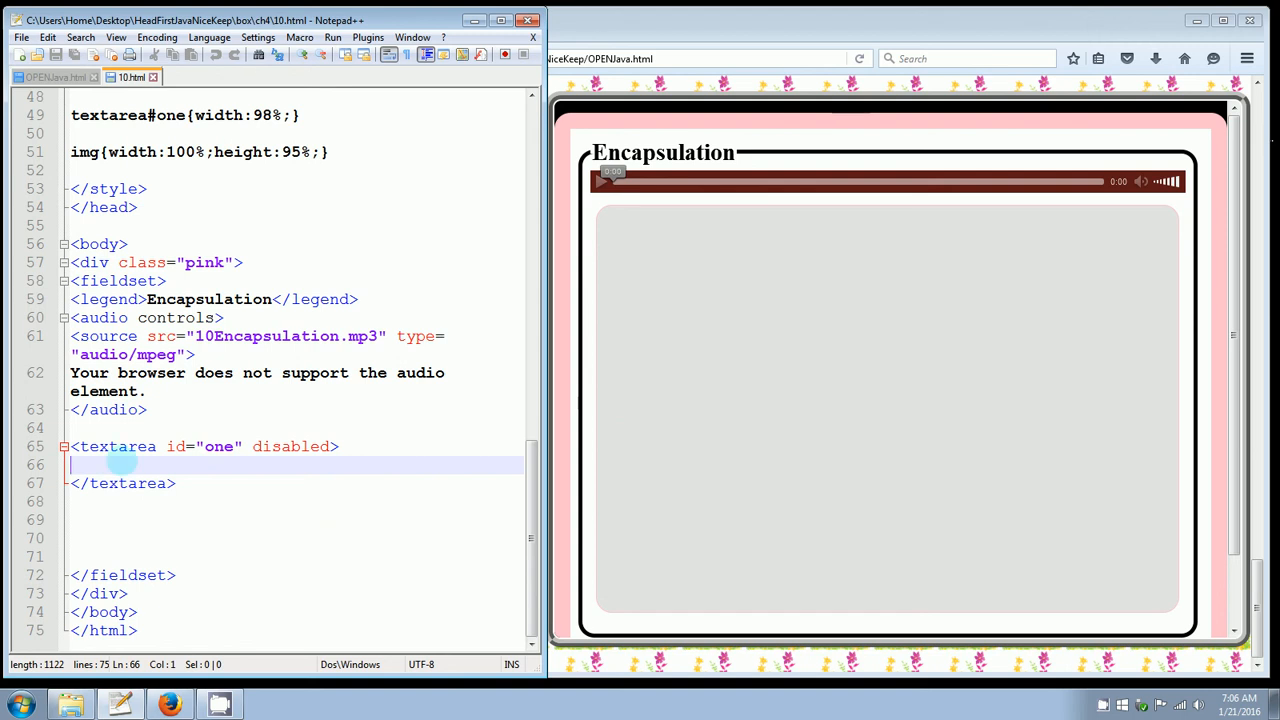
- Type 'class GoodDog{' in the textarea, open its body and begin 'private'
{"action": "type", "text": "private"}
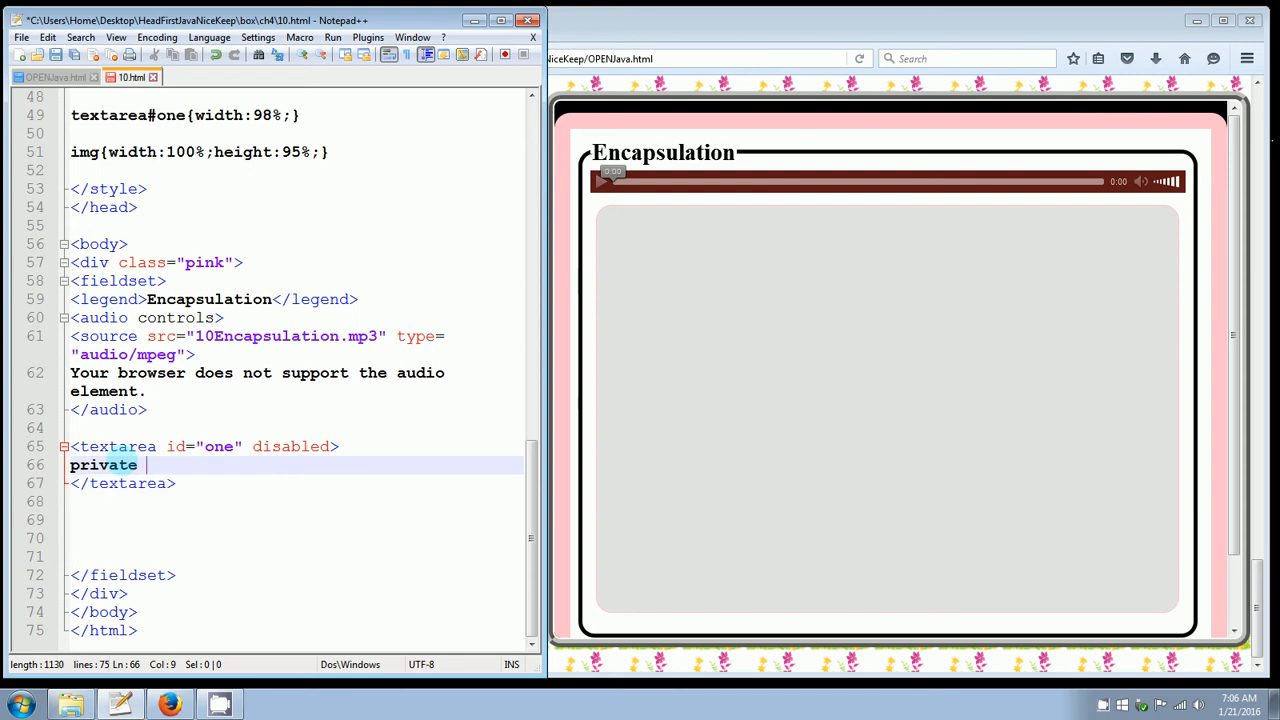
{"action": "key", "text": "BackSpace"}
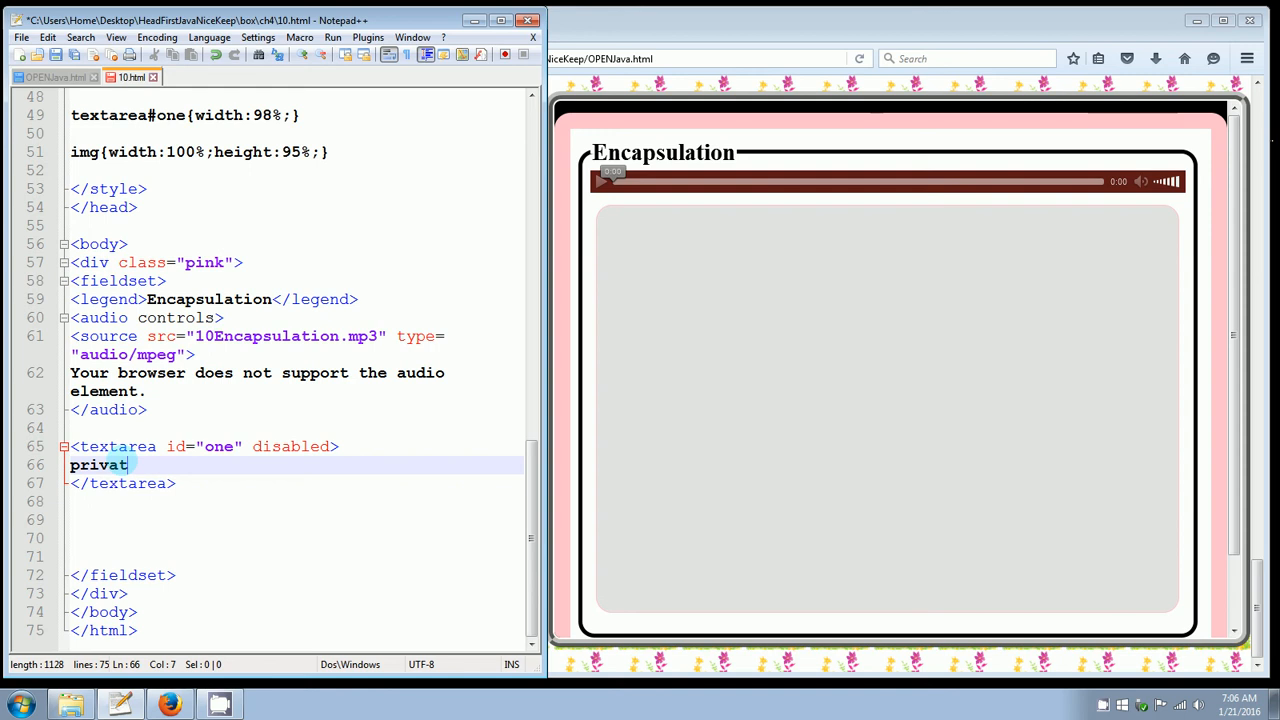
{"action": "type", "text": "clas"}
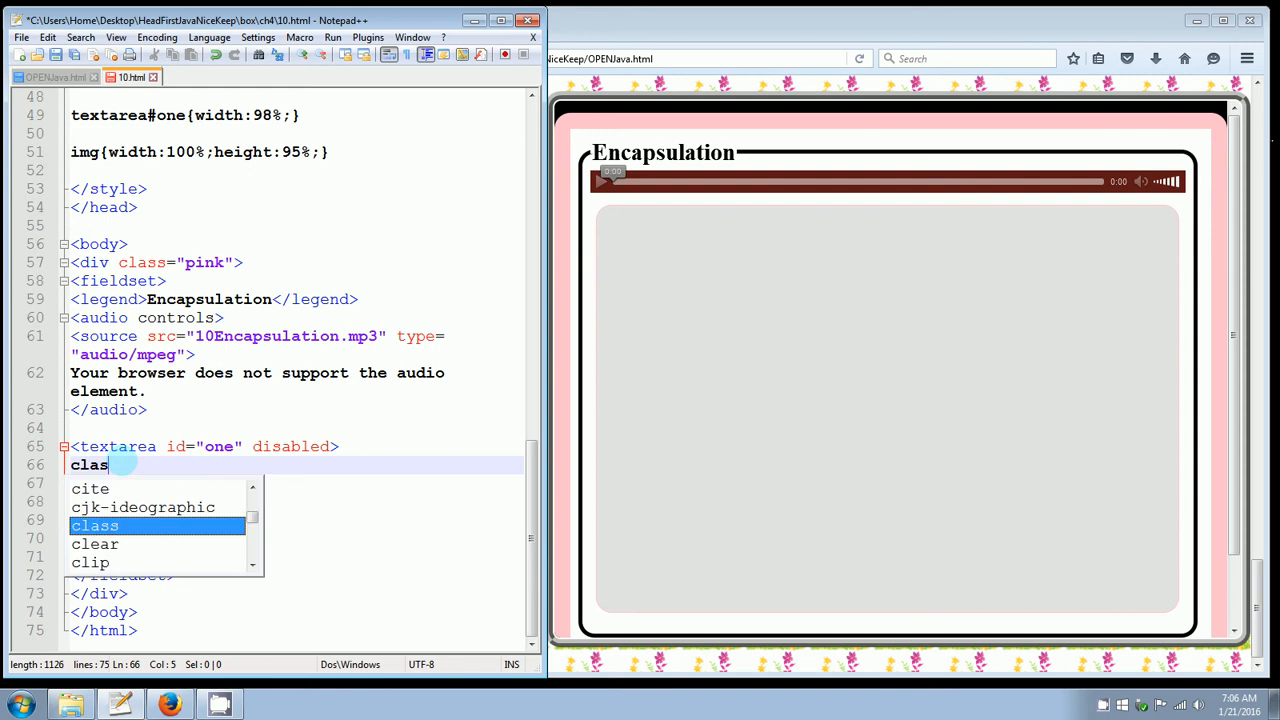
{"action": "type", "text": "Good"}
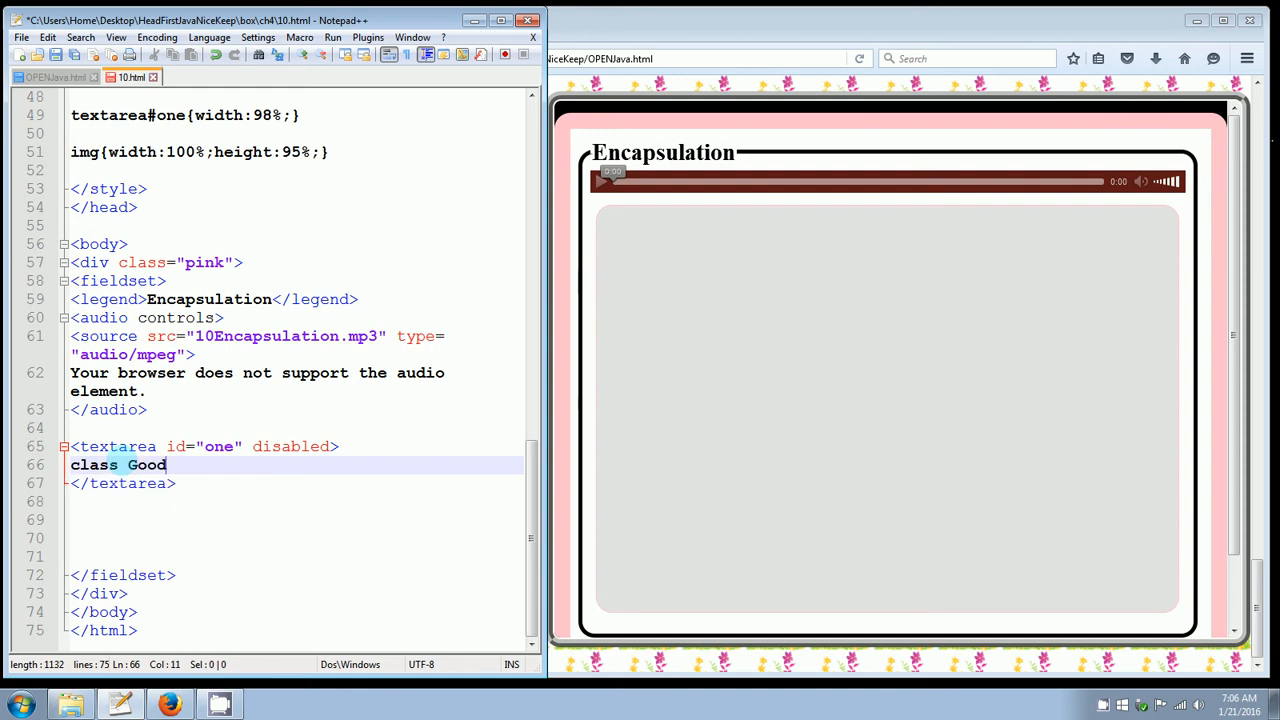
{"action": "type", "text": "Dog"}
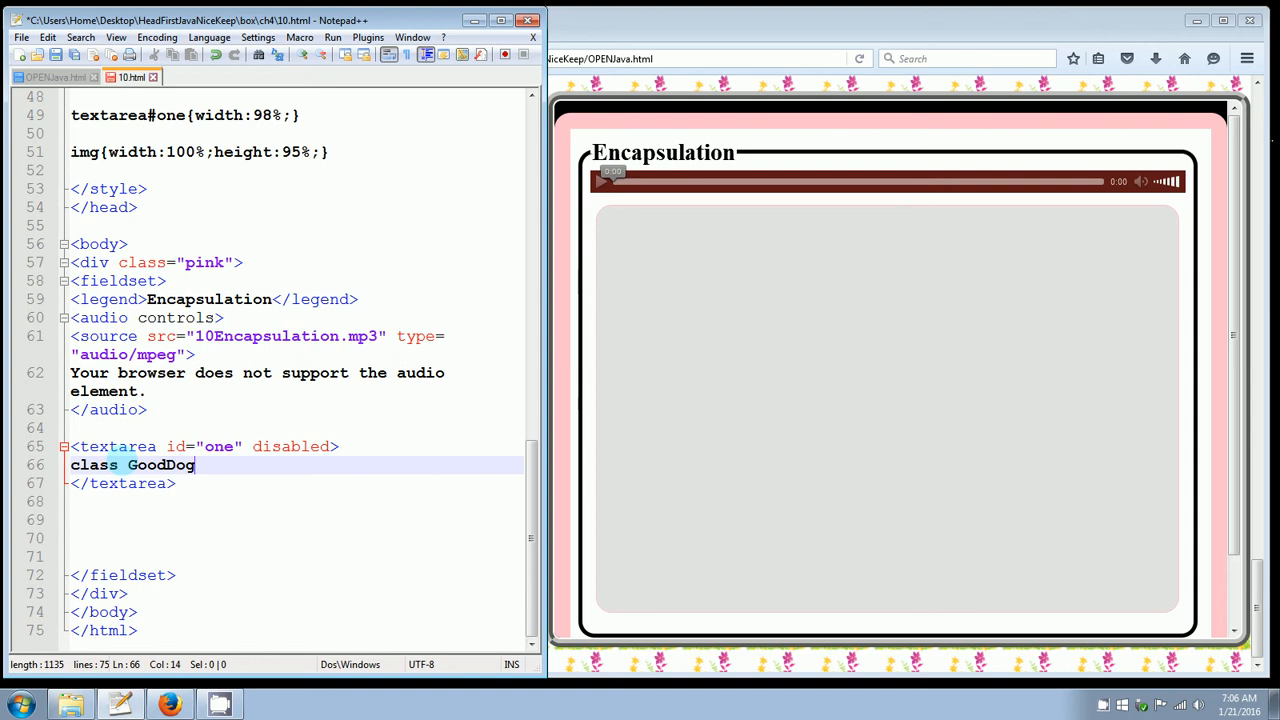
{"action": "type", "text": "{"}
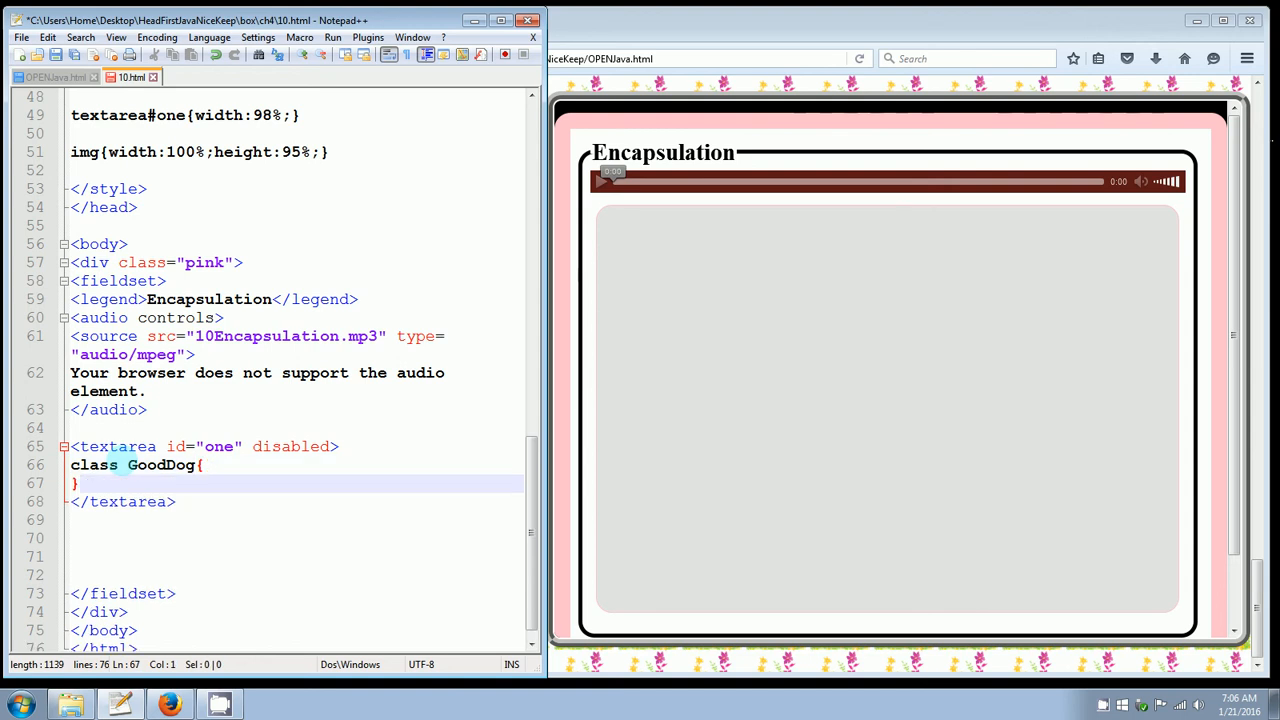
{"action": "key", "text": "Enter"}
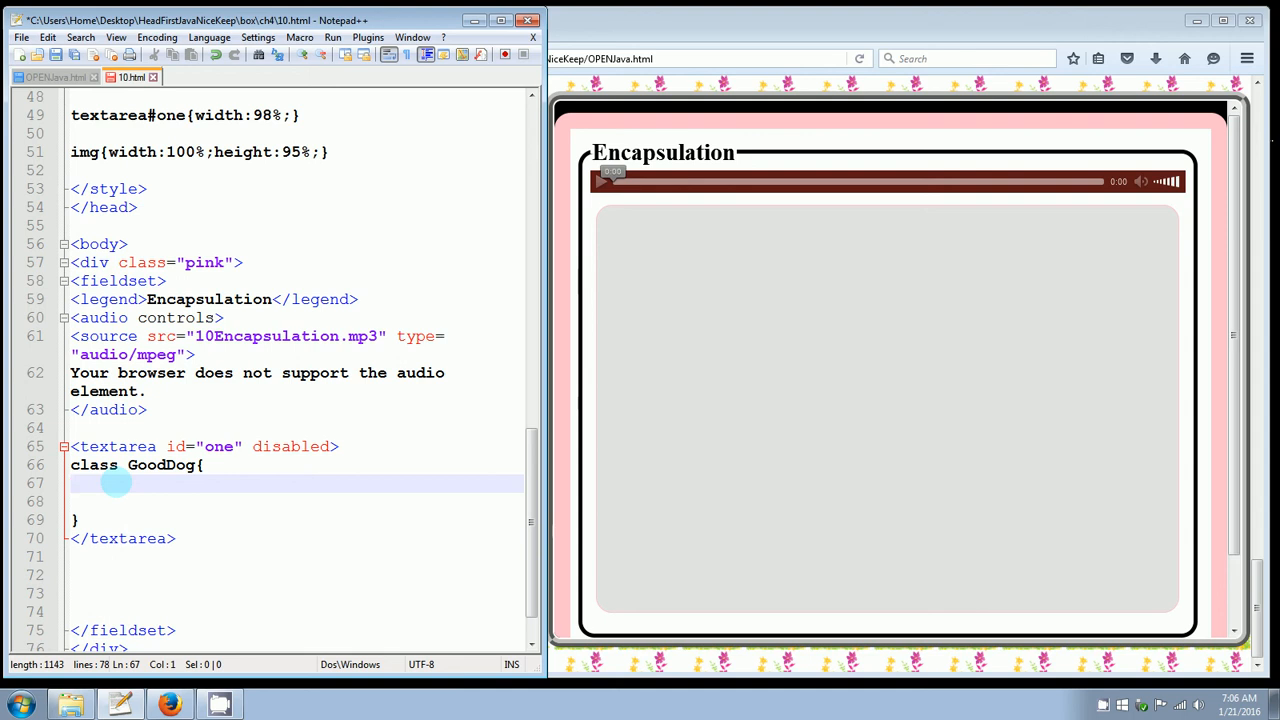
{"action": "type", "text": "private"}
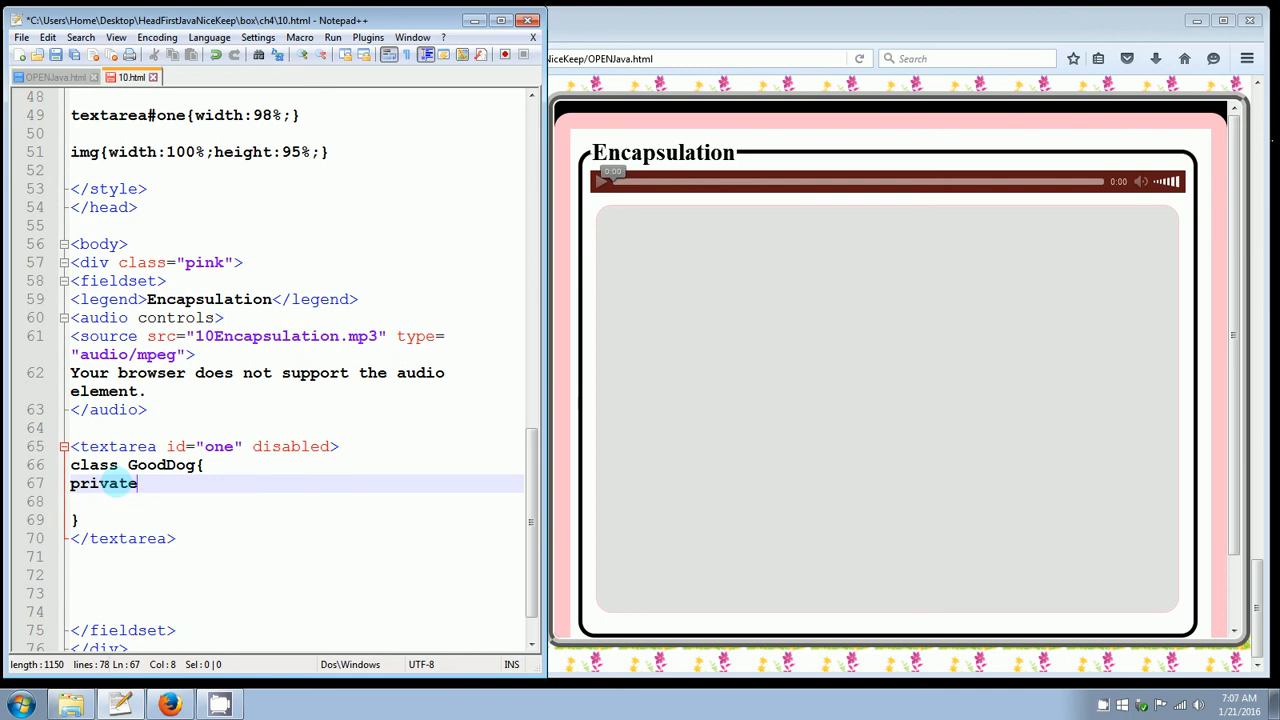
- Add 'private int size;' and 'public int getSize(){ return size; }' to GoodDog
{"action": "type", "text": "int size;"}
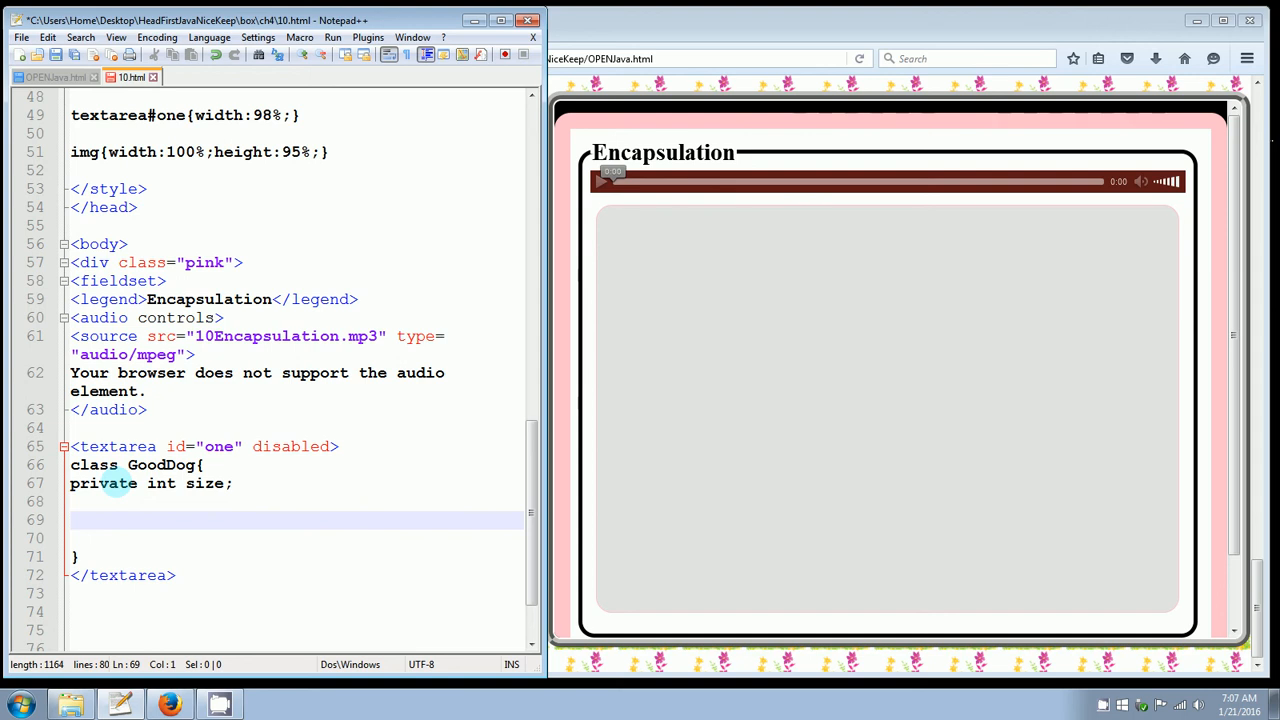
{"action": "type", "text": "public int"}
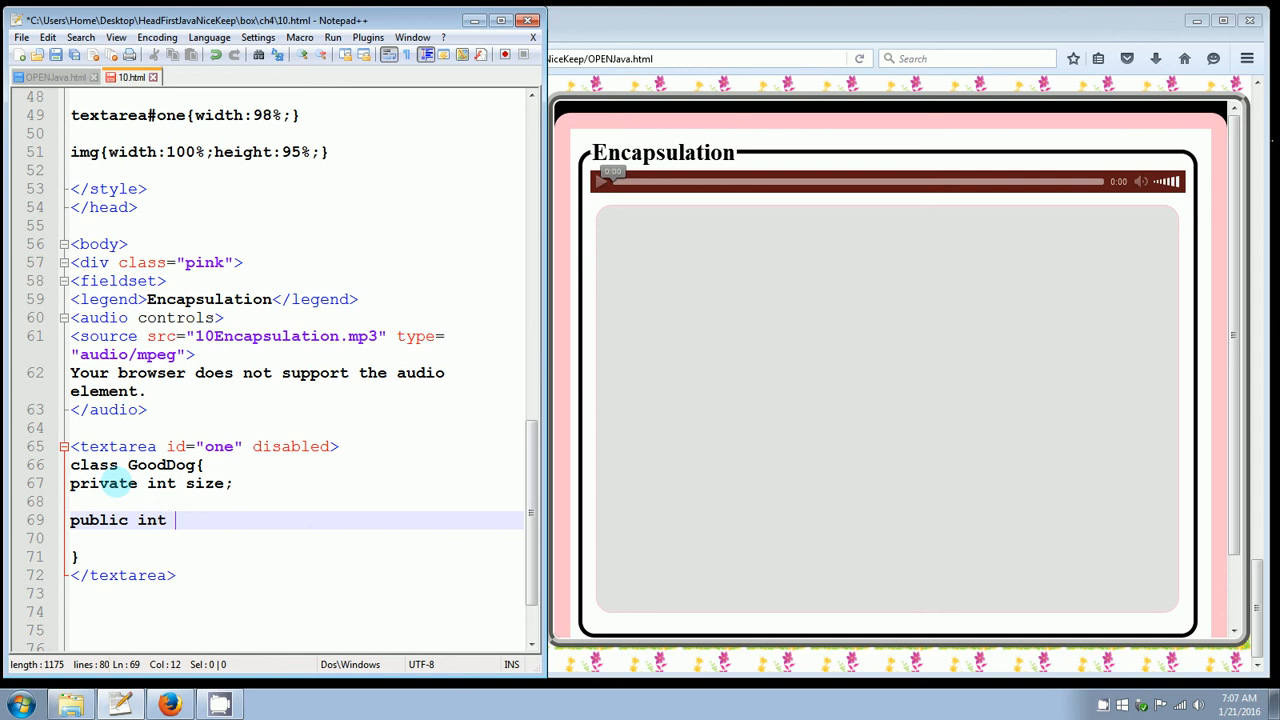
{"action": "type", "text": "getSize()"}
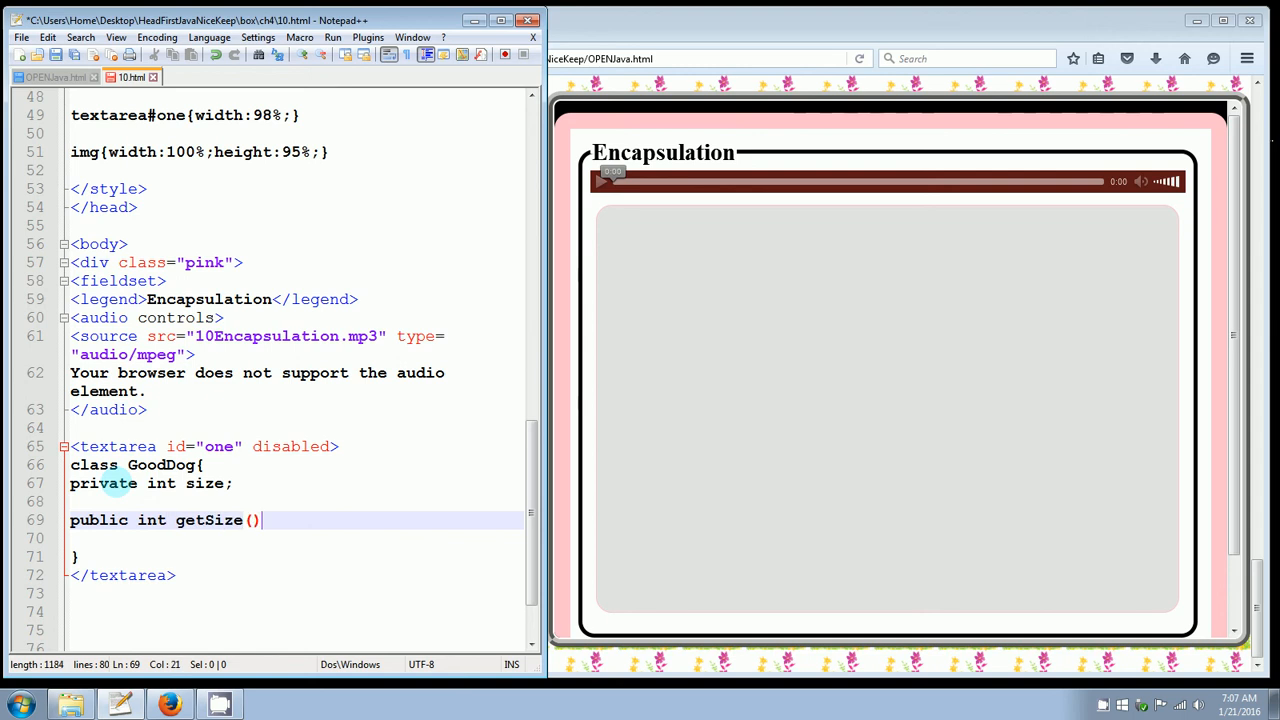
{"action": "type", "text": "{"}
{"action": "type", "text": "}"}
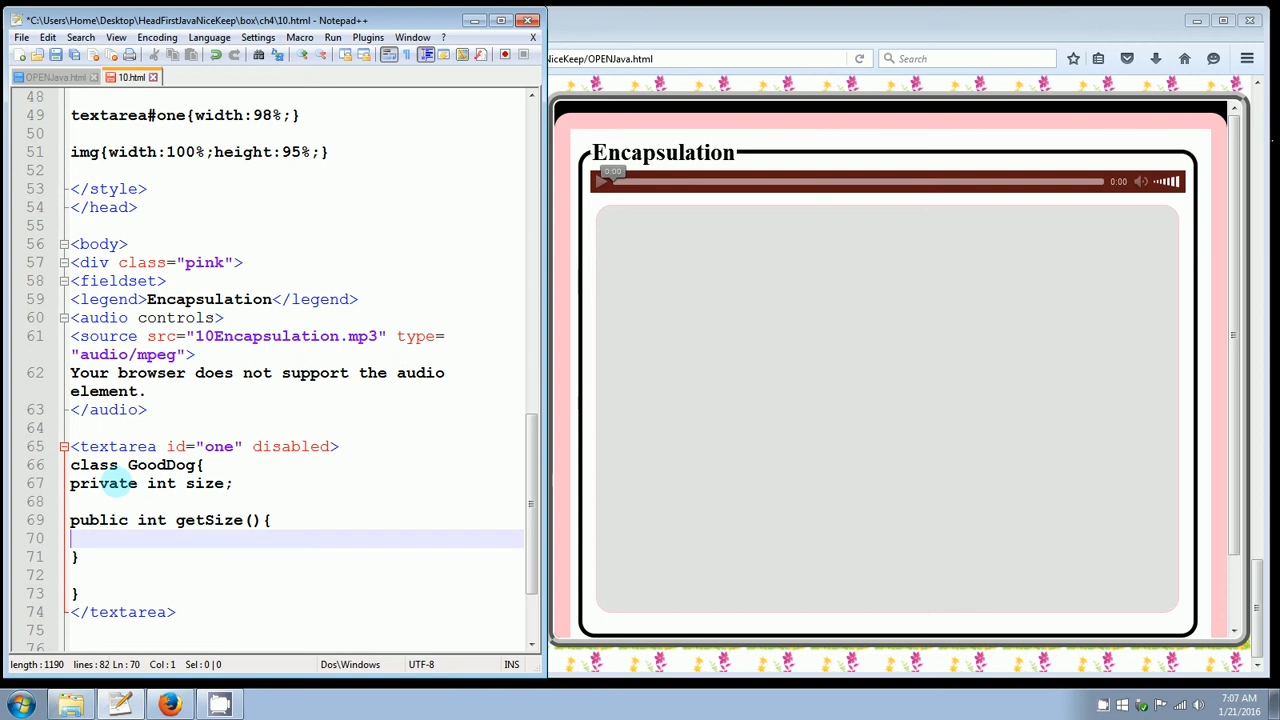
{"action": "type", "text": "return size;"}
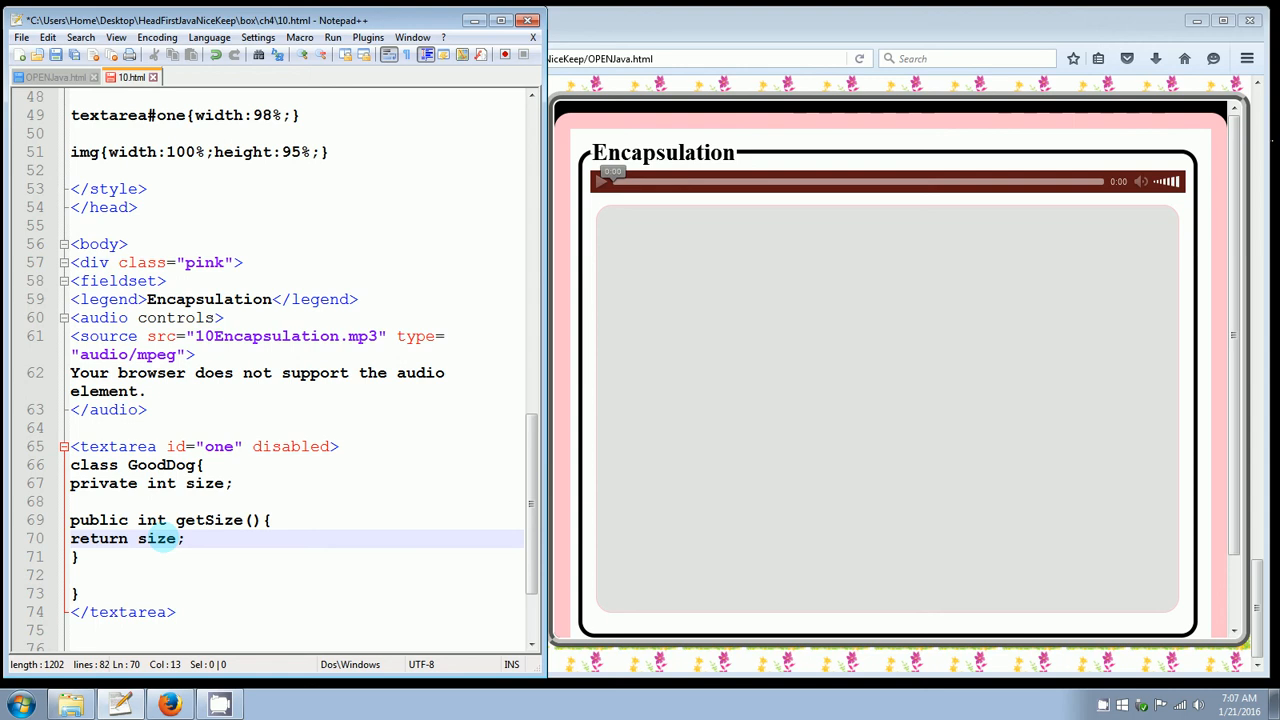
{"action": "double_click", "coordinate": [157, 538]}
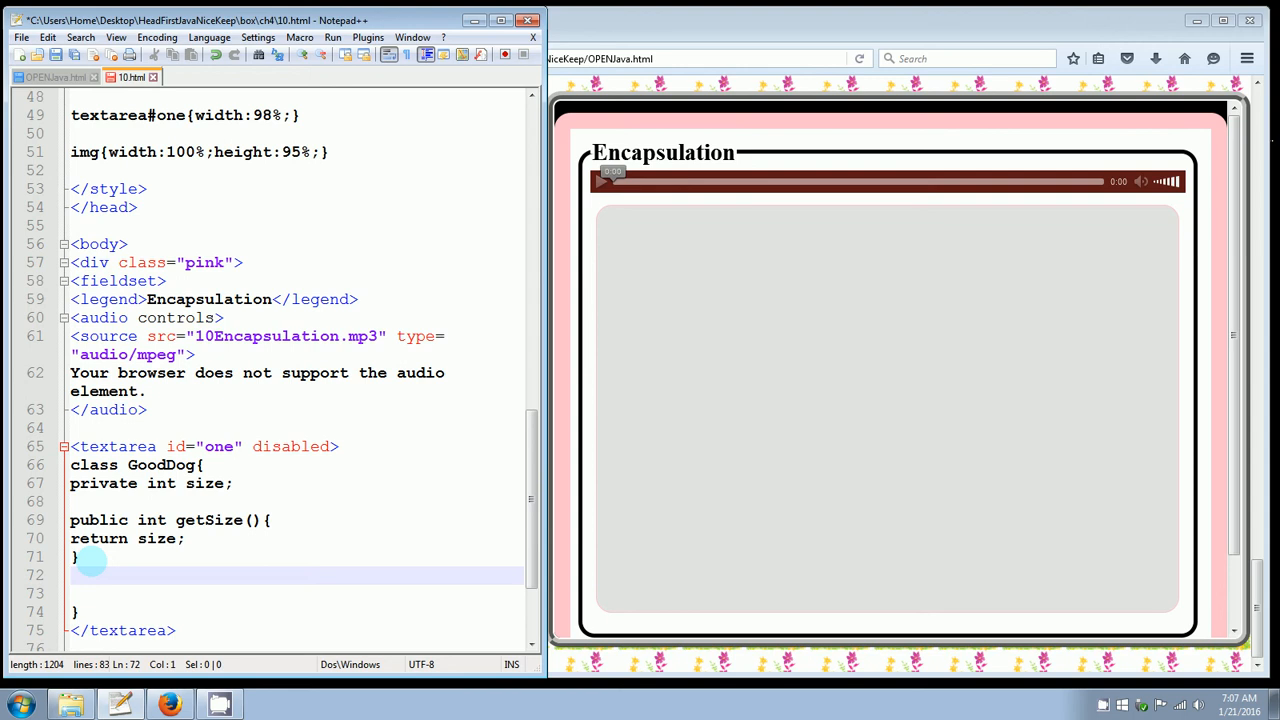
- Write 'public void setSize(int s){ size = s; }' below getSize in GoodDog
{"action": "type", "text": "public void"}
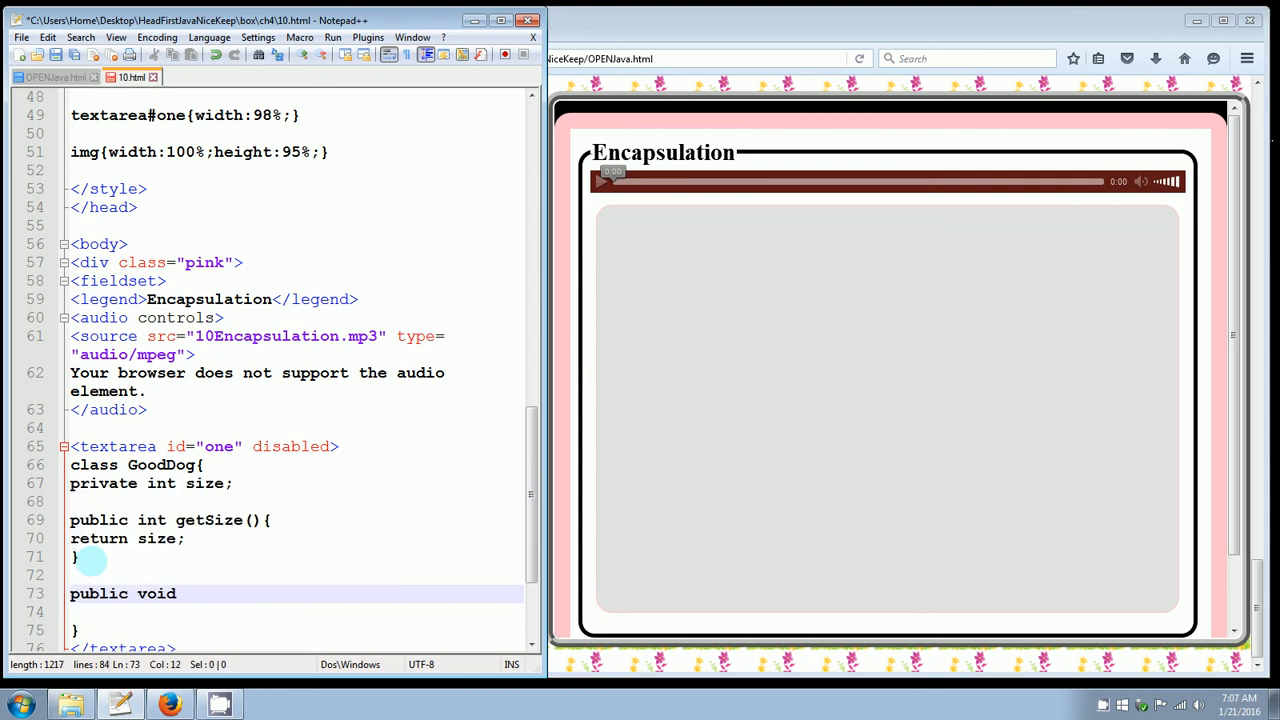
{"action": "type", "text": "setS"}
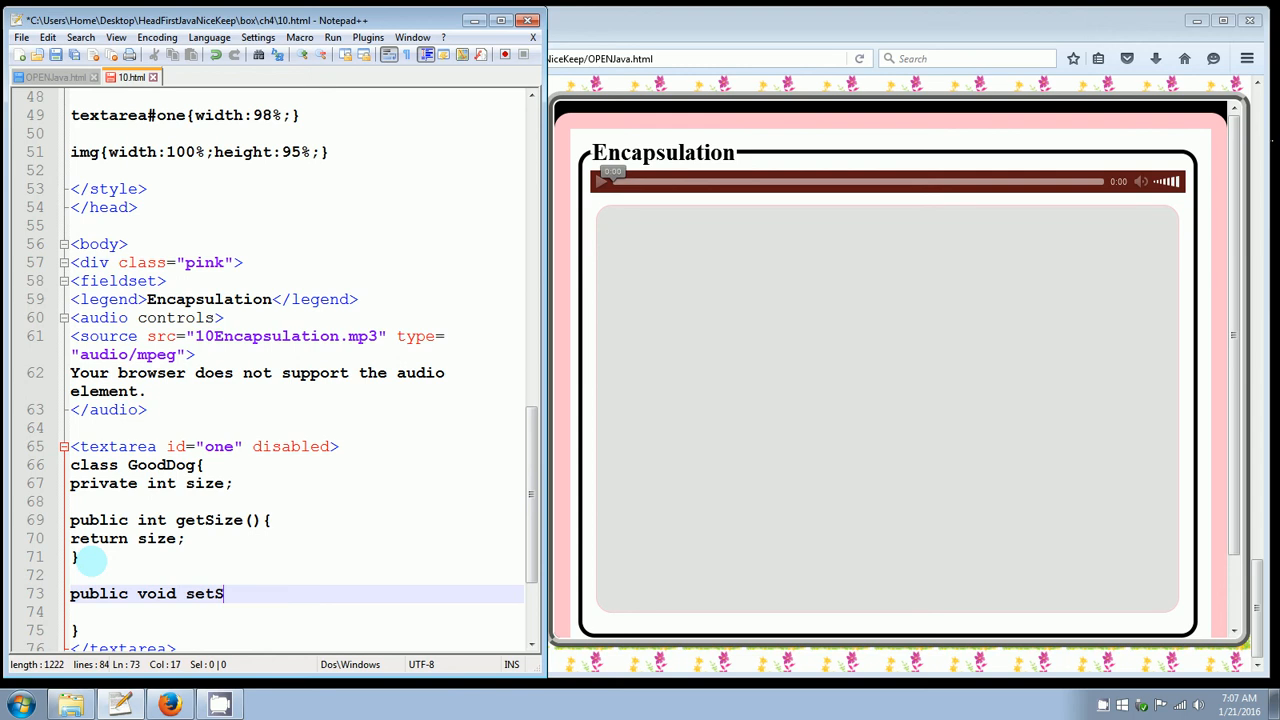
{"action": "type", "text": "ize()"}
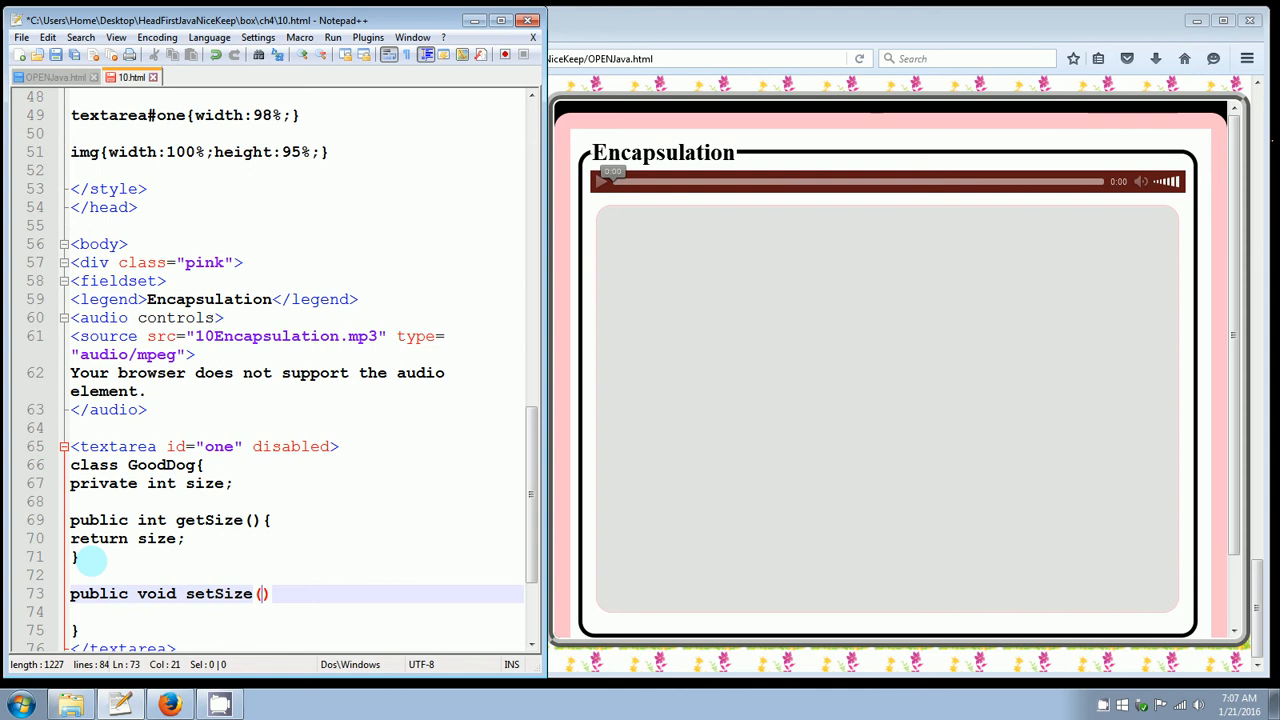
{"action": "type", "text": "int"}
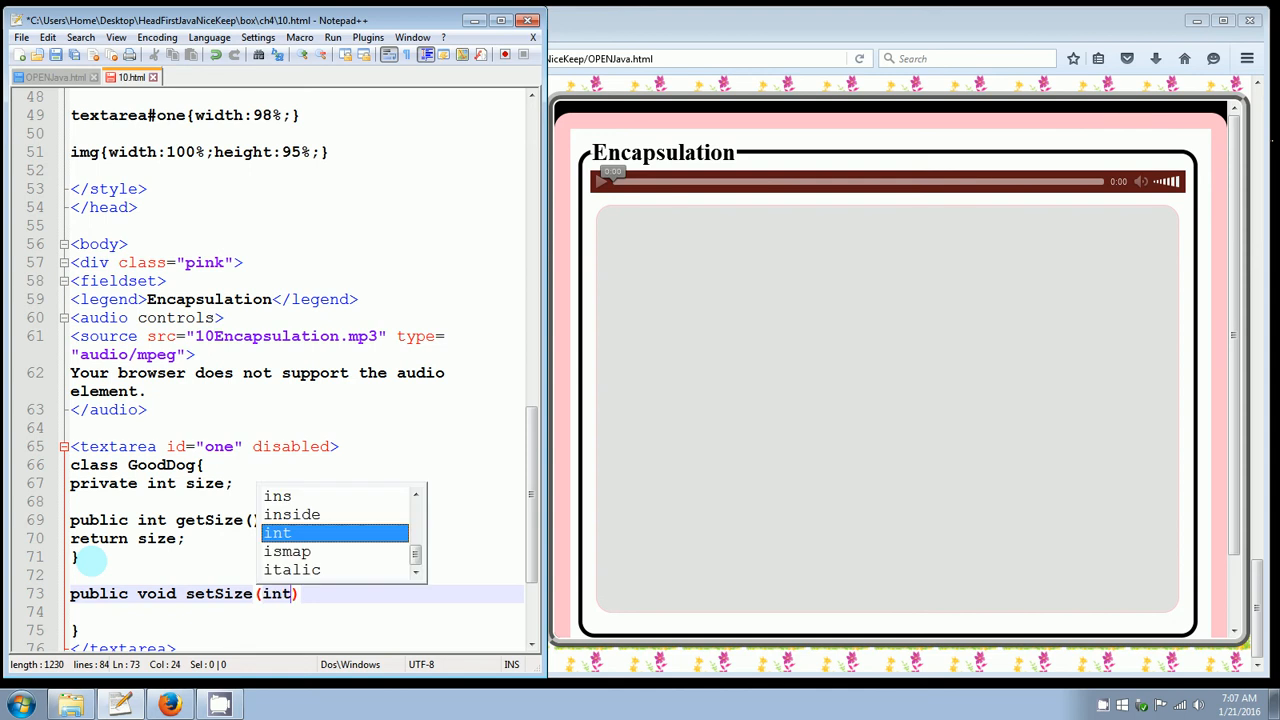
{"action": "type", "text": "s"}
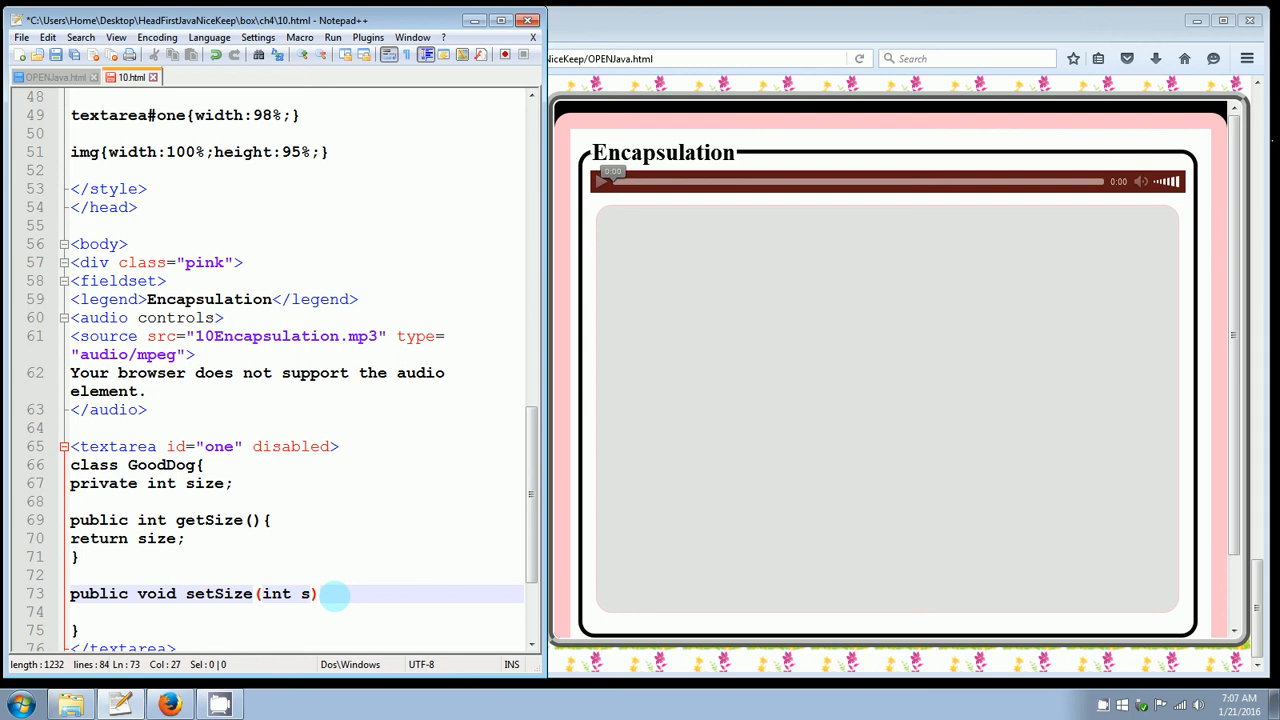
{"action": "type", "text": "{"}
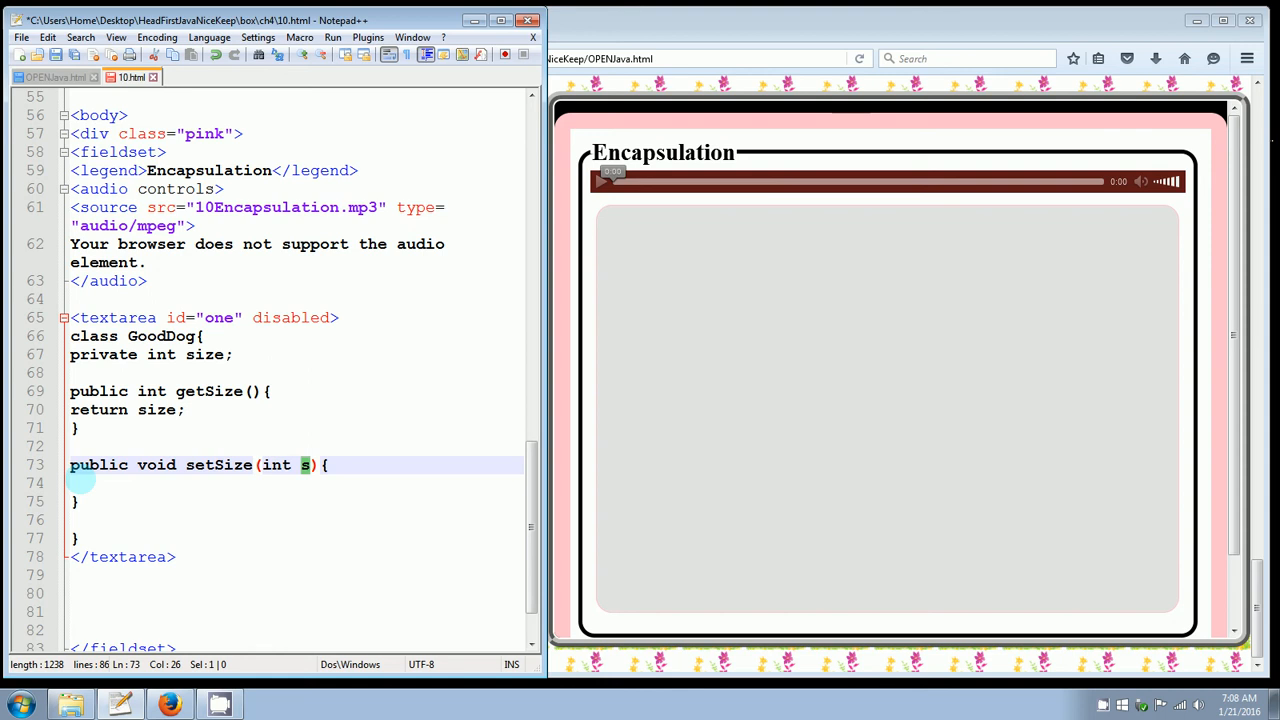
{"action": "left_click", "coordinate": [70, 483]}
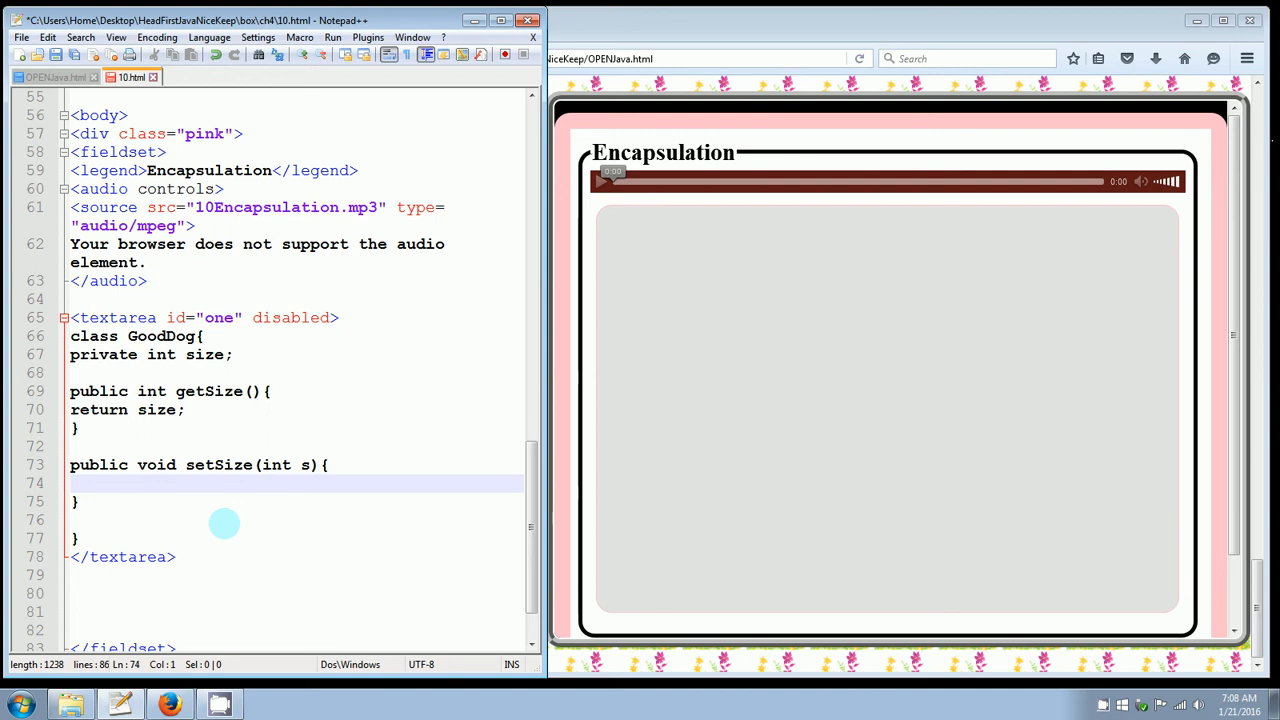
{"action": "type", "text": "size"}
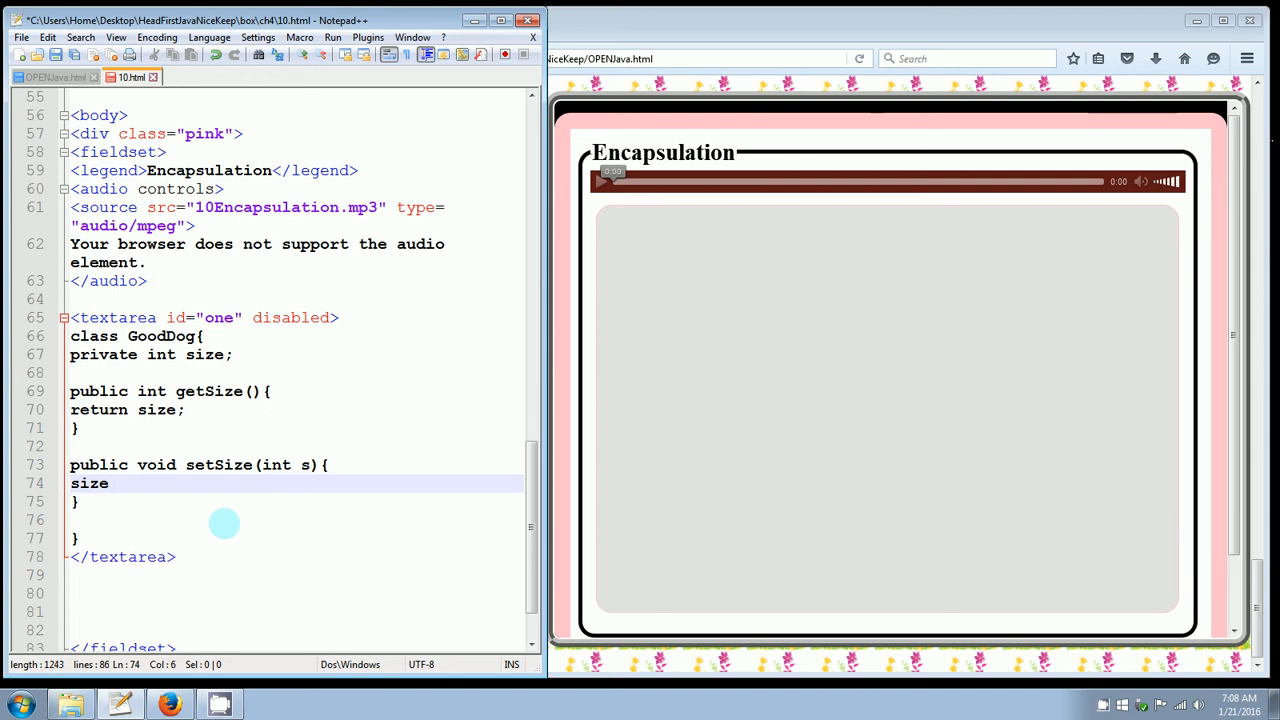
{"action": "type", "text": "= s;"}
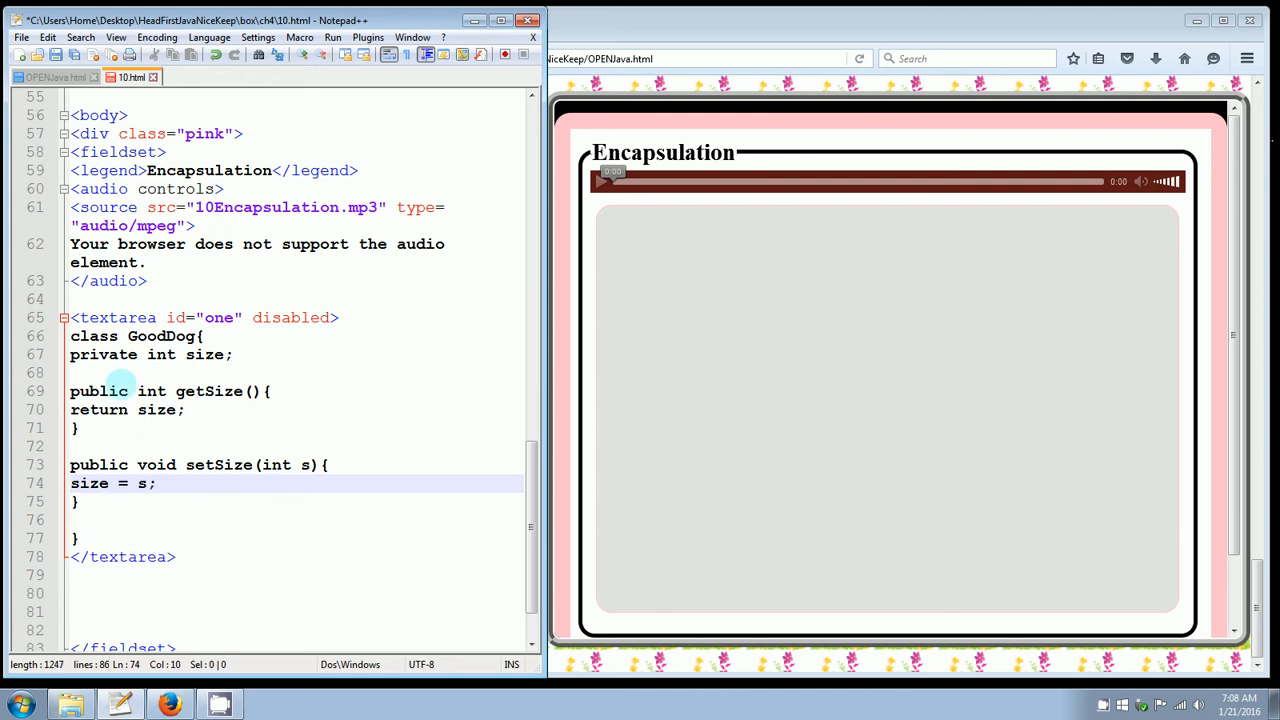
{"action": "double_click", "coordinate": [205, 354]}
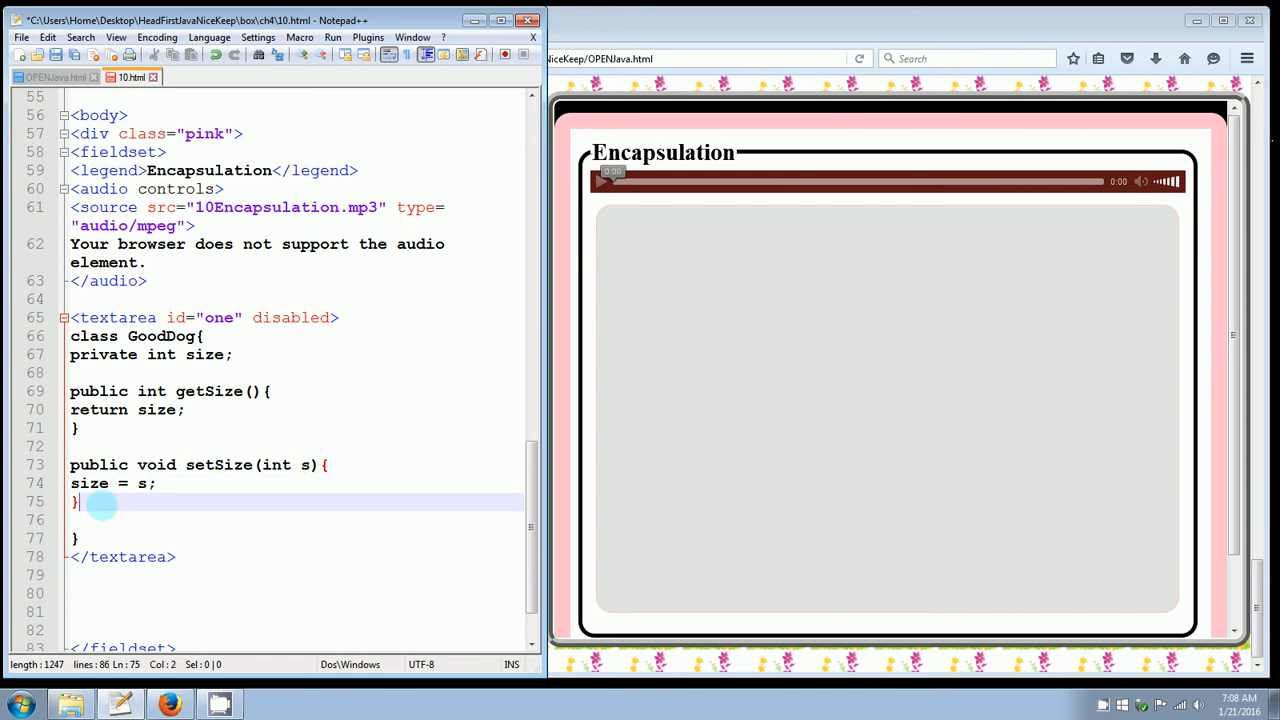
- Start a 'void bark(){' method in class GoodDog
{"action": "type", "text": "v"}
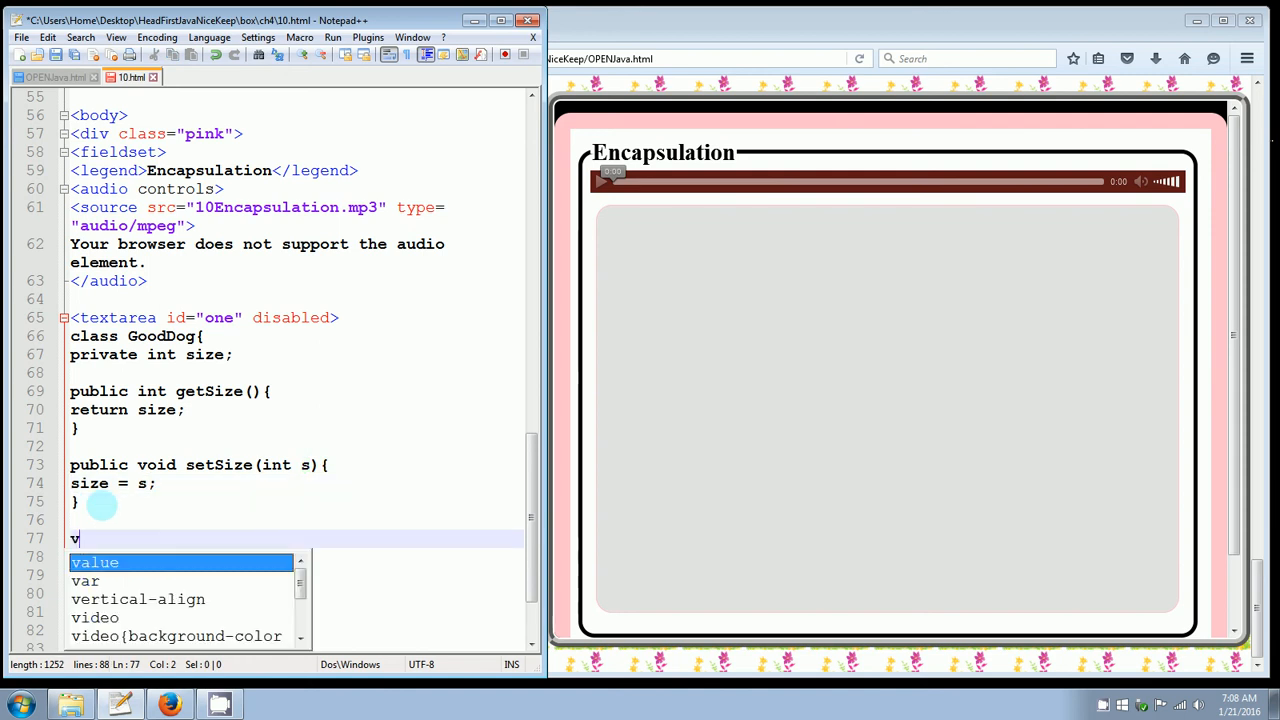
{"action": "type", "text": "oid bark"}
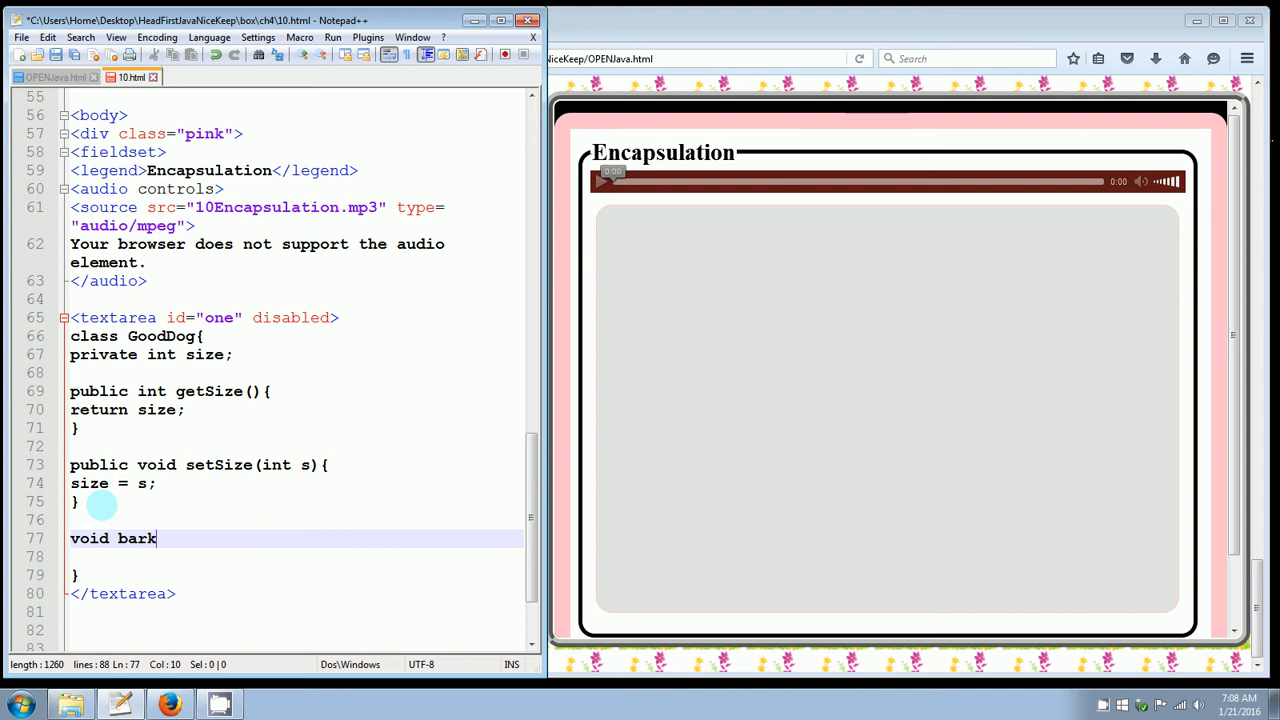
{"action": "type", "text": "()"}
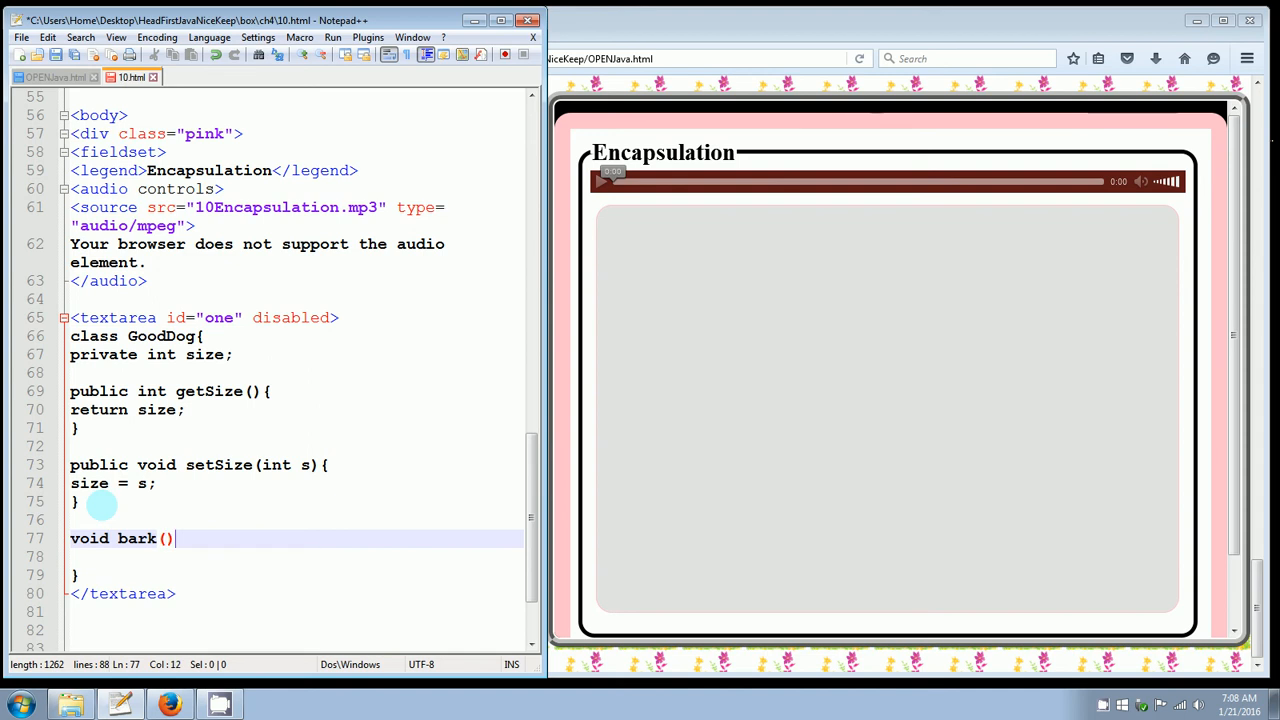
{"action": "type", "text": "{"}
{"action": "type", "text": "}"}
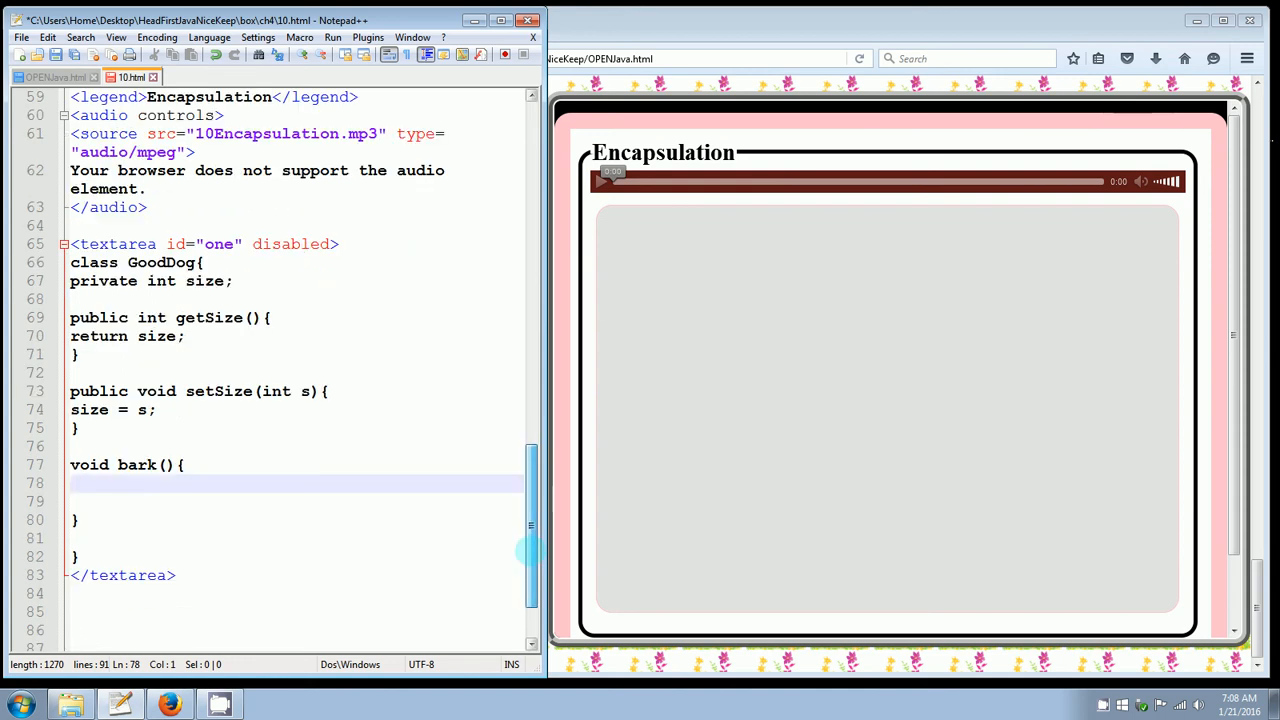
- Add empty if(), else if() and else{} blocks inside bark()
{"action": "scroll", "scroll_direction": "down", "scroll_amount": 3}
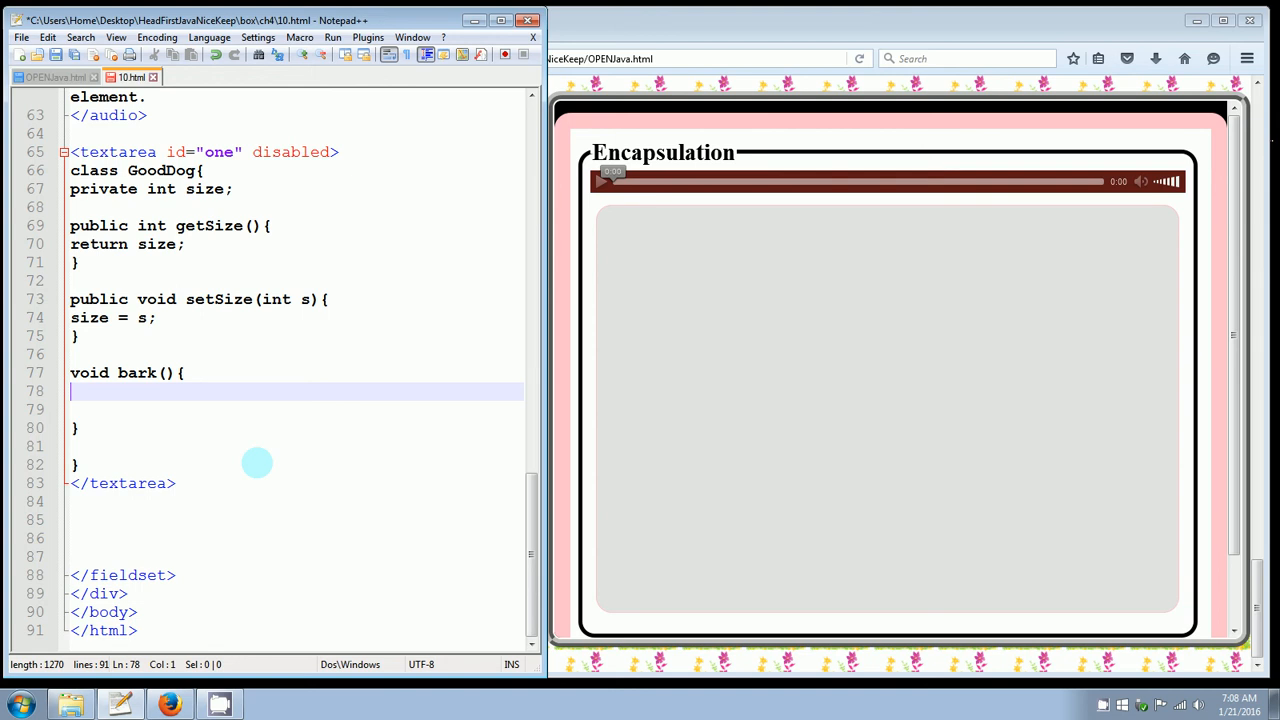
{"action": "type", "text": "if"}
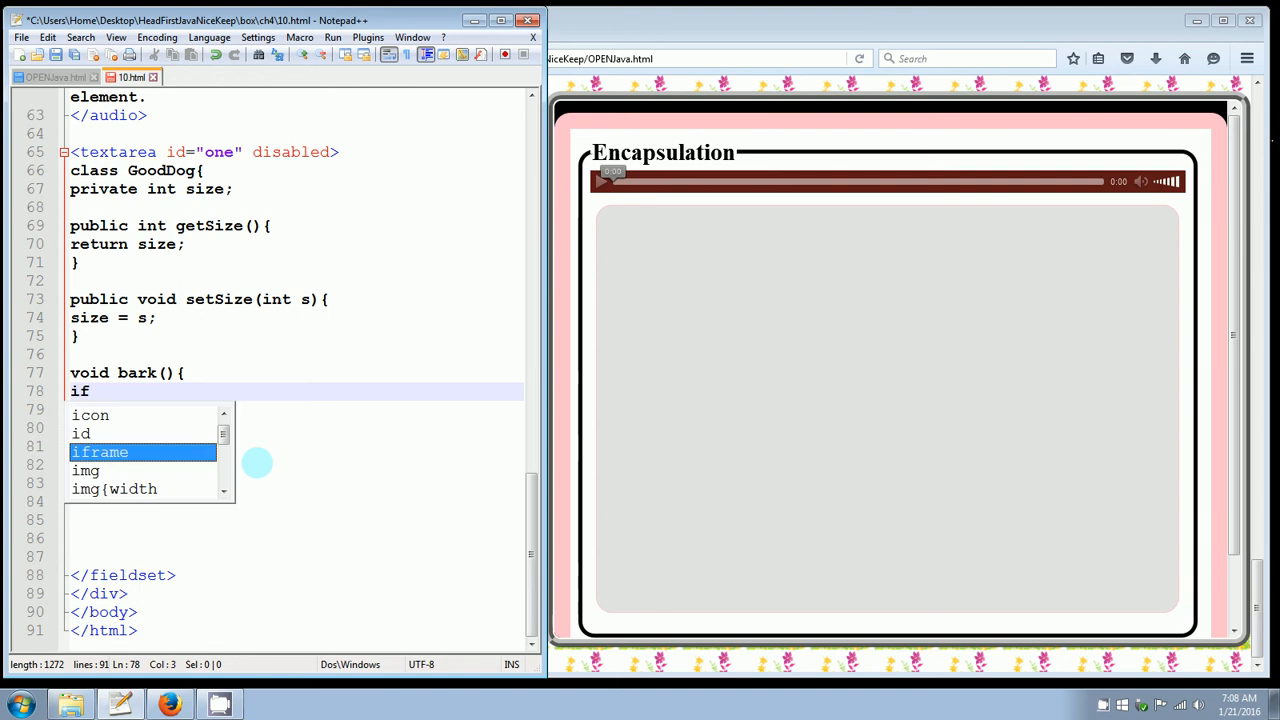
{"action": "type", "text": "()"}
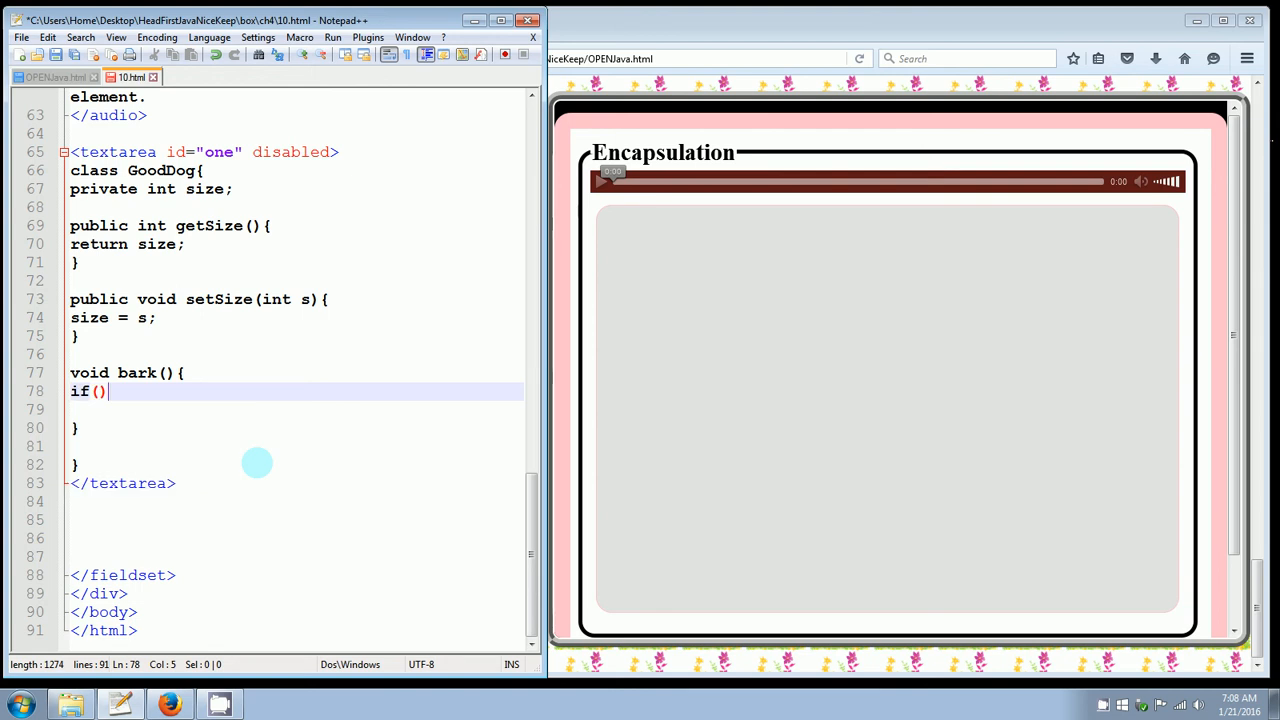
{"action": "type", "text": "{"}
{"action": "left_click", "coordinate": [292, 409]}
{"action": "type", "text": "}"}
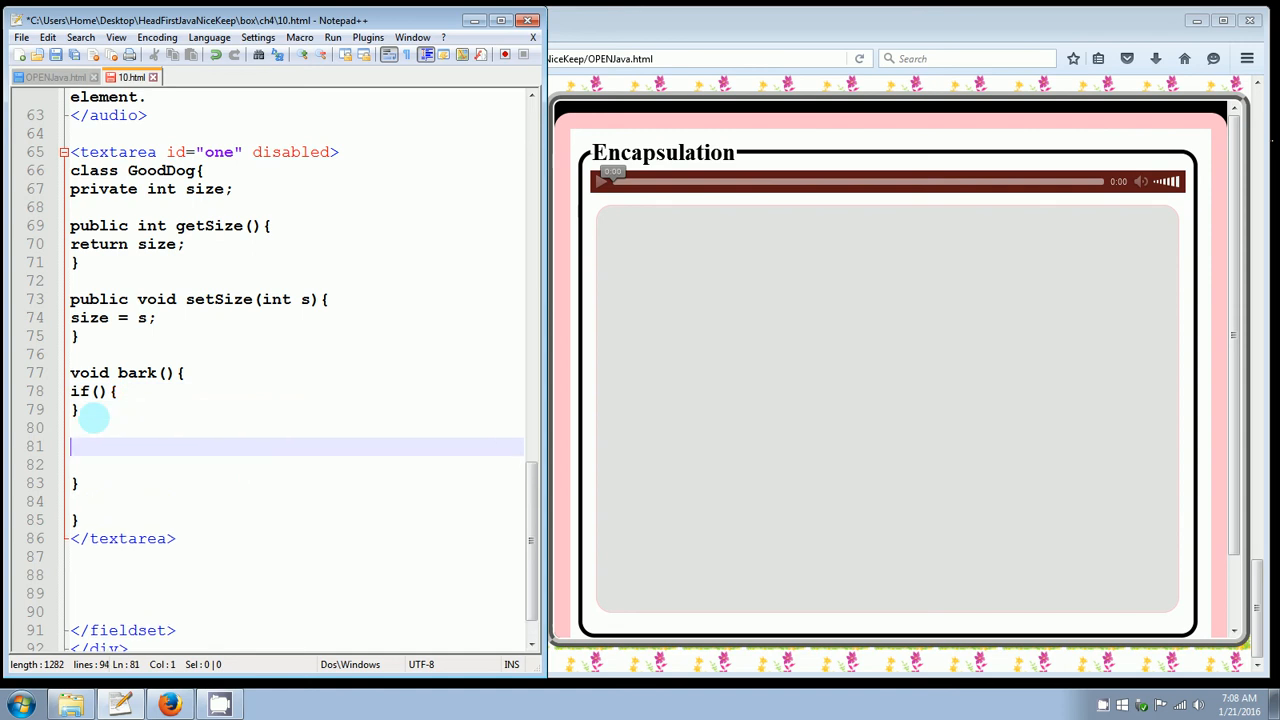
{"action": "type", "text": "else"}
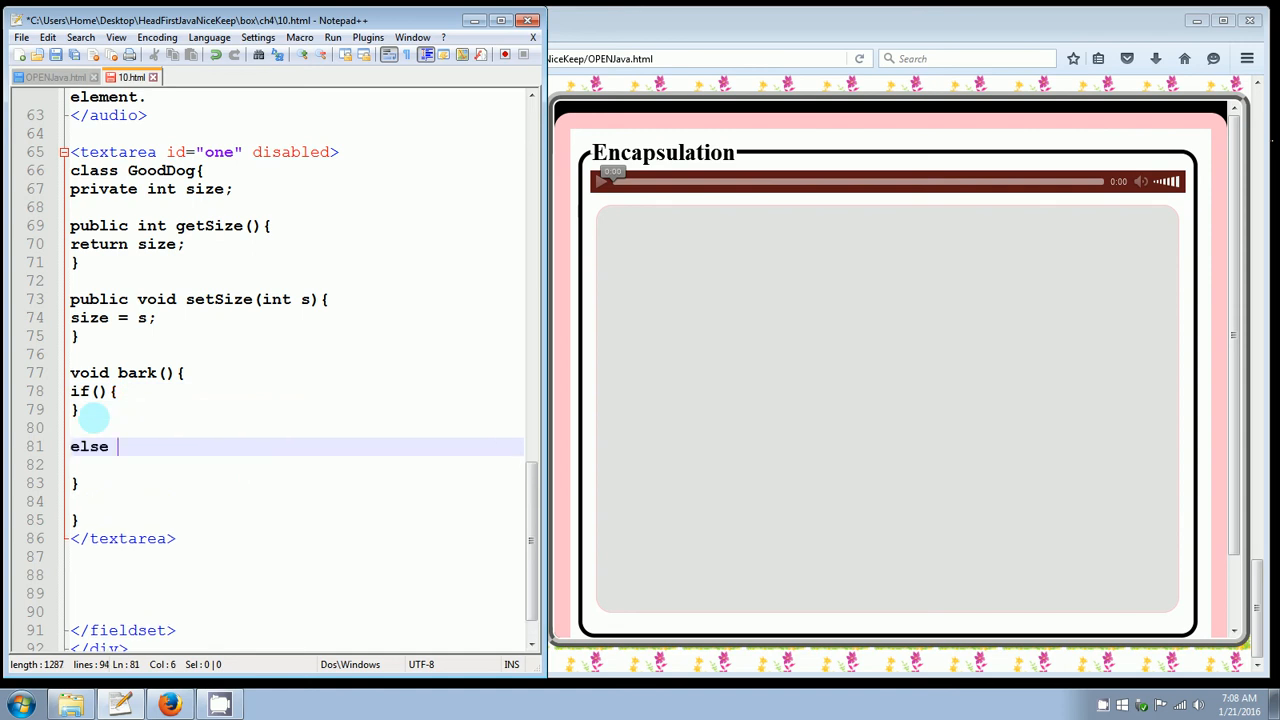
{"action": "type", "text": "if()"}
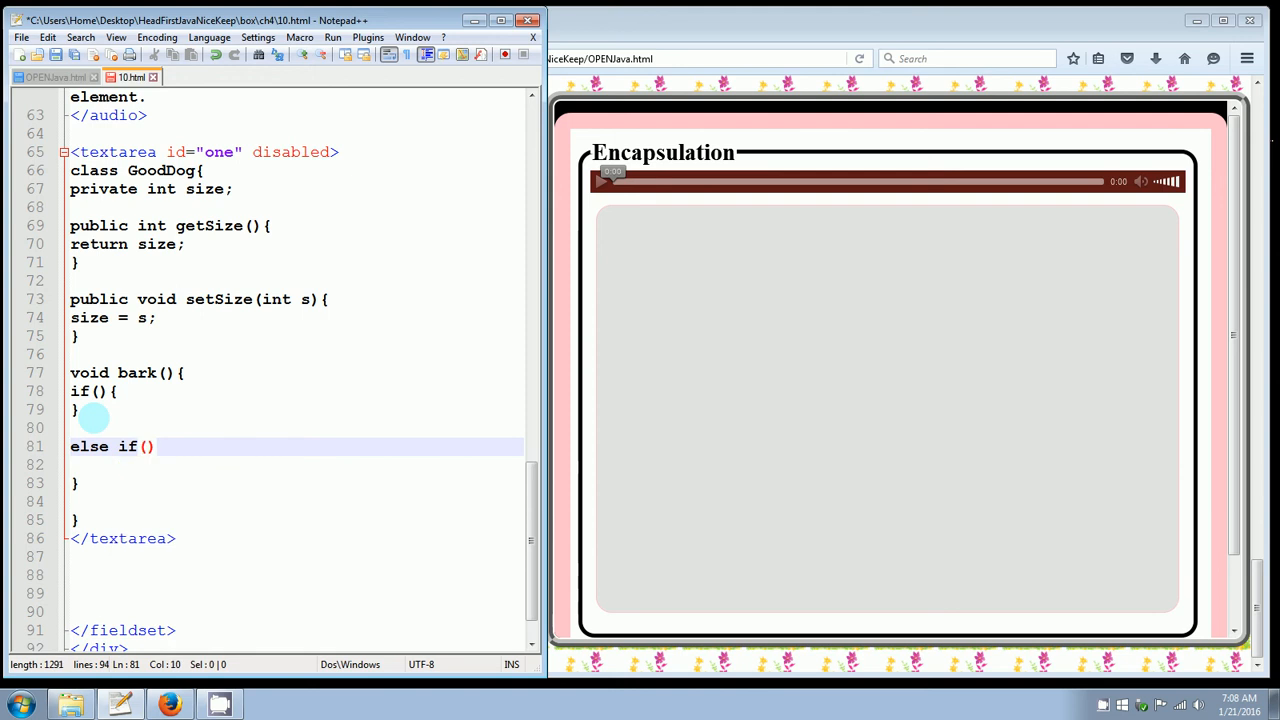
{"action": "type", "text": "{"}
{"action": "type", "text": "}"}
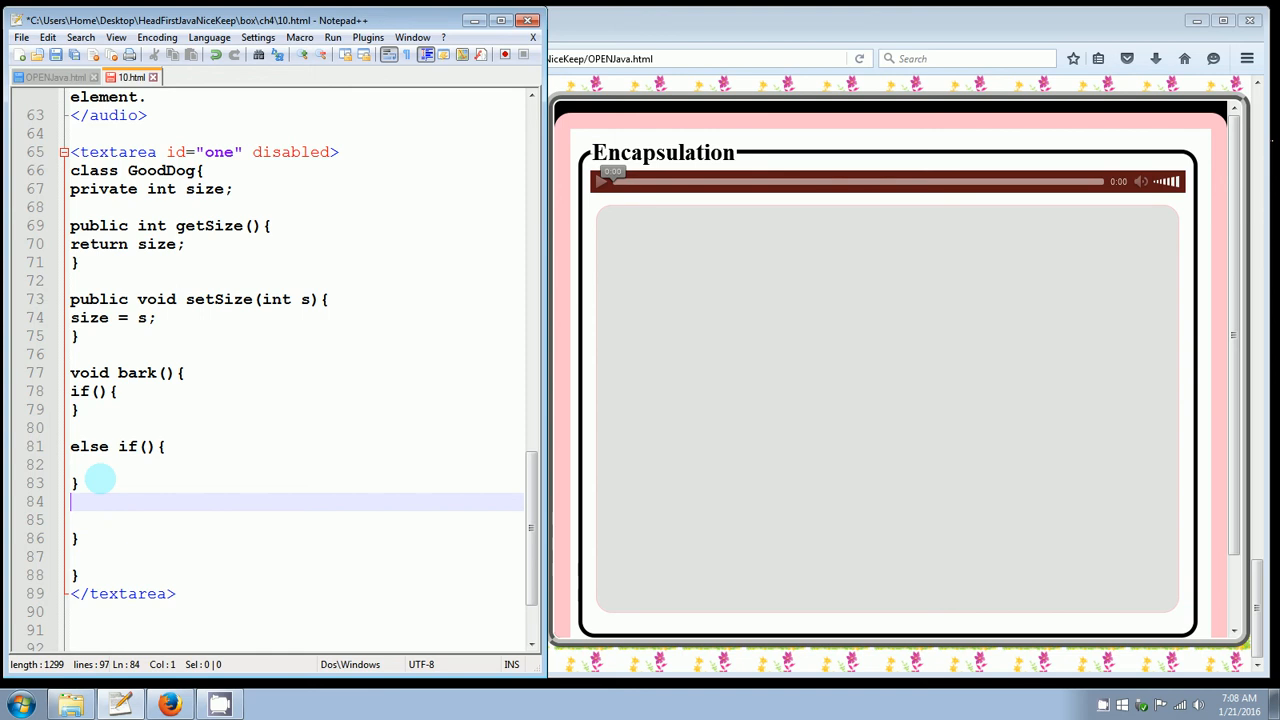
{"action": "type", "text": "else"}
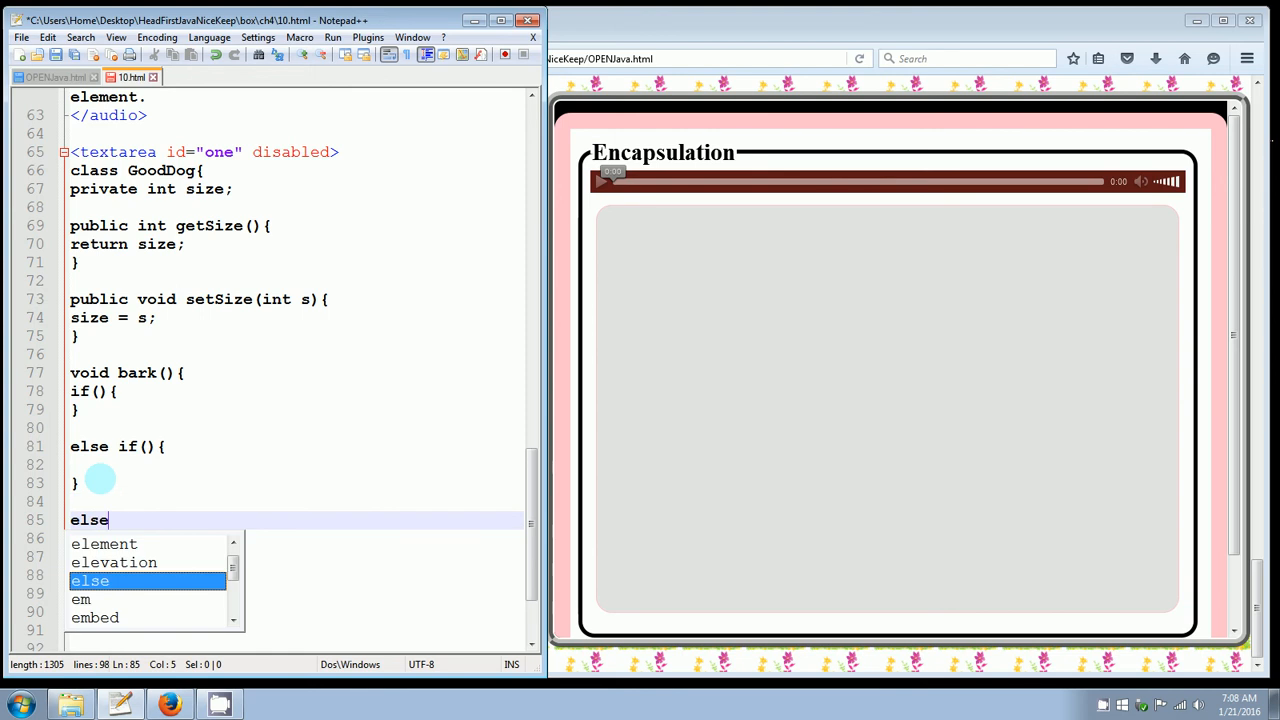
{"action": "type", "text": "{"}
{"action": "type", "text": "}"}
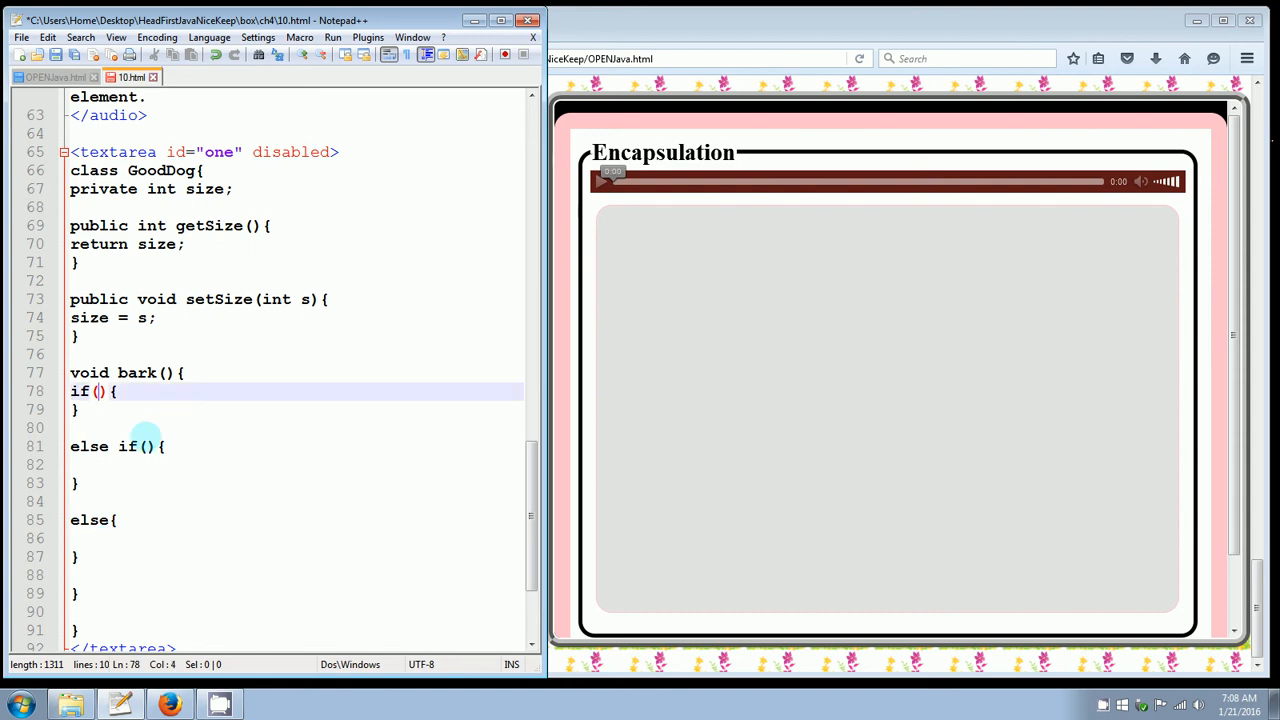
{"action": "mouse_move", "coordinate": [221, 493]}
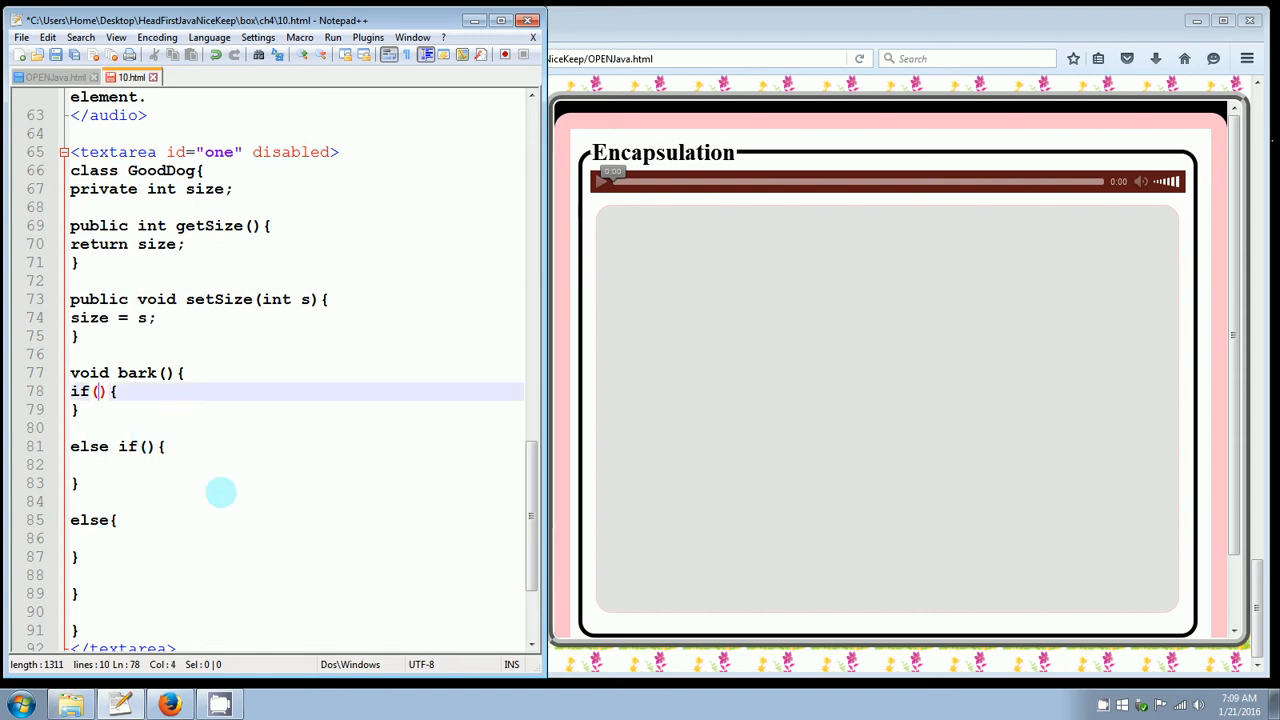
- Set bark()'s conditions to size>60 and size>14, then enter the if body
{"action": "type", "text": "size>"}
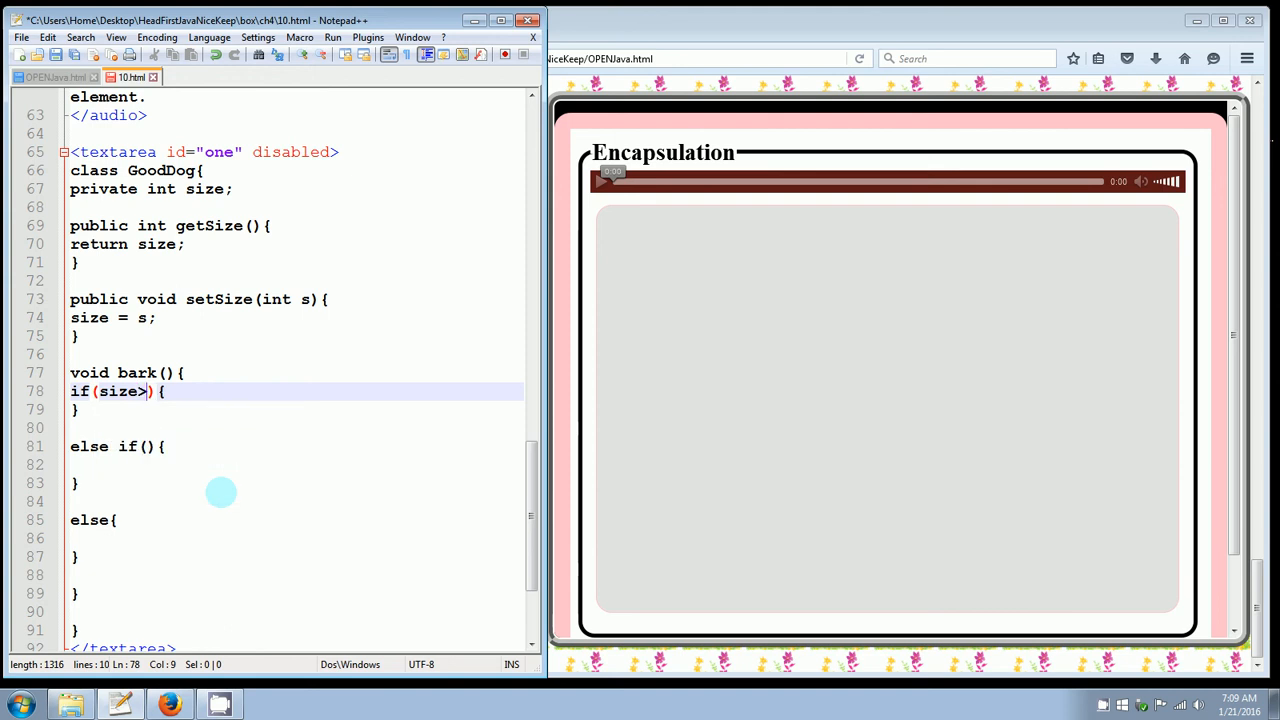
{"action": "type", "text": "60"}
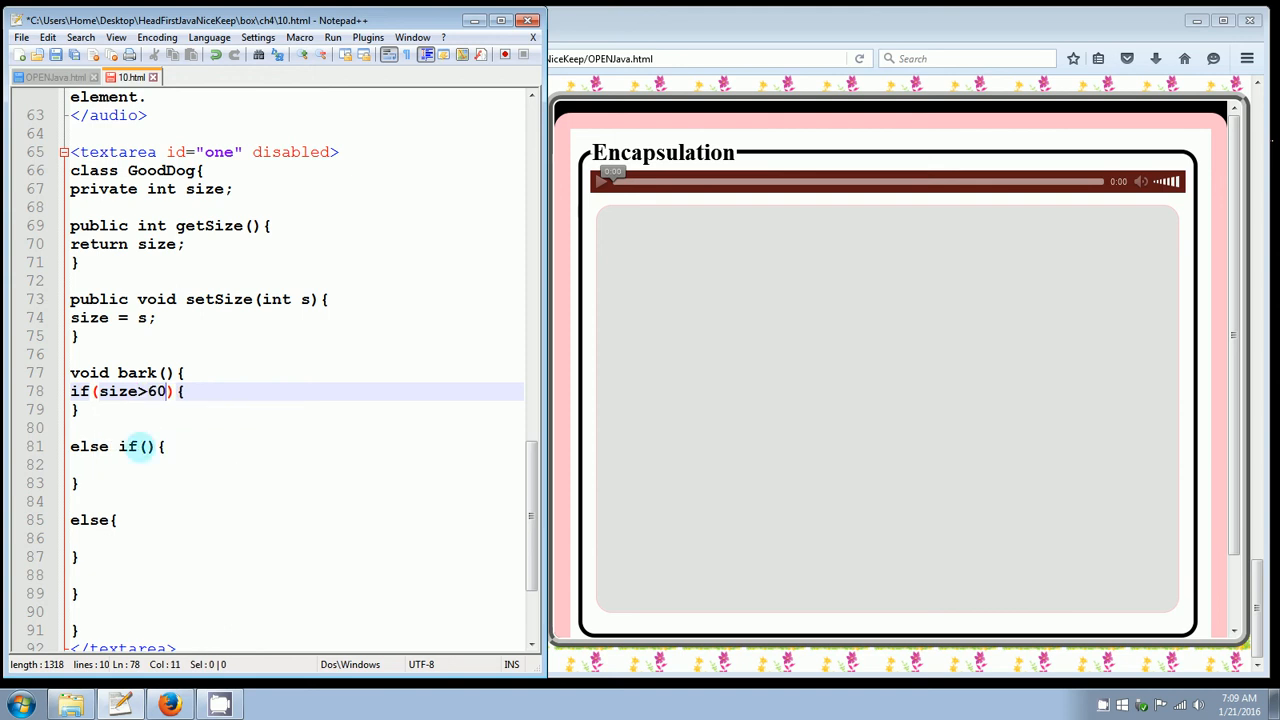
{"action": "type", "text": "size>1"}
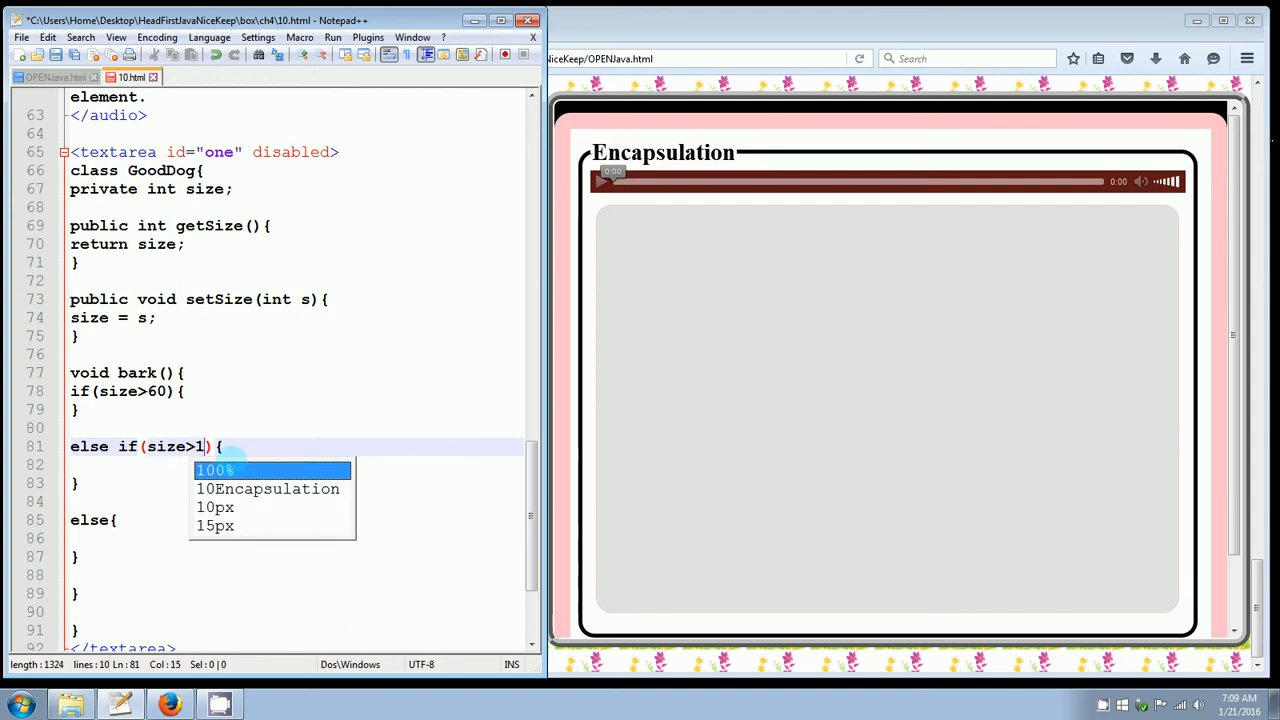
{"action": "type", "text": "4"}
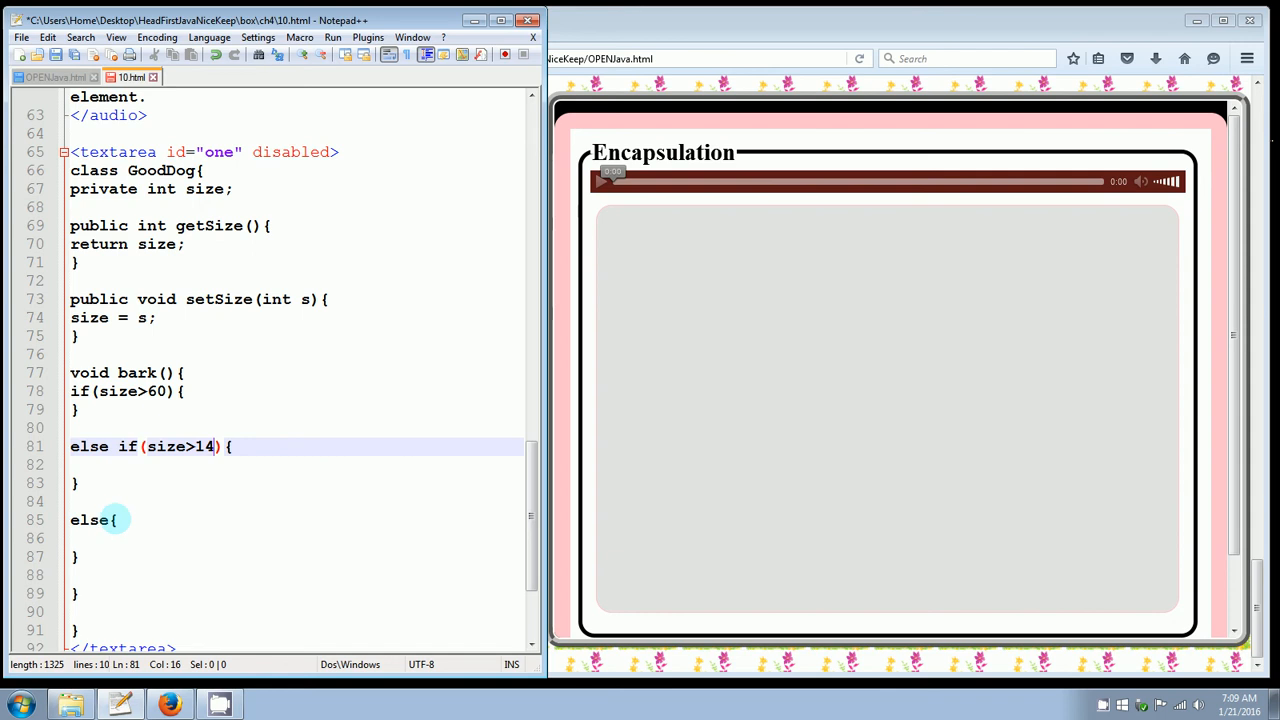
{"action": "left_click", "coordinate": [184, 391]}
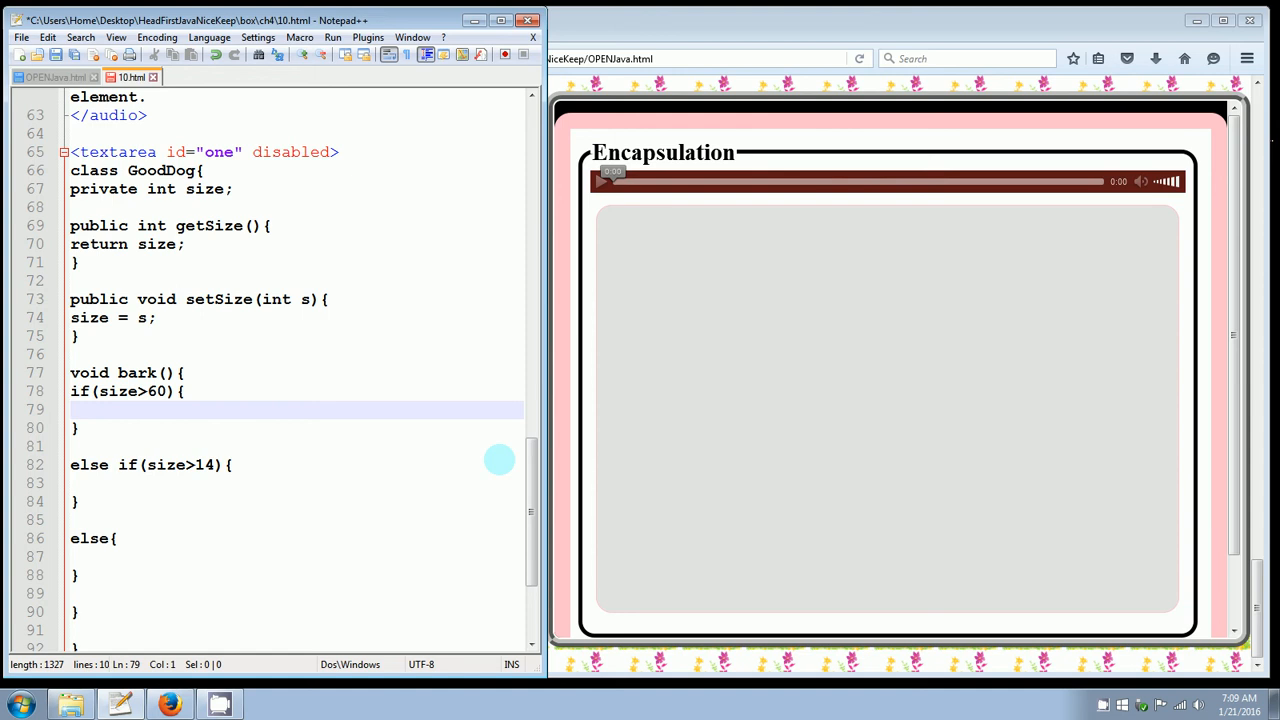
- Print "WOOF WOOF" with System.out.println in the size>60 branch
{"action": "type", "text": "System"}
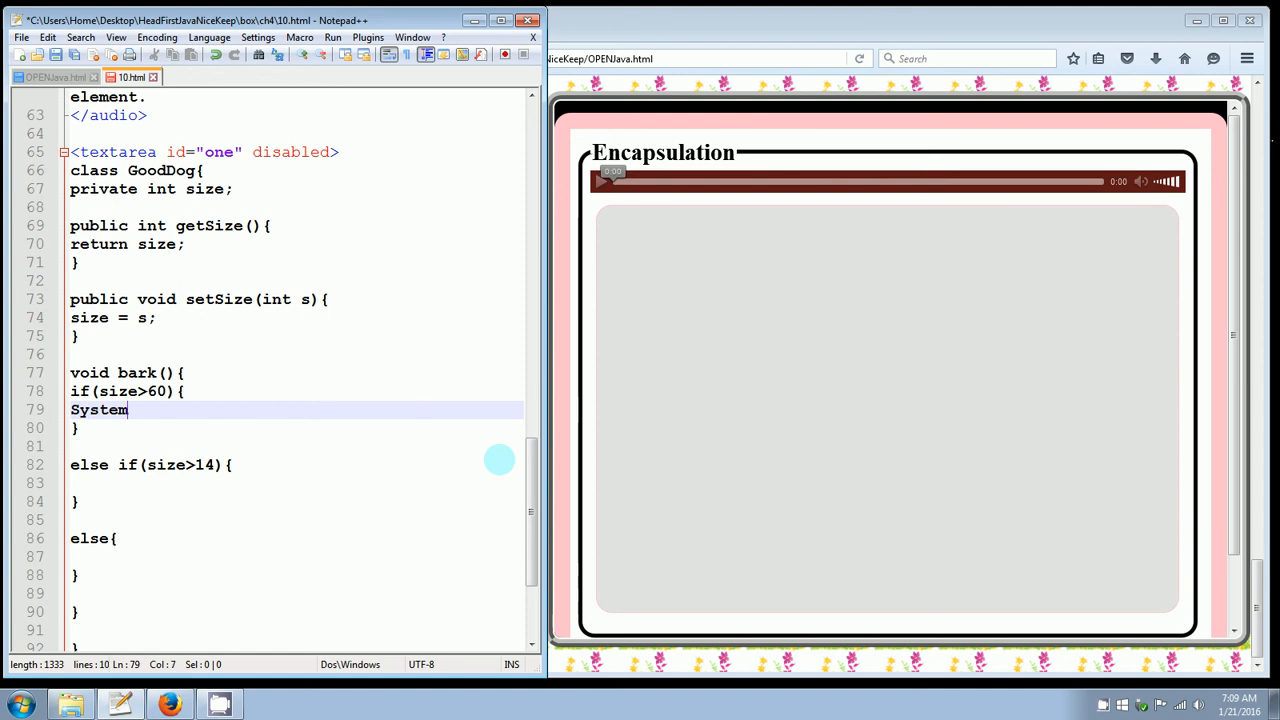
{"action": "type", "text": ".out.println"}
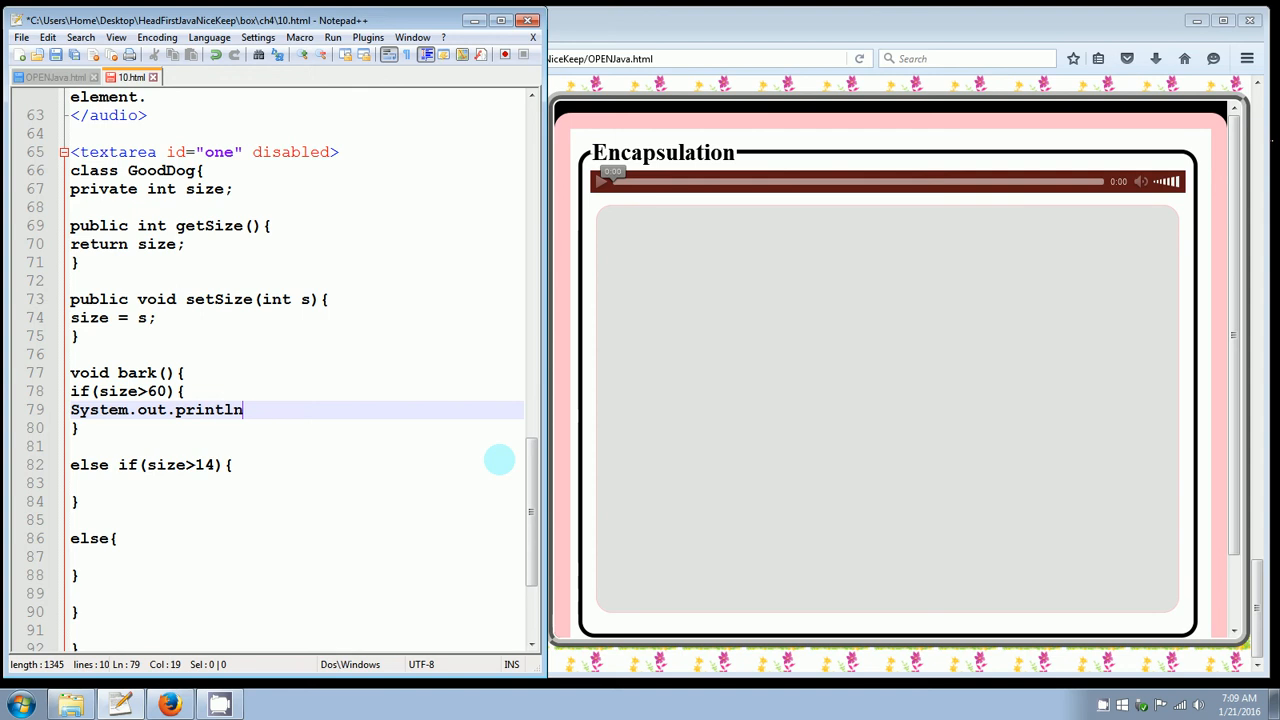
{"action": "type", "text": "();"}
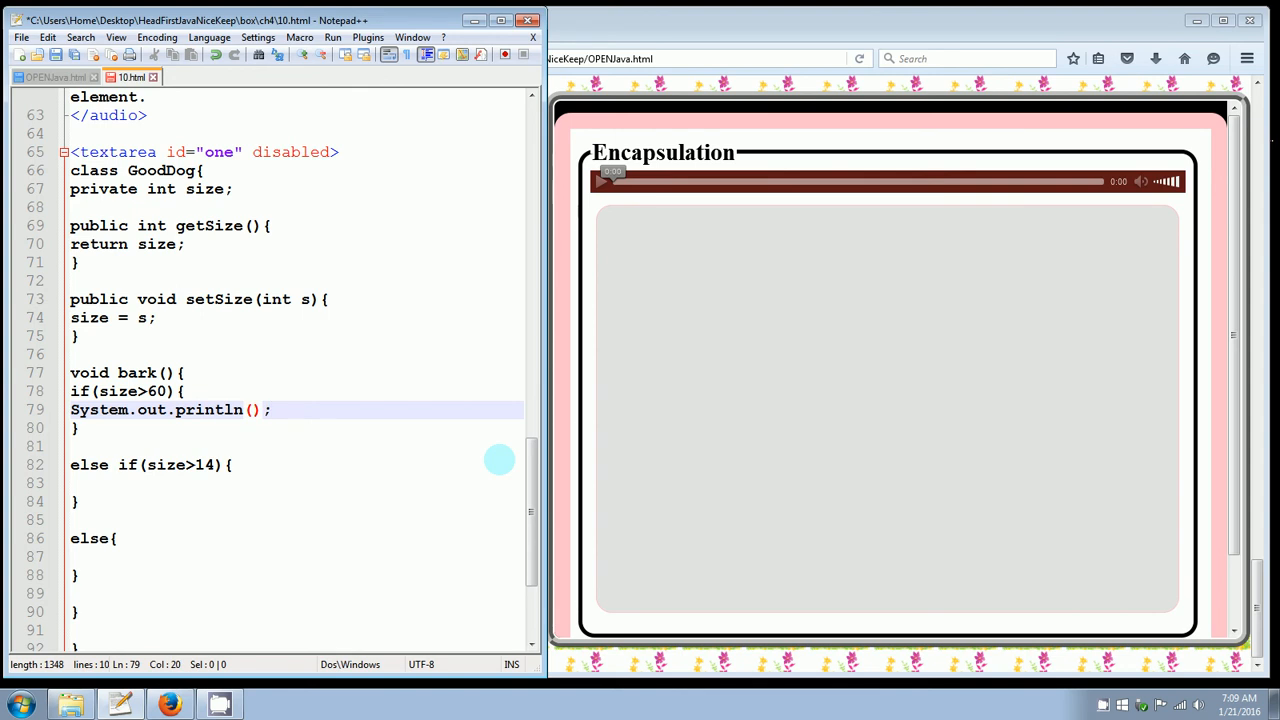
{"action": "type", "text": "\"\""}
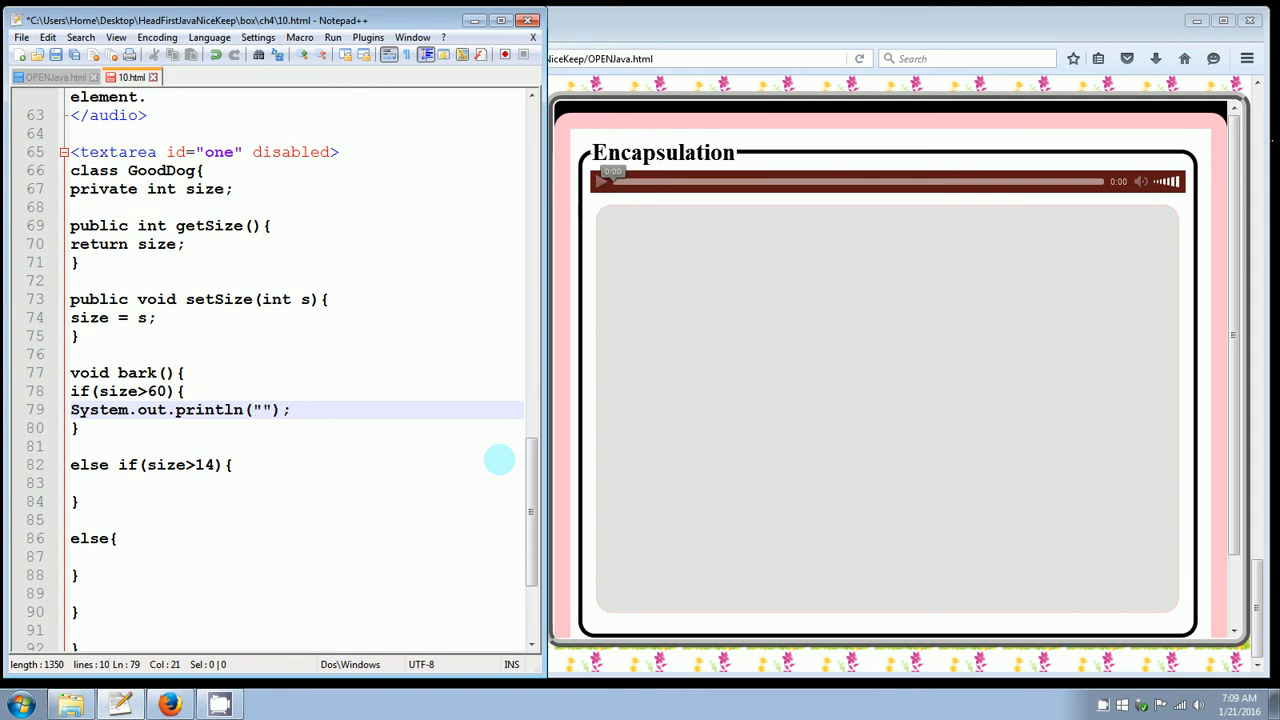
{"action": "type", "text": "WOOF W"}
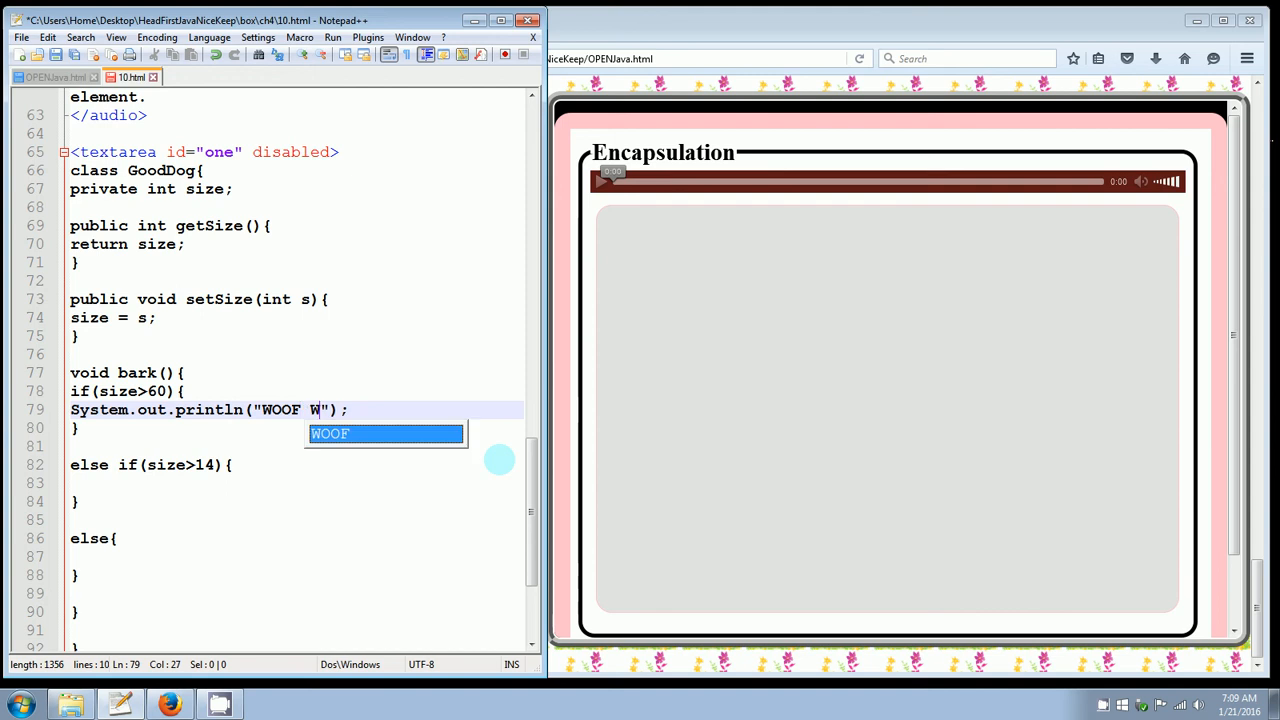
{"action": "type", "text": "OOF"}
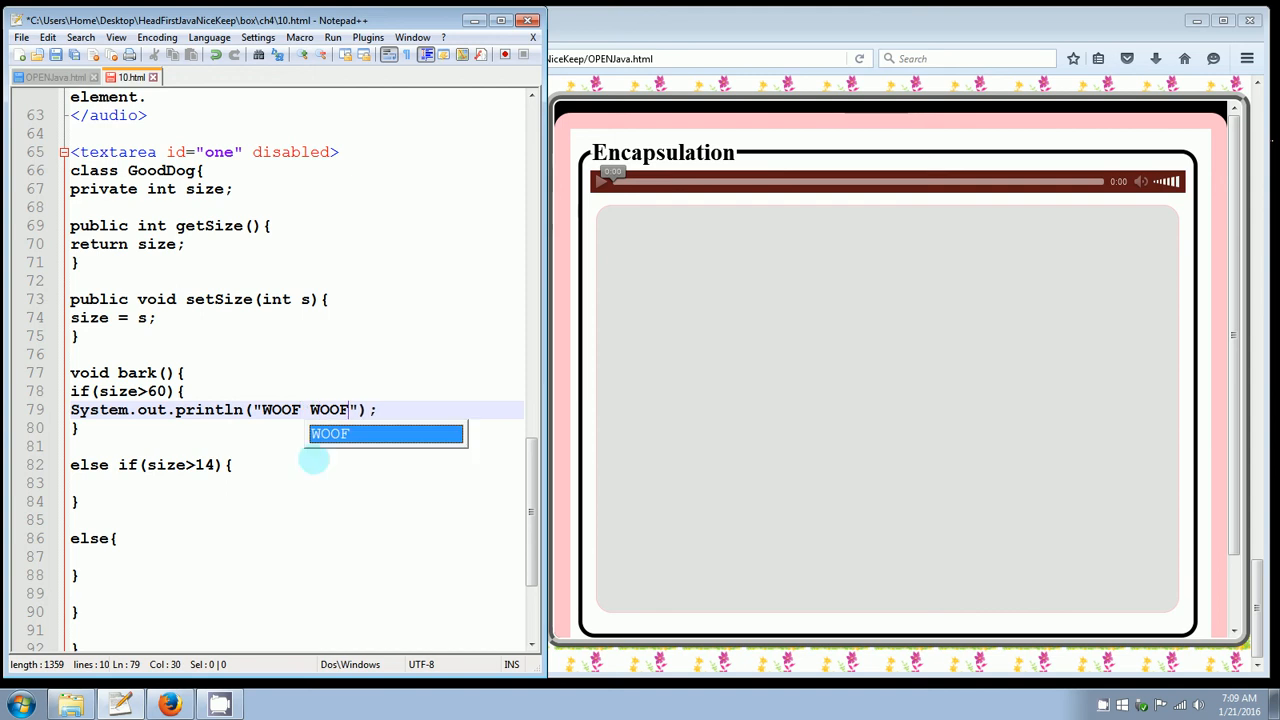
- Add println statements printing "RUFF RUFF" for size>14 and "YIP YIP" otherwise
{"action": "left_click", "coordinate": [148, 465]}
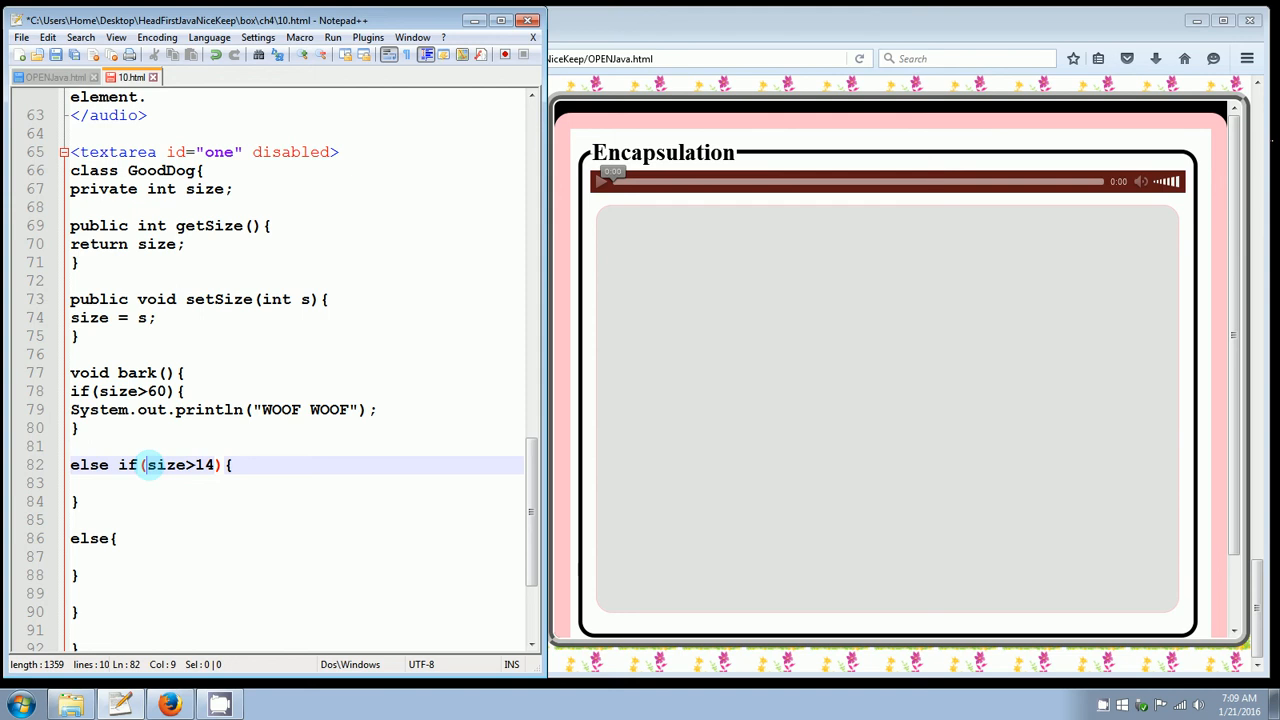
{"action": "left_click", "coordinate": [90, 483]}
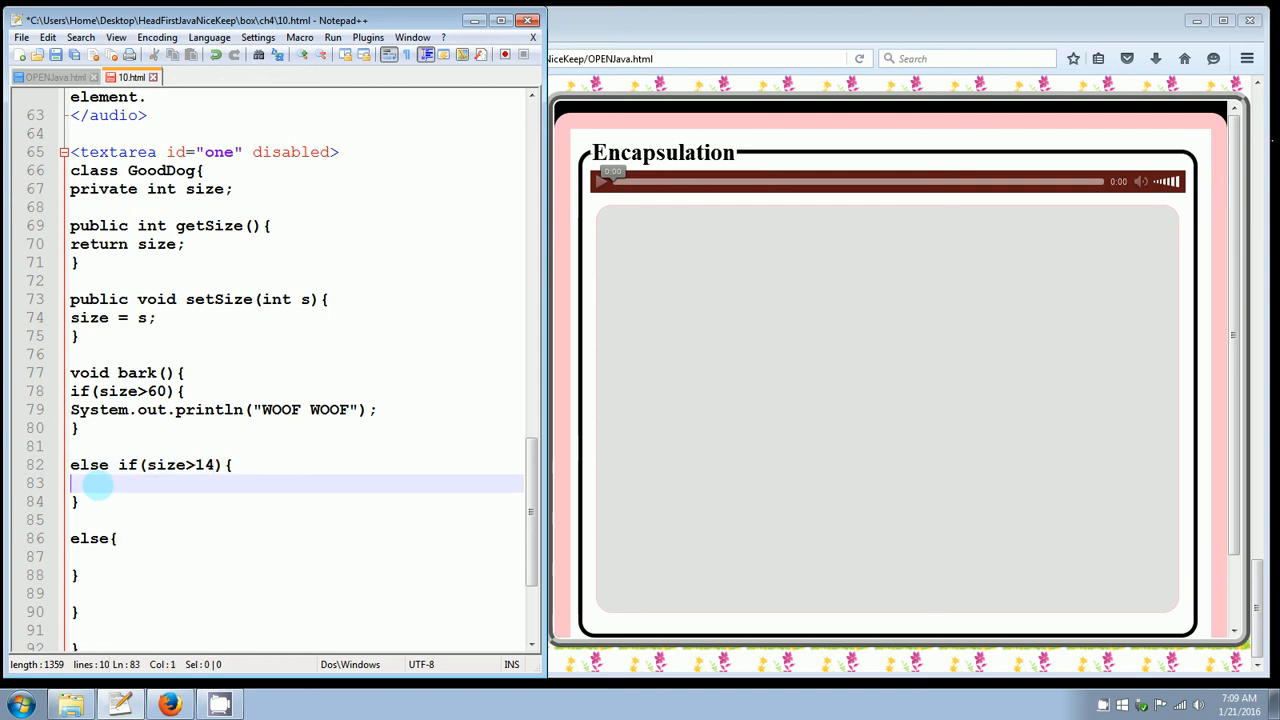
{"action": "left_click", "coordinate": [379, 409]}
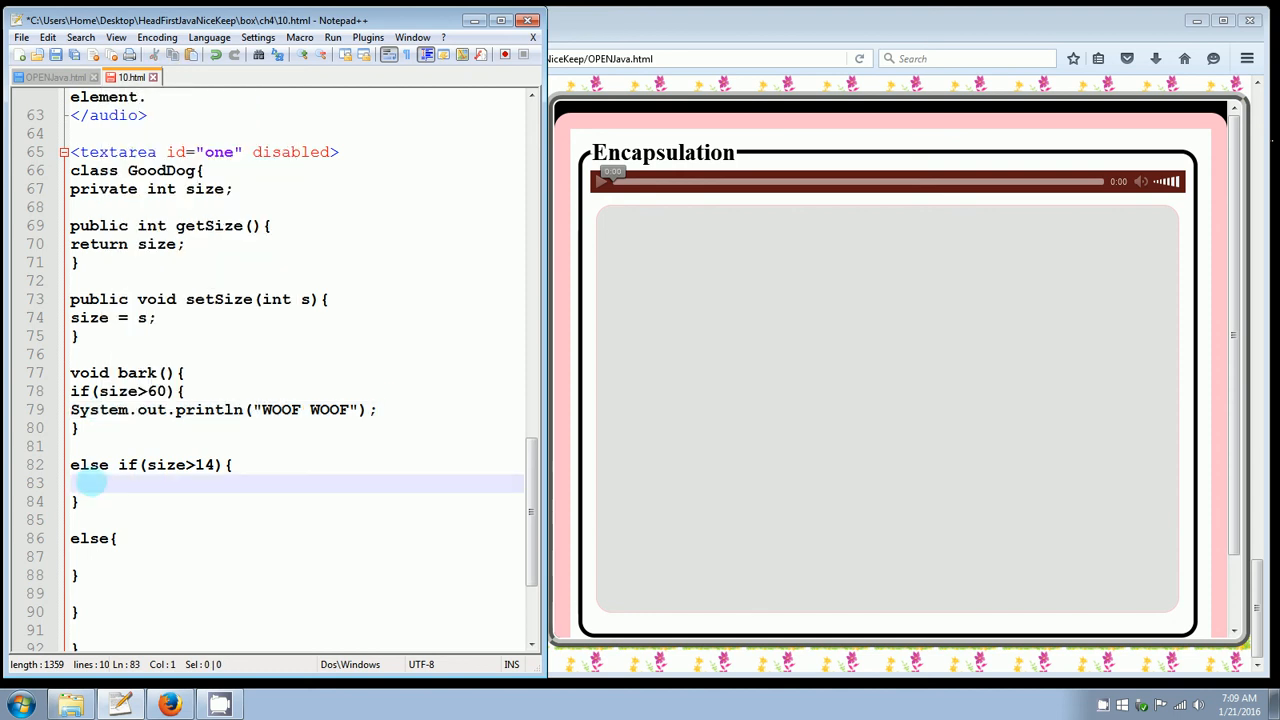
{"action": "type", "text": "System.out.println(\"WOOF WOOF\");"}
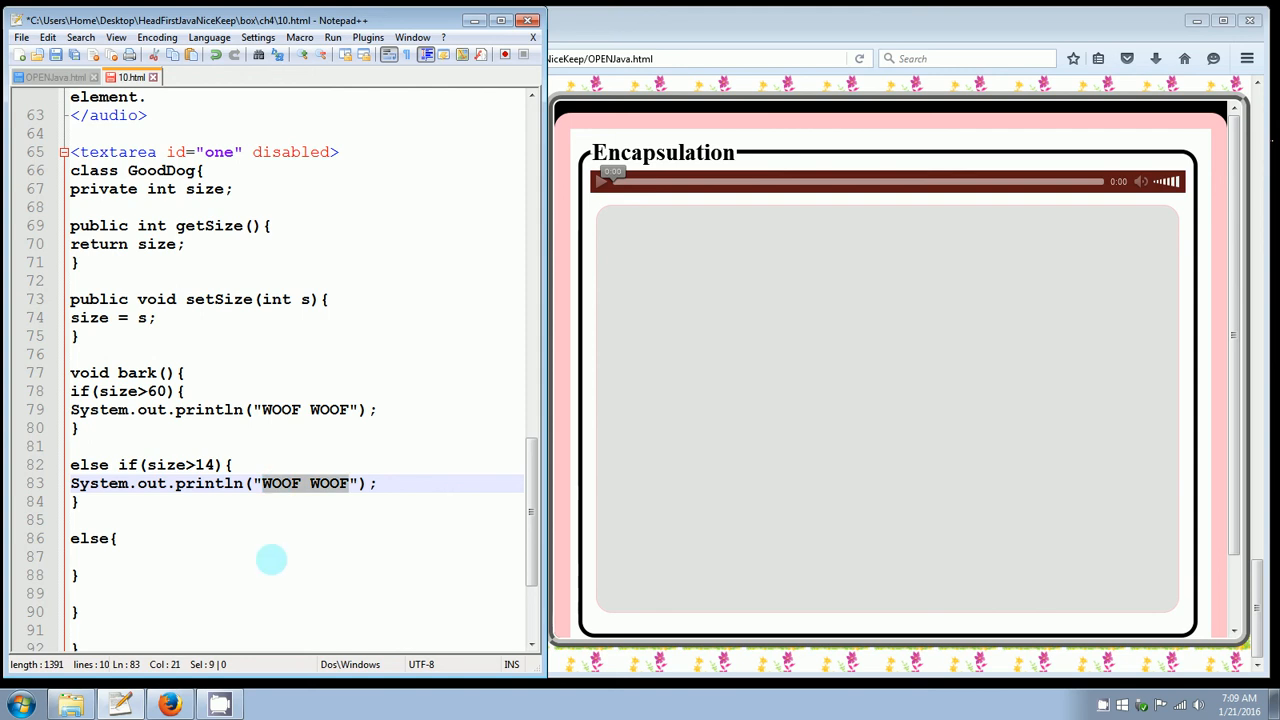
{"action": "type", "text": "RUFF R"}
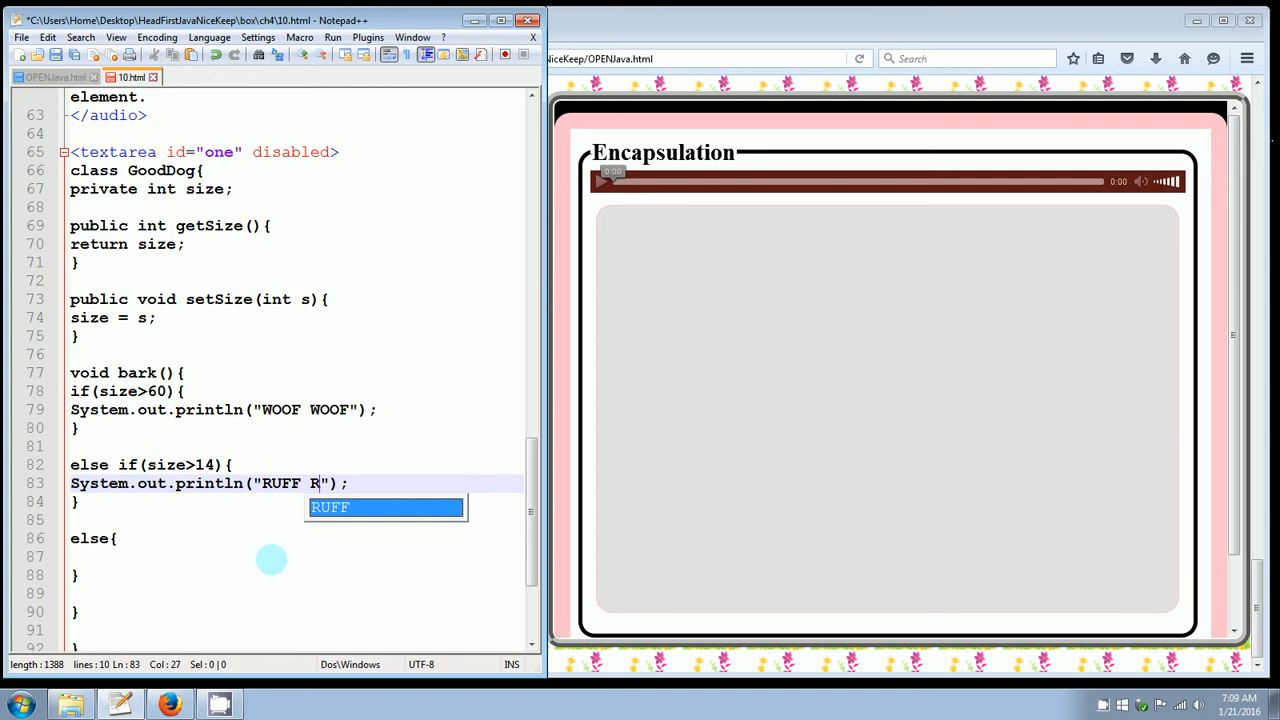
{"action": "type", "text": "UFF"}
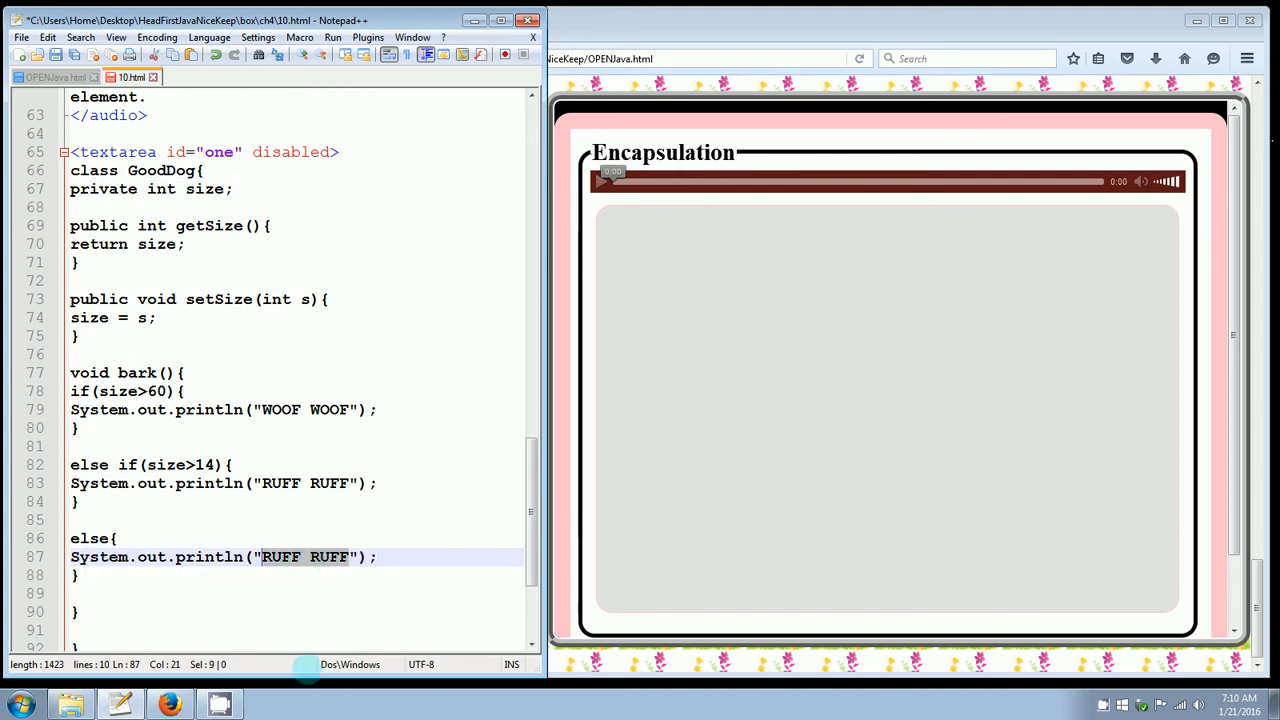
{"action": "type", "text": "YIP"}
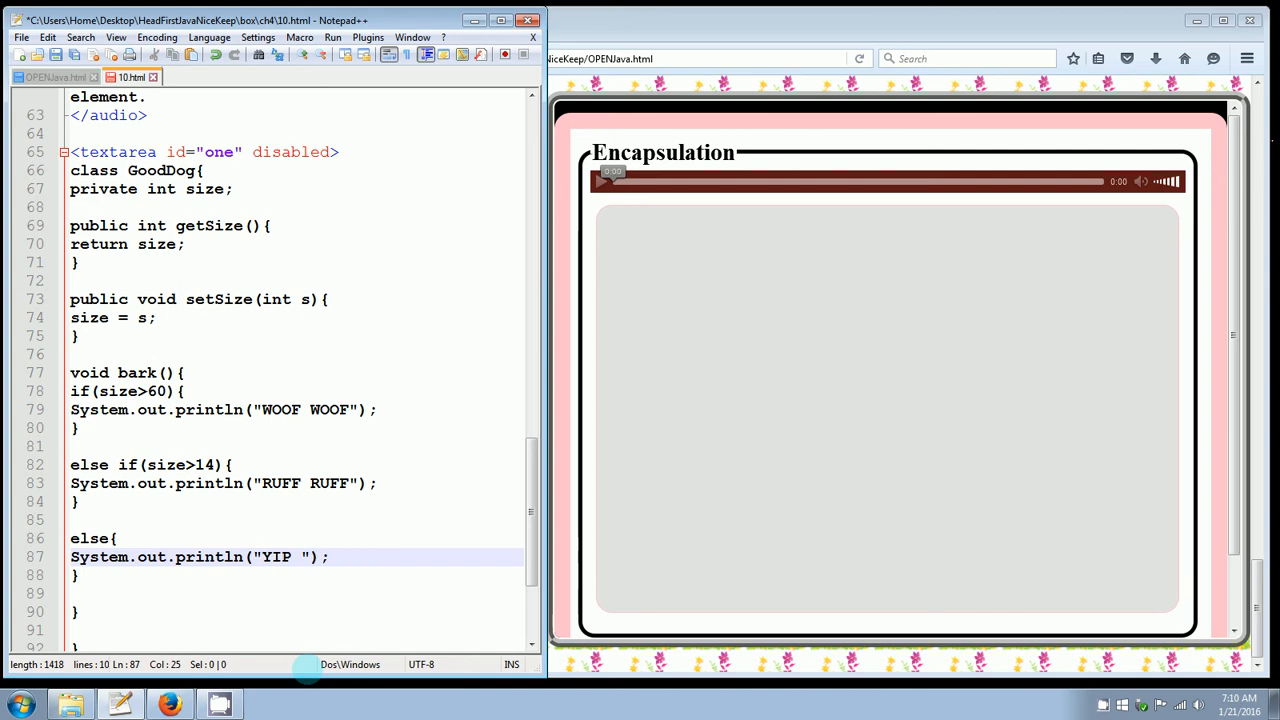
{"action": "type", "text": "YIP"}
{"action": "left_click", "coordinate": [295, 612]}
{"action": "type", "text": "//"}
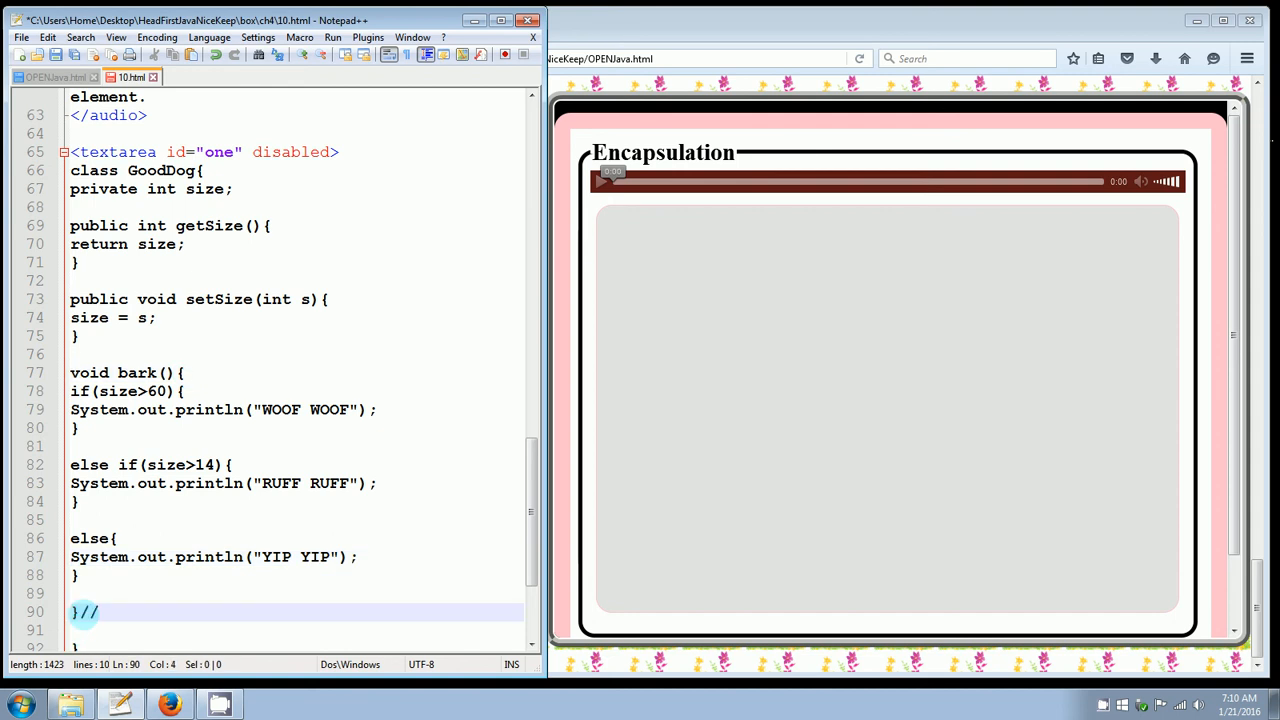
- Replace the slashes after bark()'s closing brace with the comment <!-- end bark method. -->
{"action": "key", "text": "Backspace"}
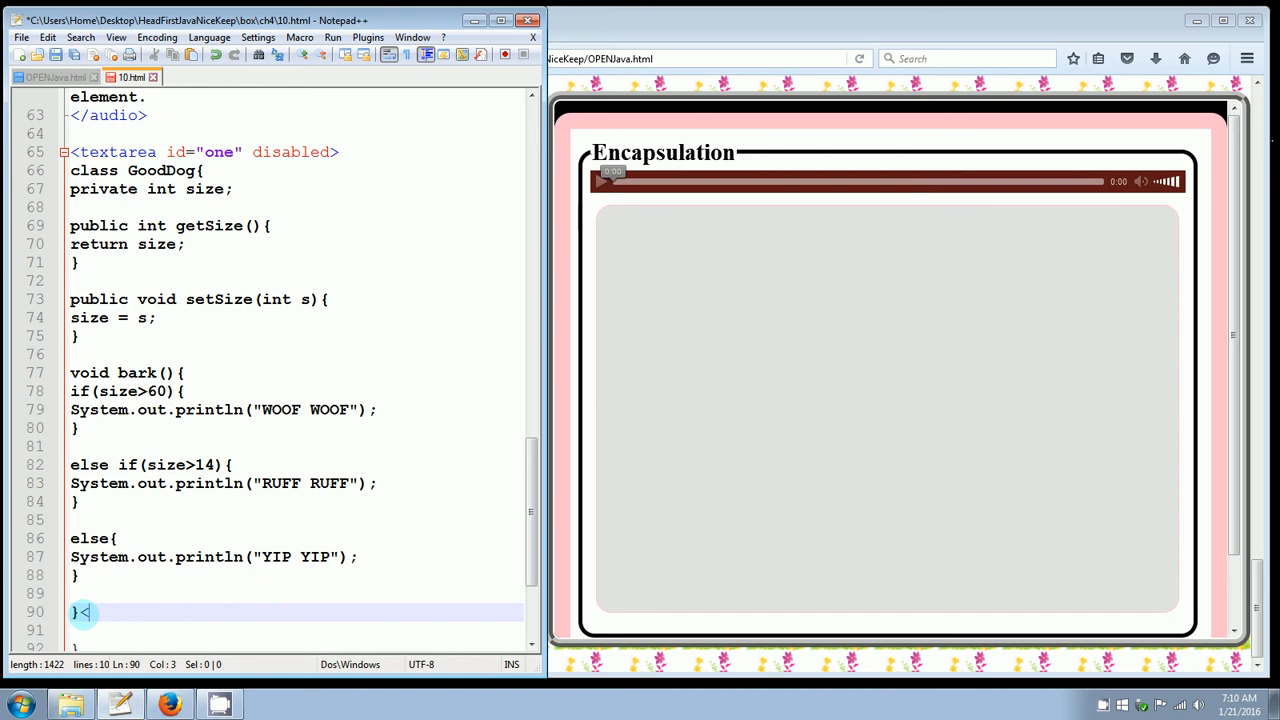
{"action": "type", "text": "<!-- end"}
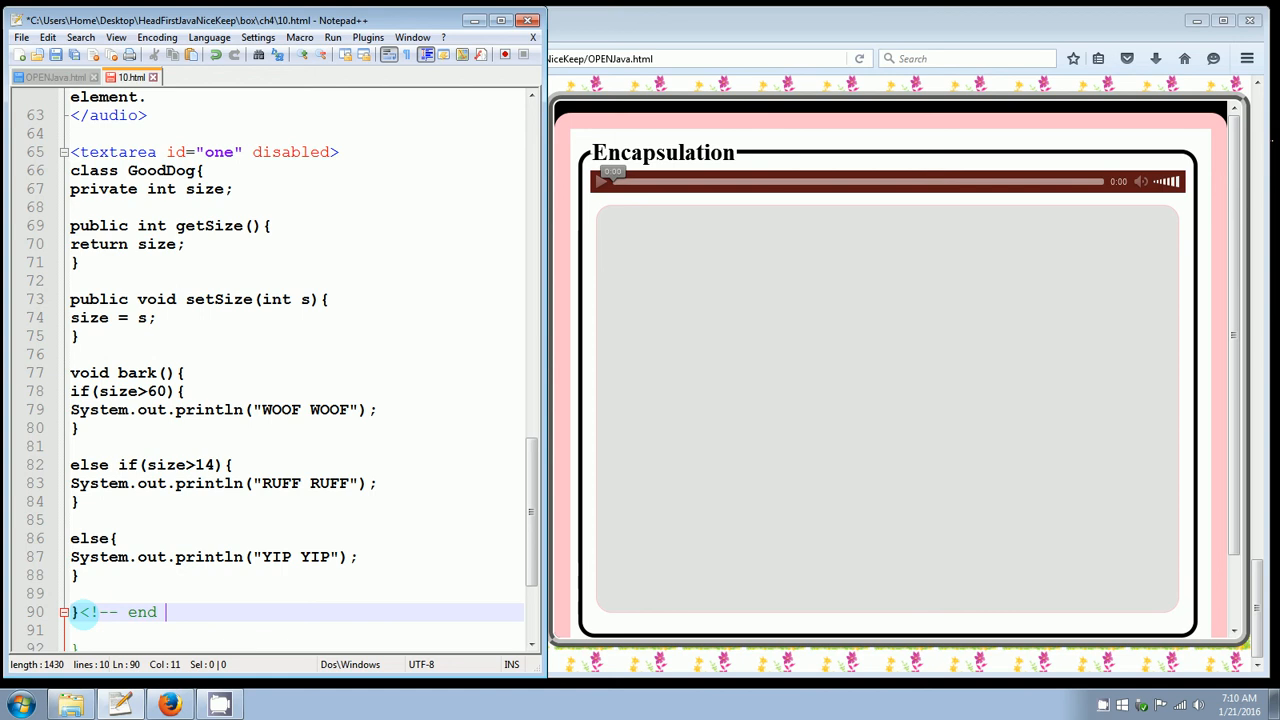
{"action": "type", "text": "bark method."}
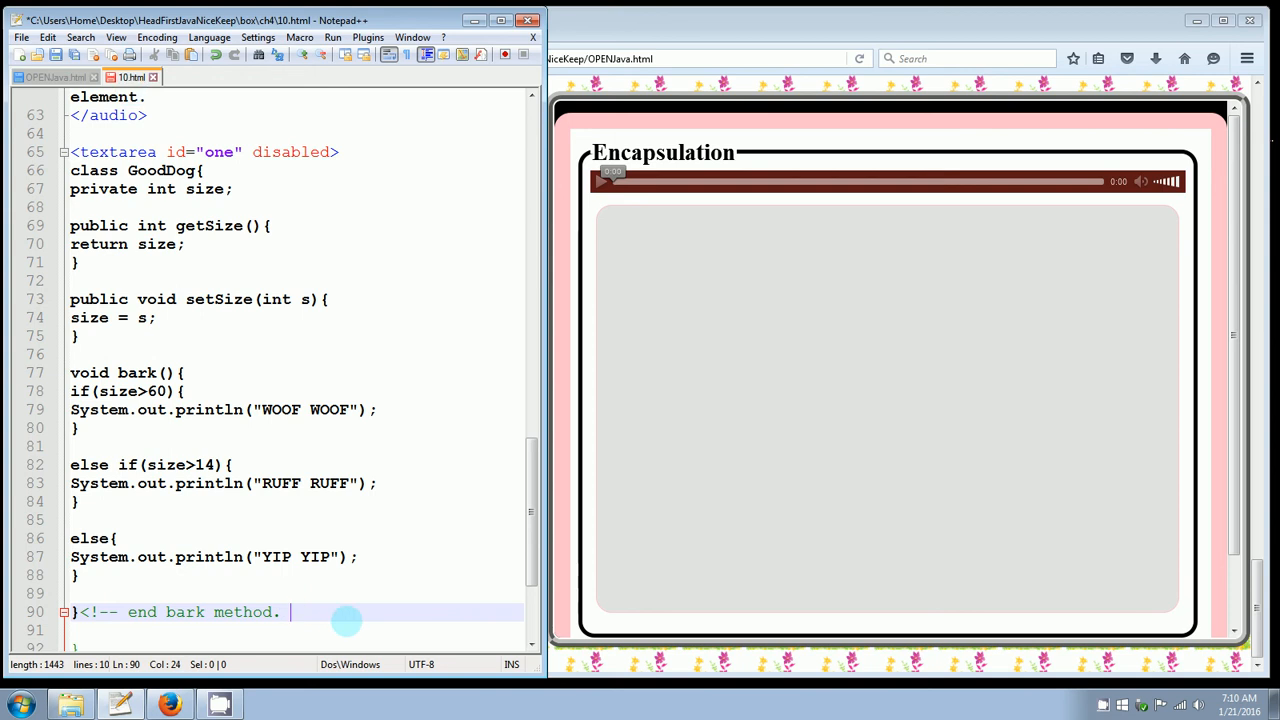
{"action": "type", "text": "-->"}
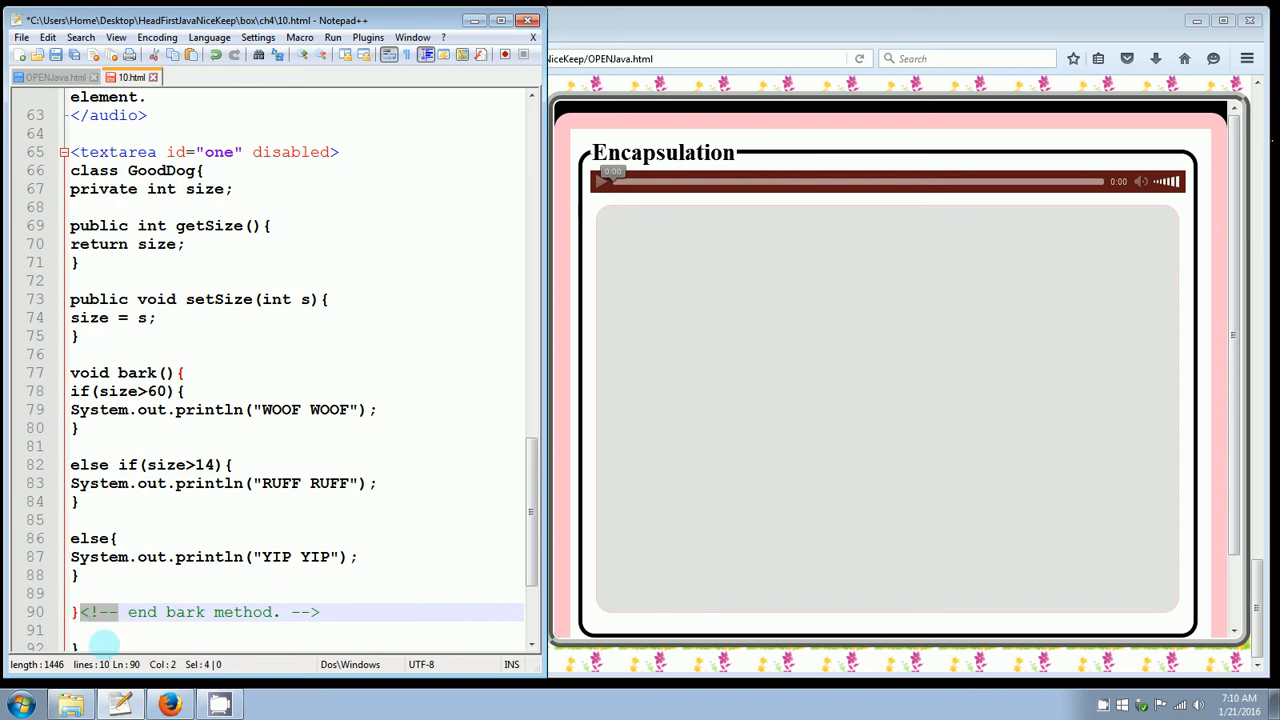
{"action": "mouse_move", "coordinate": [295, 622]}
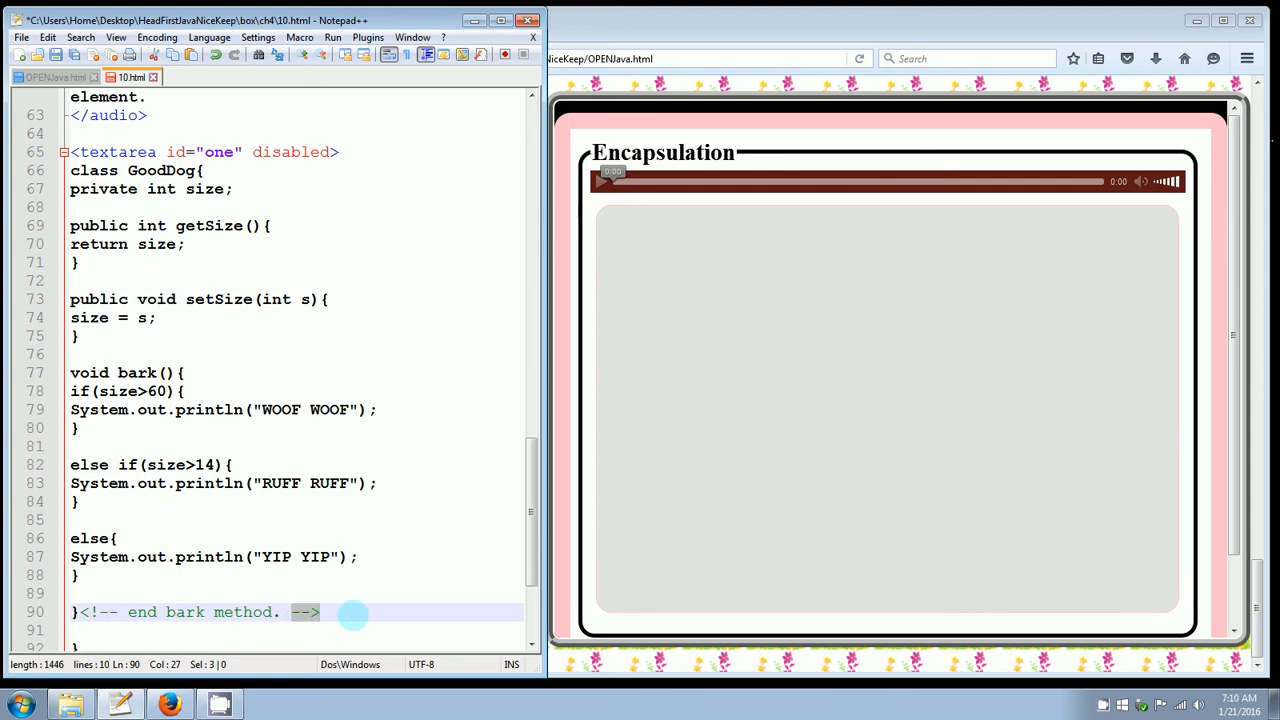
{"action": "left_click", "coordinate": [321, 612]}
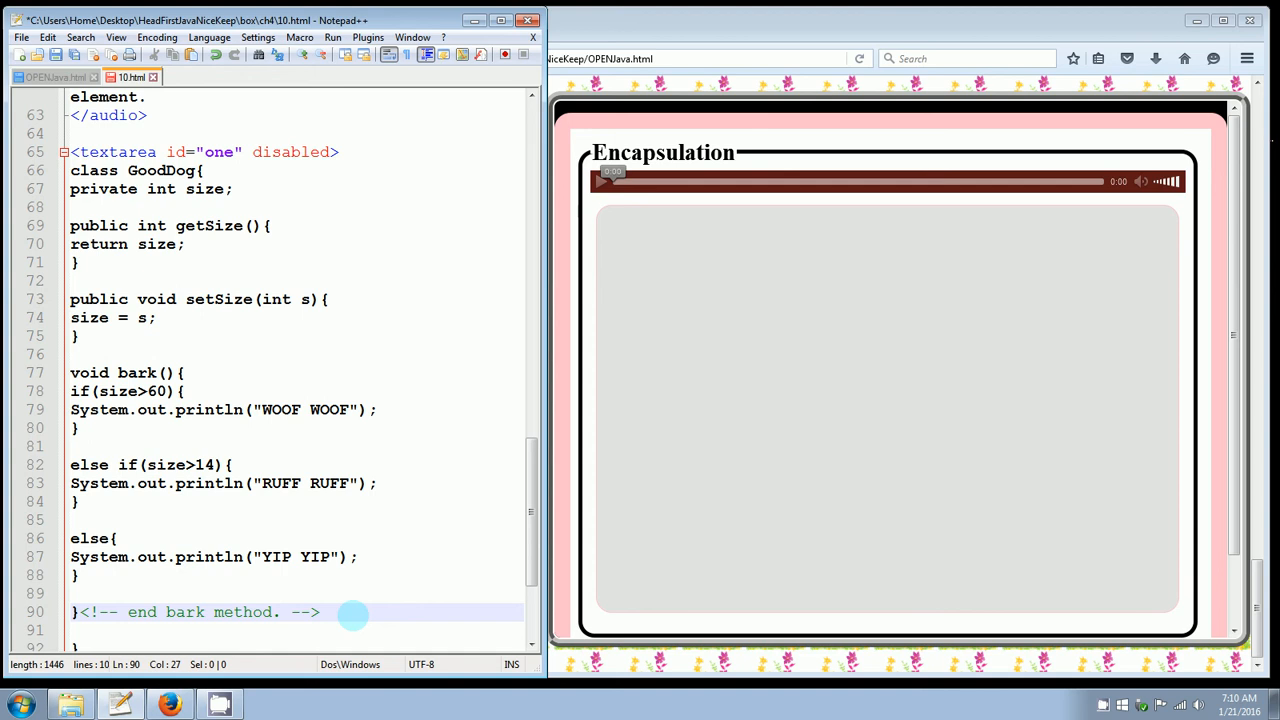
{"action": "mouse_move", "coordinate": [508, 576]}
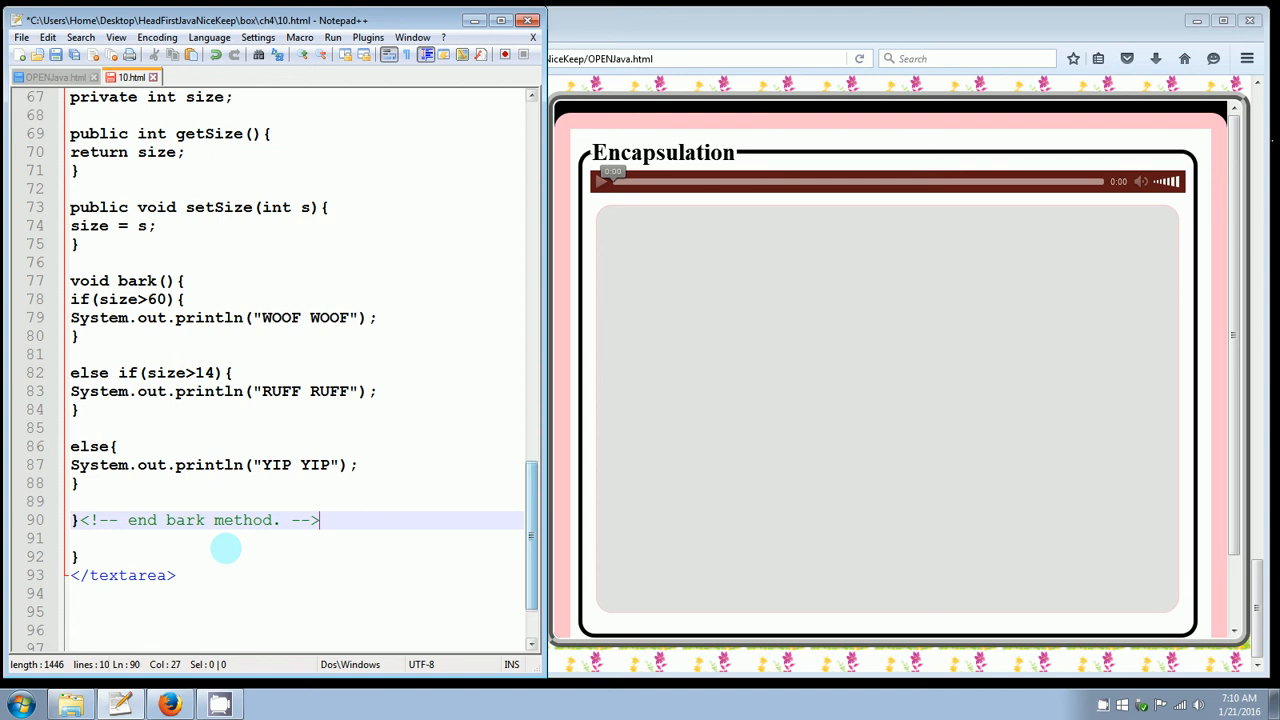
{"action": "mouse_move", "coordinate": [357, 520]}
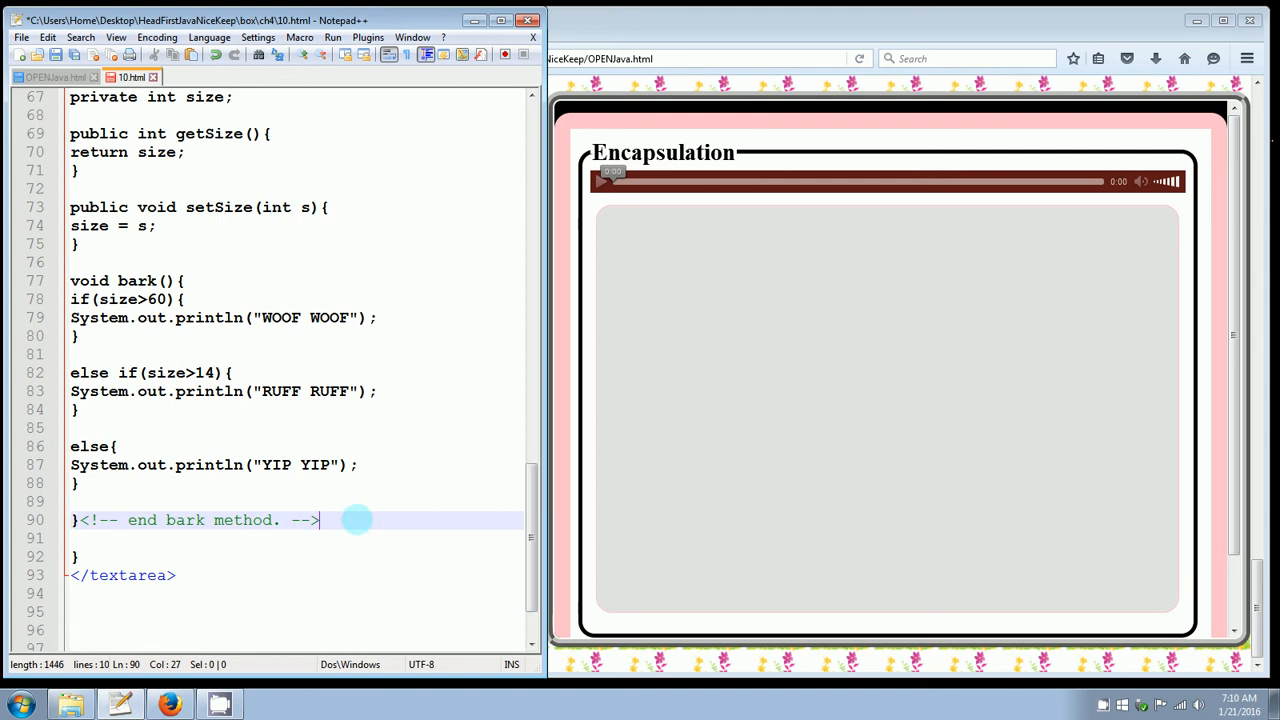
- Save the file and mark GoodDog's closing brace with <!-- end class GoodDog -->
{"action": "key", "text": "ctrl+s"}
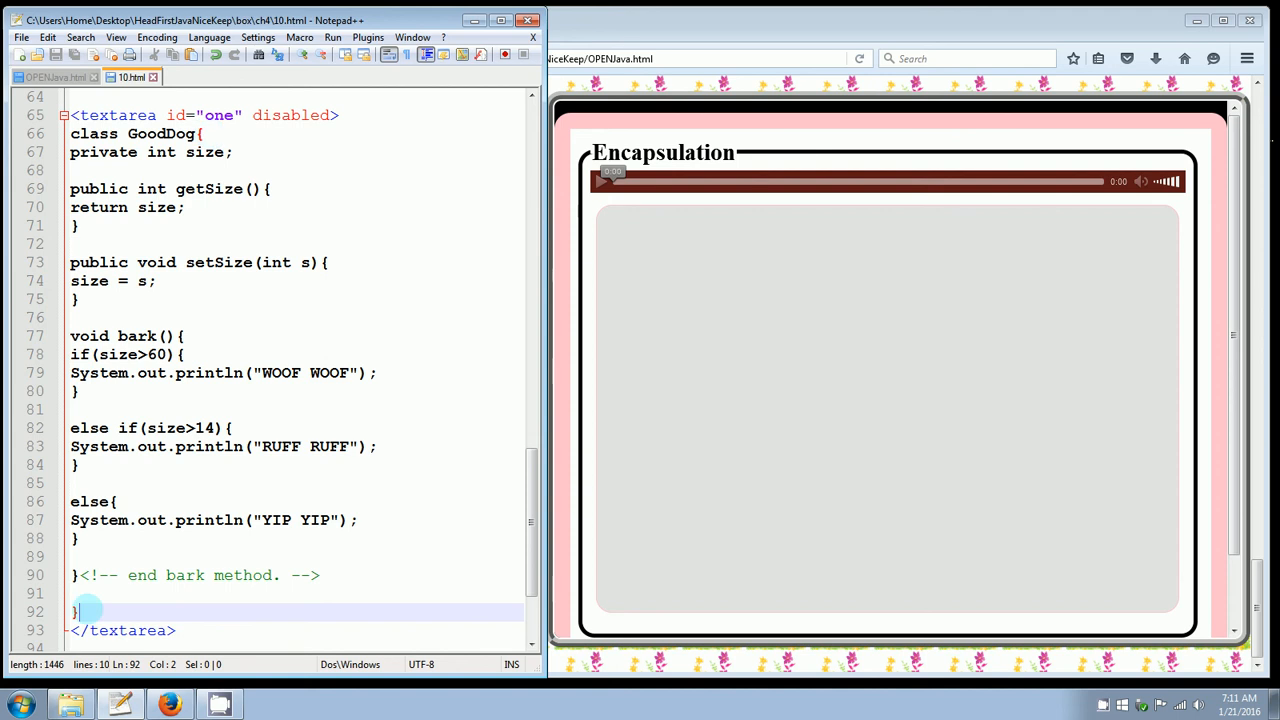
{"action": "type", "text": "<!-- end class GoodDog"}
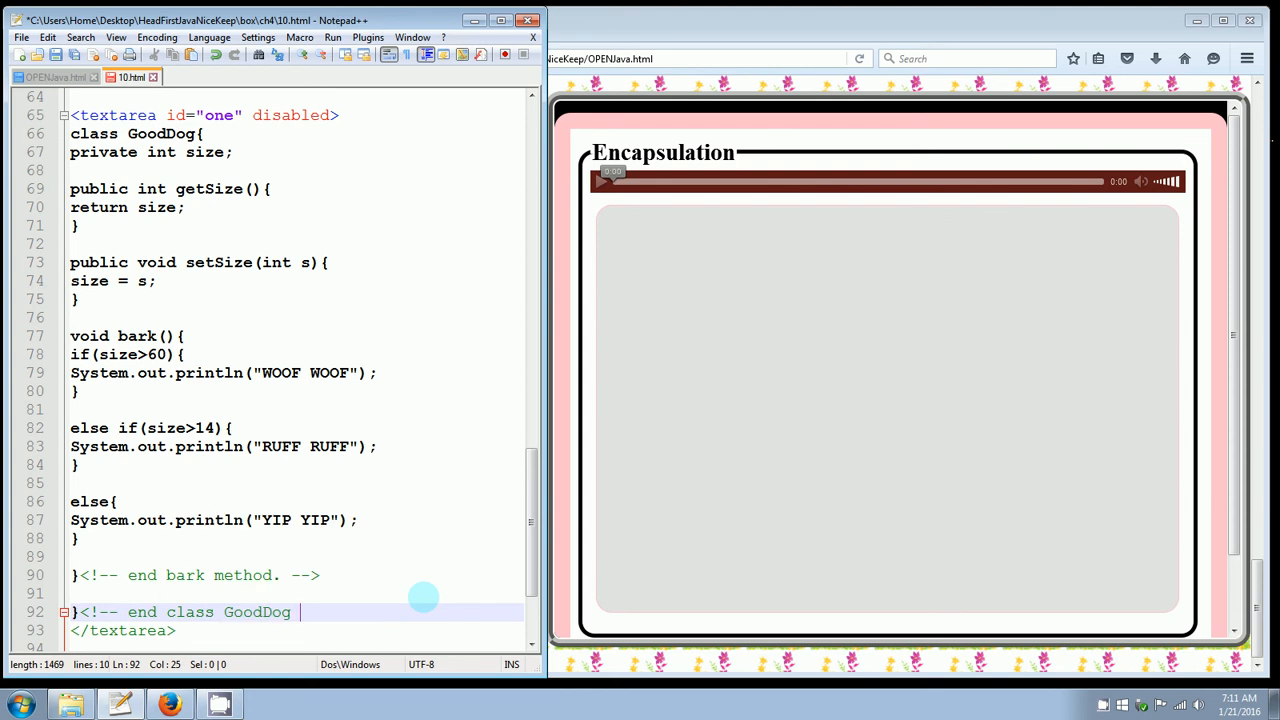
{"action": "type", "text": "-->"}
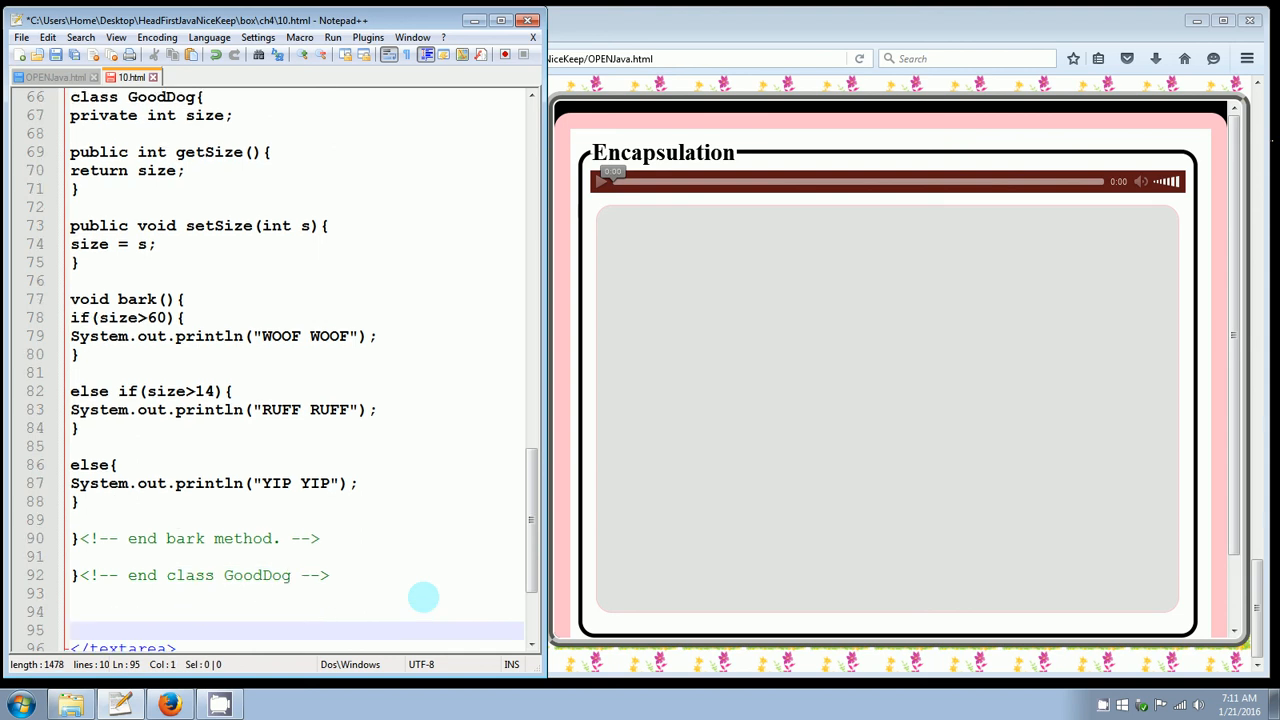
{"action": "scroll", "scroll_direction": "down", "scroll_amount": 3}
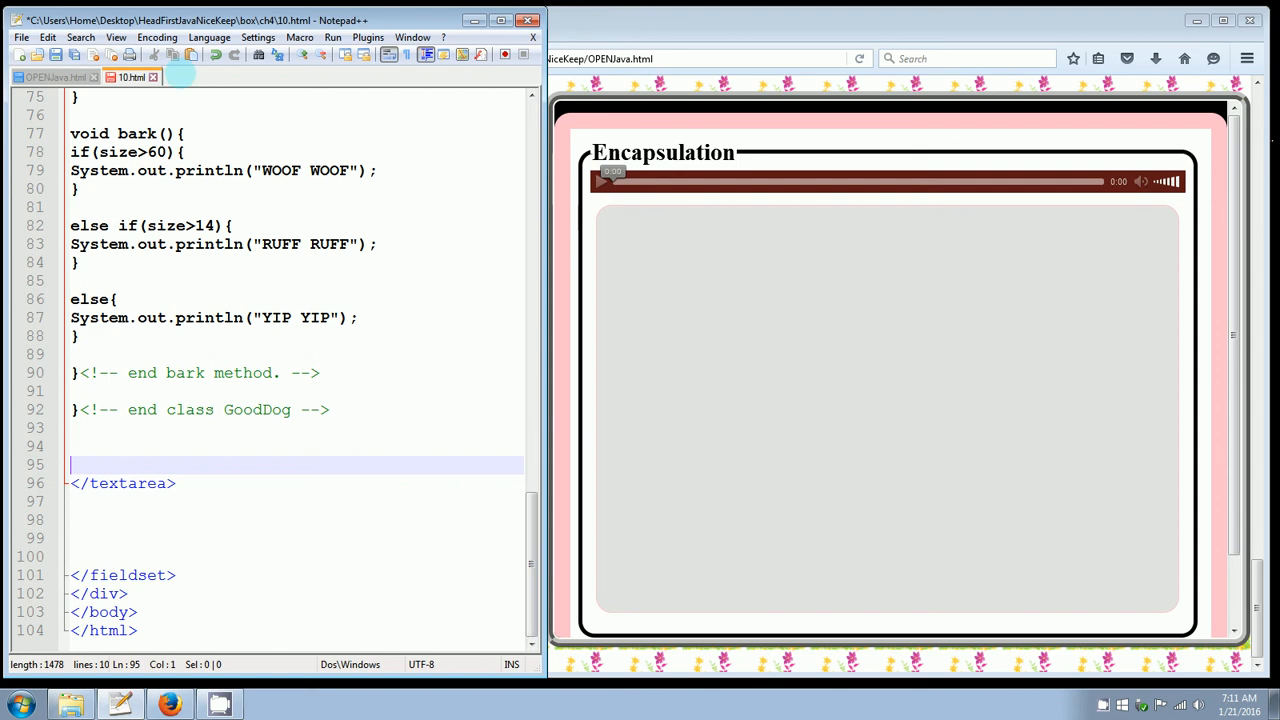
- Write the comment <!-- NEXT CLASS HERE..the tester class. --> on blank line 95
{"action": "left_click", "coordinate": [88, 441]}
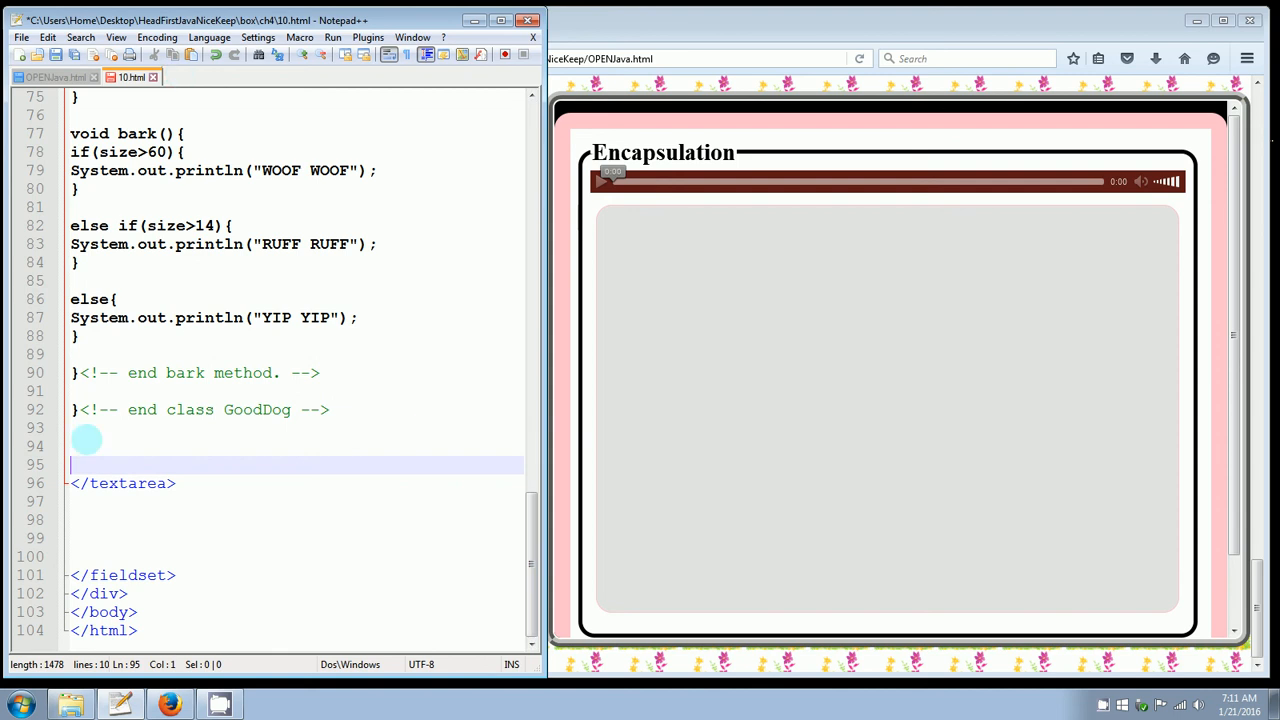
{"action": "mouse_move", "coordinate": [192, 448]}
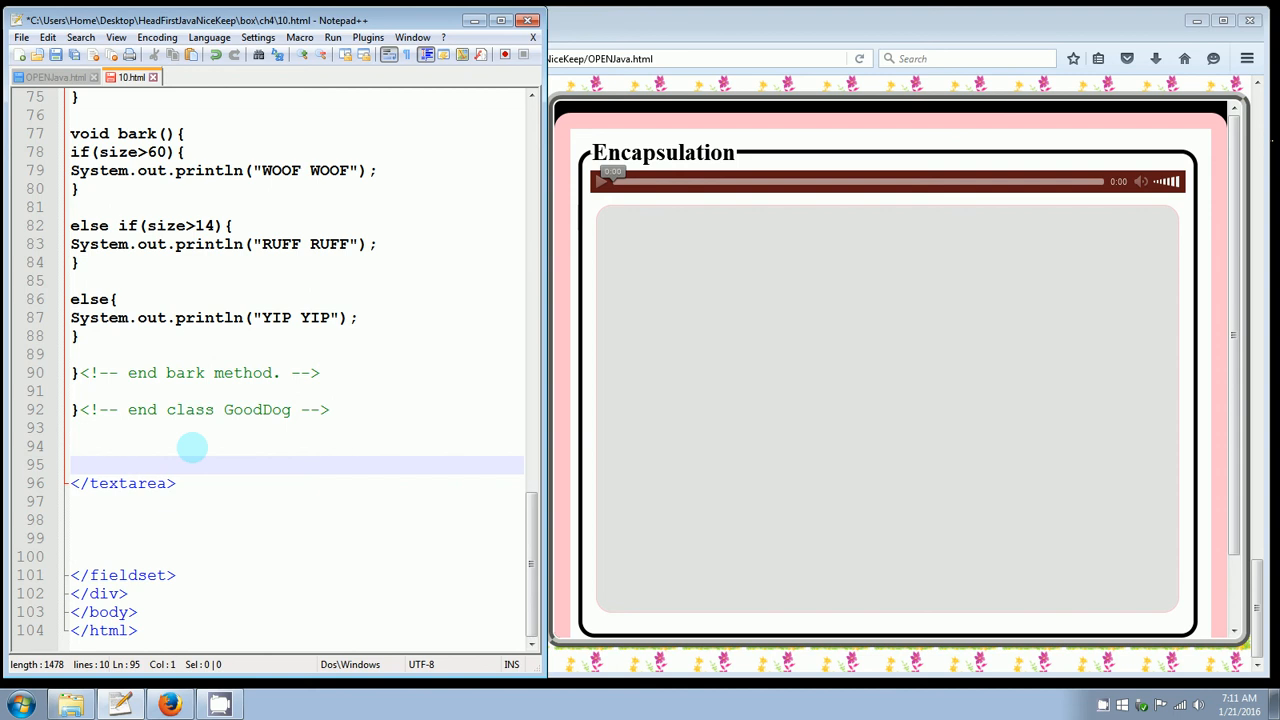
{"action": "type", "text": "<!--"}
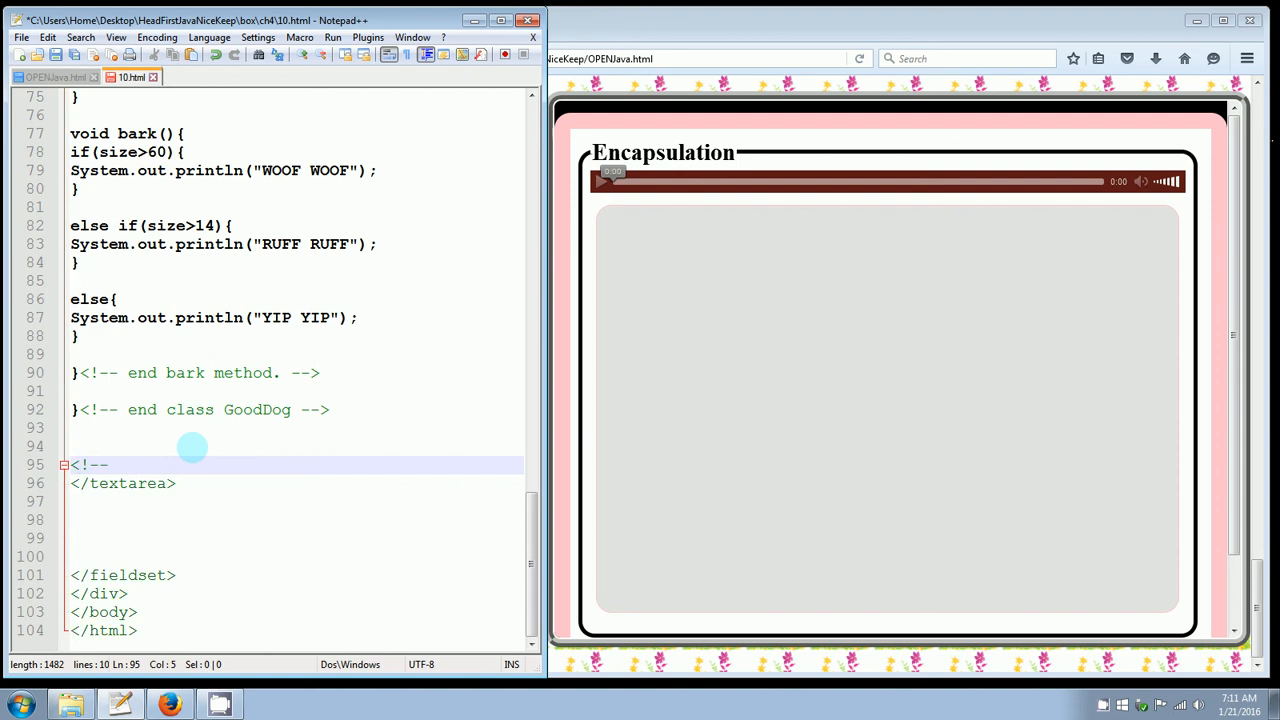
{"action": "type", "text": "NEXT"}
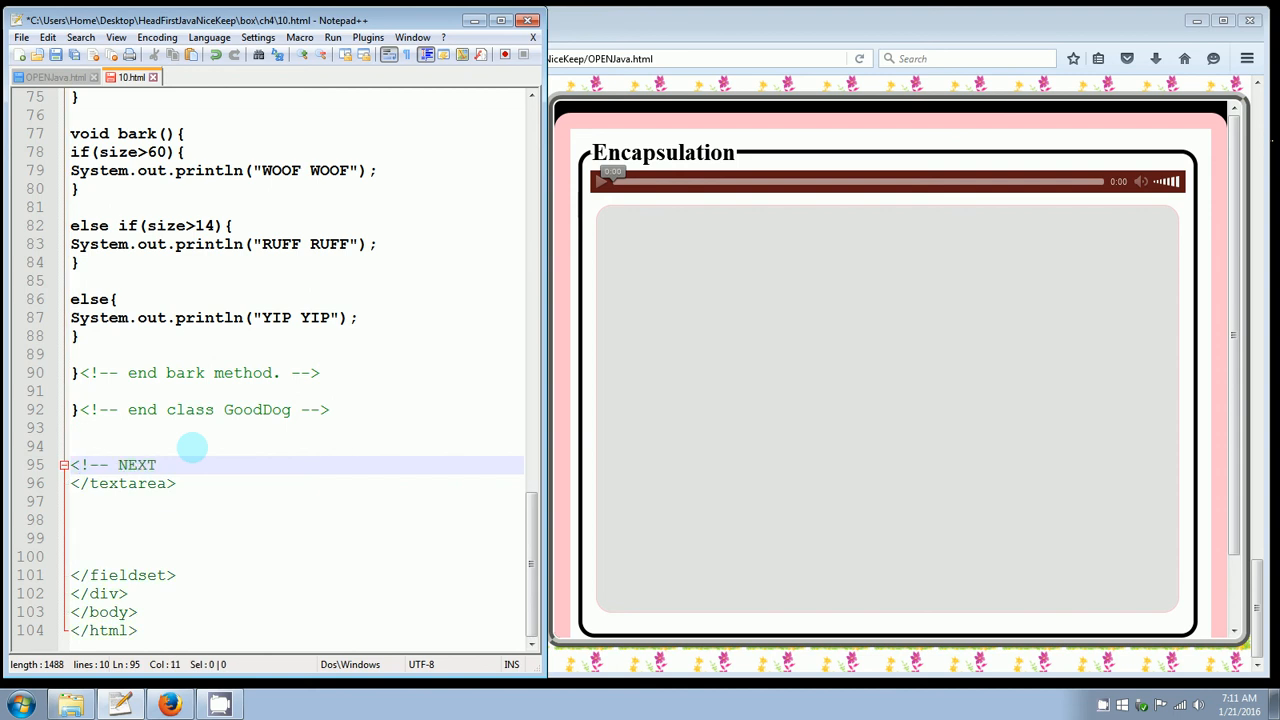
{"action": "type", "text": "CLS"}
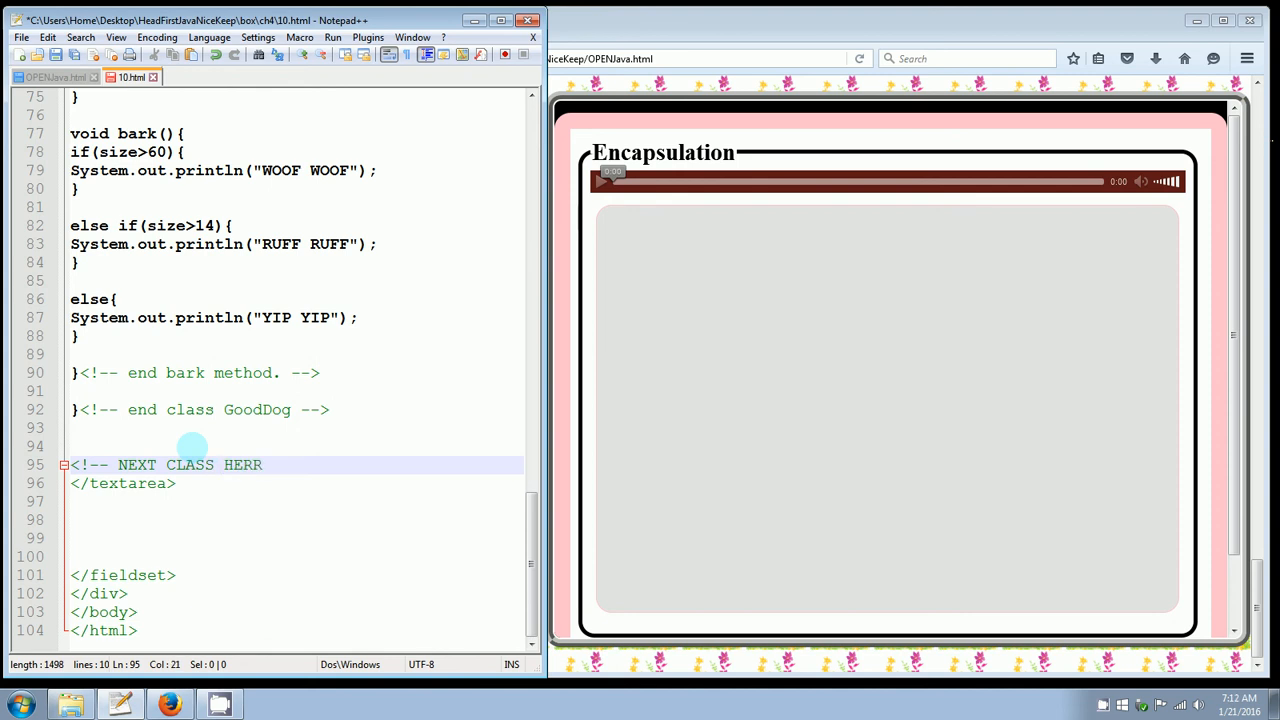
{"action": "type", "text": "E..t"}
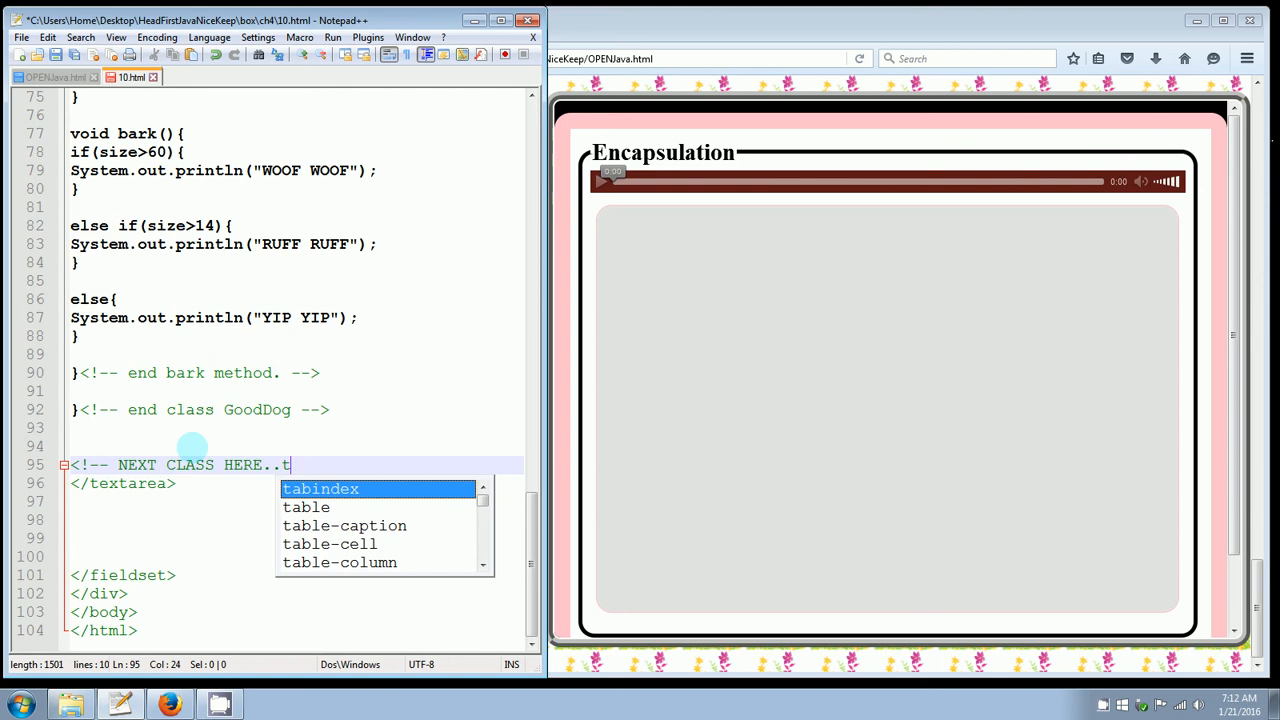
{"action": "type", "text": "he tester class. -->"}
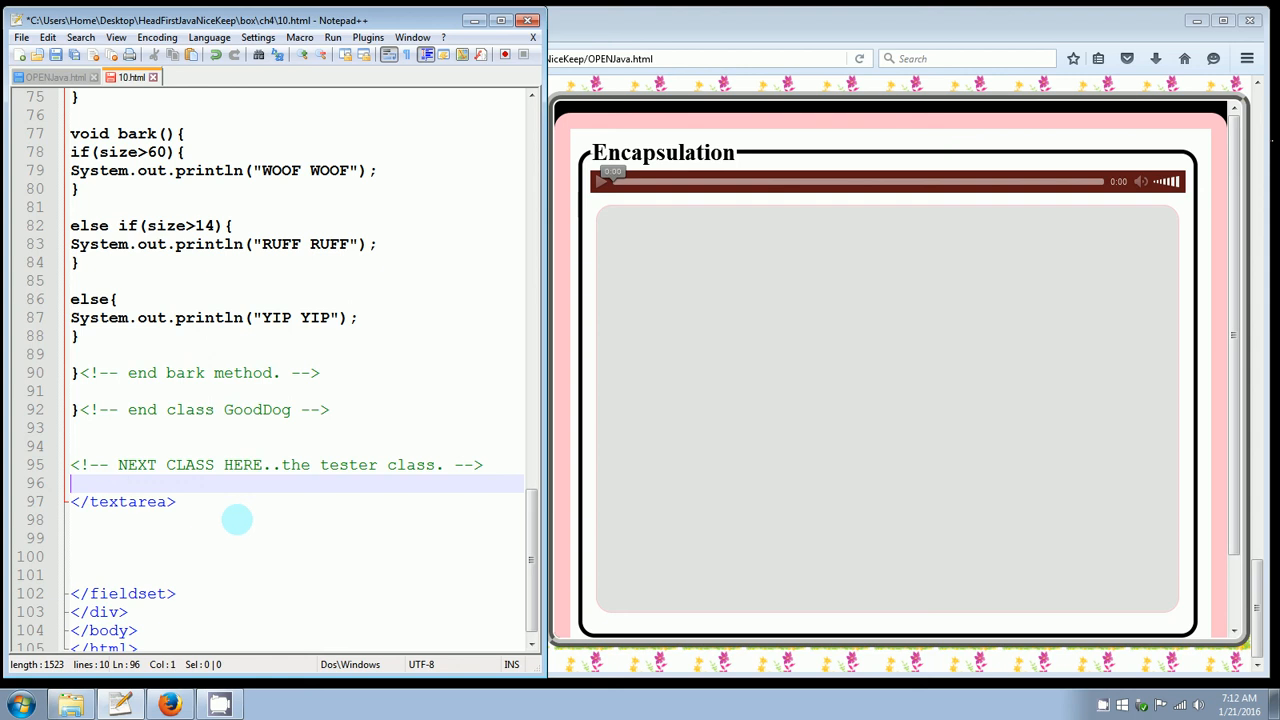
- Write class GoodDogTest{ with an empty public static void main(String[]args){ } method
{"action": "type", "text": "class G"}
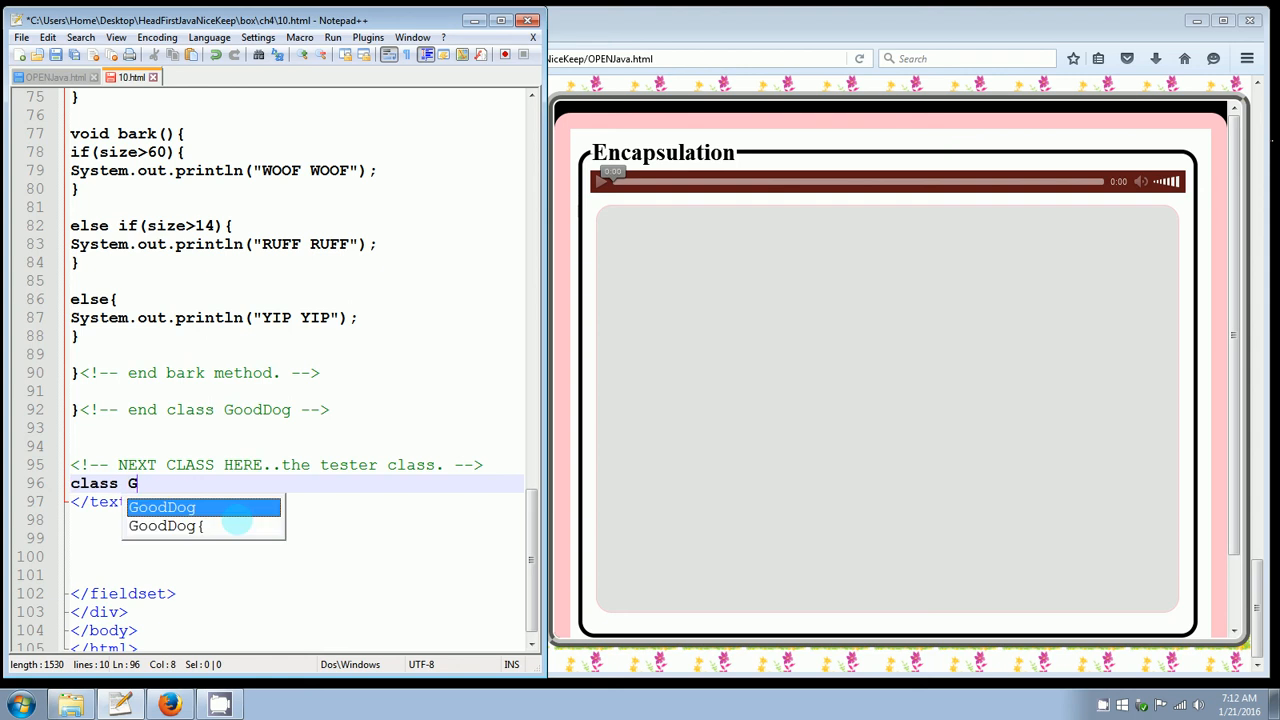
{"action": "type", "text": "oodDogTEs"}
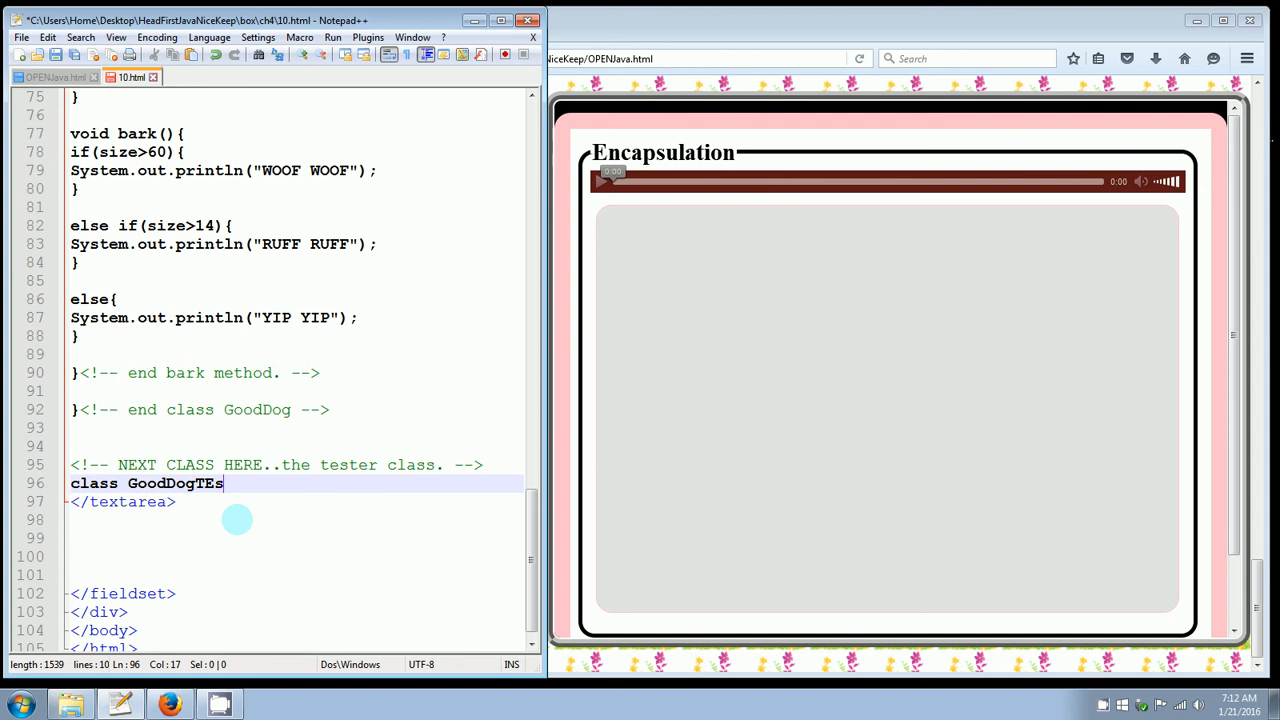
{"action": "type", "text": "t{"}
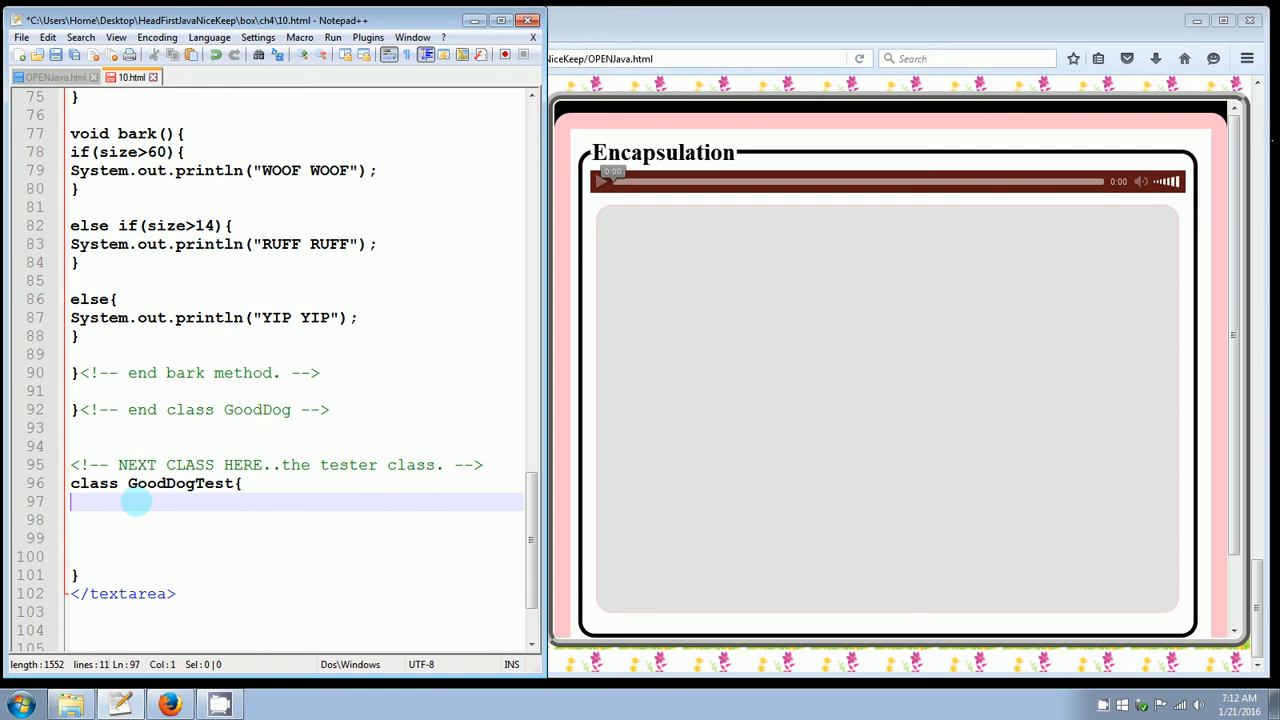
{"action": "type", "text": "public"}
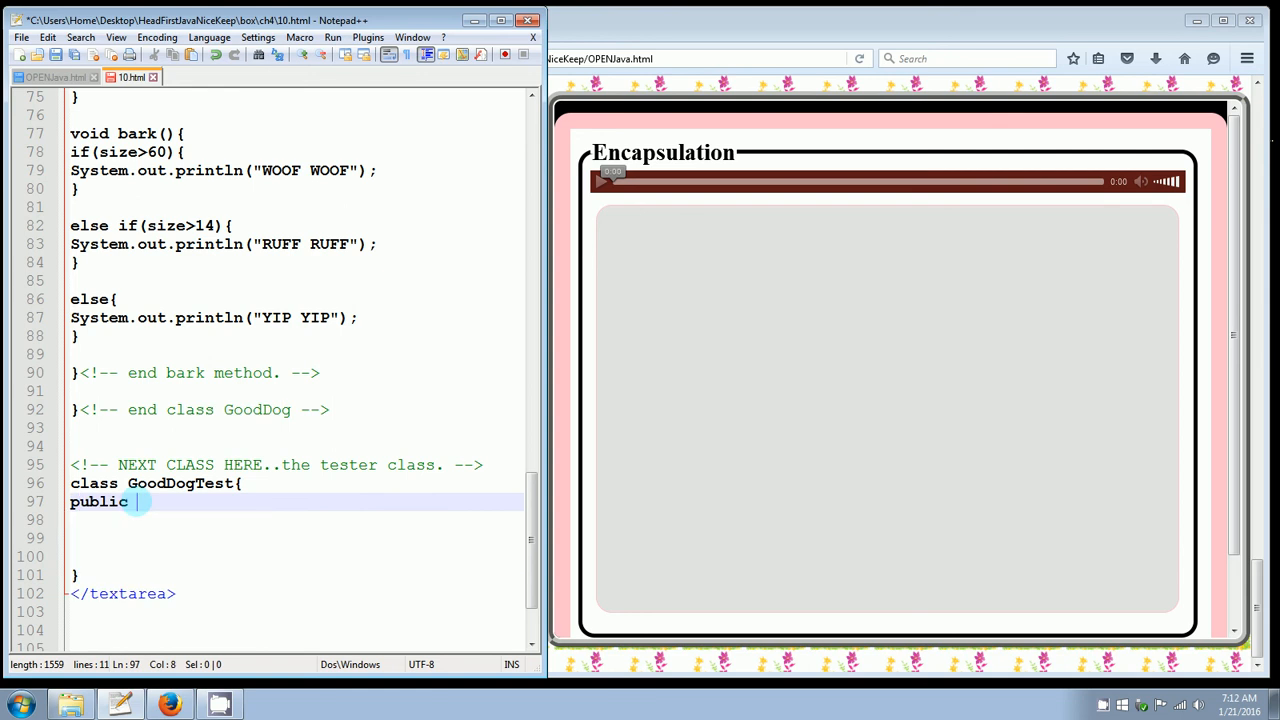
{"action": "type", "text": "static v"}
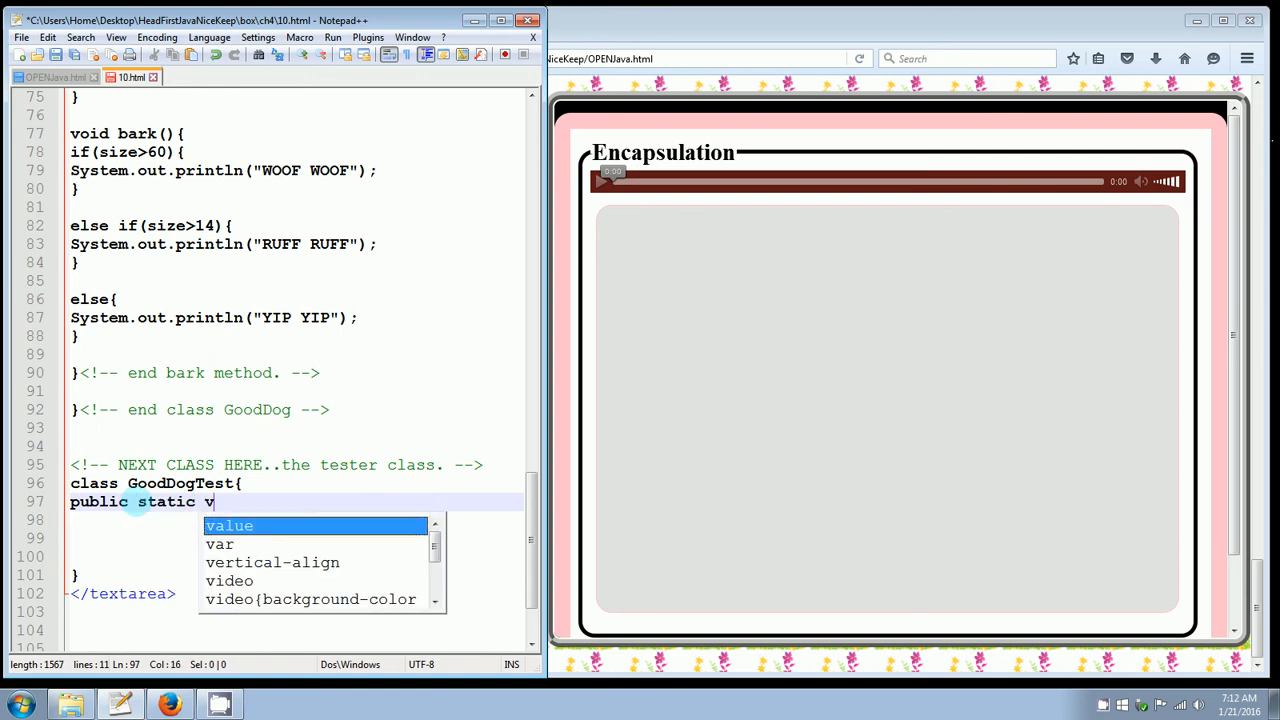
{"action": "type", "text": "oid main"}
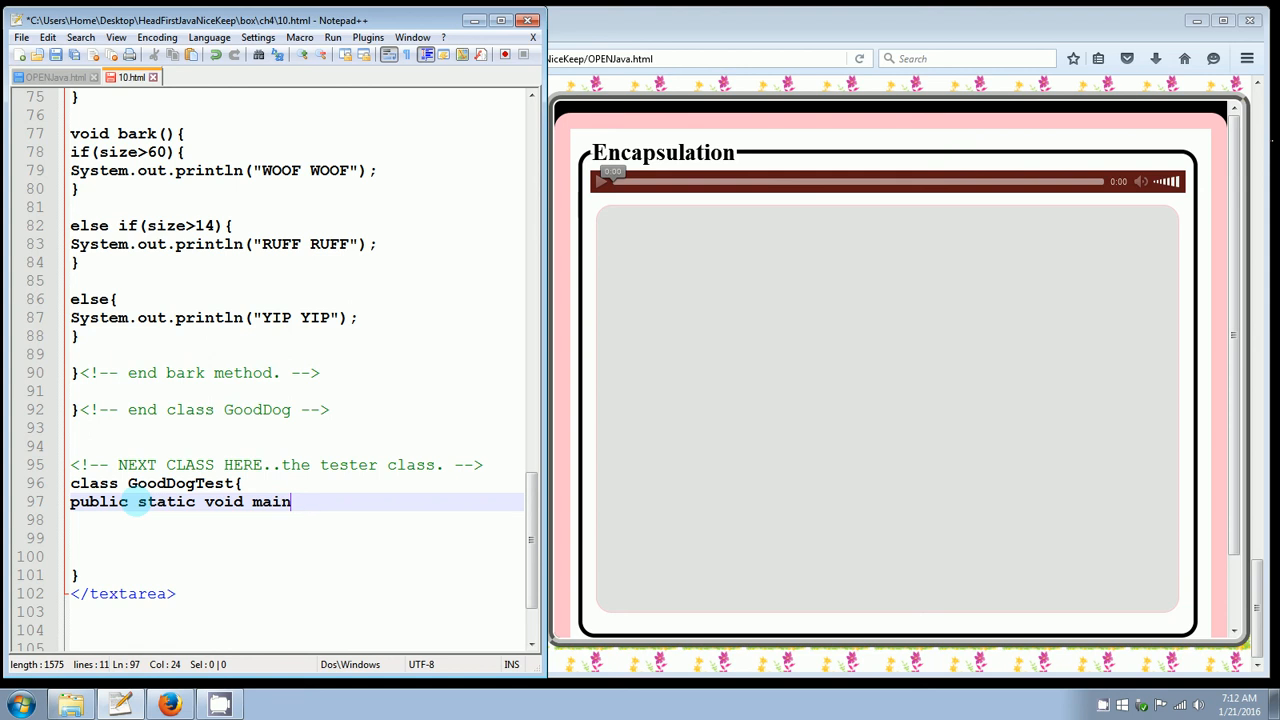
{"action": "type", "text": "(){"}
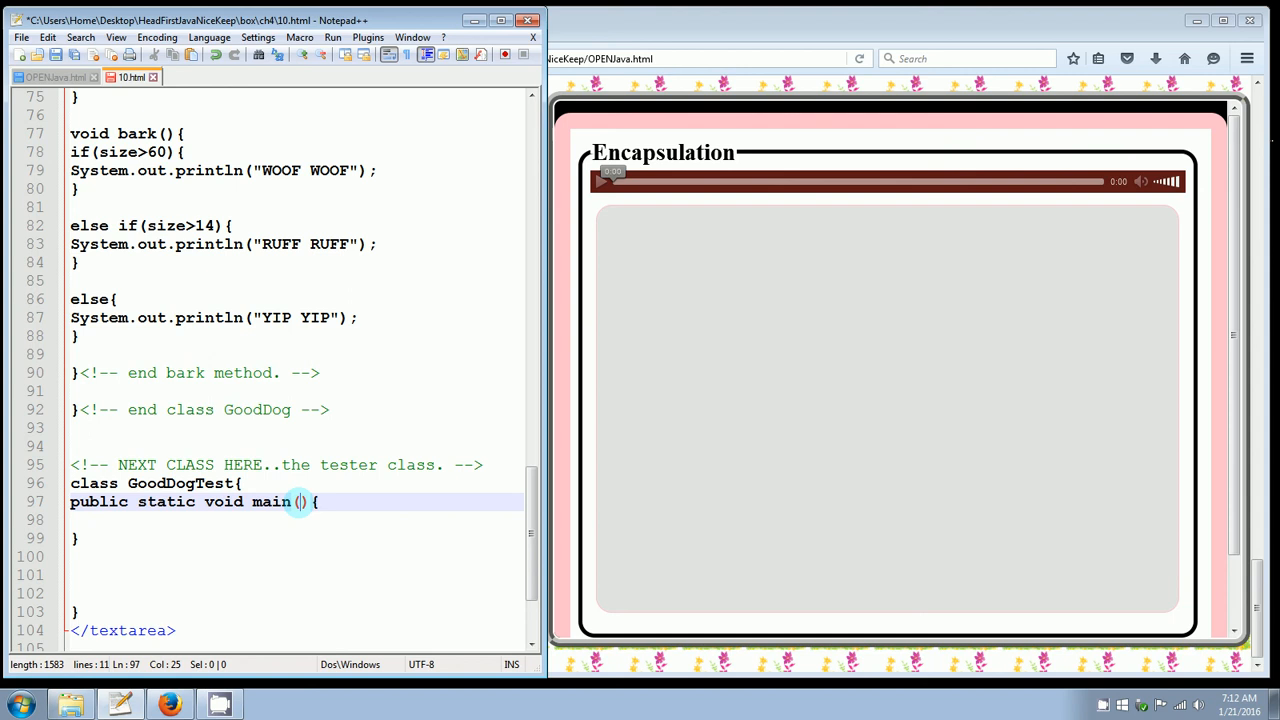
{"action": "type", "text": "String"}
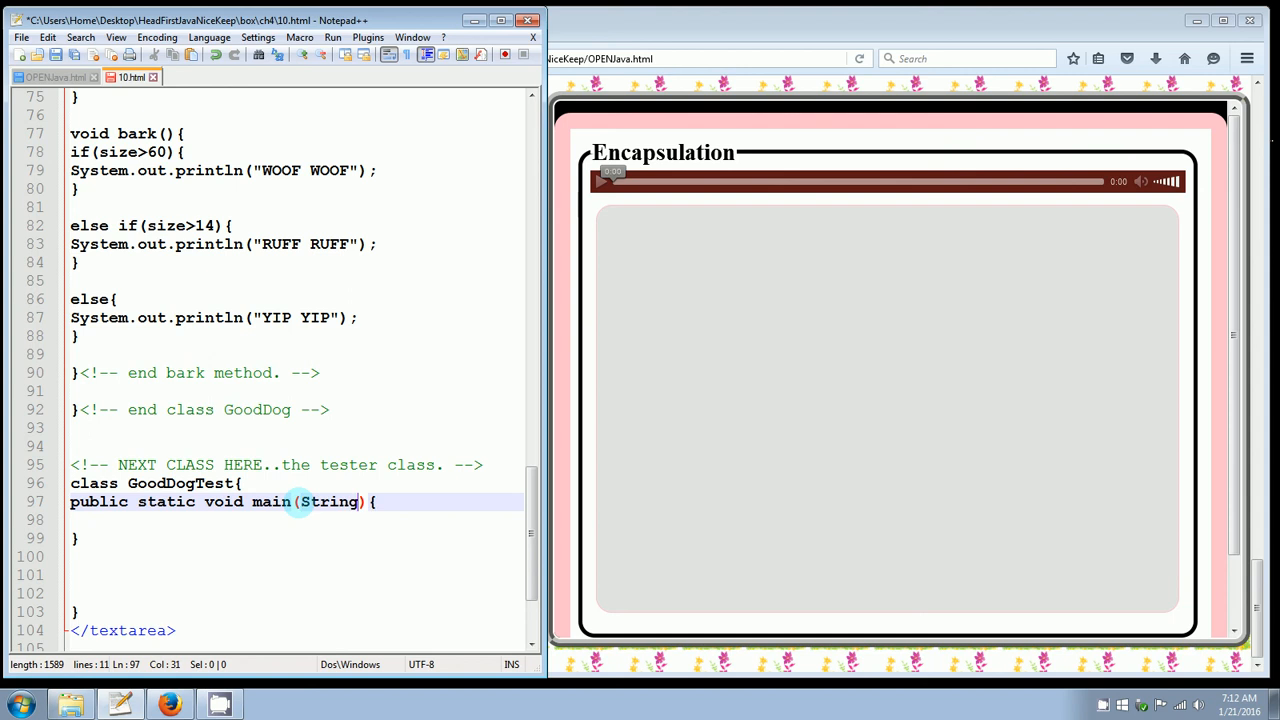
{"action": "type", "text": "[]args"}
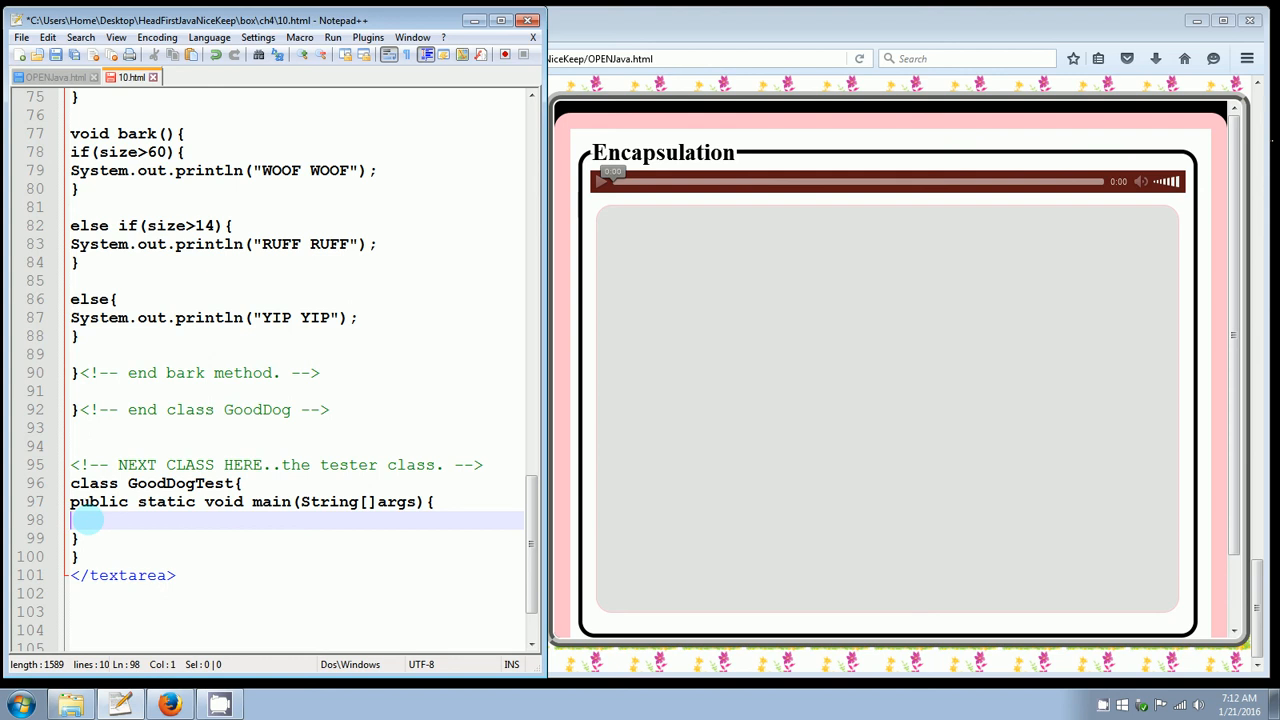
{"action": "type", "text": "Good"}
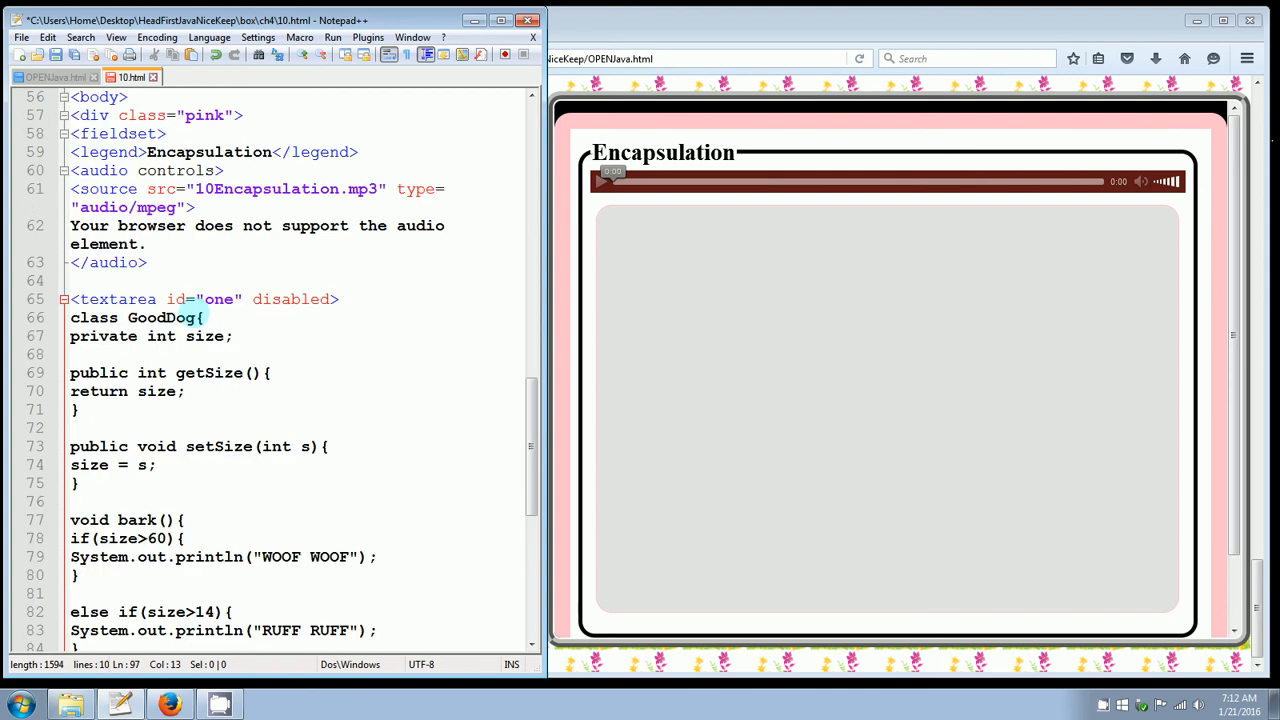
- Inside main, write GoodDog one = new GoodDog(); to create the first dog
{"action": "double_click", "coordinate": [160, 317]}
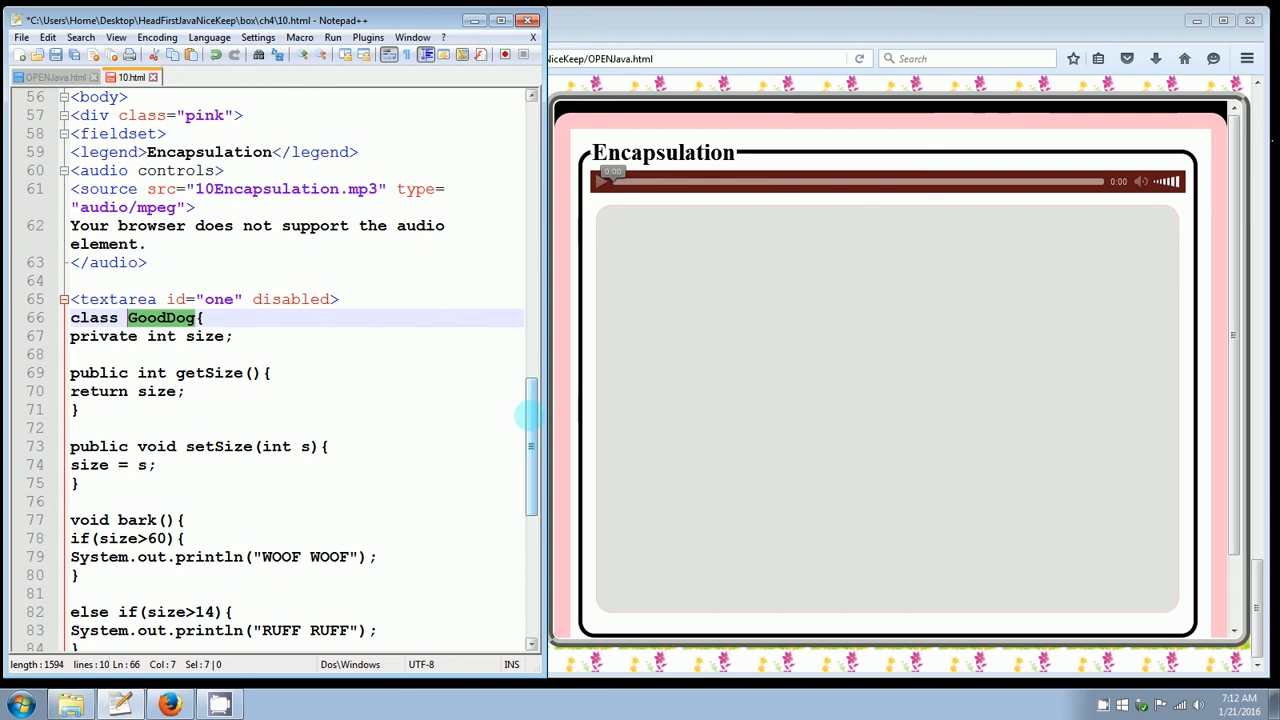
{"action": "scroll", "scroll_direction": "down", "scroll_amount": 3}
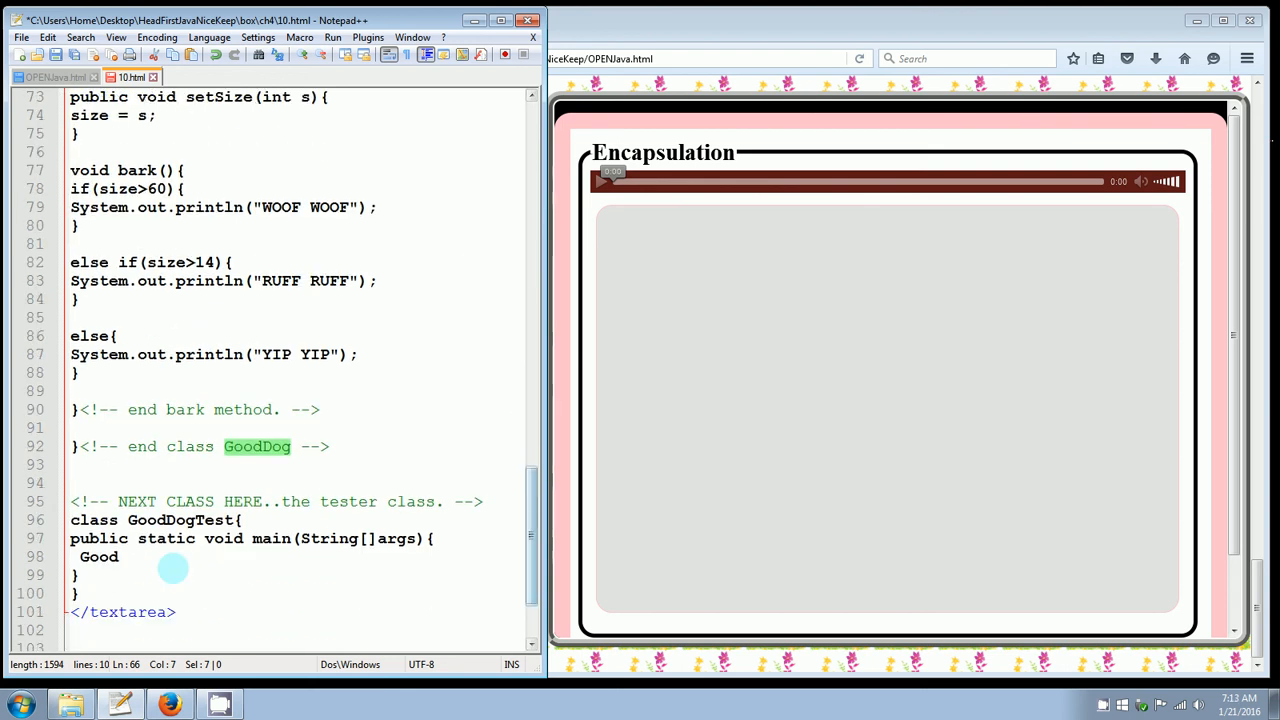
{"action": "type", "text": "Dog"}
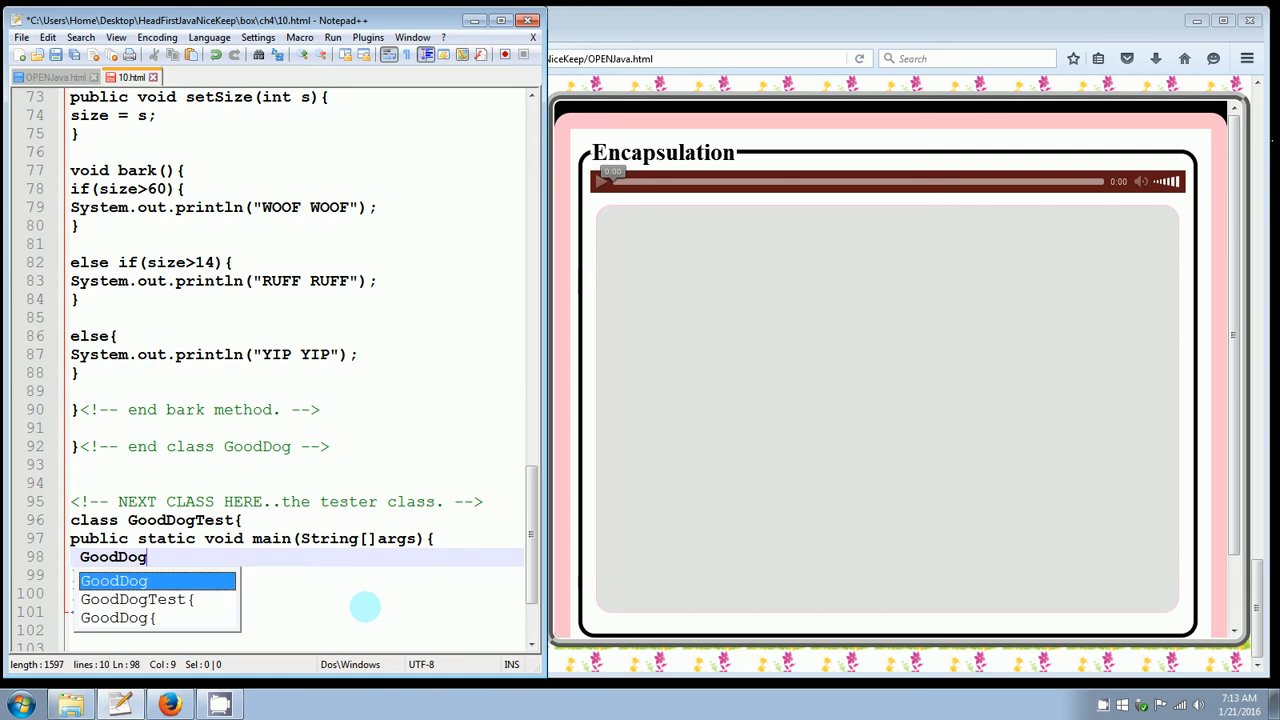
{"action": "type", "text": "one ="}
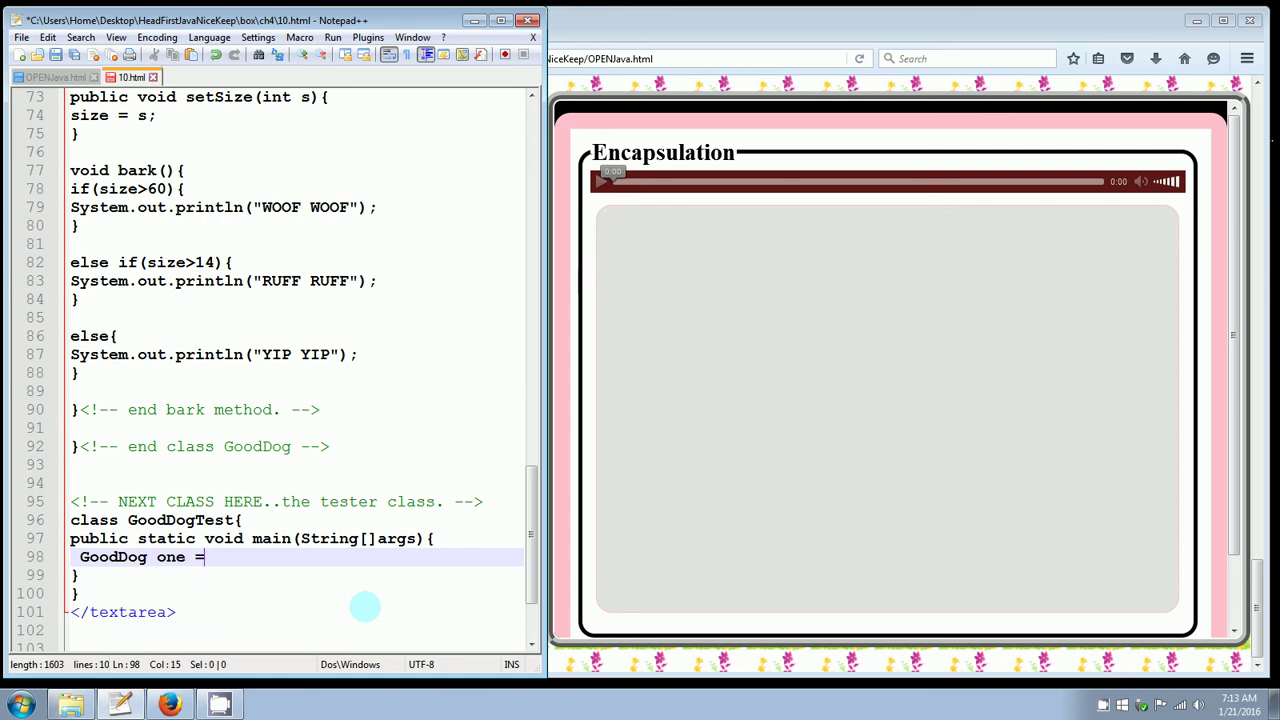
{"action": "type", "text": "new GoodDog"}
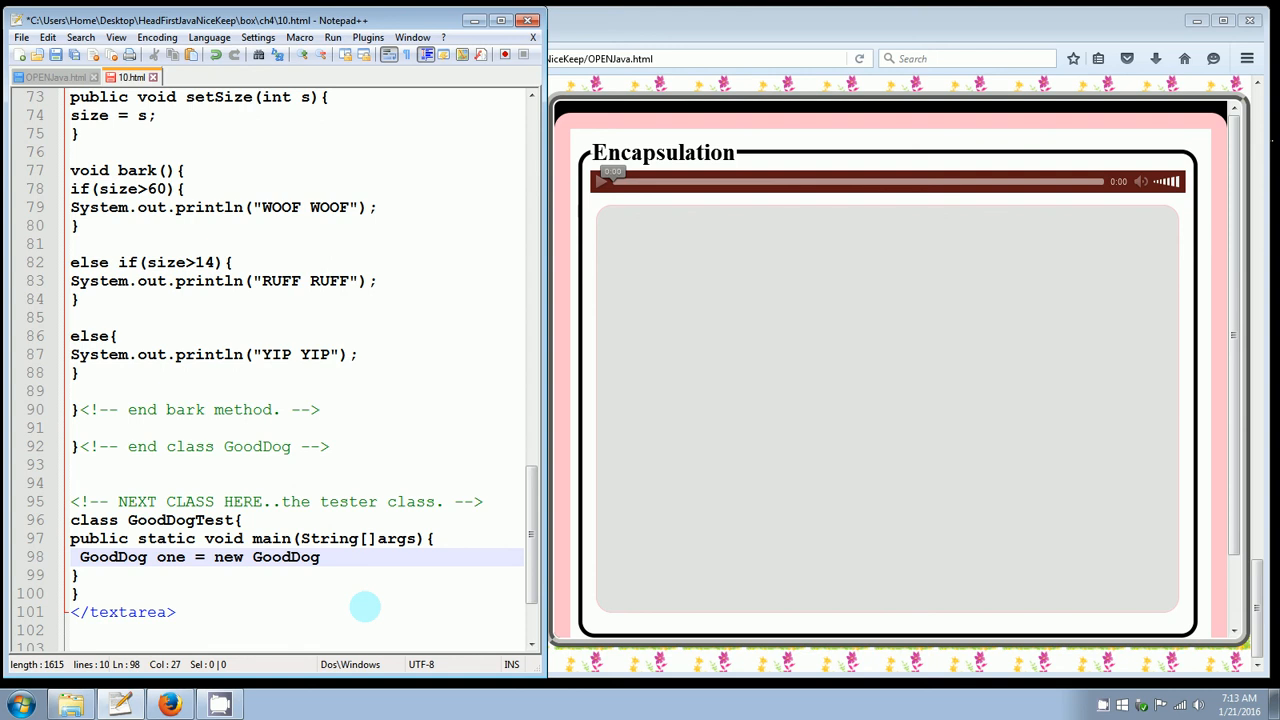
{"action": "type", "text": "()"}
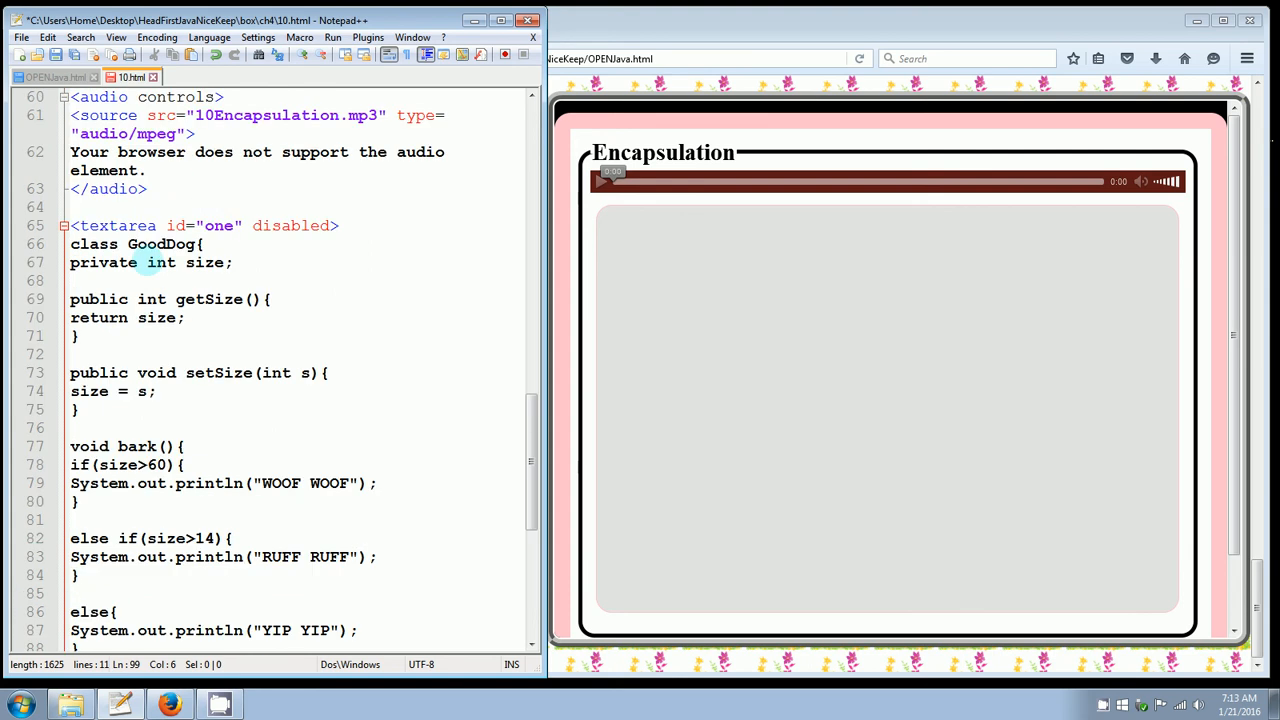
- Add one.setSize(70); on the following line
{"action": "scroll", "scroll_direction": "down", "scroll_amount": 3}
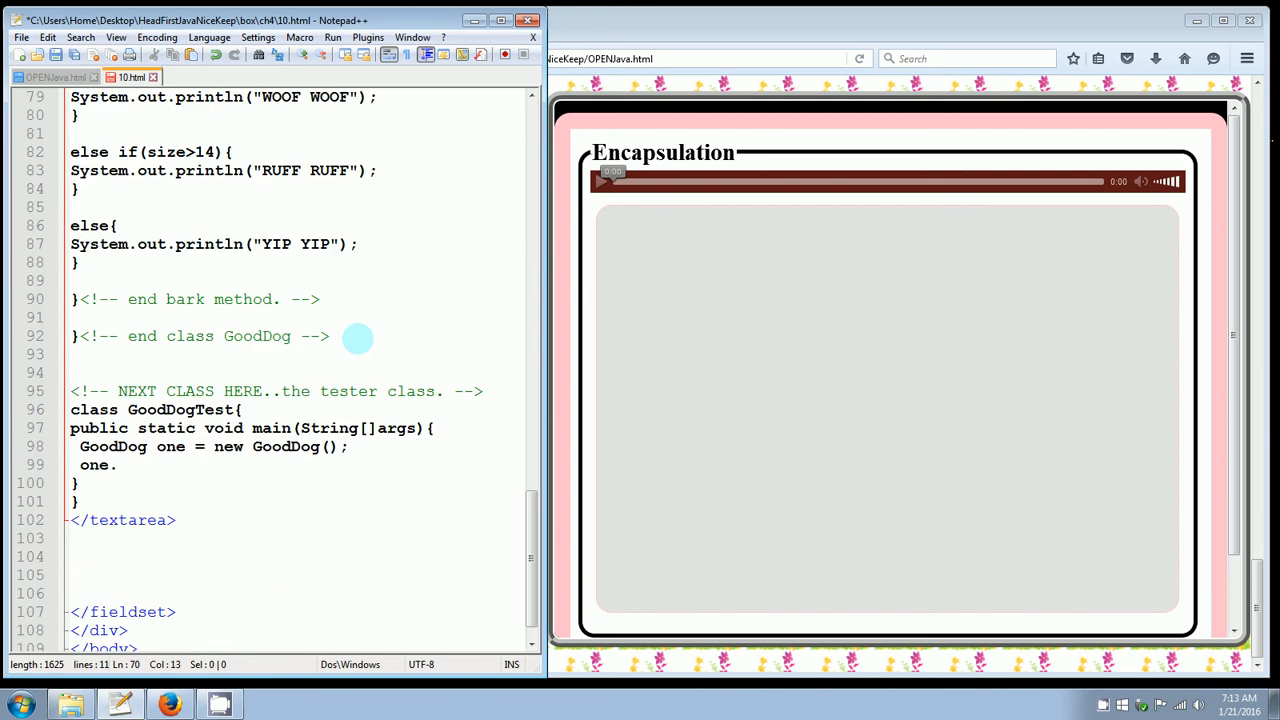
{"action": "left_click", "coordinate": [117, 465]}
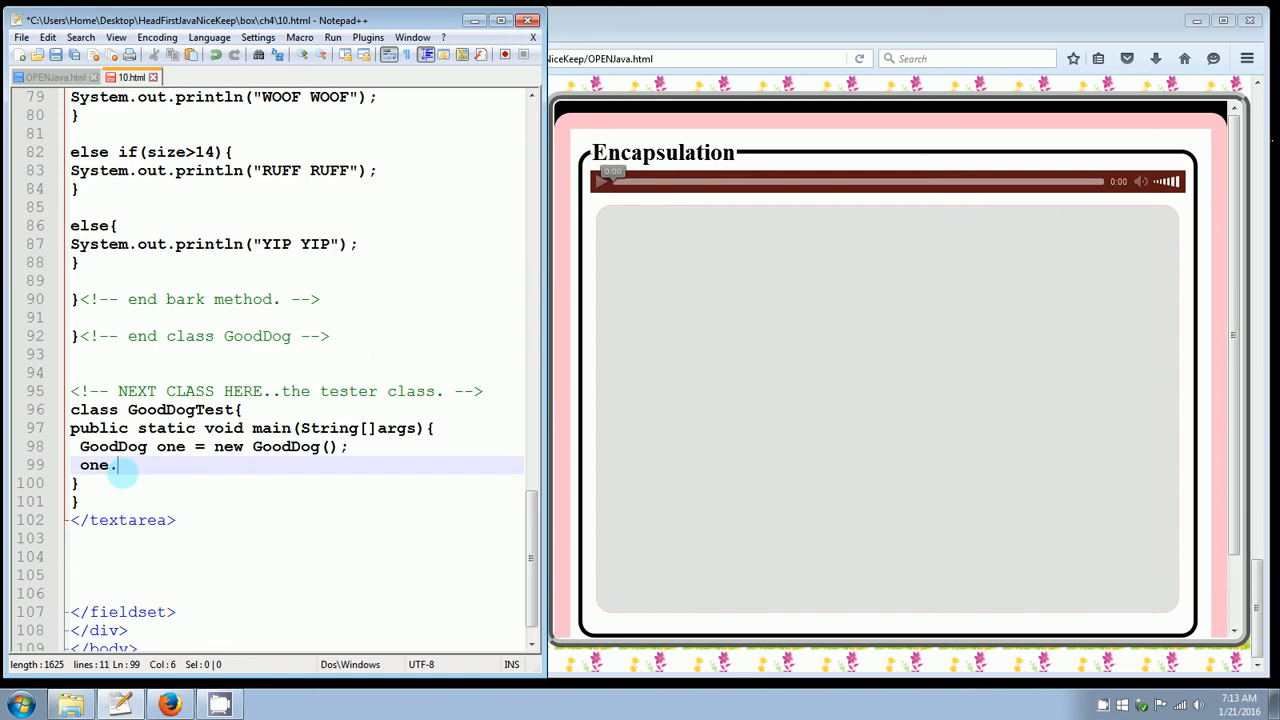
{"action": "type", "text": "get"}
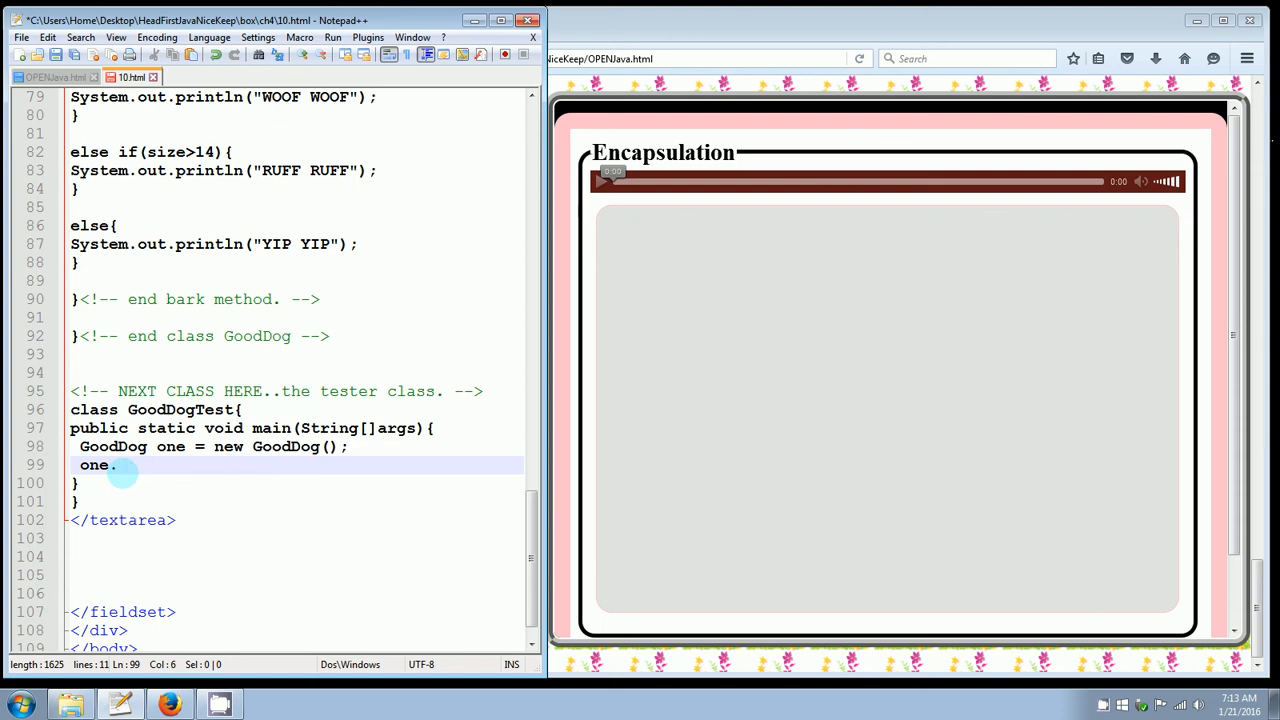
{"action": "type", "text": "setSize()"}
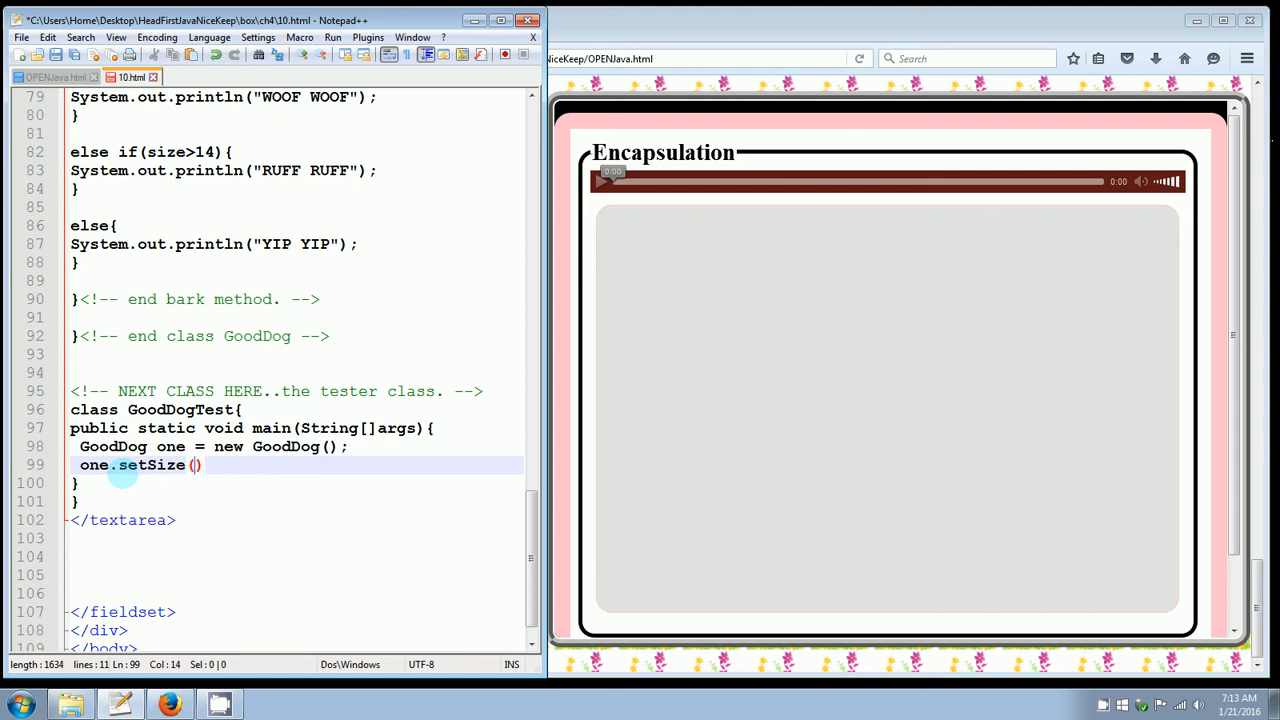
{"action": "type", "text": "70"}
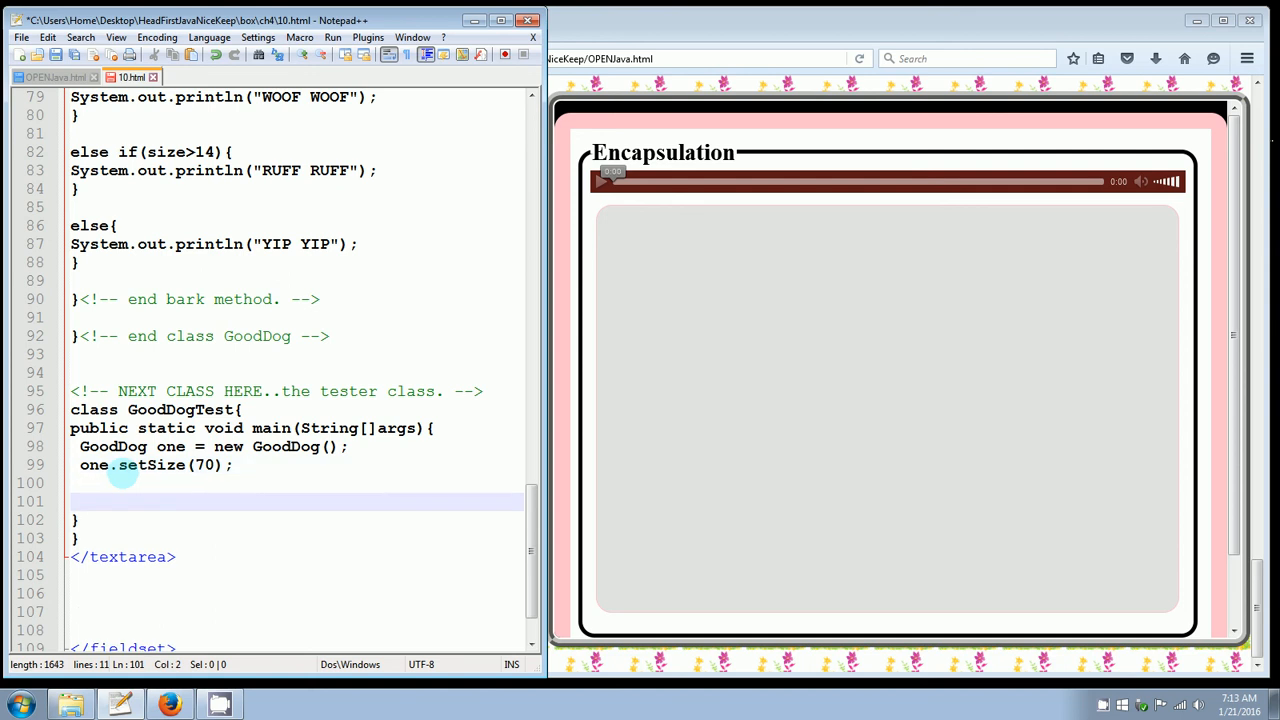
- Duplicate the dog-one lines as GoodDog two with two.setSize(8)
{"action": "left_click_drag", "start_coordinate": [111, 465], "coordinate": [232, 465]}
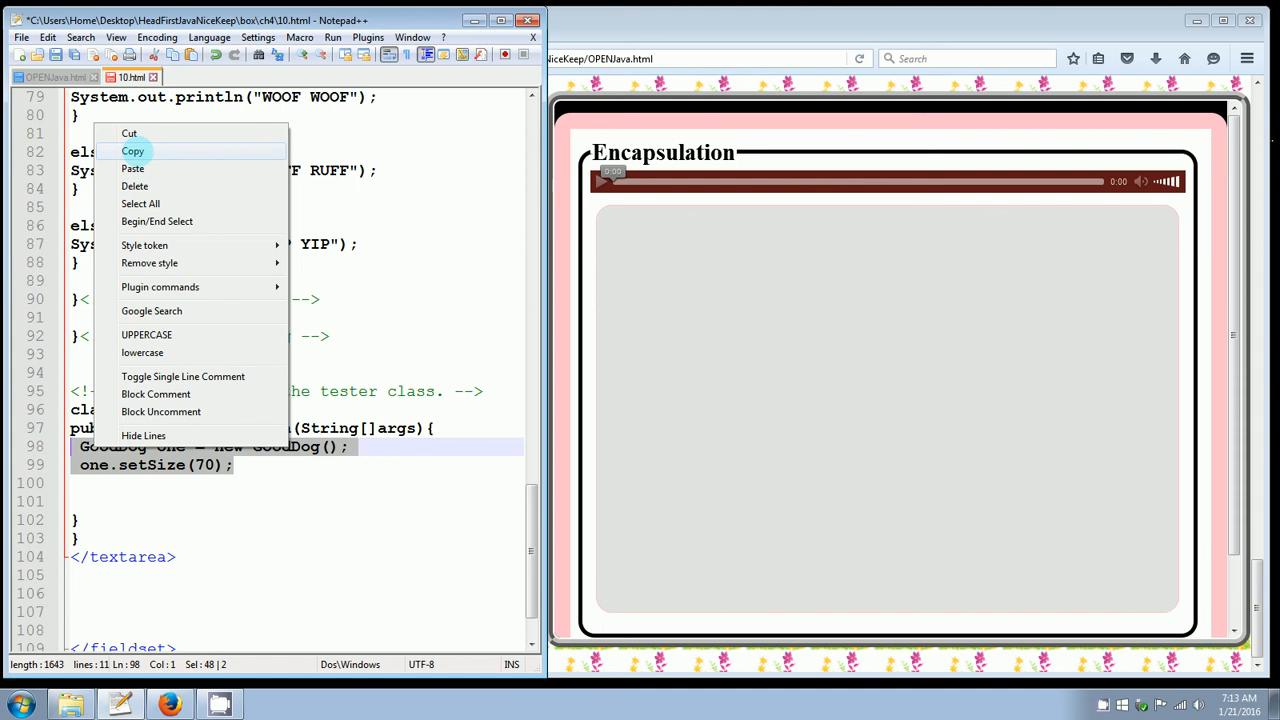
{"action": "left_click", "coordinate": [131, 168]}
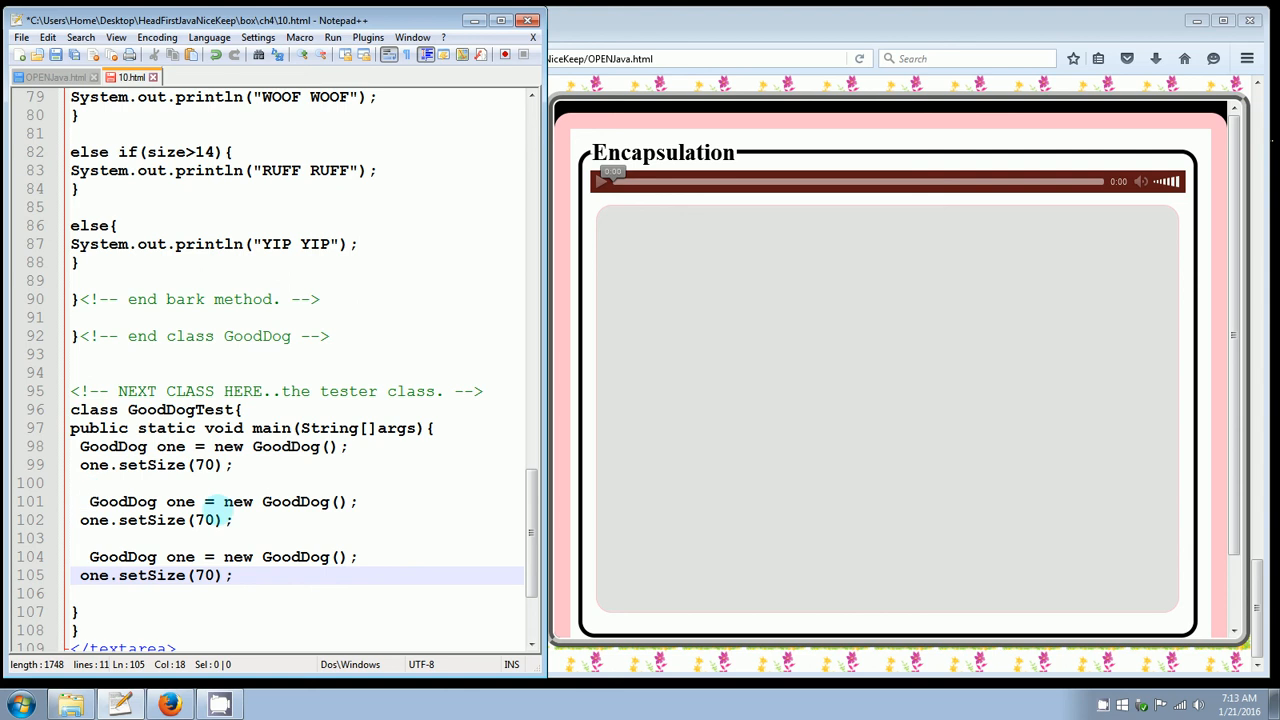
{"action": "double_click", "coordinate": [180, 502]}
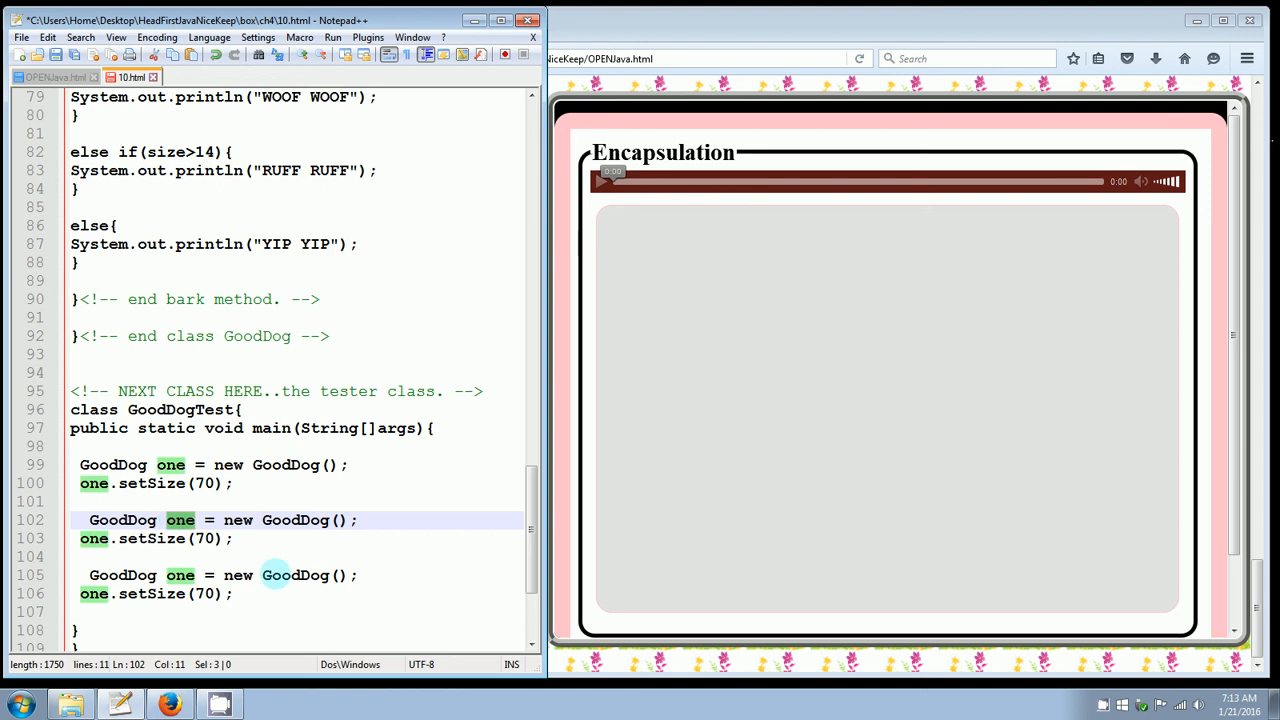
{"action": "type", "text": "t"}
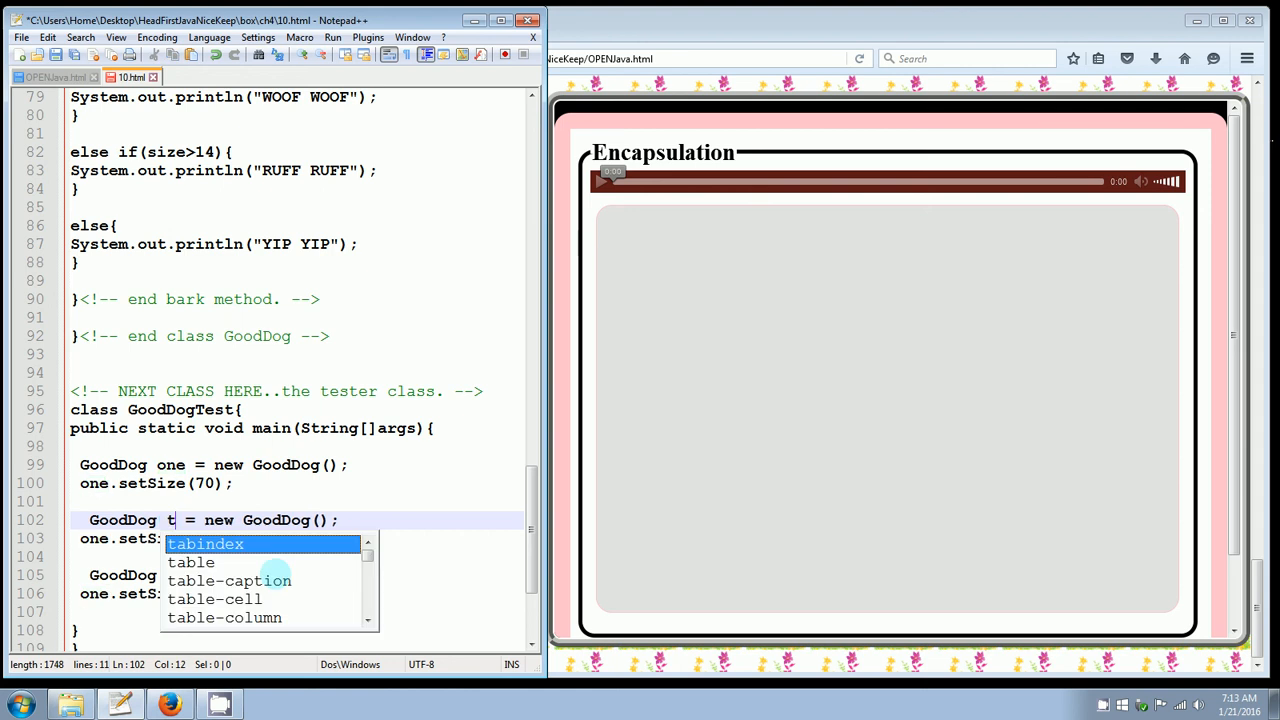
{"action": "type", "text": "wo"}
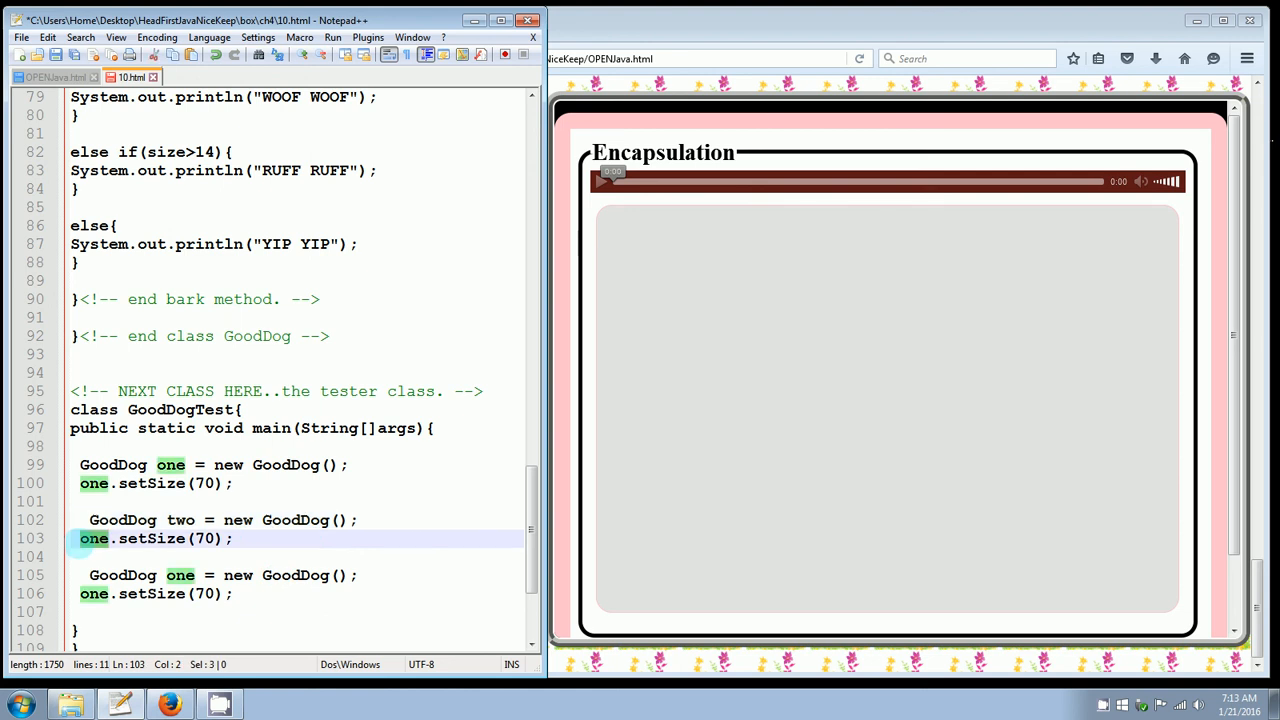
{"action": "type", "text": "two"}
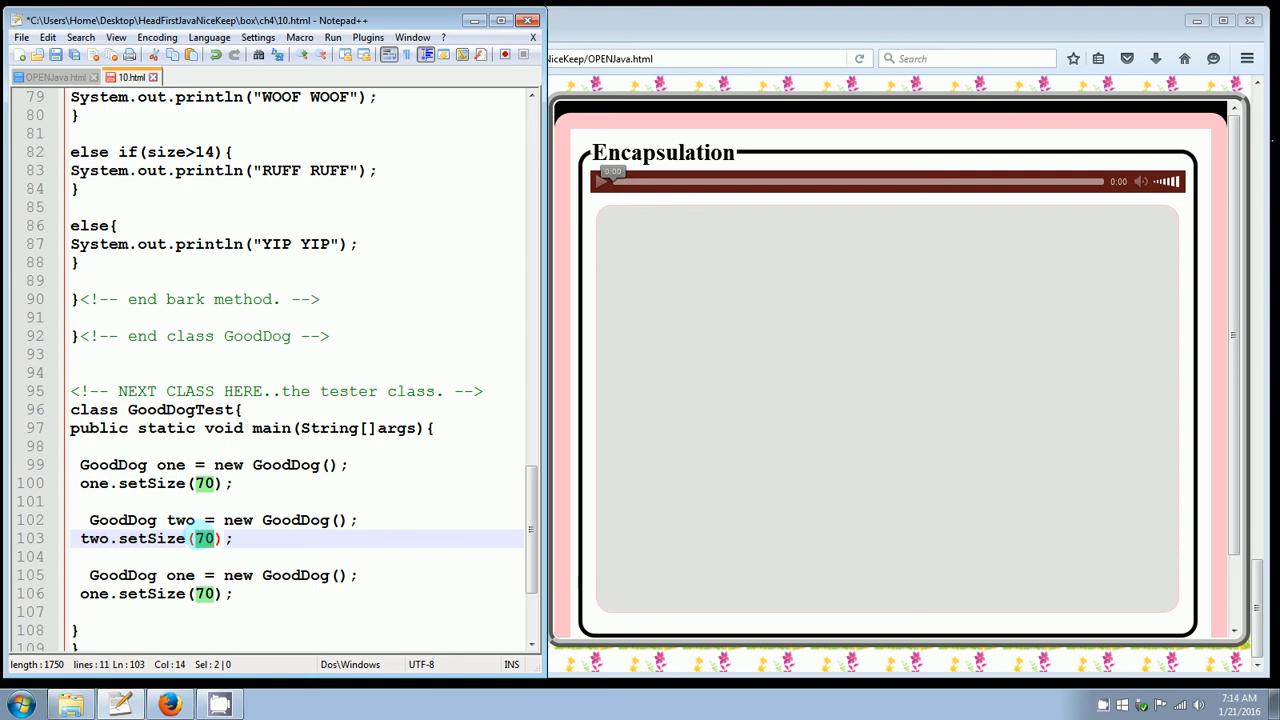
{"action": "type", "text": "8"}
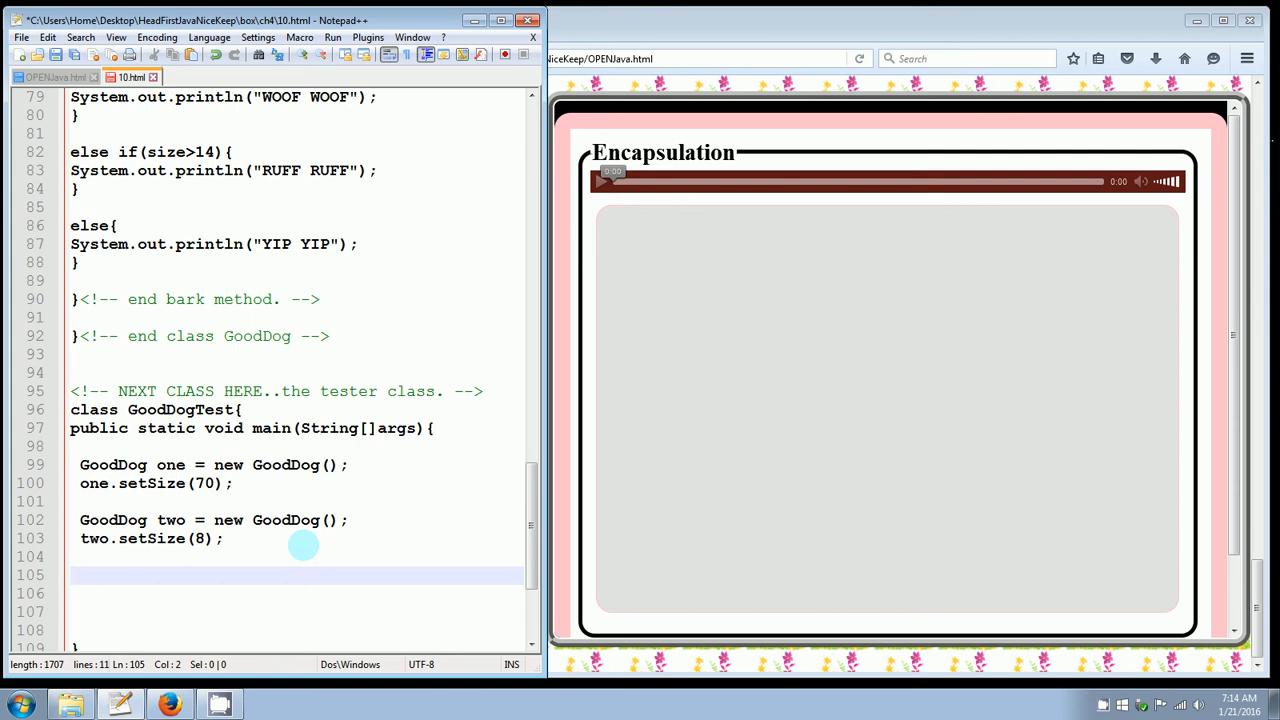
- Add println statements printing "Dog 1: " + one.getSize() and the matching Dog 2 line
{"action": "type", "text": "Sys"}
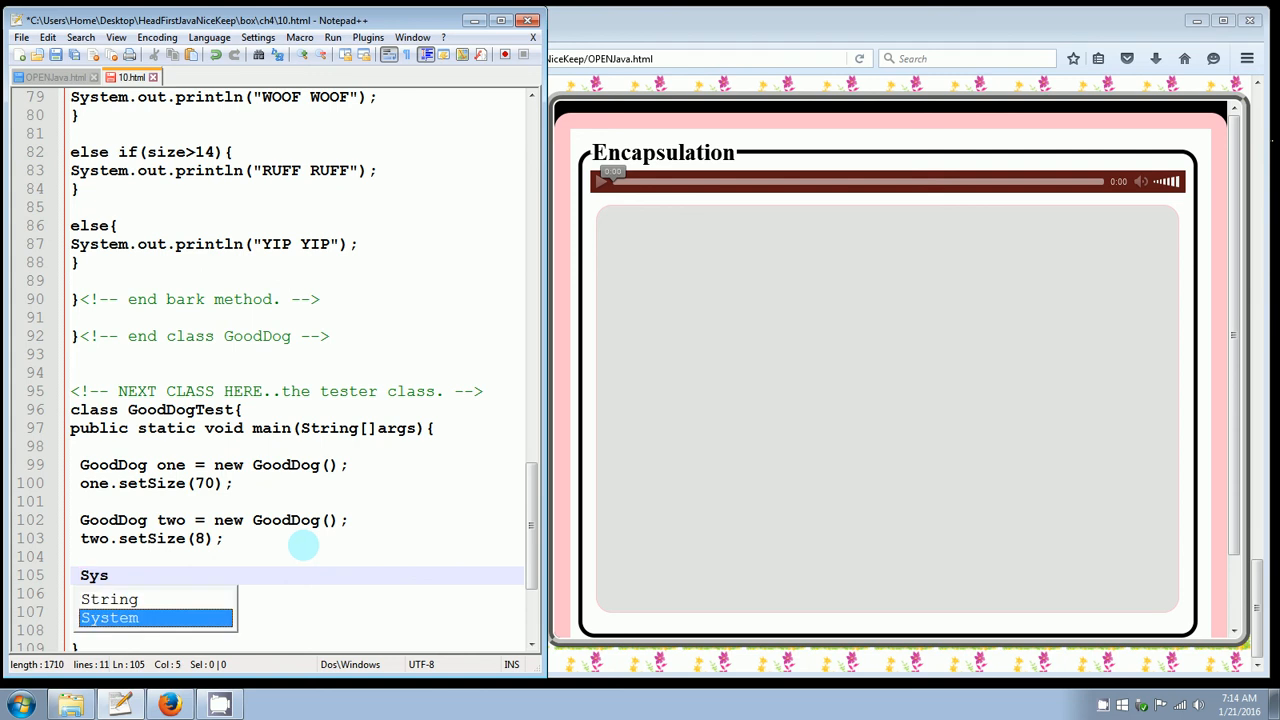
{"action": "type", "text": "System."}
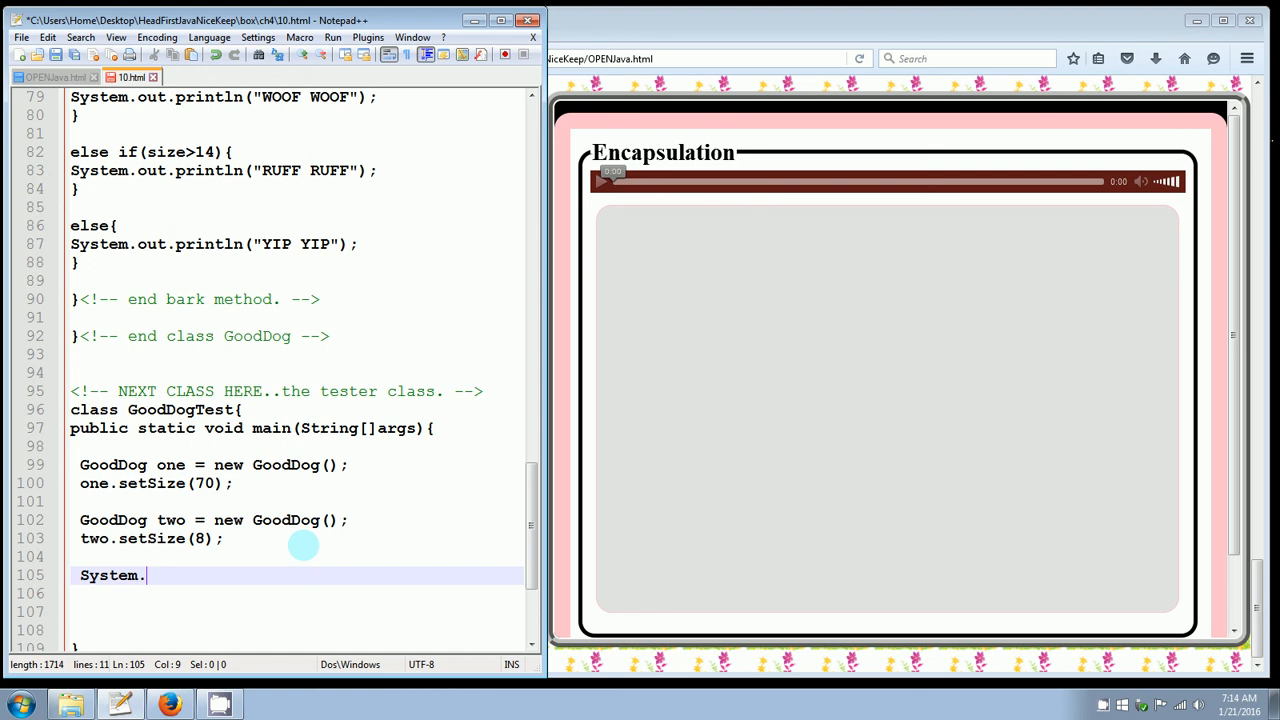
{"action": "type", "text": "out.println();"}
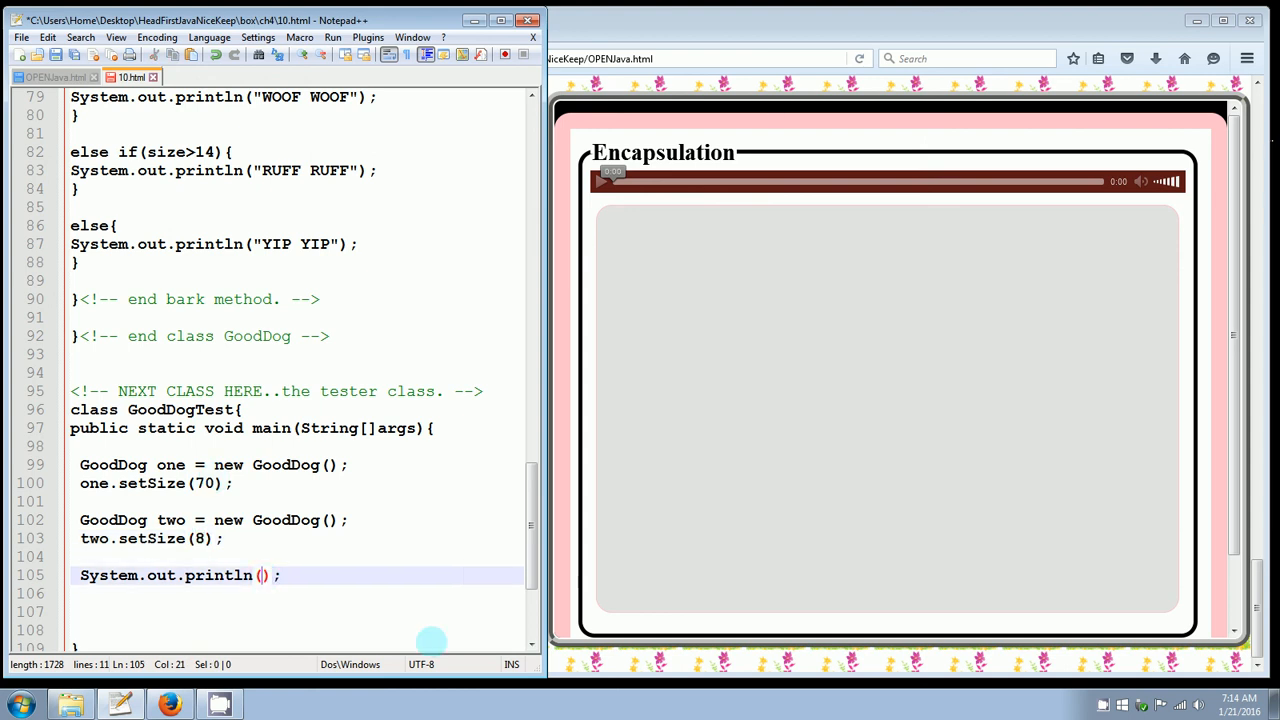
{"action": "type", "text": "\"Dog\""}
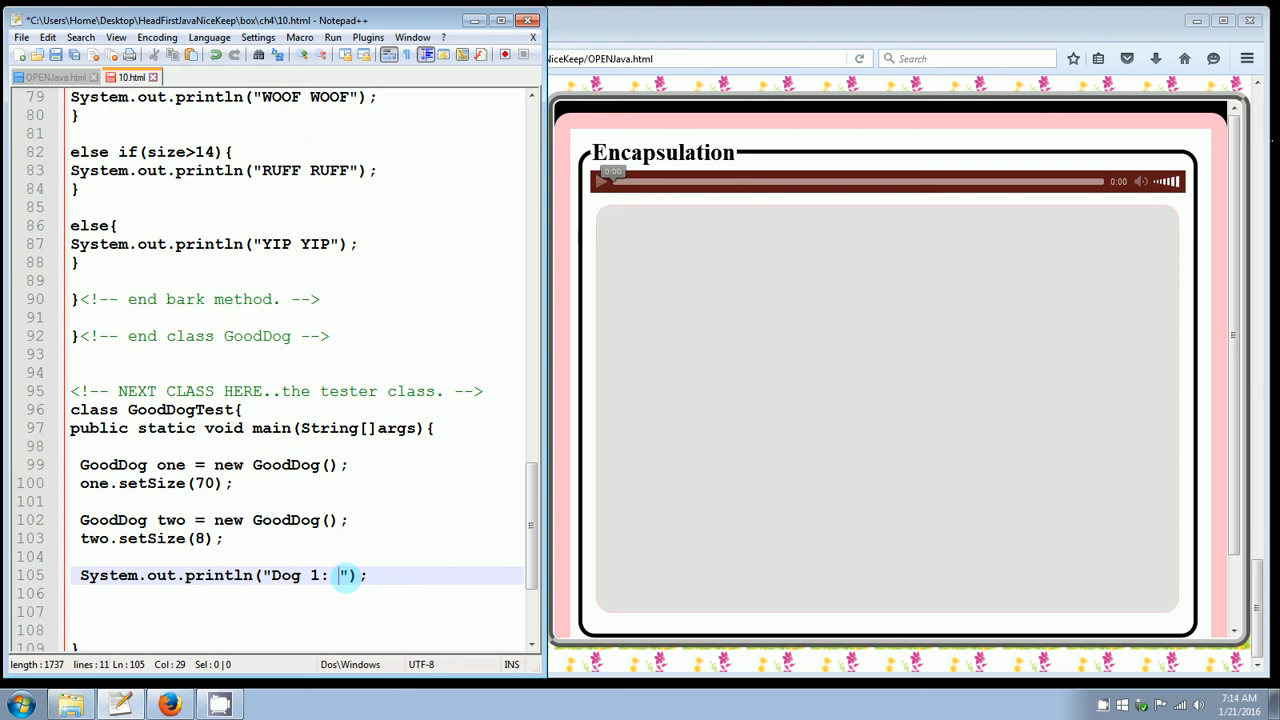
{"action": "type", "text": "+"}
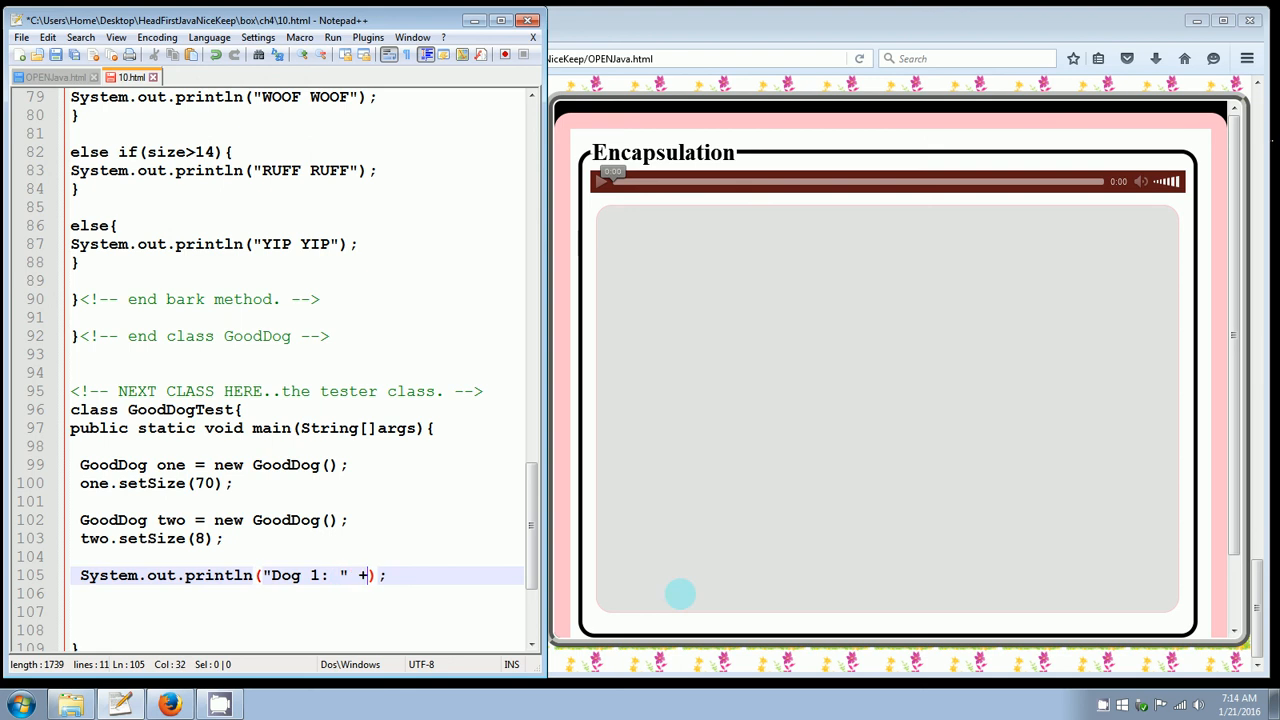
{"action": "type", "text": "\" \""}
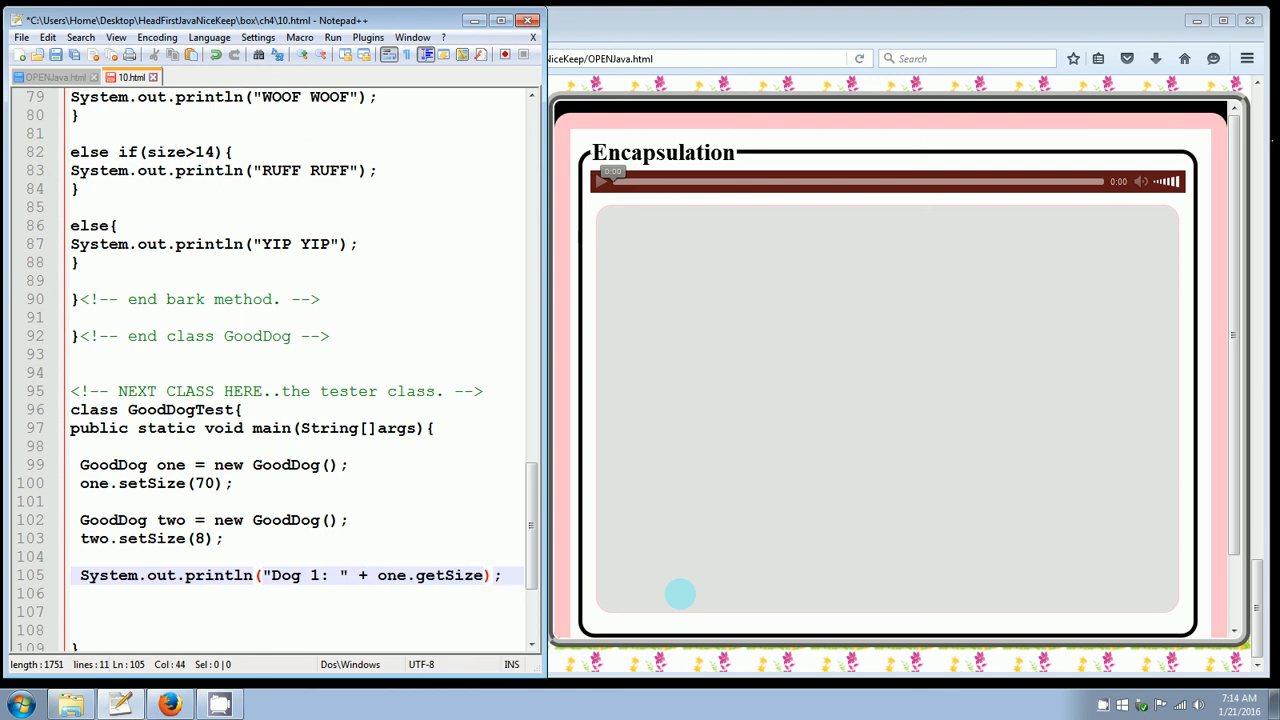
{"action": "type", "text": "()"}
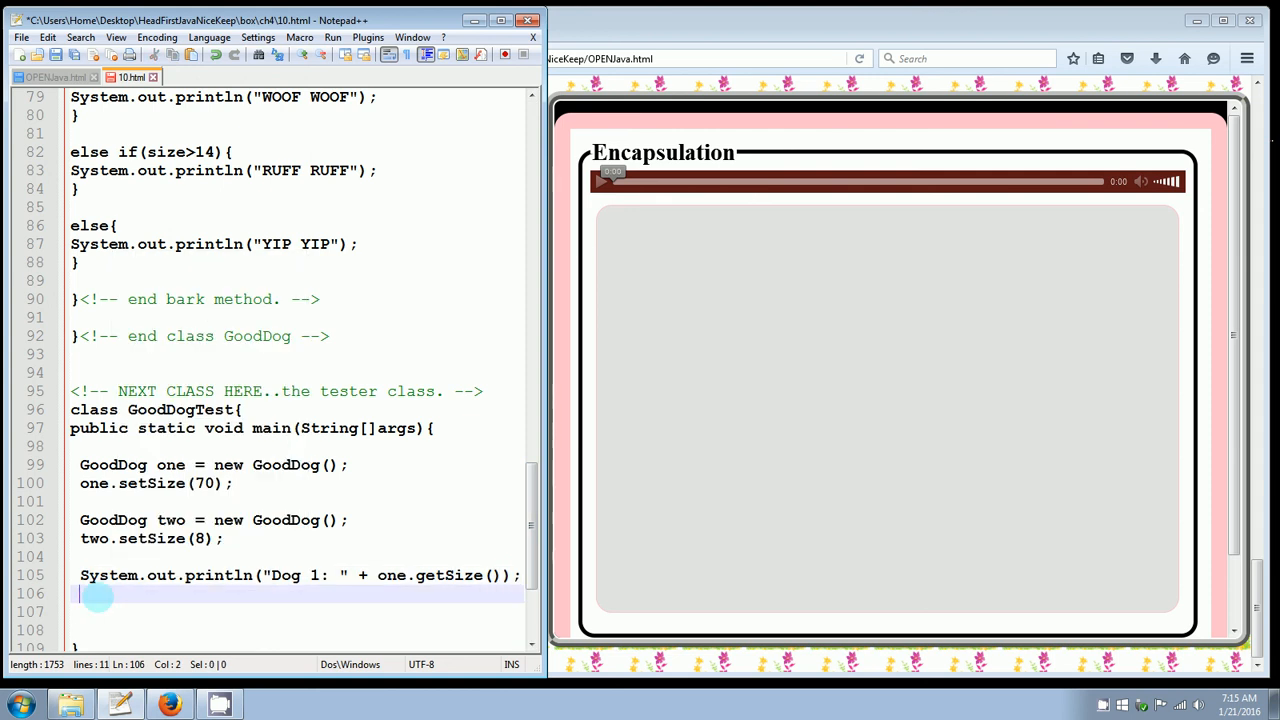
{"action": "type", "text": "System.out.println(\"Dog 1: \" + one.getSize());"}
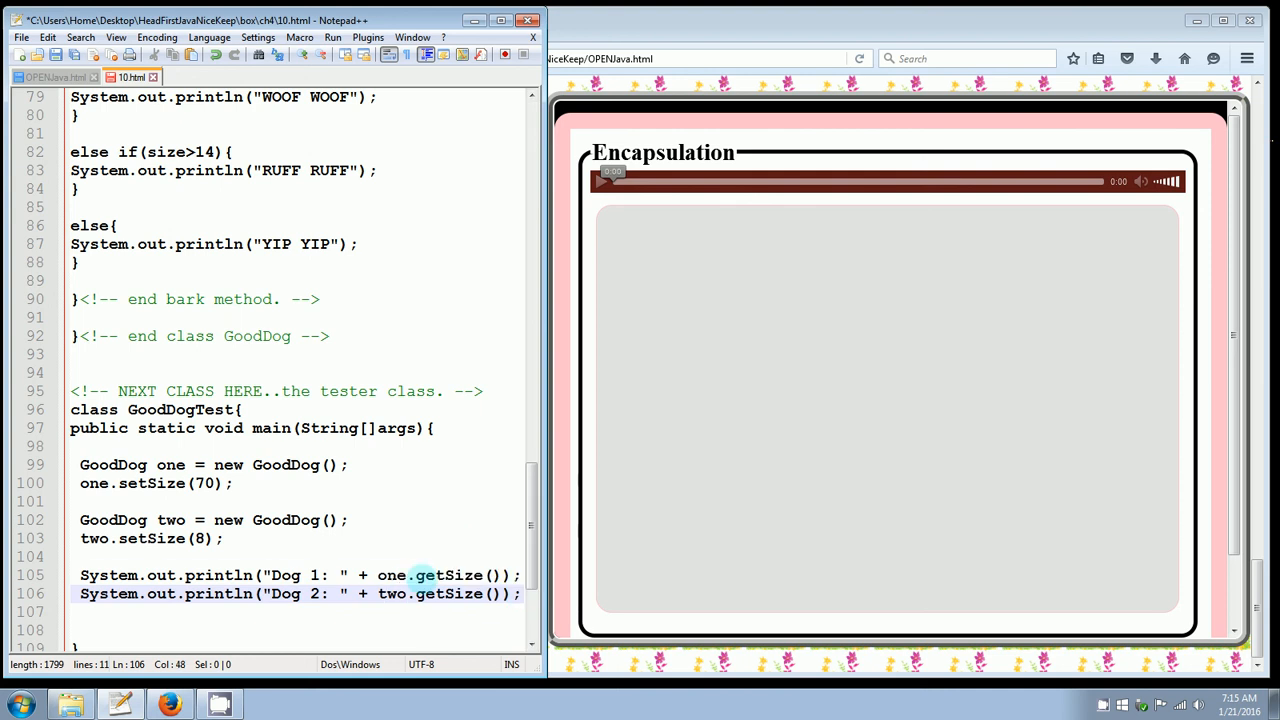
- Check the getSize and setSize method definitions higher in GoodDog
{"action": "double_click", "coordinate": [447, 575]}
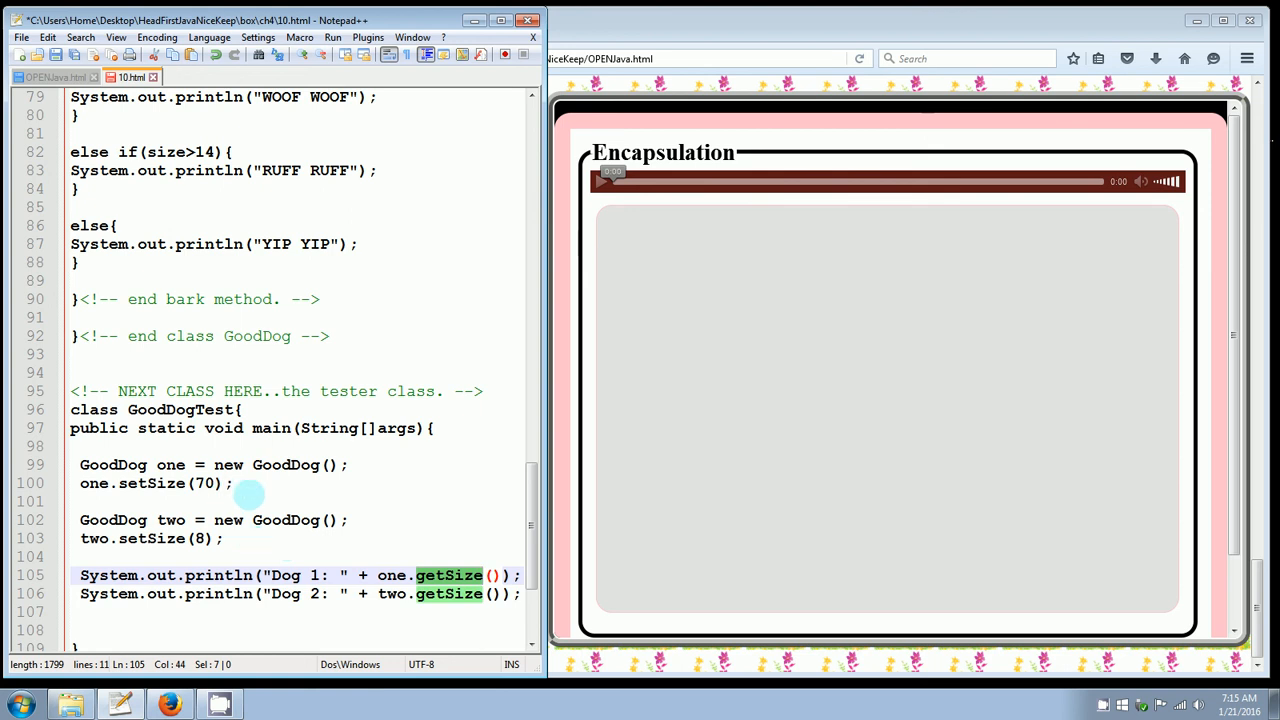
{"action": "scroll", "scroll_direction": "up", "scroll_amount": 3}
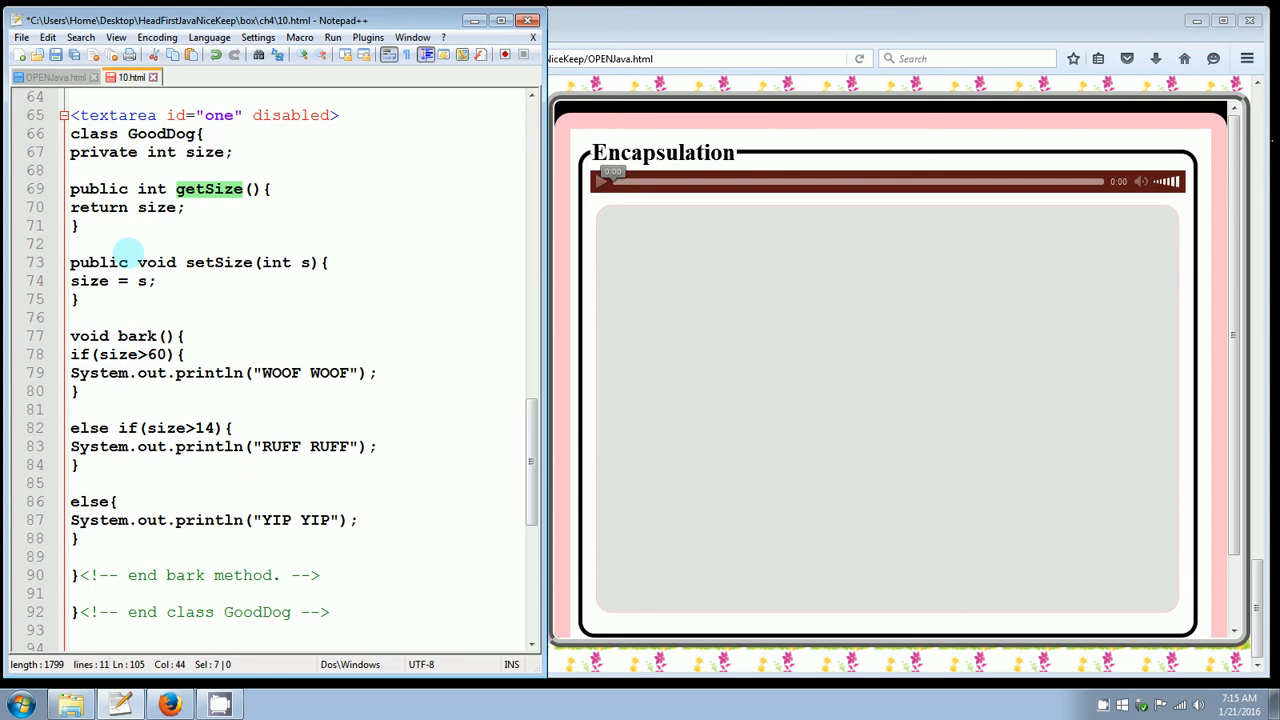
{"action": "left_click", "coordinate": [100, 207]}
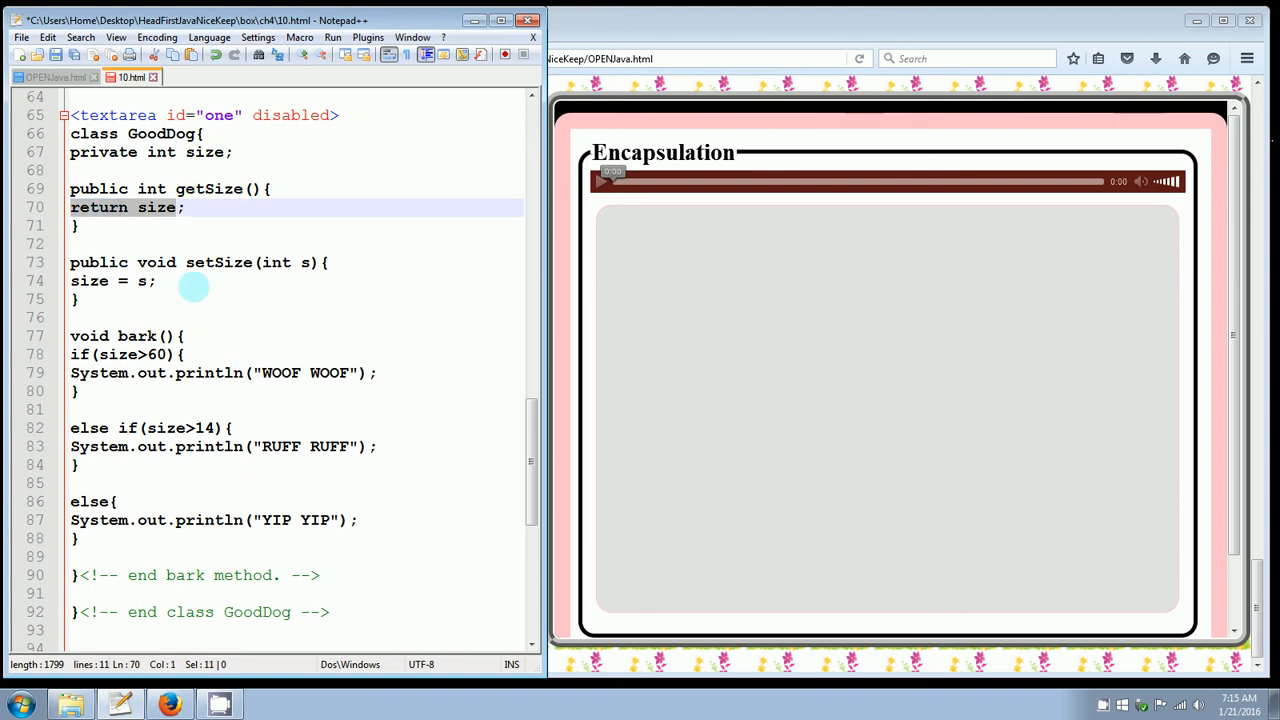
{"action": "double_click", "coordinate": [217, 262]}
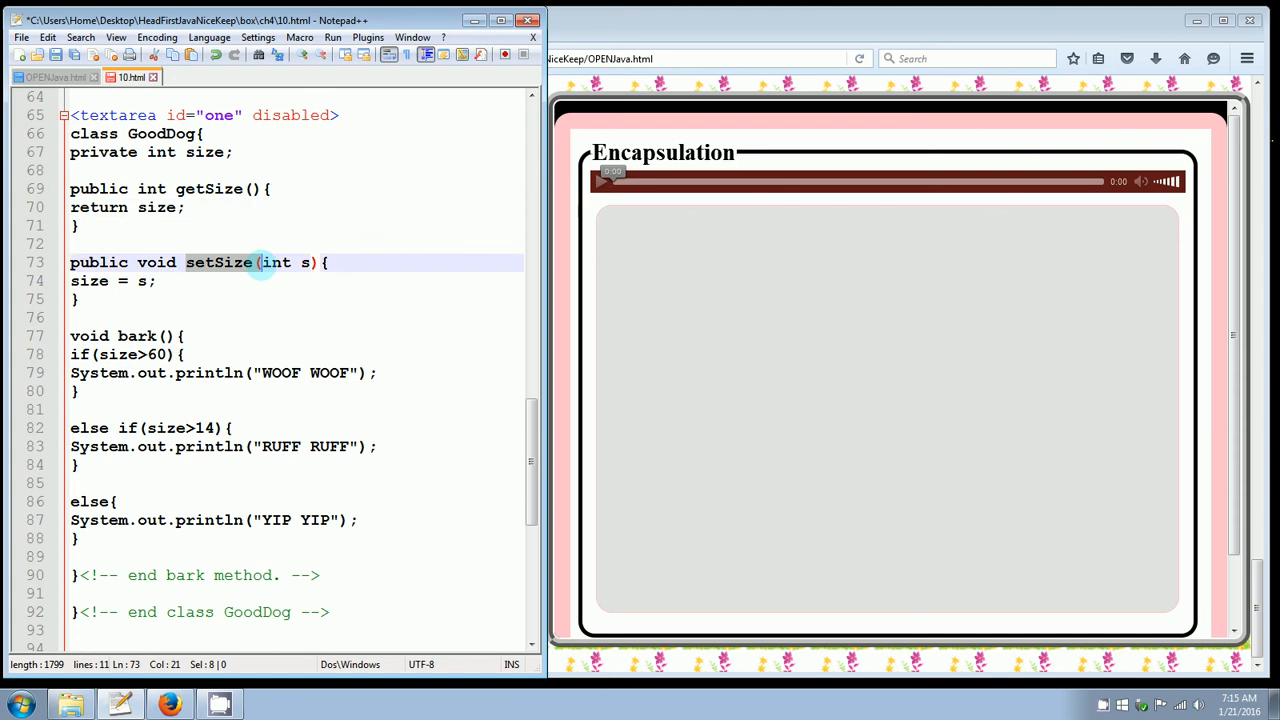
{"action": "scroll", "scroll_direction": "down", "scroll_amount": 3}
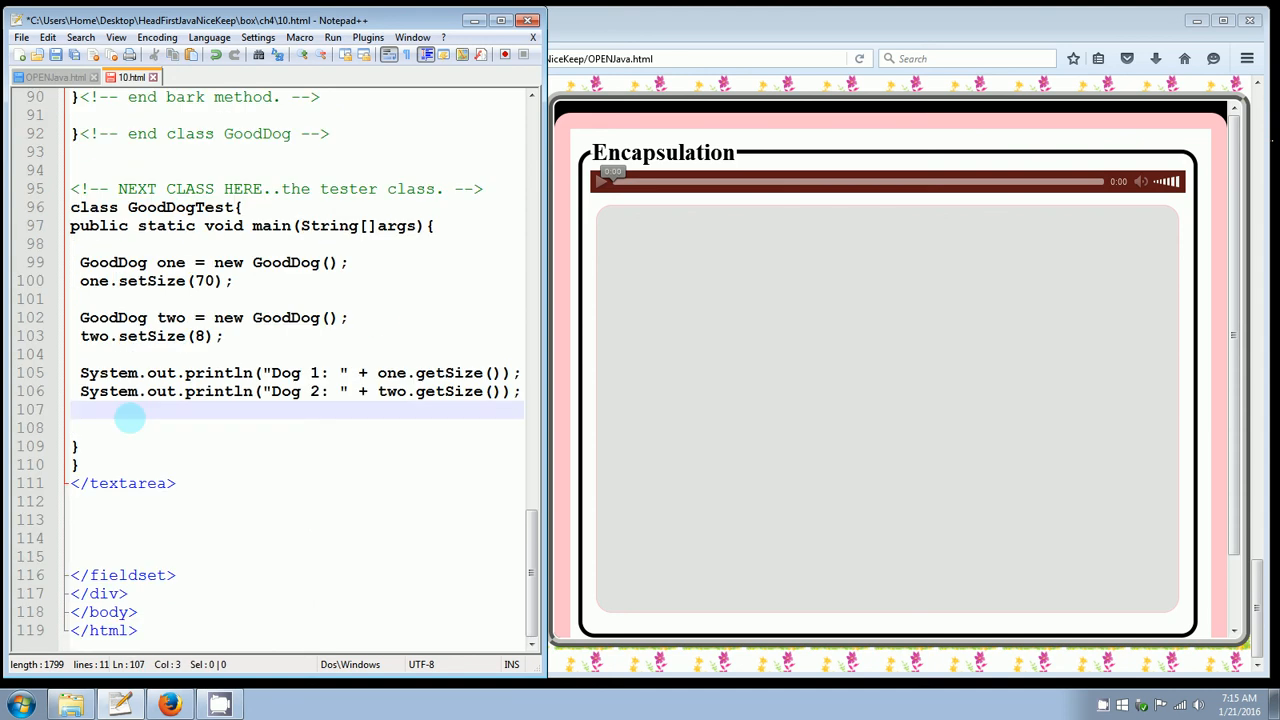
- Add one.bark(); and two.bark(); below the size print statements
{"action": "key", "text": "Enter"}
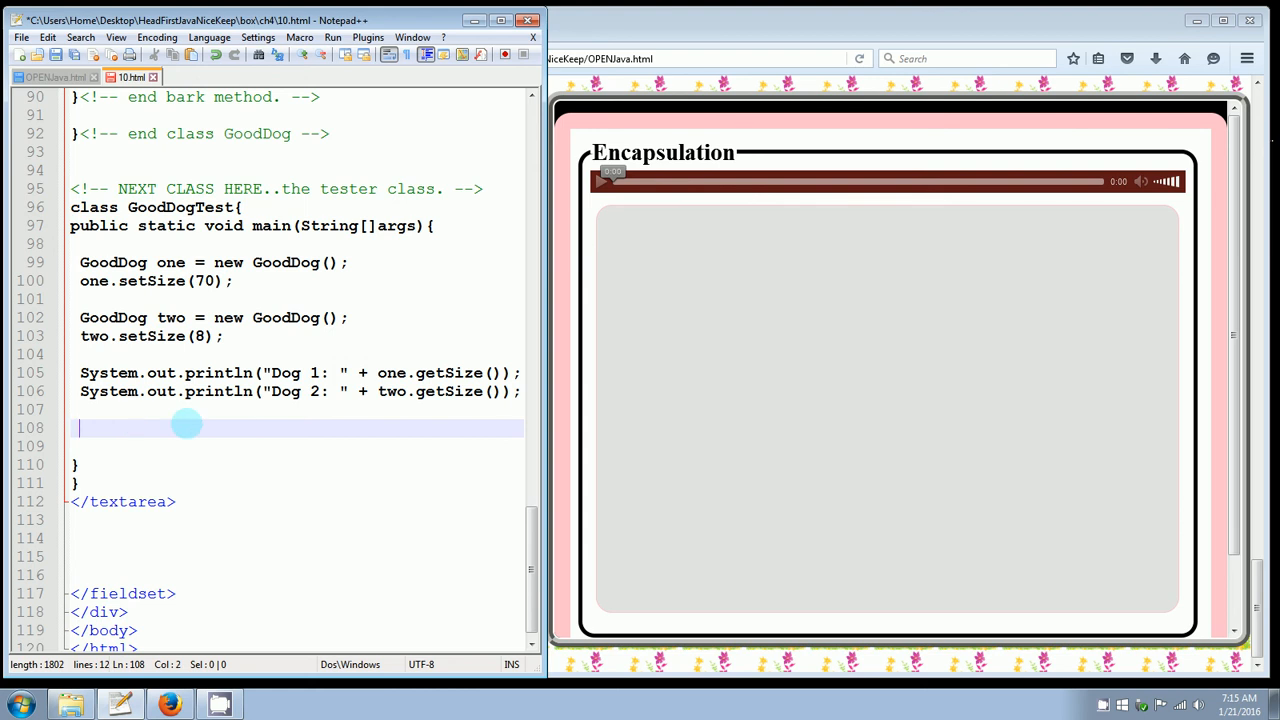
{"action": "type", "text": "one.bark();"}
{"action": "left_click", "coordinate": [297, 446]}
{"action": "type", "text": "two."}
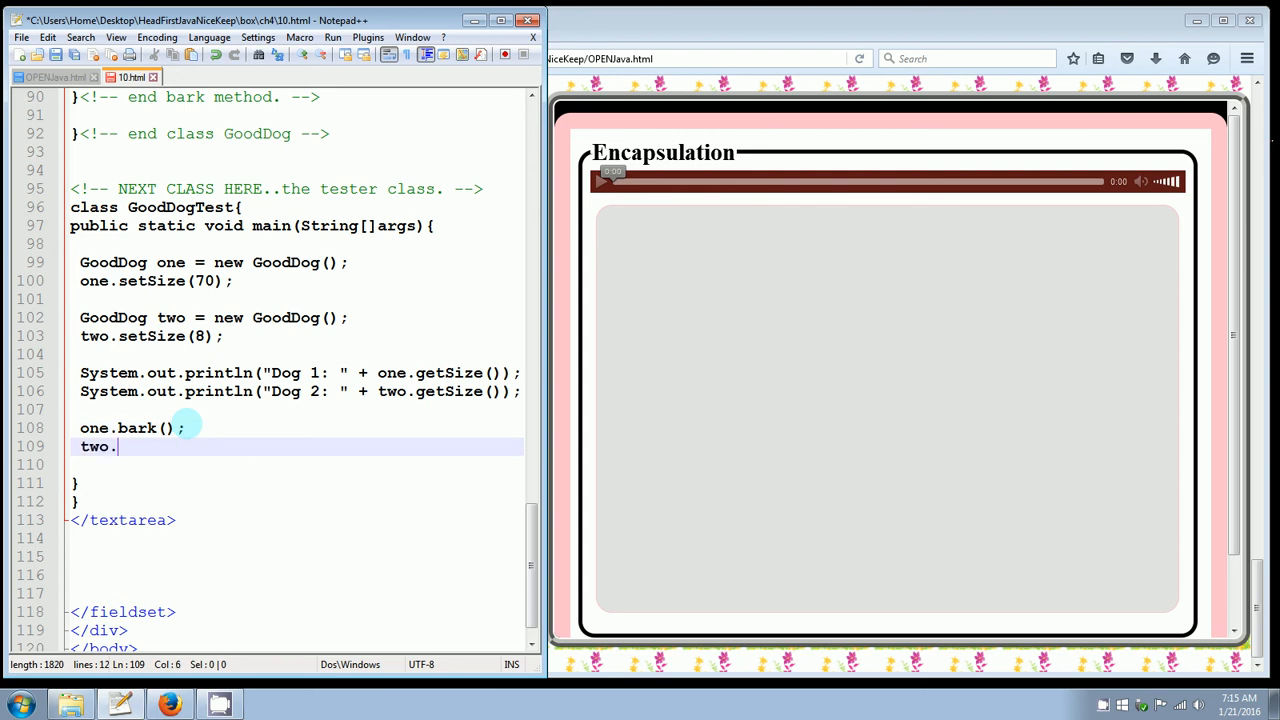
{"action": "type", "text": "bark"}
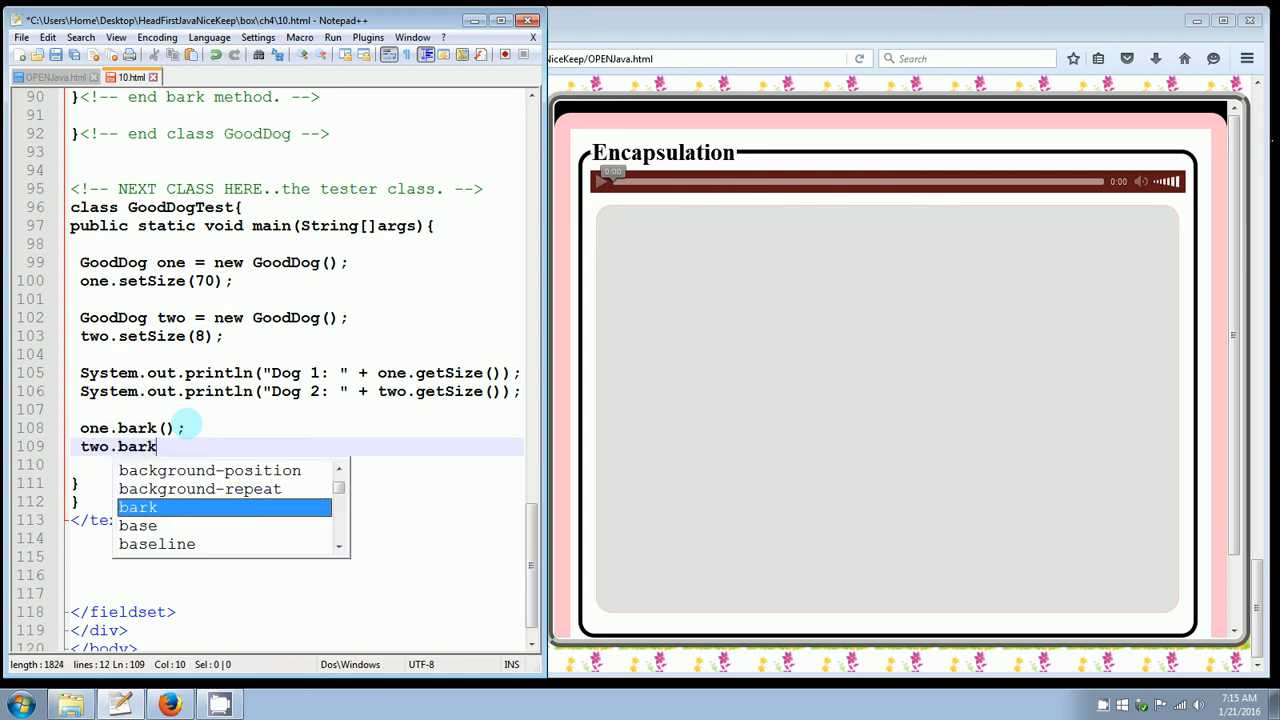
{"action": "type", "text": "()"}
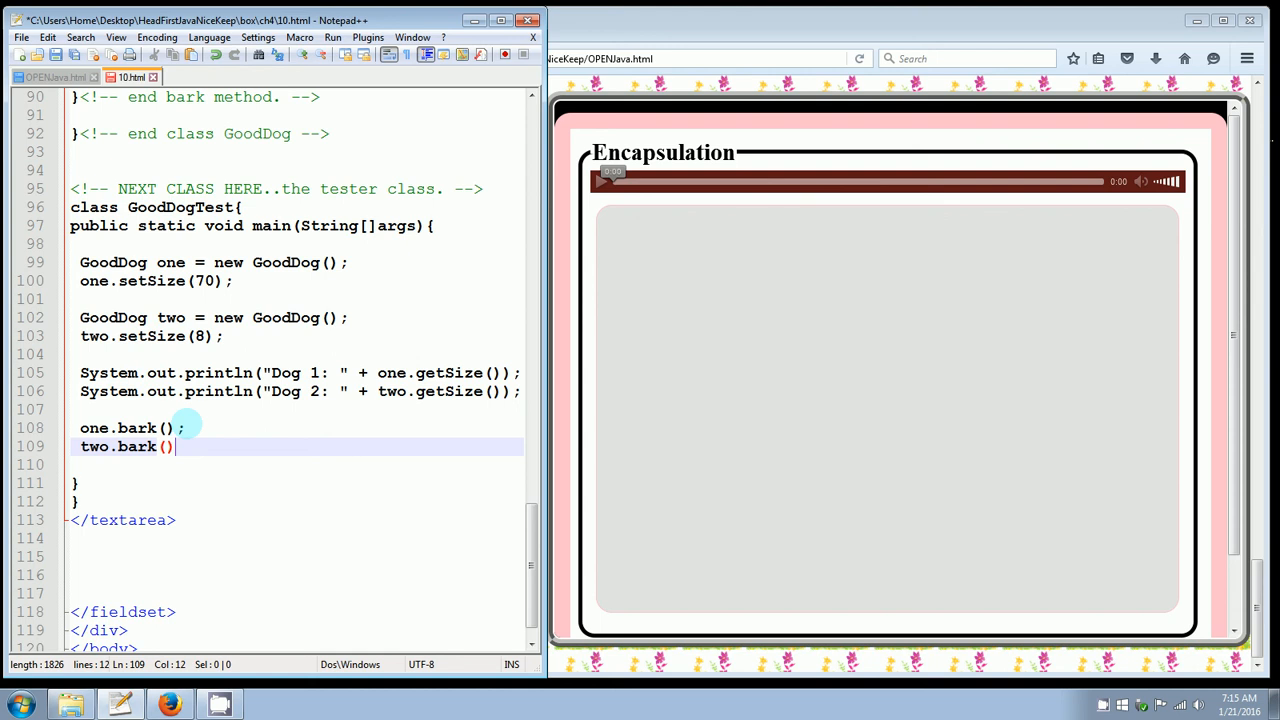
{"action": "type", "text": ";"}
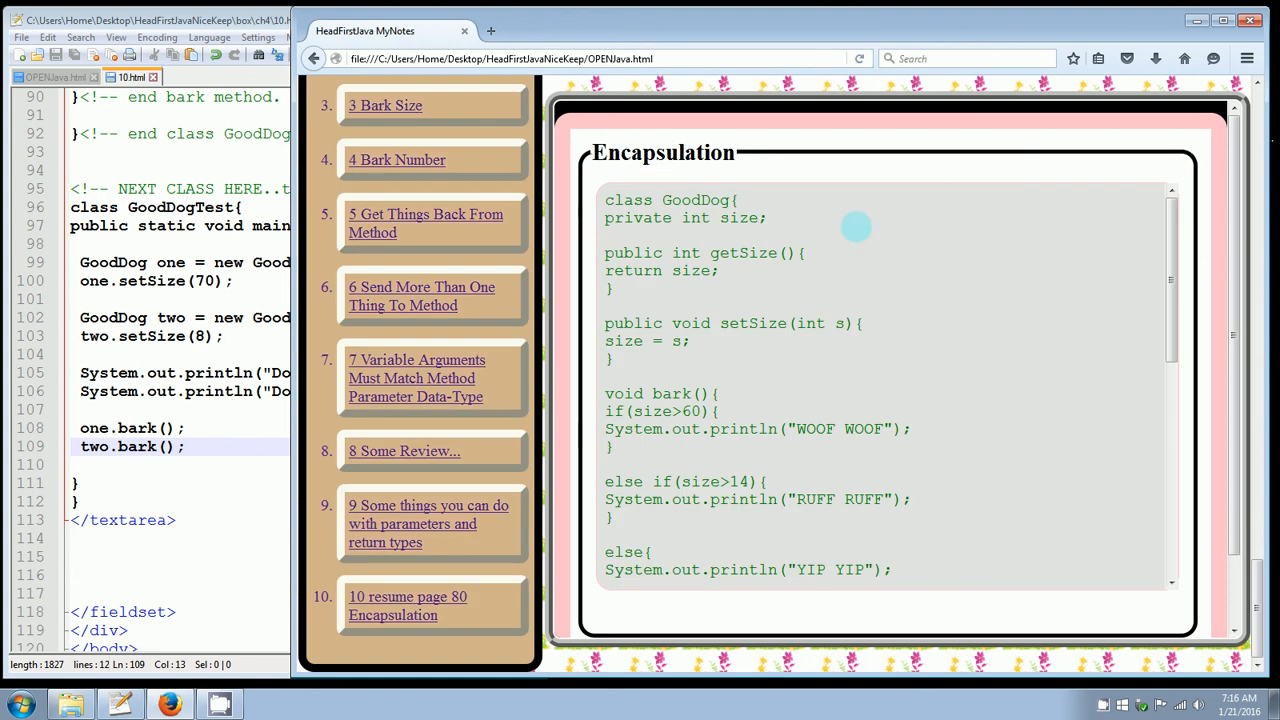
{"action": "mouse_move", "coordinate": [1173, 258]}
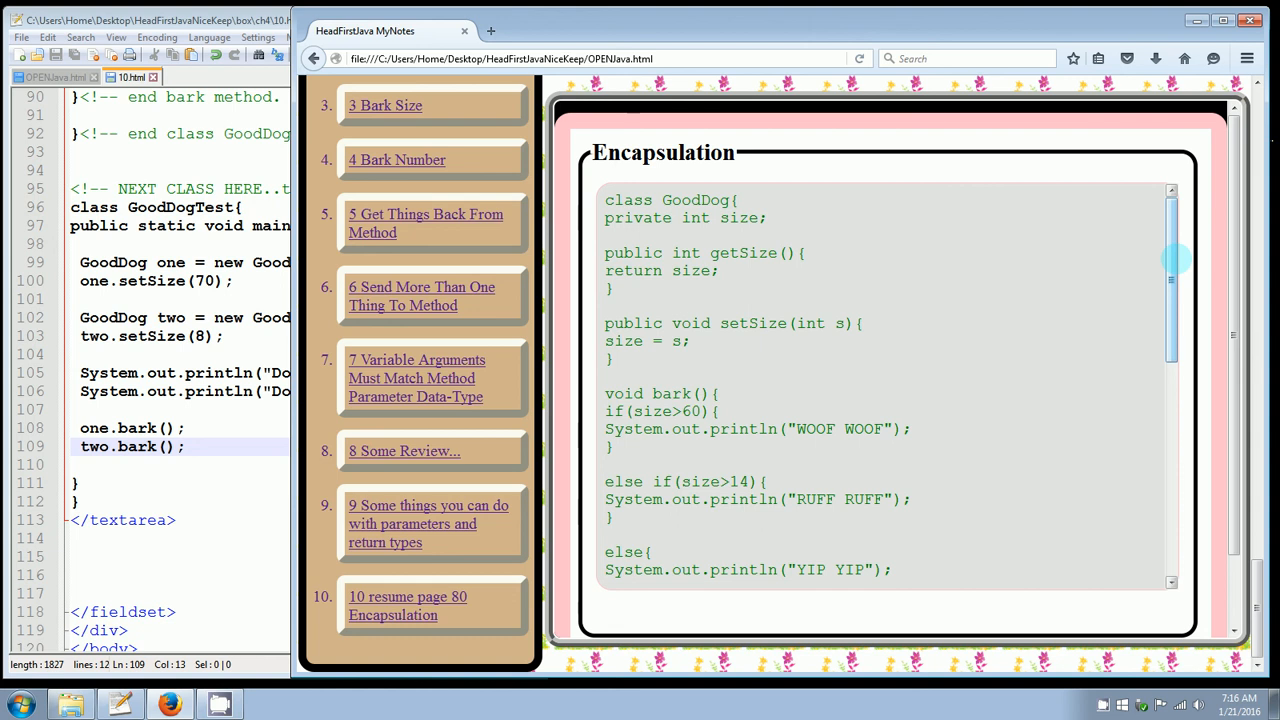
- Scroll Firefox's code box down to the end of the GoodDogTest code
{"action": "scroll", "scroll_direction": "down", "scroll_amount": 3}
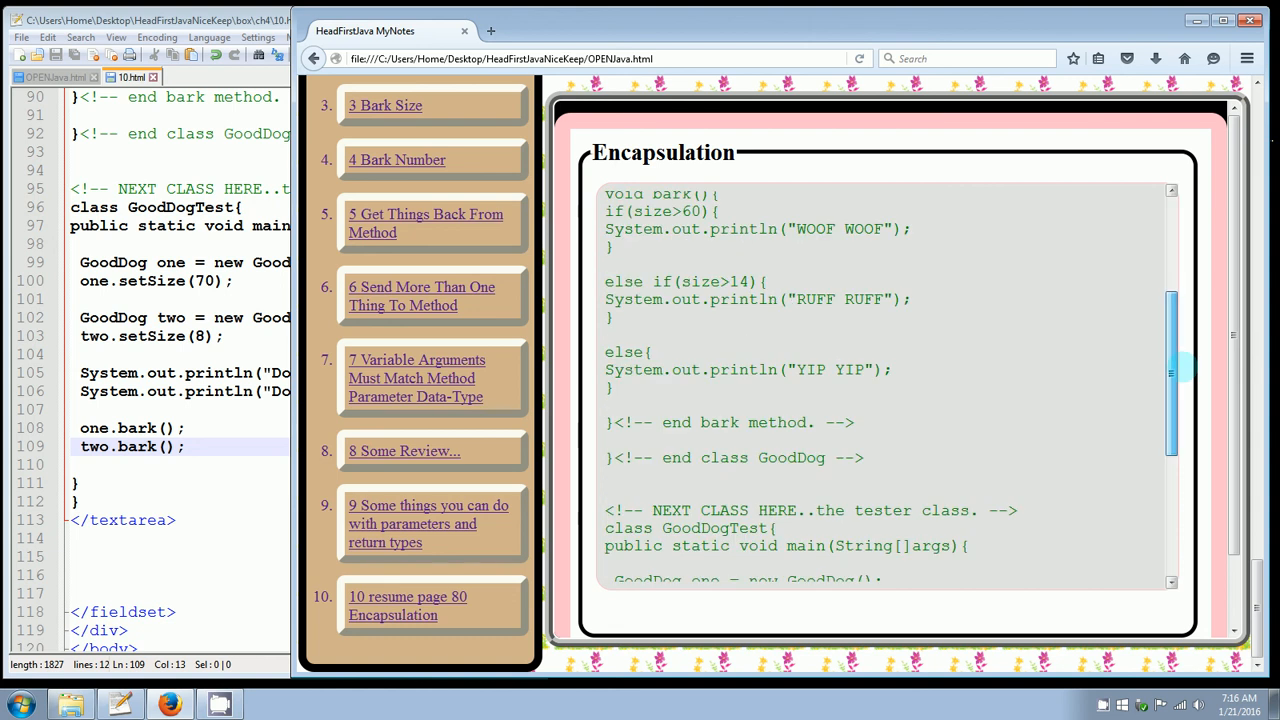
{"action": "scroll", "scroll_direction": "down", "scroll_amount": 3}
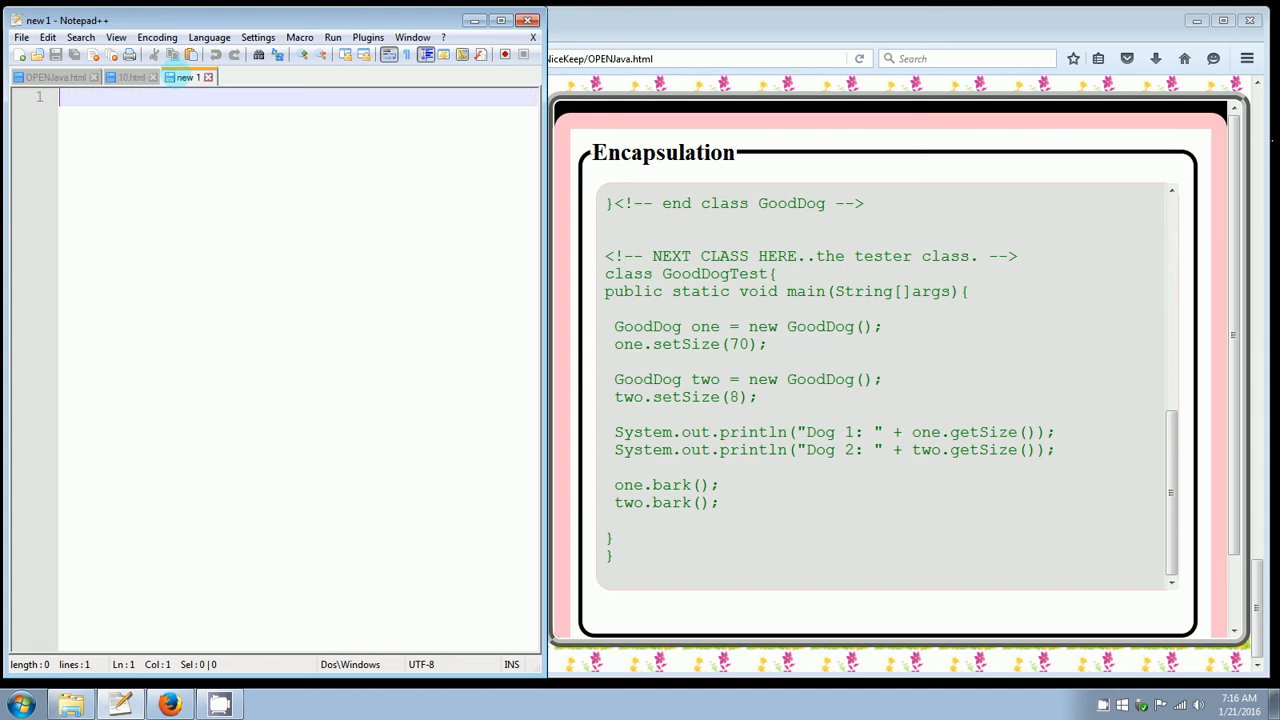
- Save the blank document to the Desktop as GoodDog.java
{"action": "left_click", "coordinate": [14, 37]}
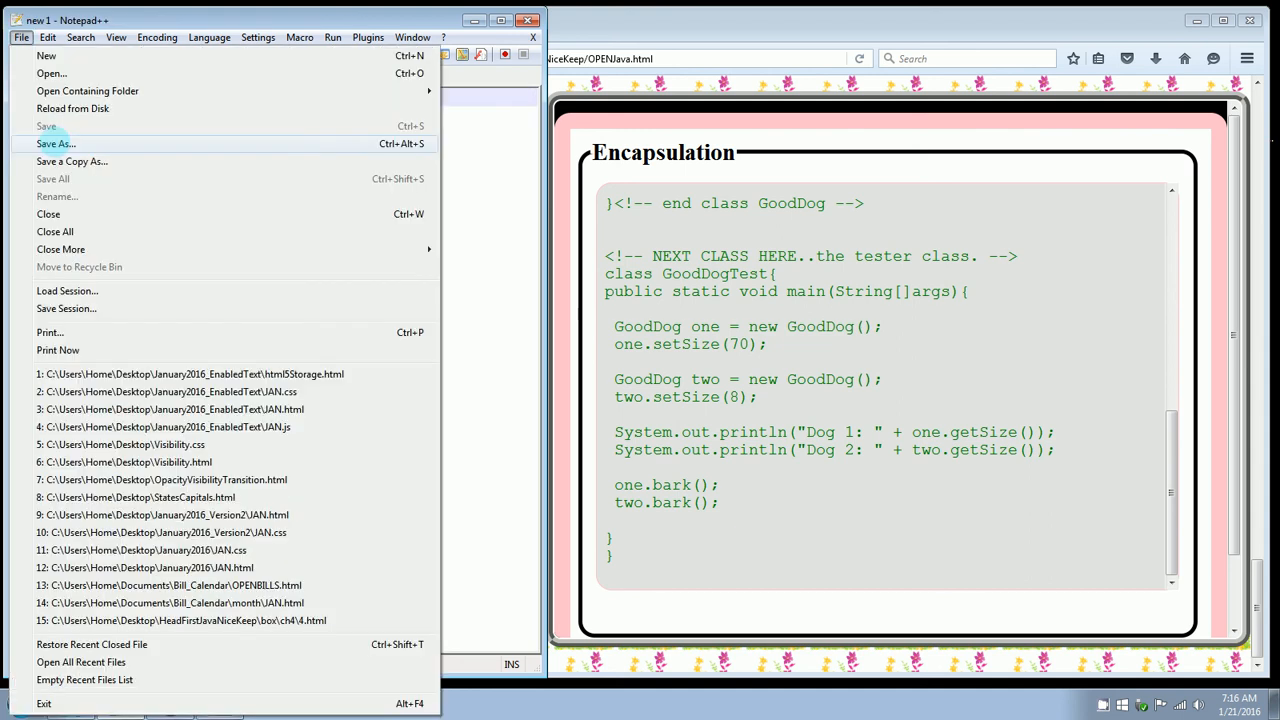
{"action": "left_click", "coordinate": [55, 163]}
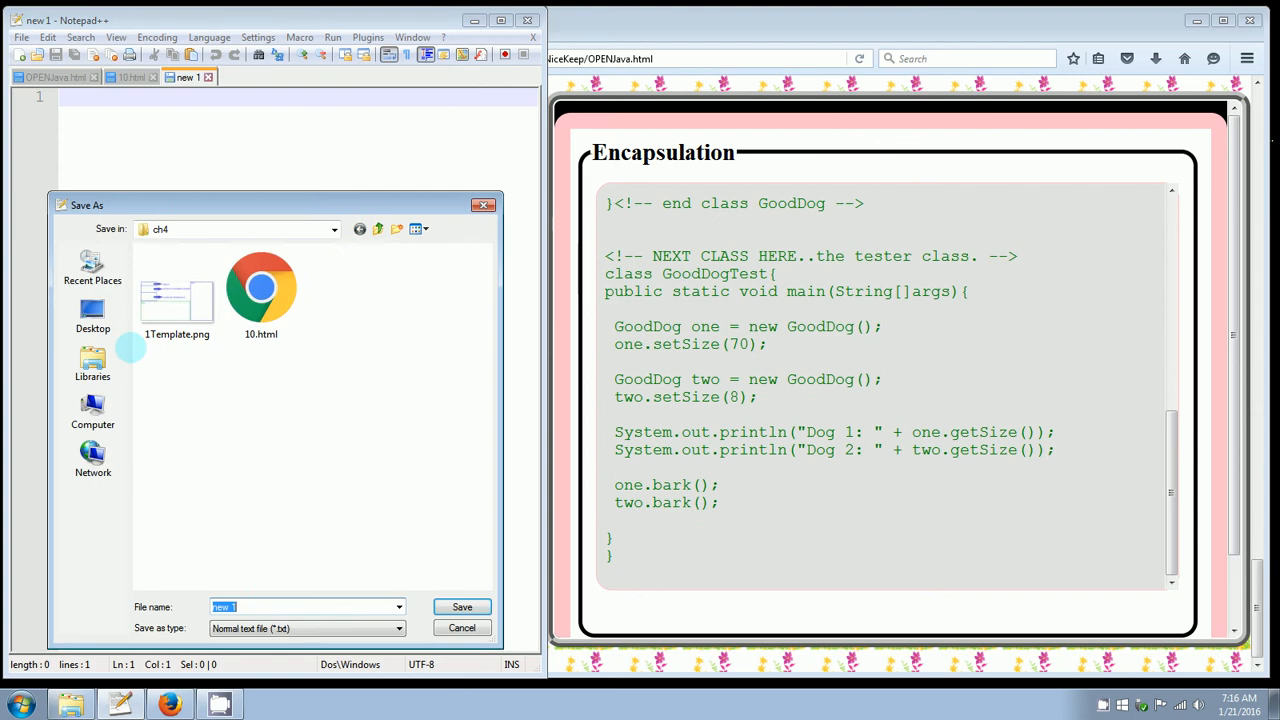
{"action": "left_click", "coordinate": [92, 315]}
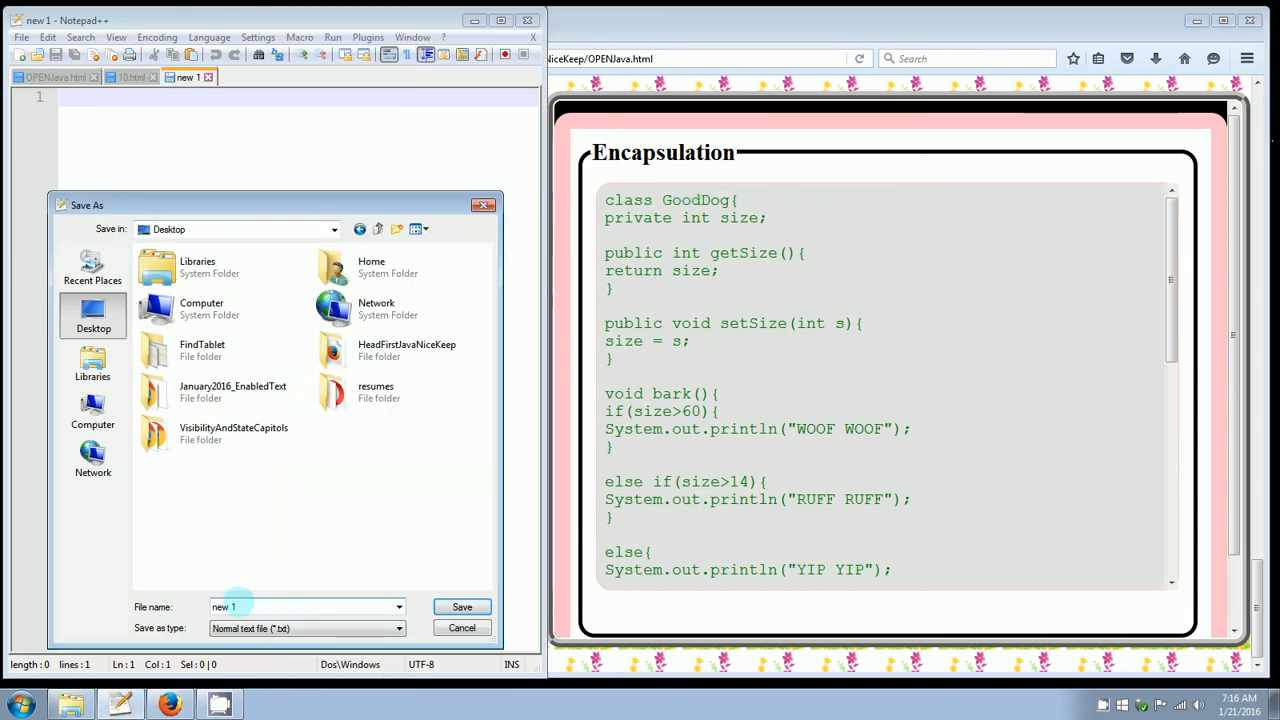
{"action": "left_click", "coordinate": [300, 606]}
{"action": "type", "text": "Goog"}
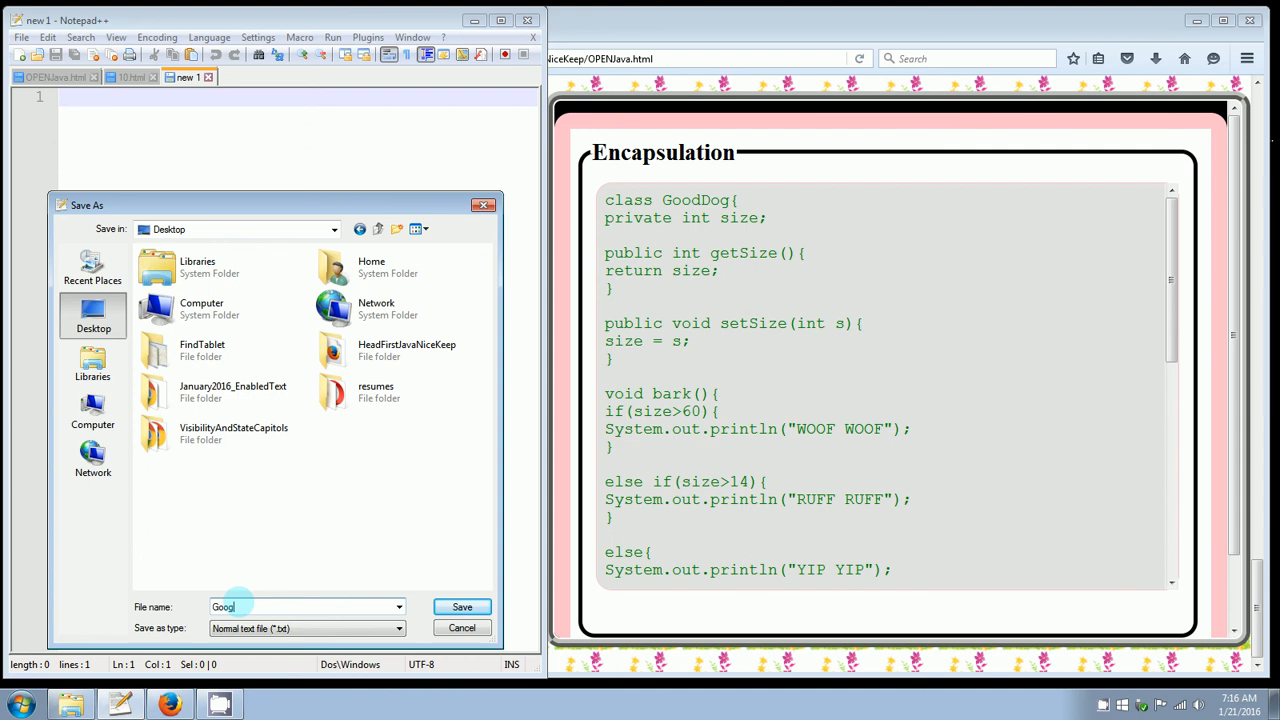
{"action": "type", "text": "GoodDog.java"}
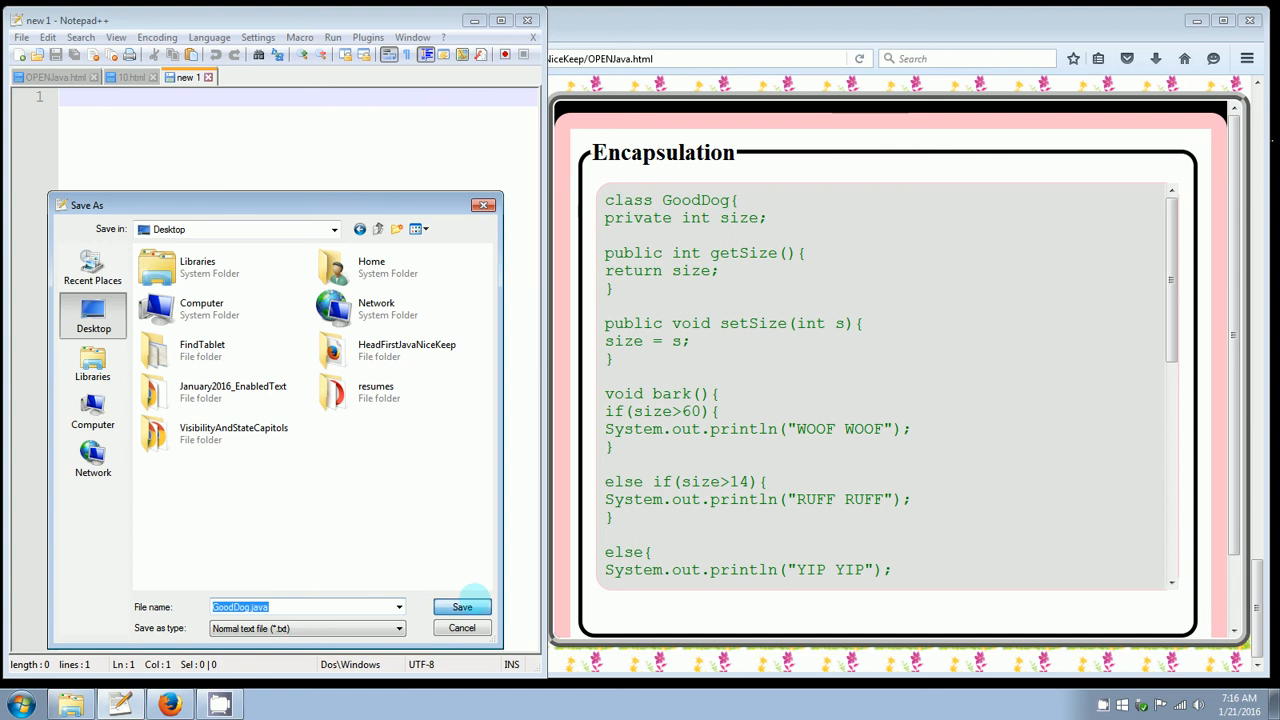
{"action": "left_click", "coordinate": [463, 606]}
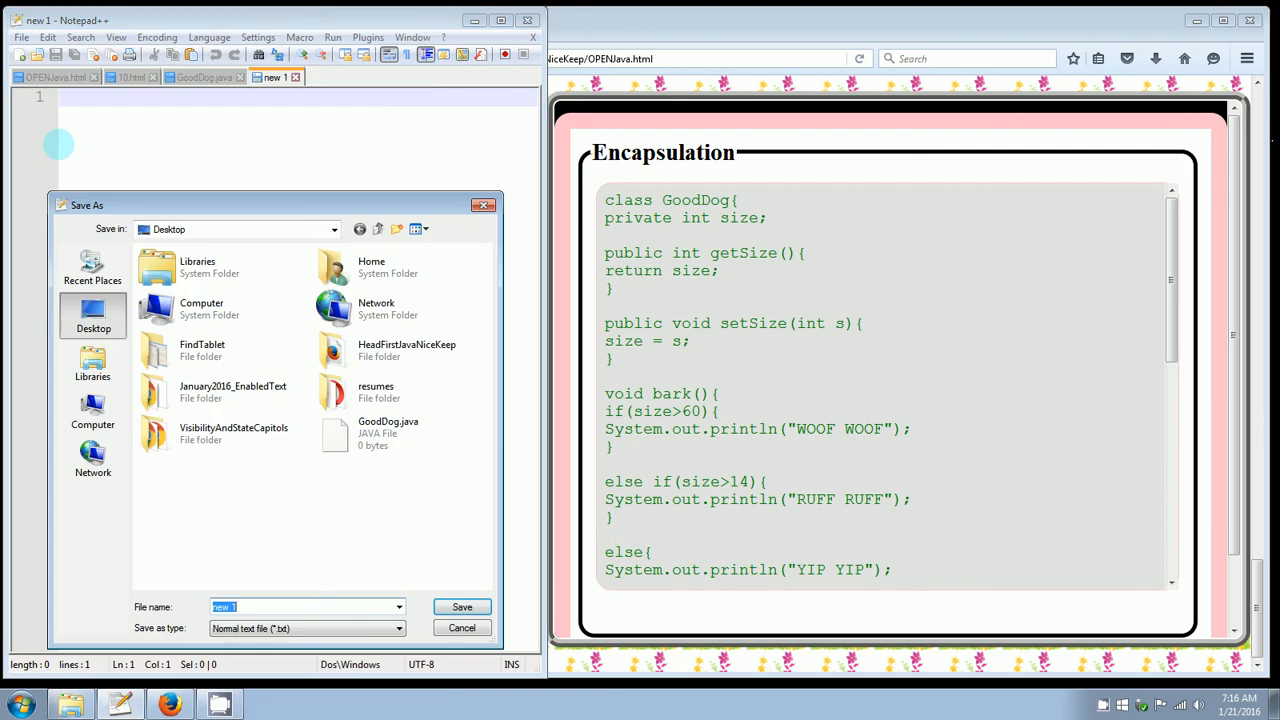
- Save another empty file to the Desktop as GoodDogTest.java
{"action": "type", "text": "GoodDogTest.java"}
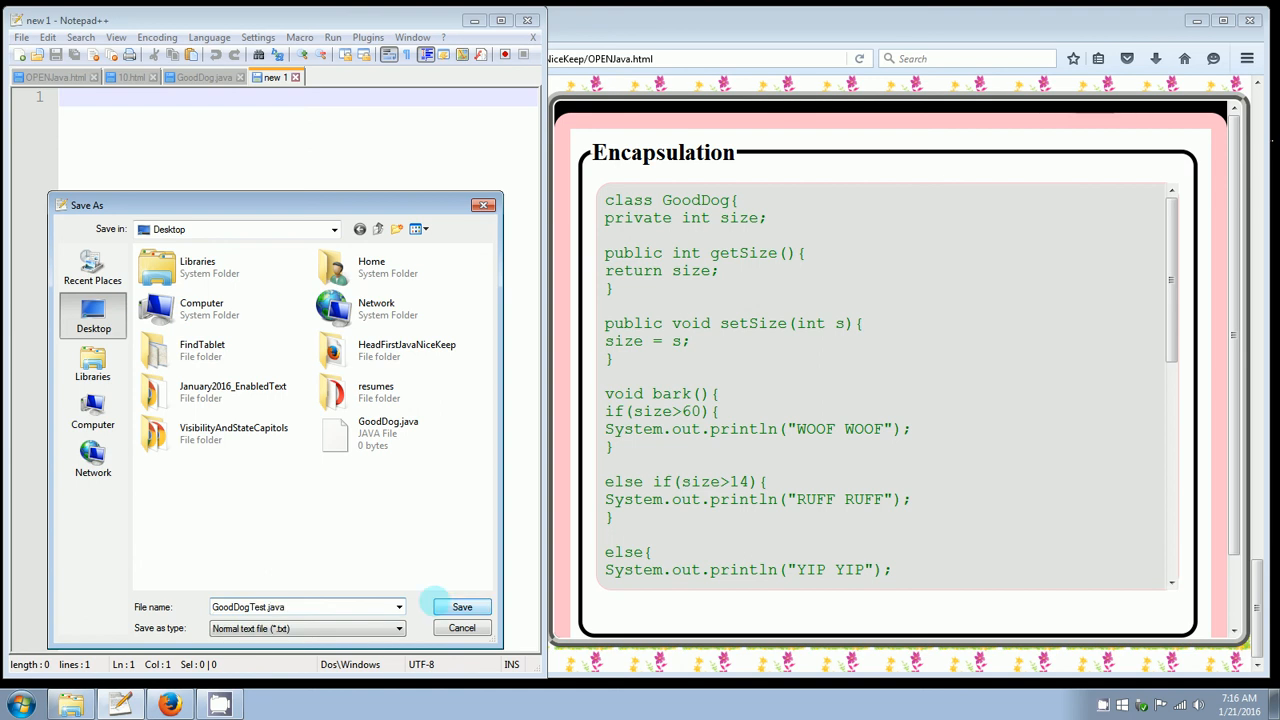
{"action": "left_click", "coordinate": [461, 606]}
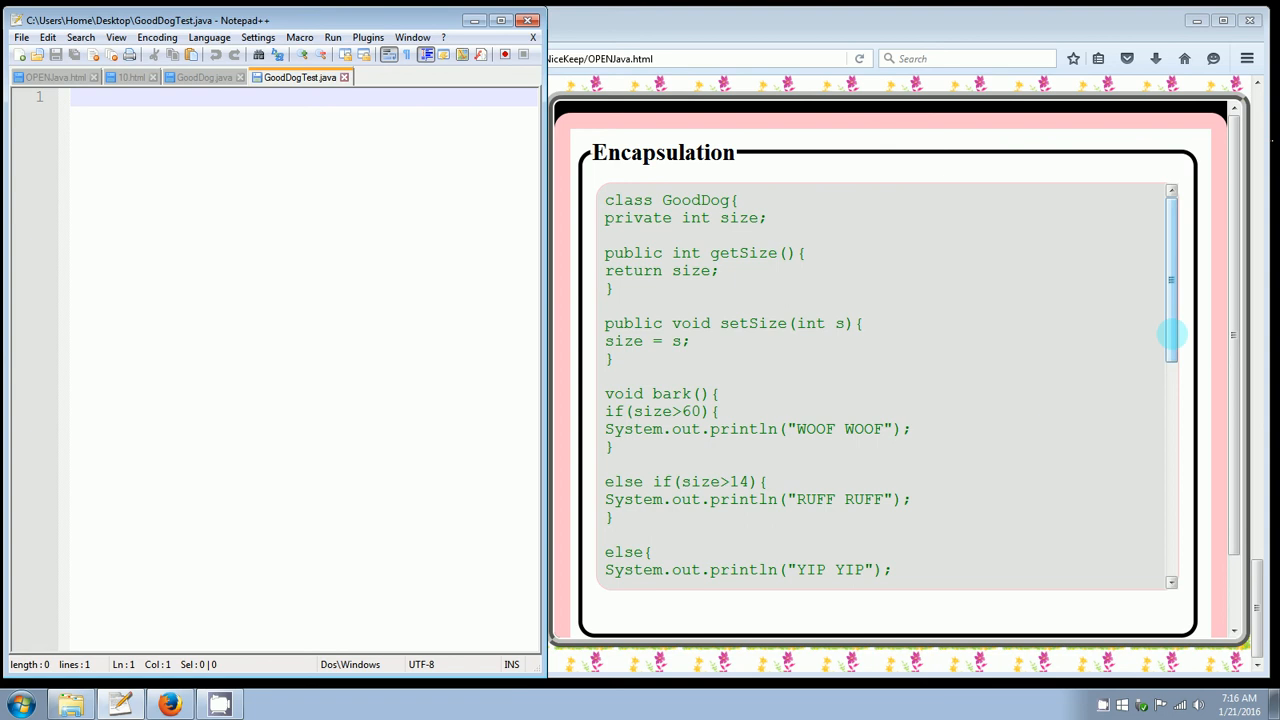
{"action": "scroll", "scroll_direction": "down", "scroll_amount": 3}
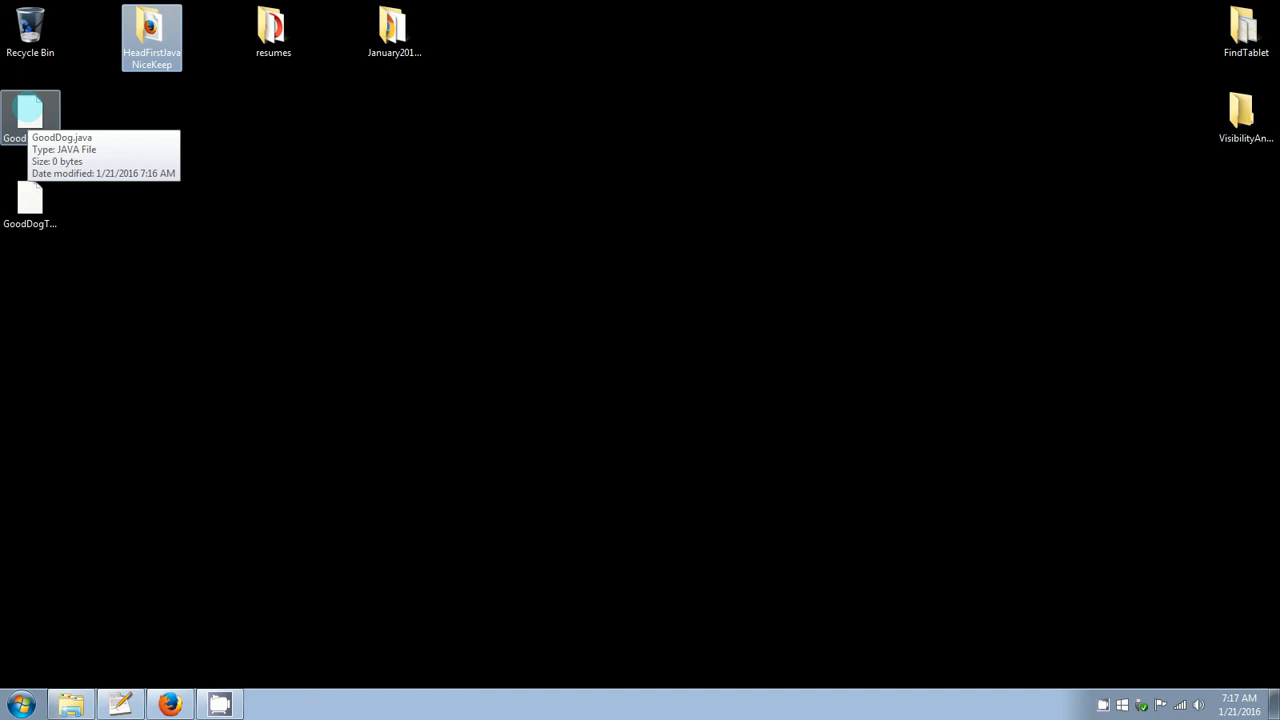
- Check the GoodDog.java and GoodDogTest.java icons on the desktop, then return to GoodDog.java
{"action": "left_click", "coordinate": [29, 197]}
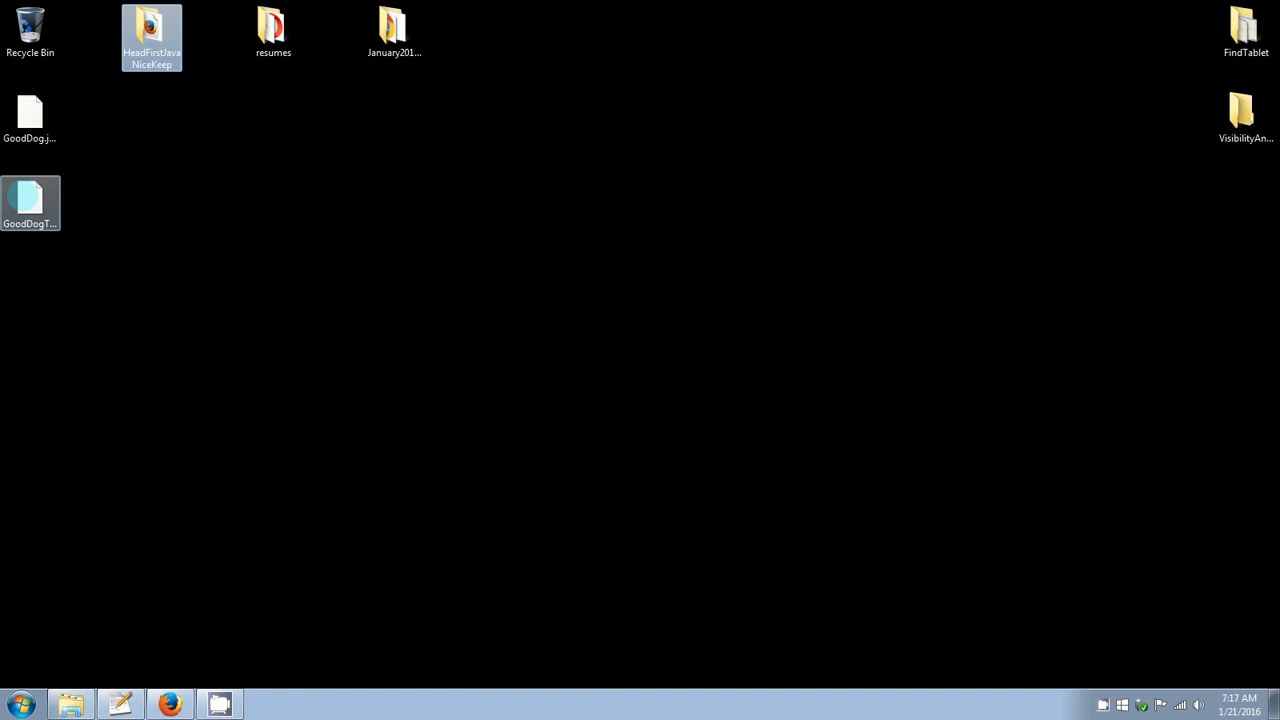
{"action": "mouse_move", "coordinate": [30, 200]}
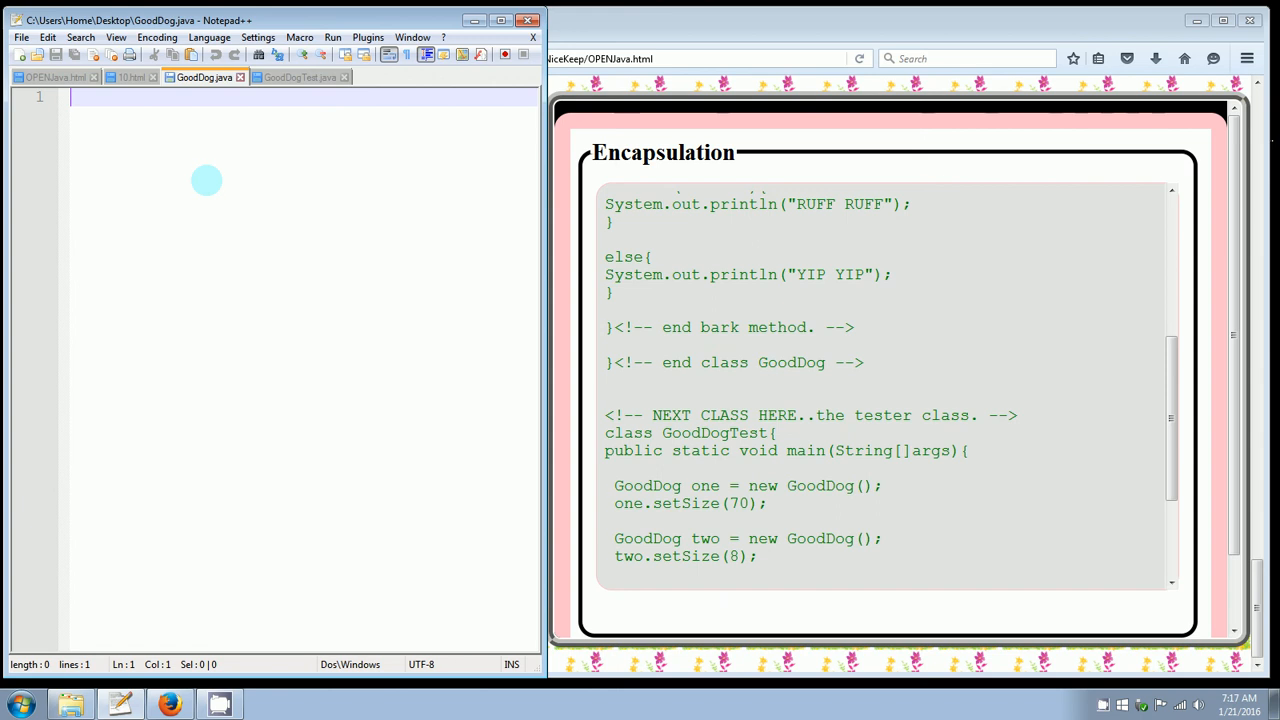
- Paste the GoodDog class from 10.html into GoodDog.java and delete its <!-- end --> comments
{"action": "left_click", "coordinate": [127, 79]}
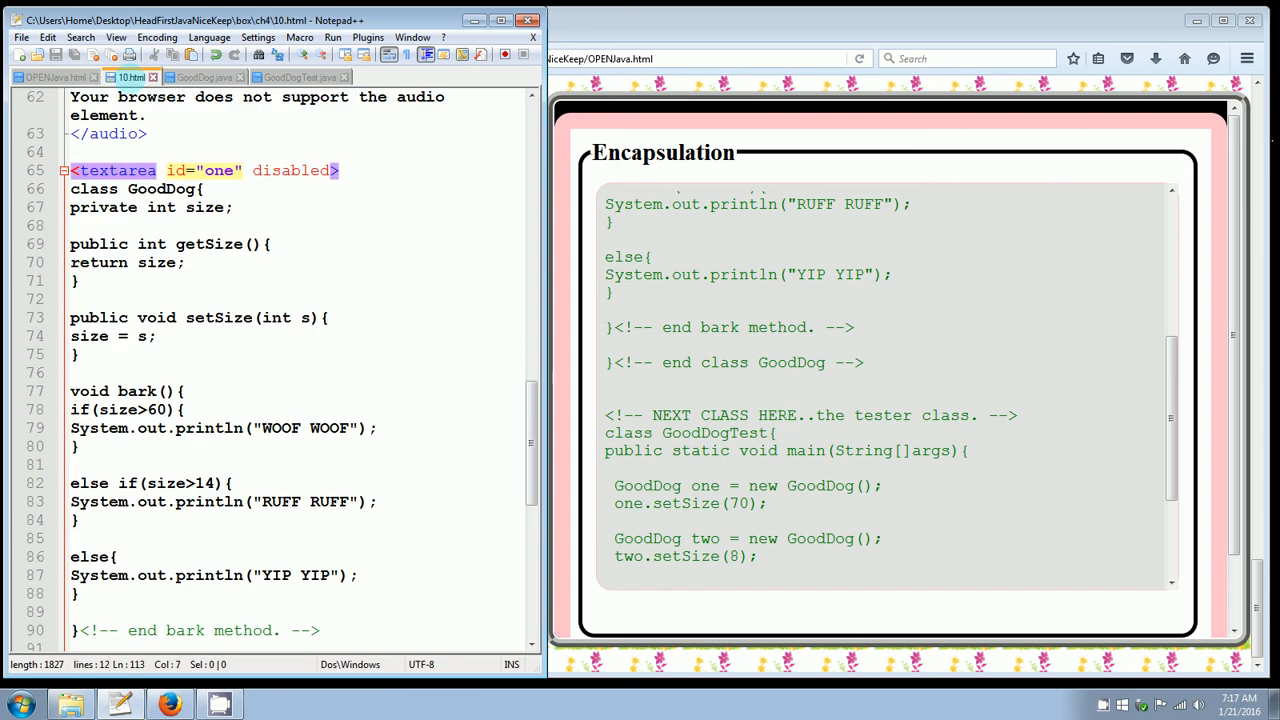
{"action": "mouse_move", "coordinate": [320, 303]}
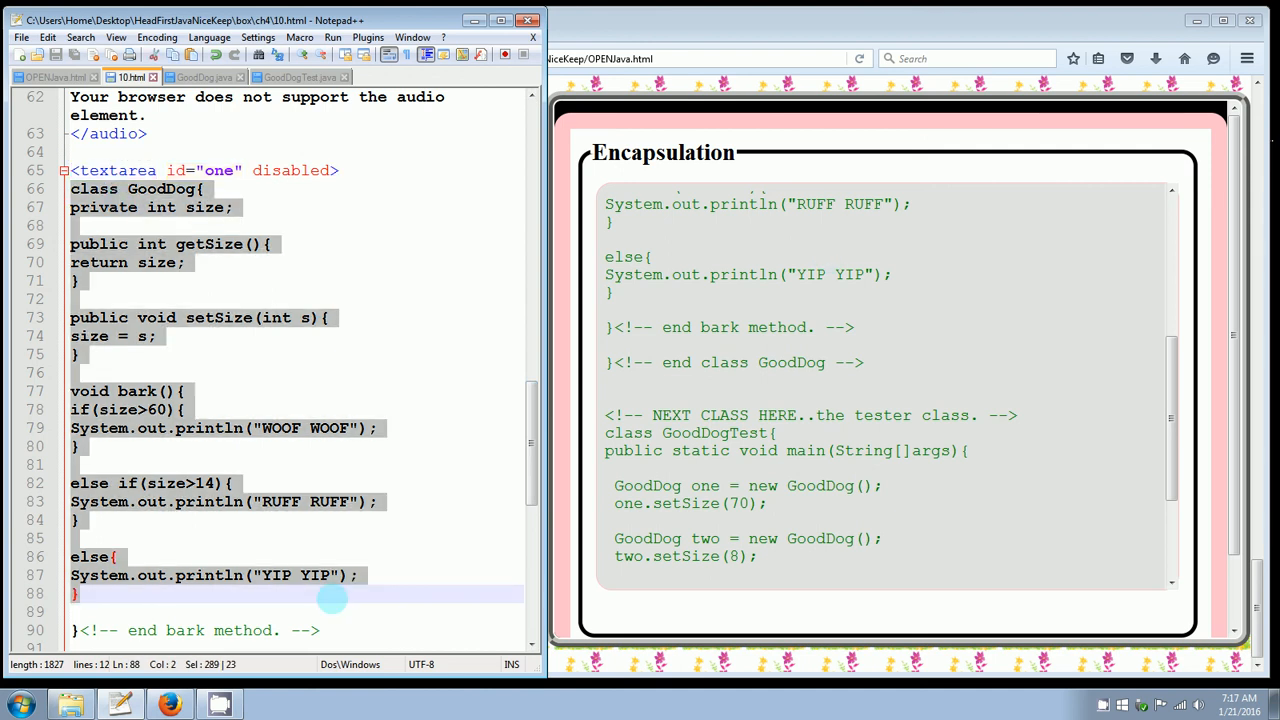
{"action": "scroll", "scroll_direction": "down", "scroll_amount": 3}
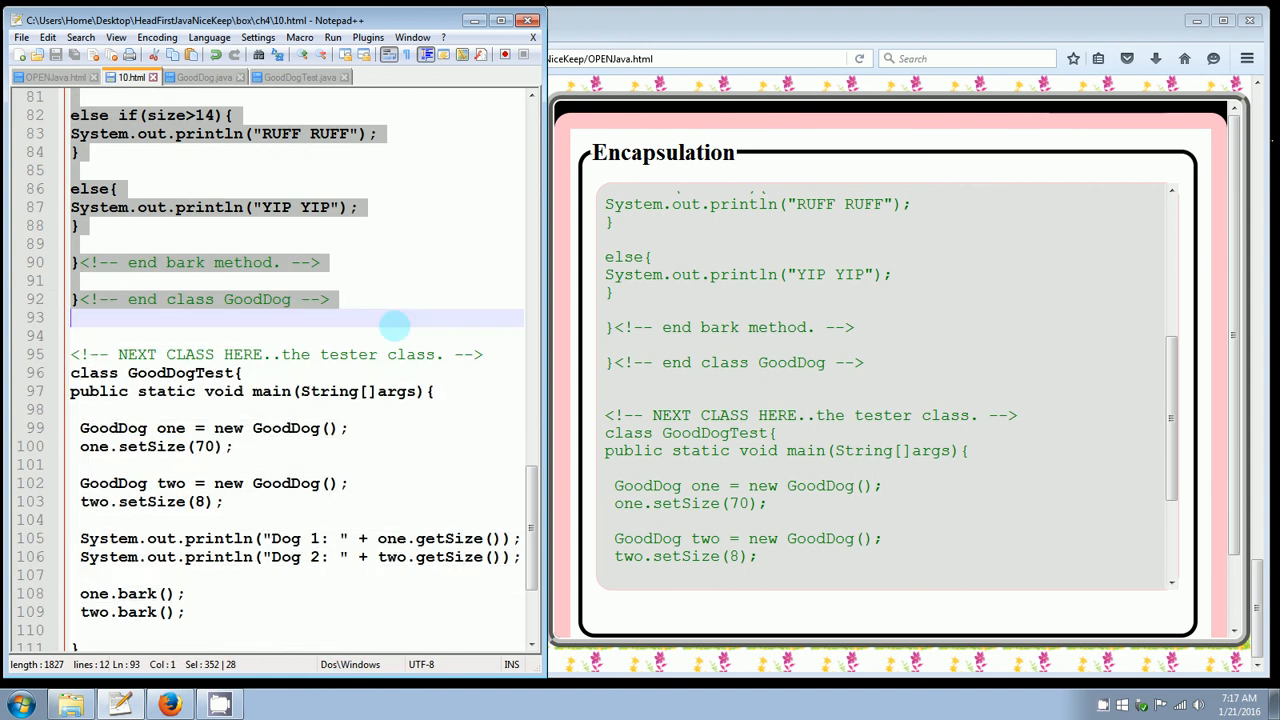
{"action": "right_click", "coordinate": [210, 135]}
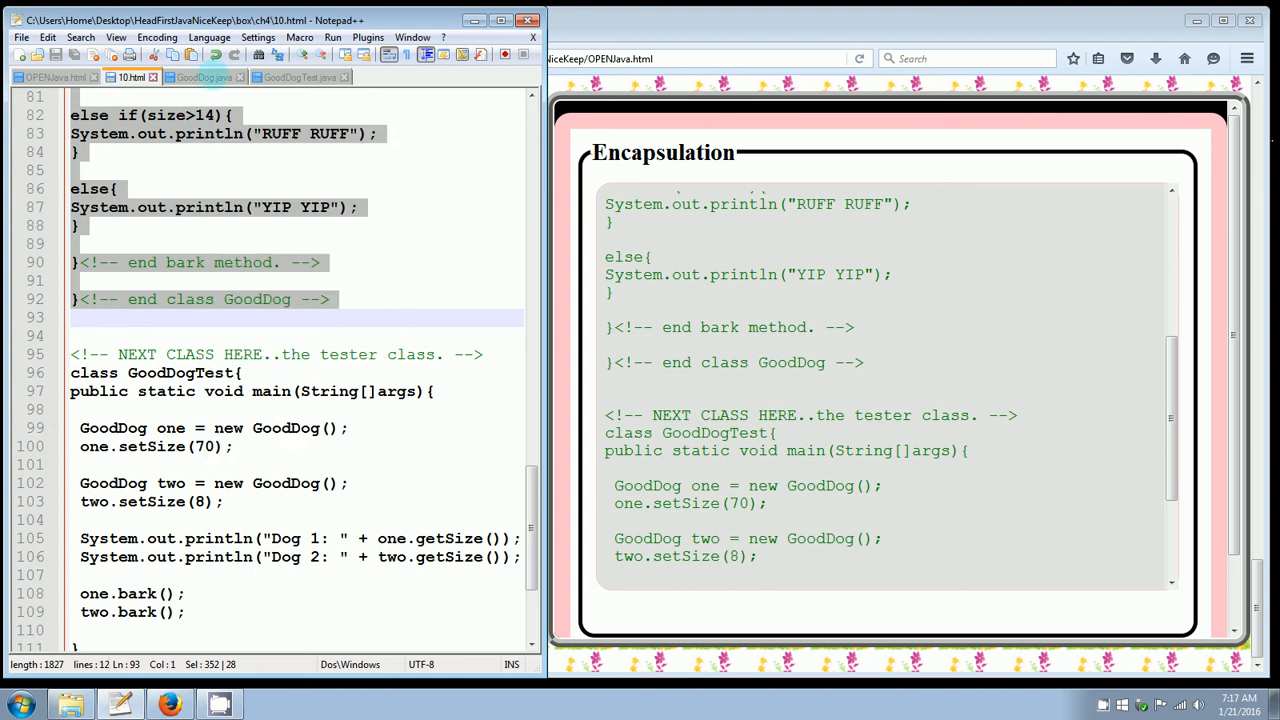
{"action": "left_click", "coordinate": [205, 77]}
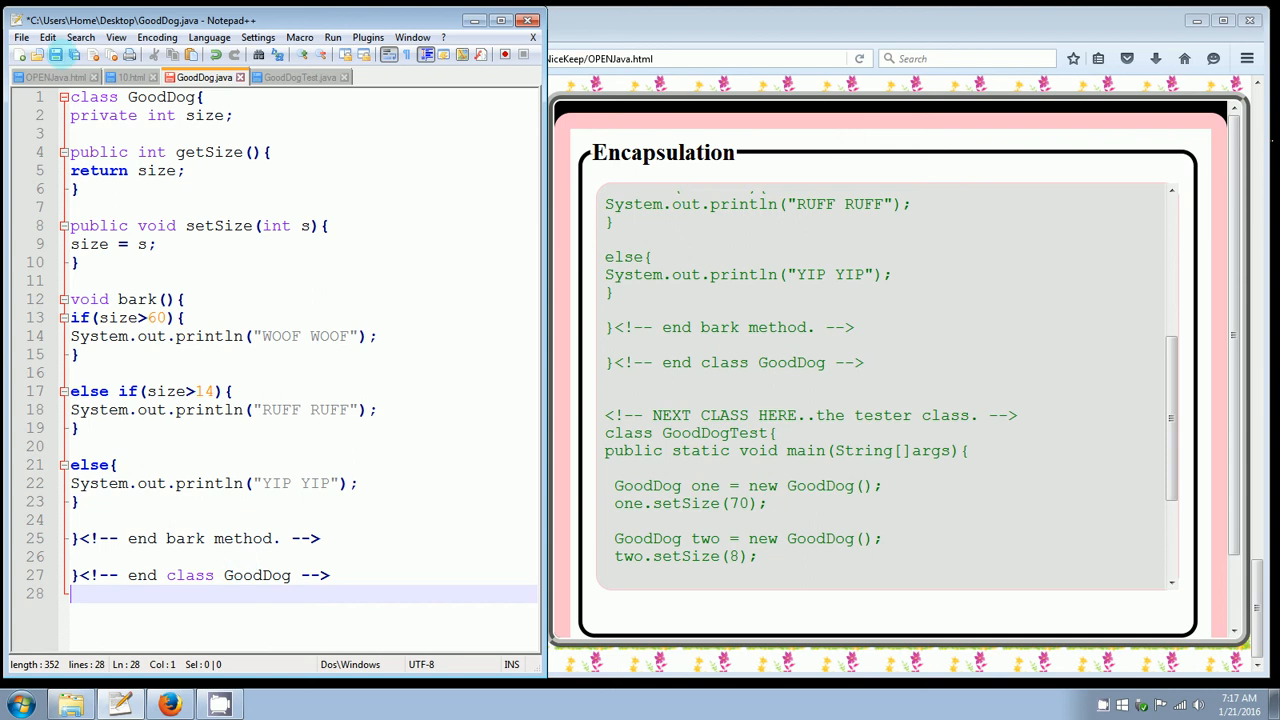
{"action": "double_click", "coordinate": [166, 391]}
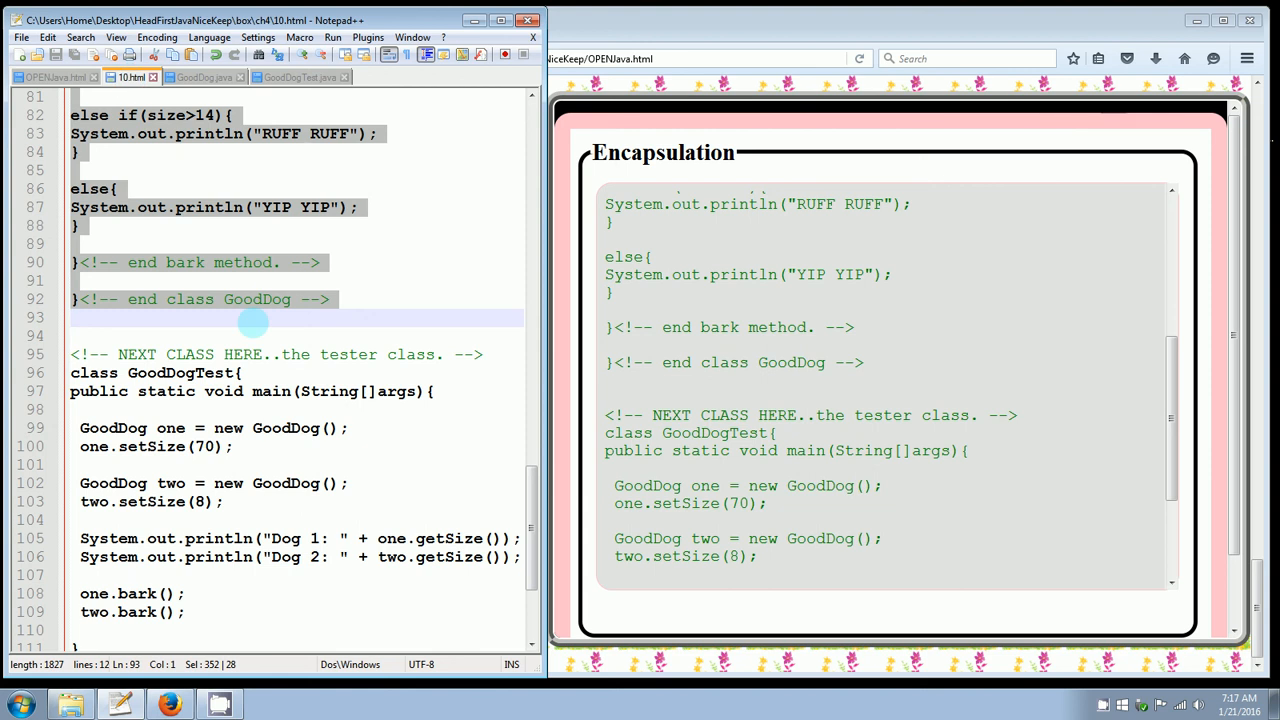
{"action": "left_click", "coordinate": [206, 77]}
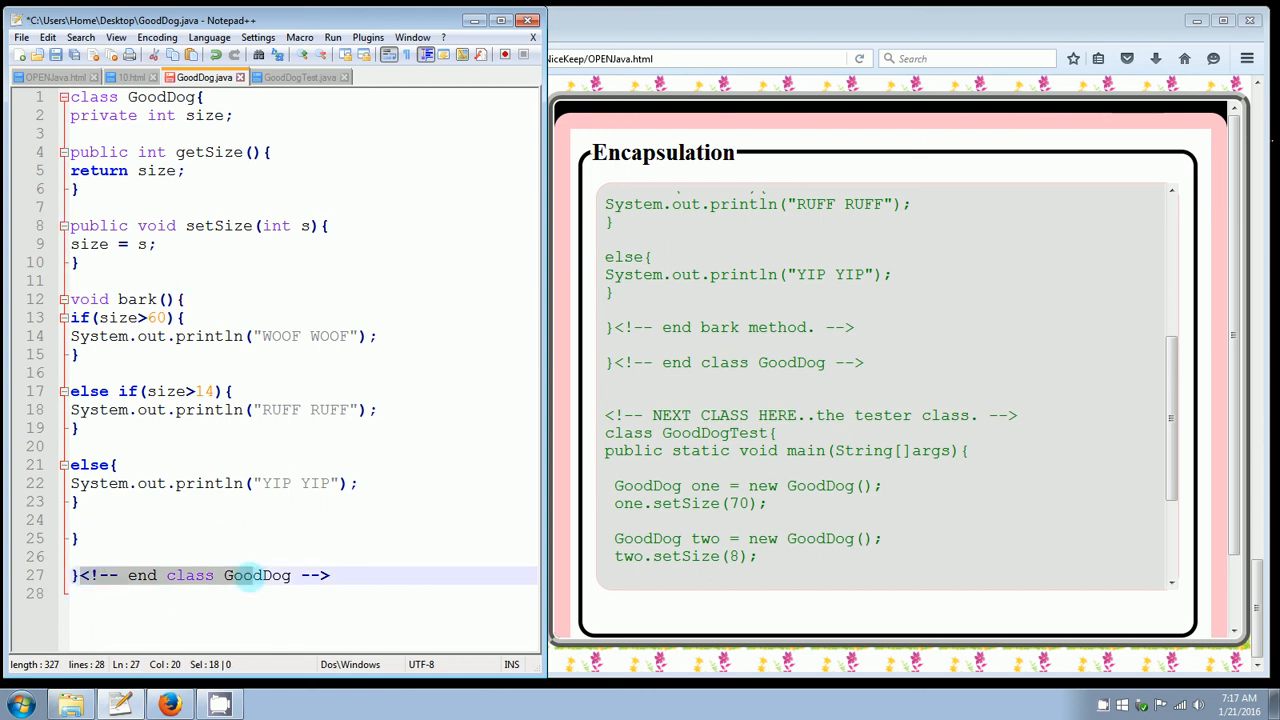
{"action": "key", "text": "Delete"}
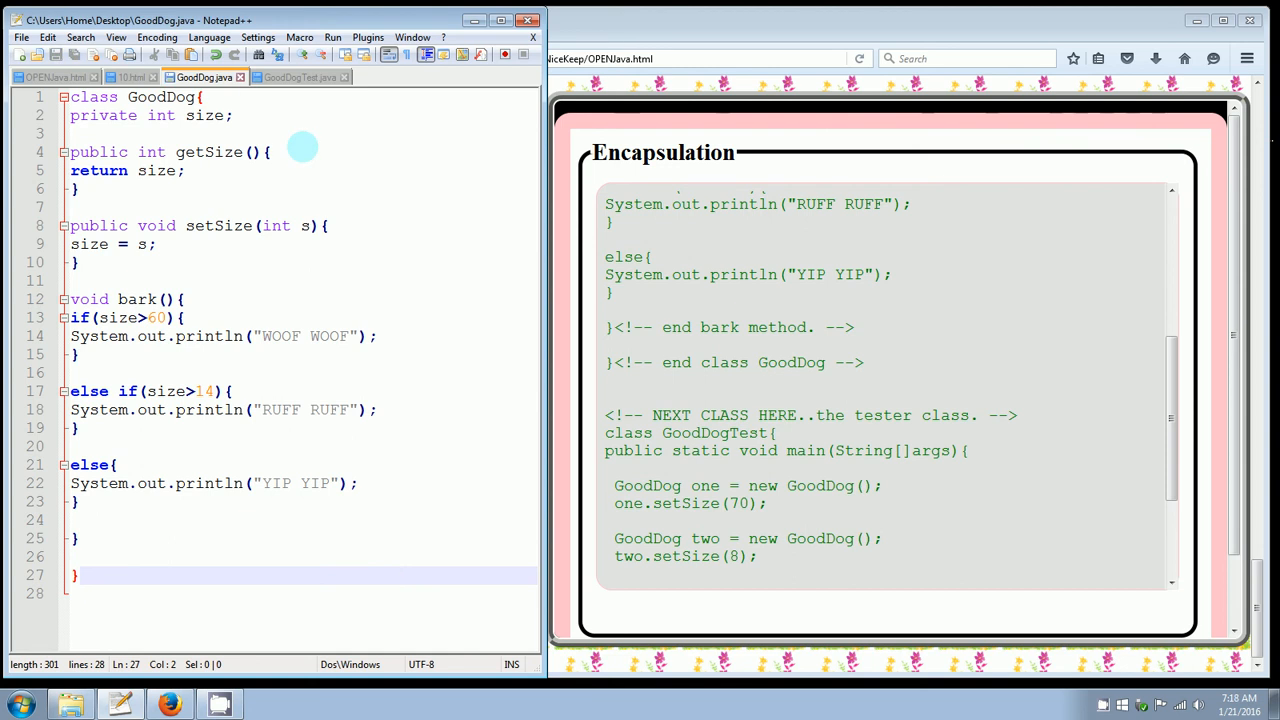
{"action": "left_click", "coordinate": [130, 81]}
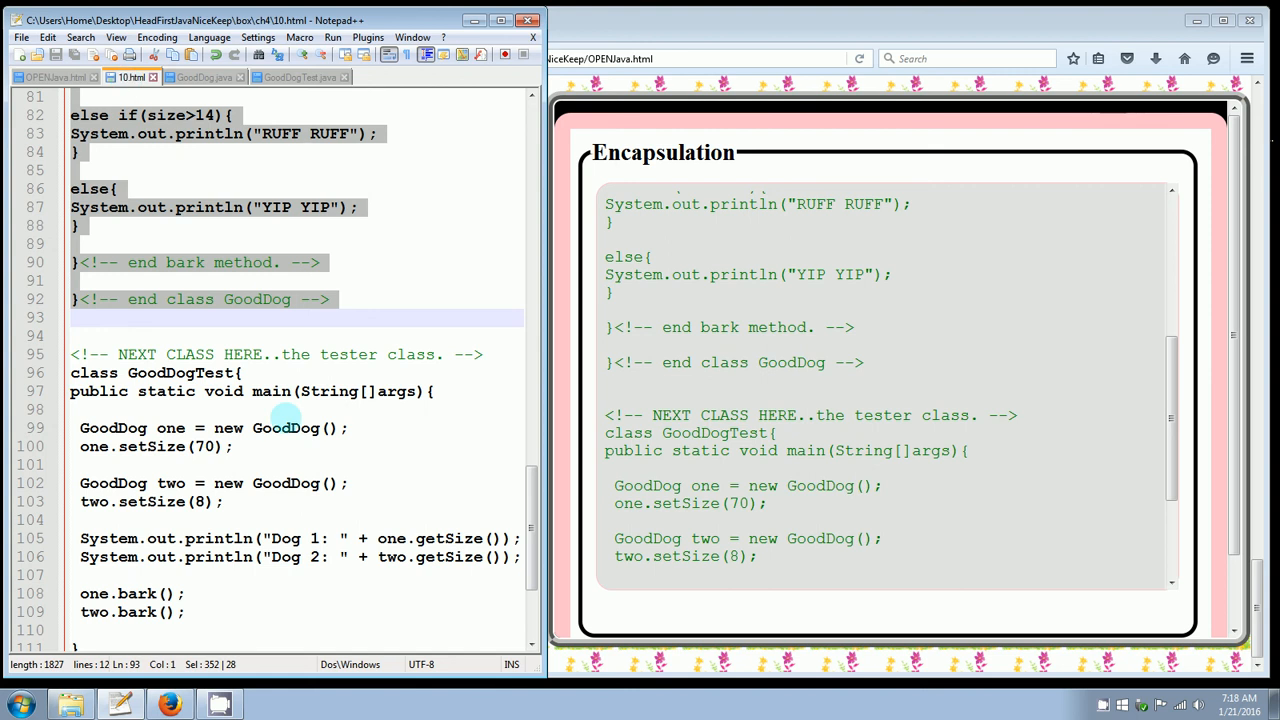
- Put the tester class (dogs sized 70 and 8) in GoodDogTest.java, save, and open cmd
{"action": "scroll", "scroll_direction": "down", "scroll_amount": 3}
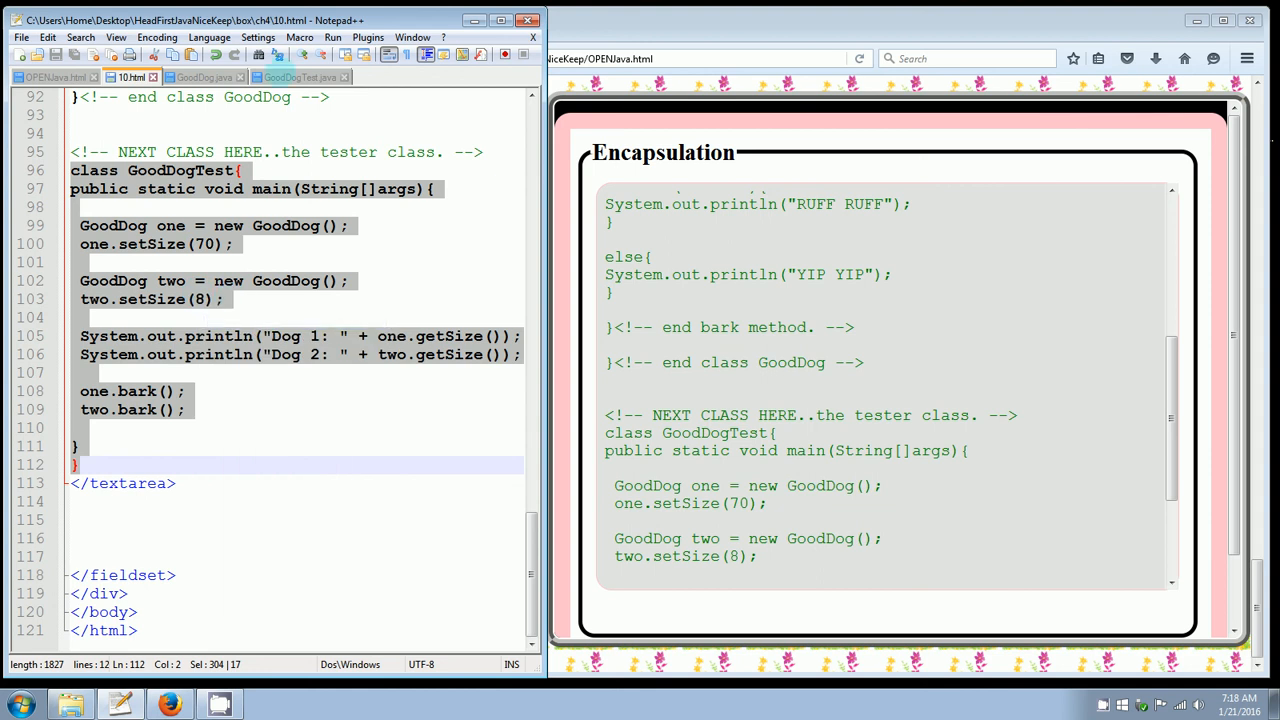
{"action": "left_click", "coordinate": [300, 77]}
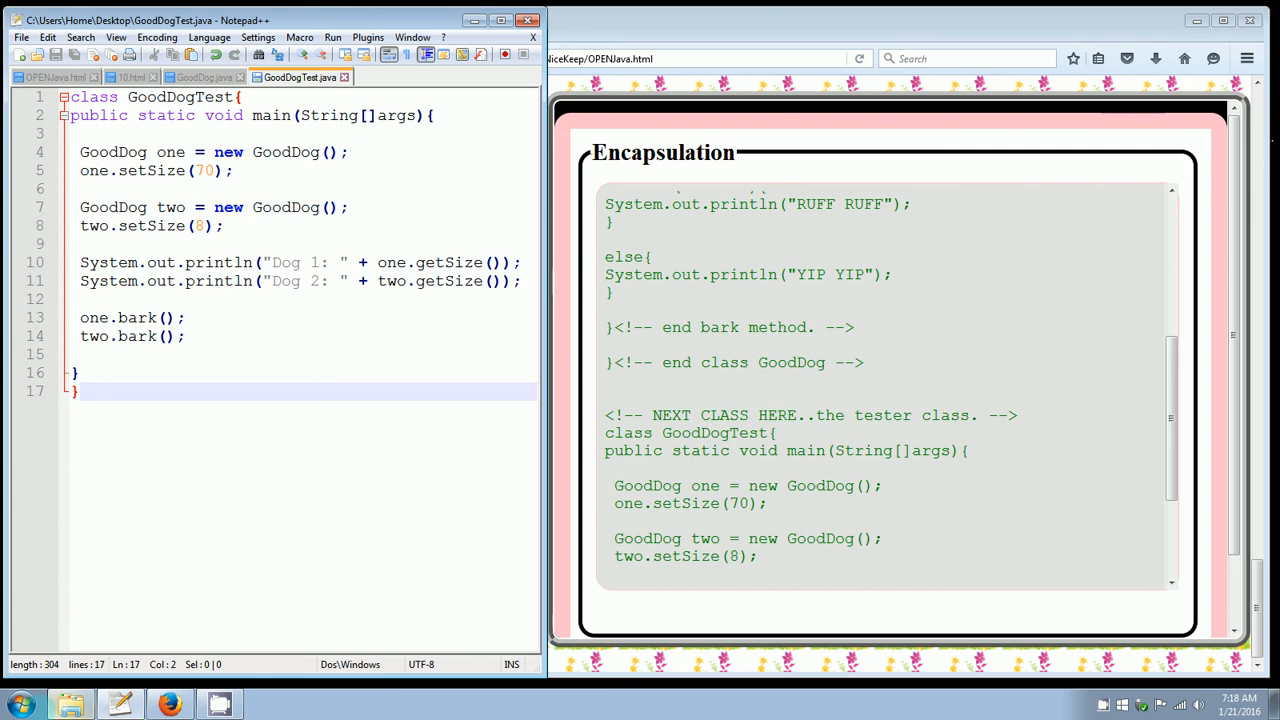
{"action": "left_click", "coordinate": [22, 703]}
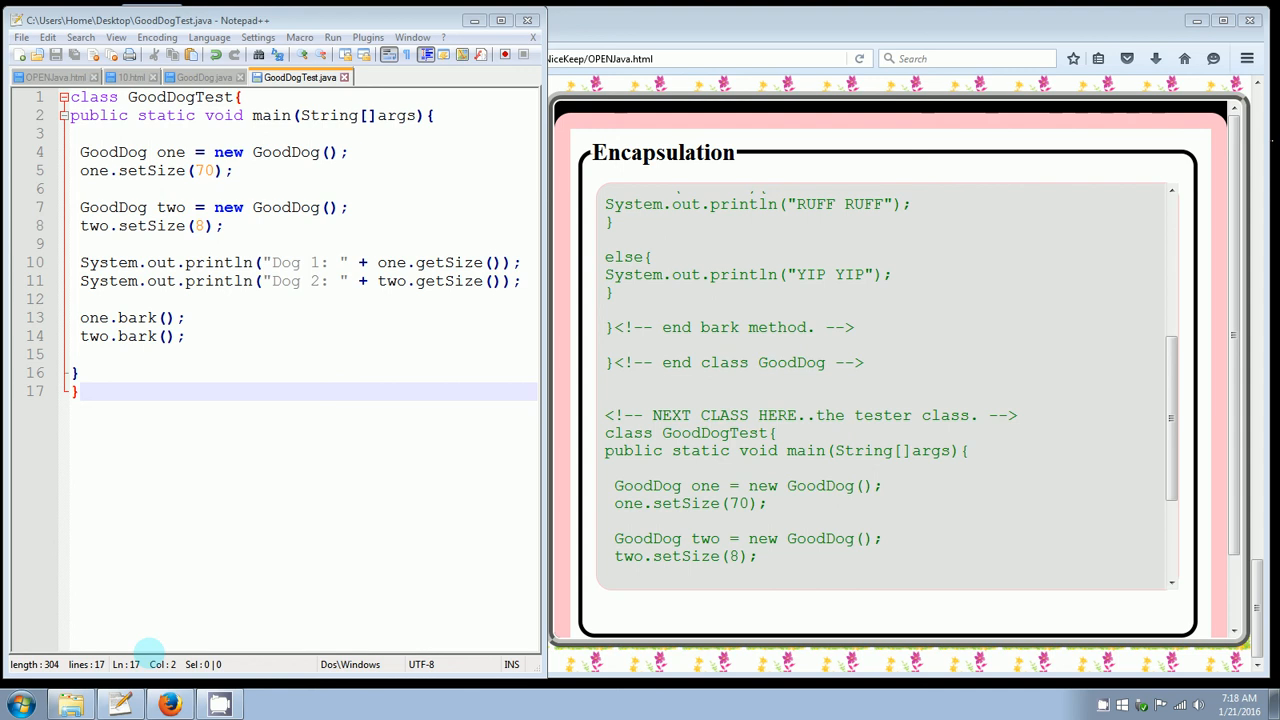
{"action": "left_click", "coordinate": [214, 696]}
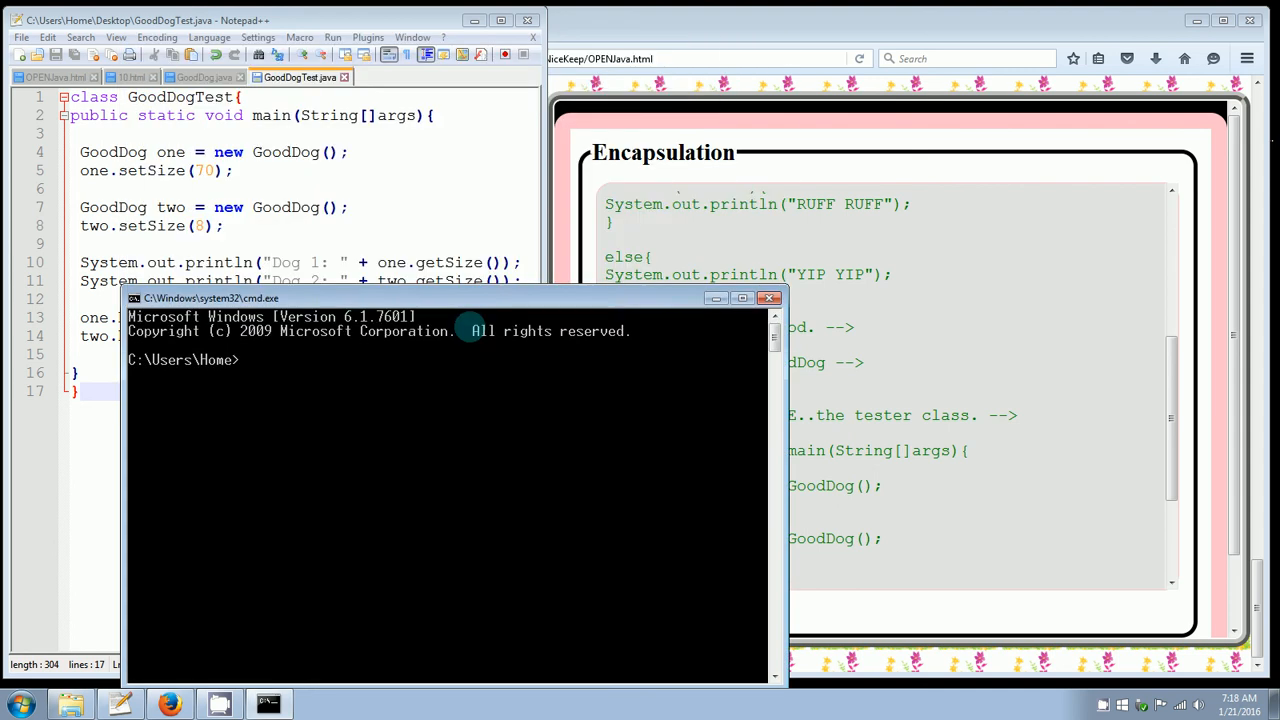
- Move the command window aside, change to the Desktop folder and list its files
{"action": "left_click_drag", "start_coordinate": [210, 298], "coordinate": [630, 302]}
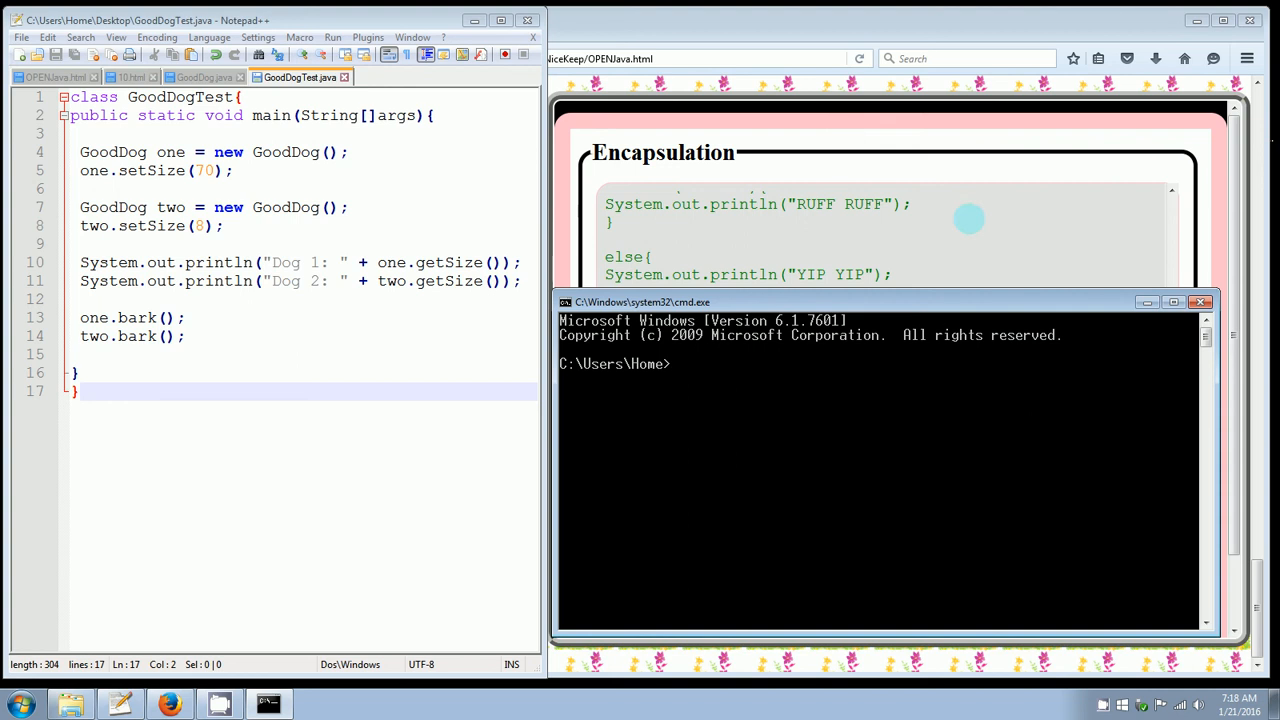
{"action": "type", "text": "cd dek"}
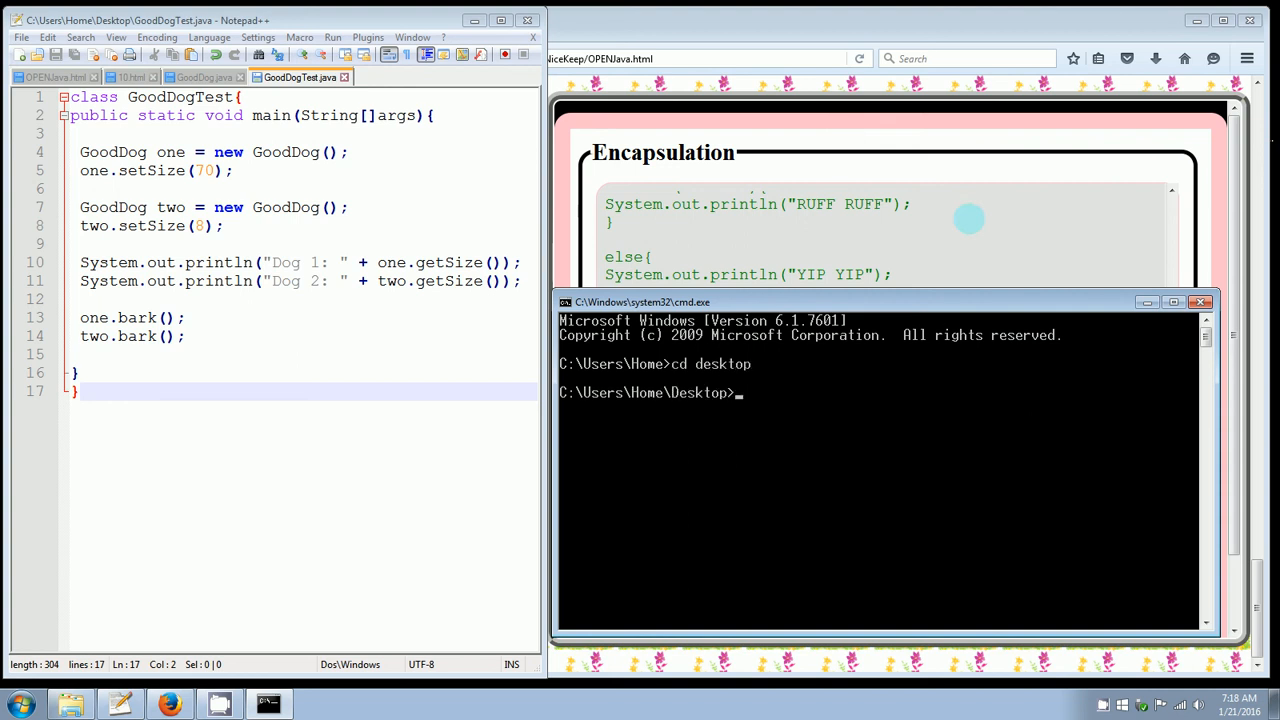
{"action": "type", "text": "dir"}
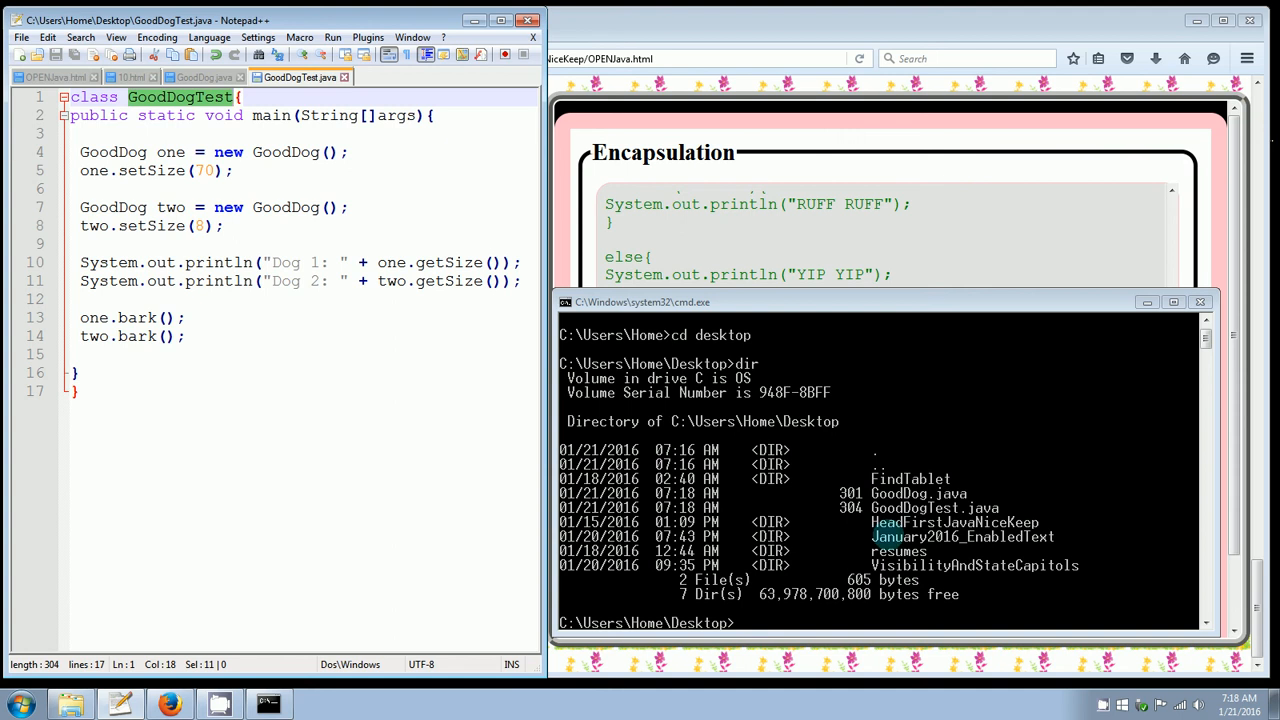
- Compile GoodDogTest.java with javac
{"action": "left_click", "coordinate": [858, 440]}
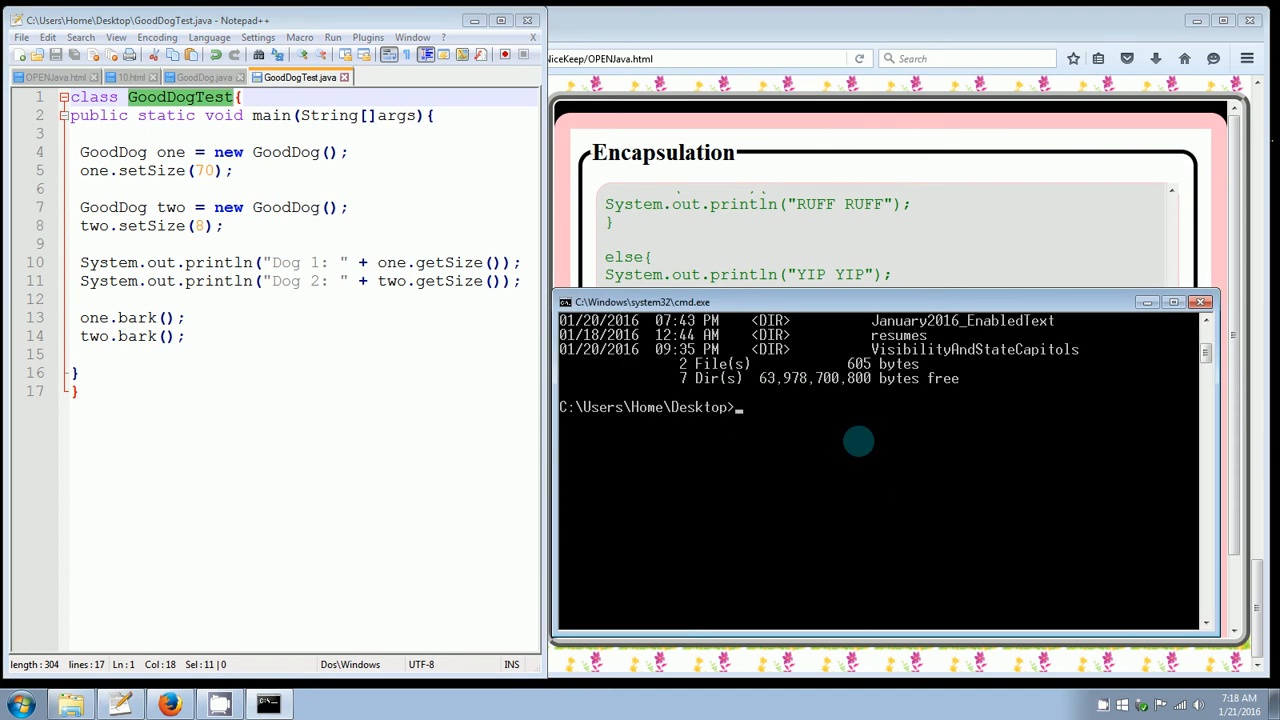
{"action": "type", "text": "javac"}
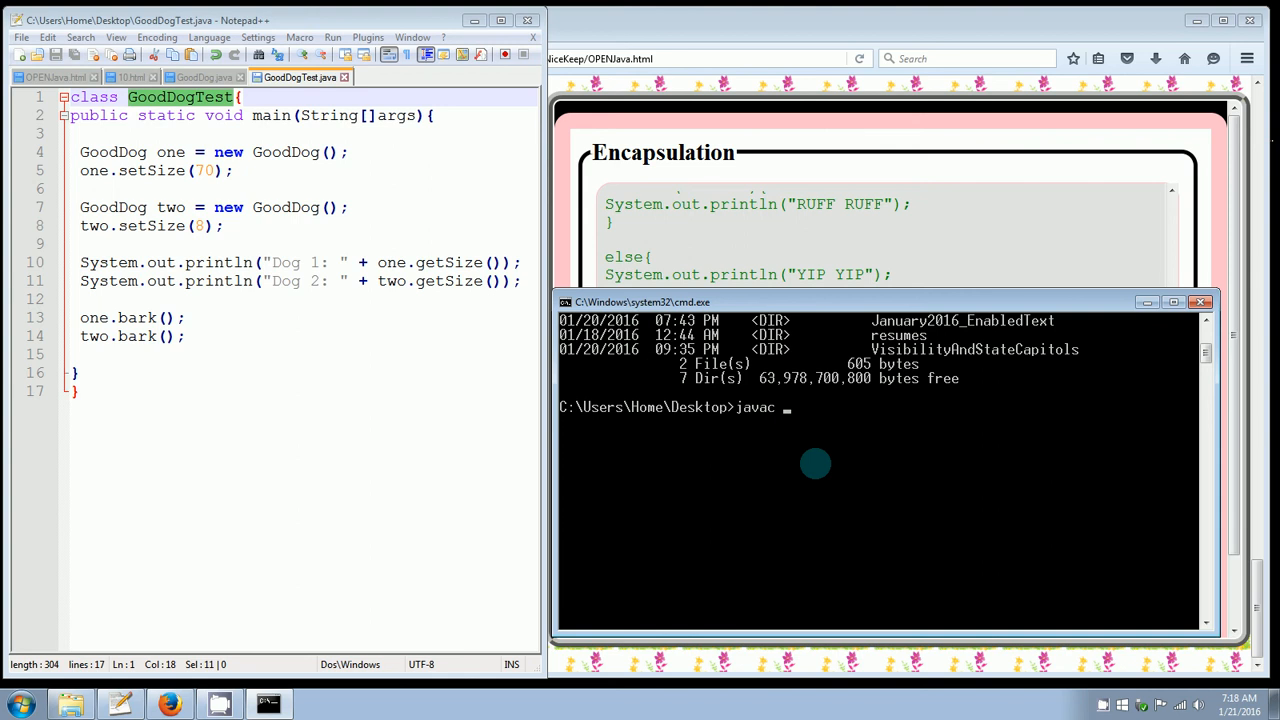
{"action": "type", "text": "DogT"}
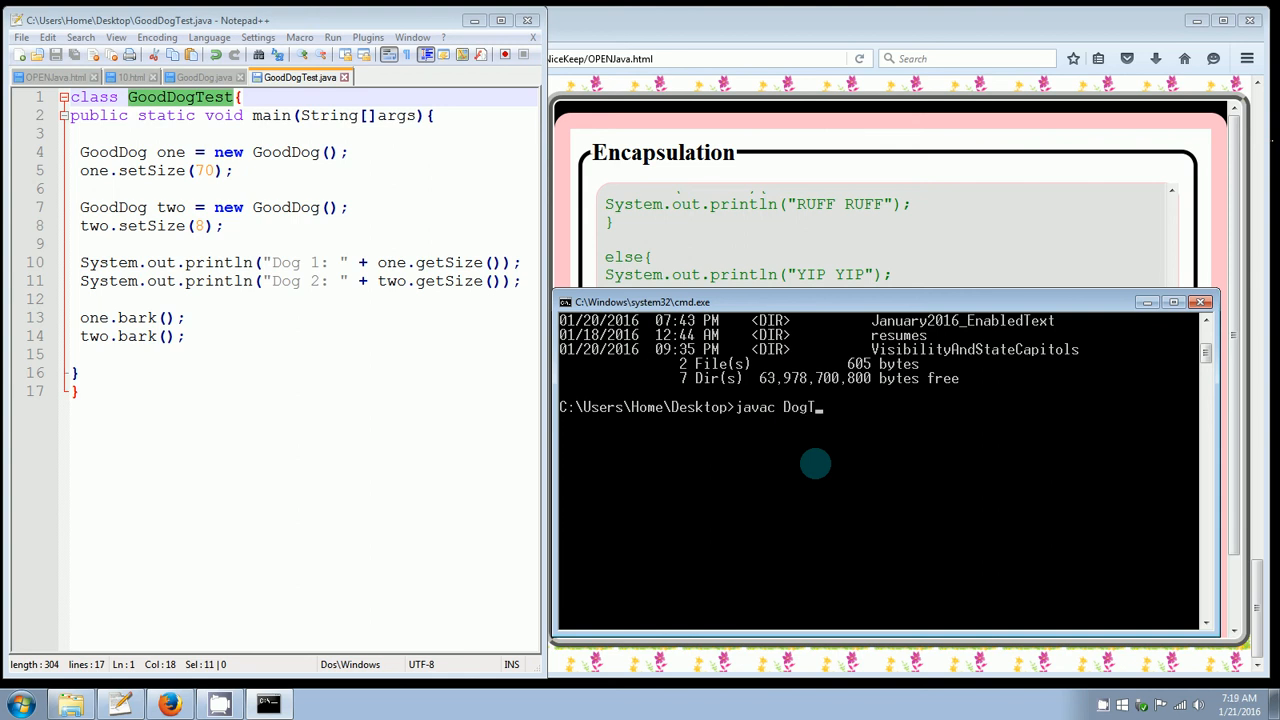
{"action": "type", "text": "GoodD"}
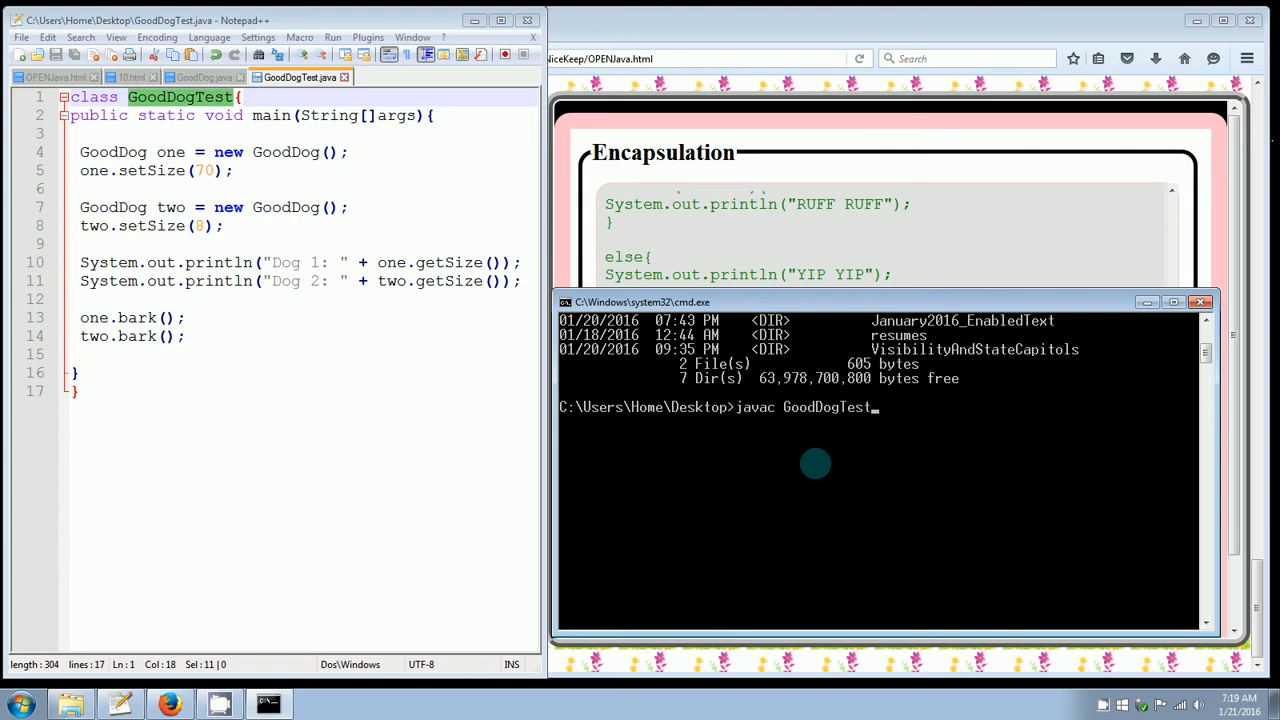
{"action": "type", "text": ".java"}
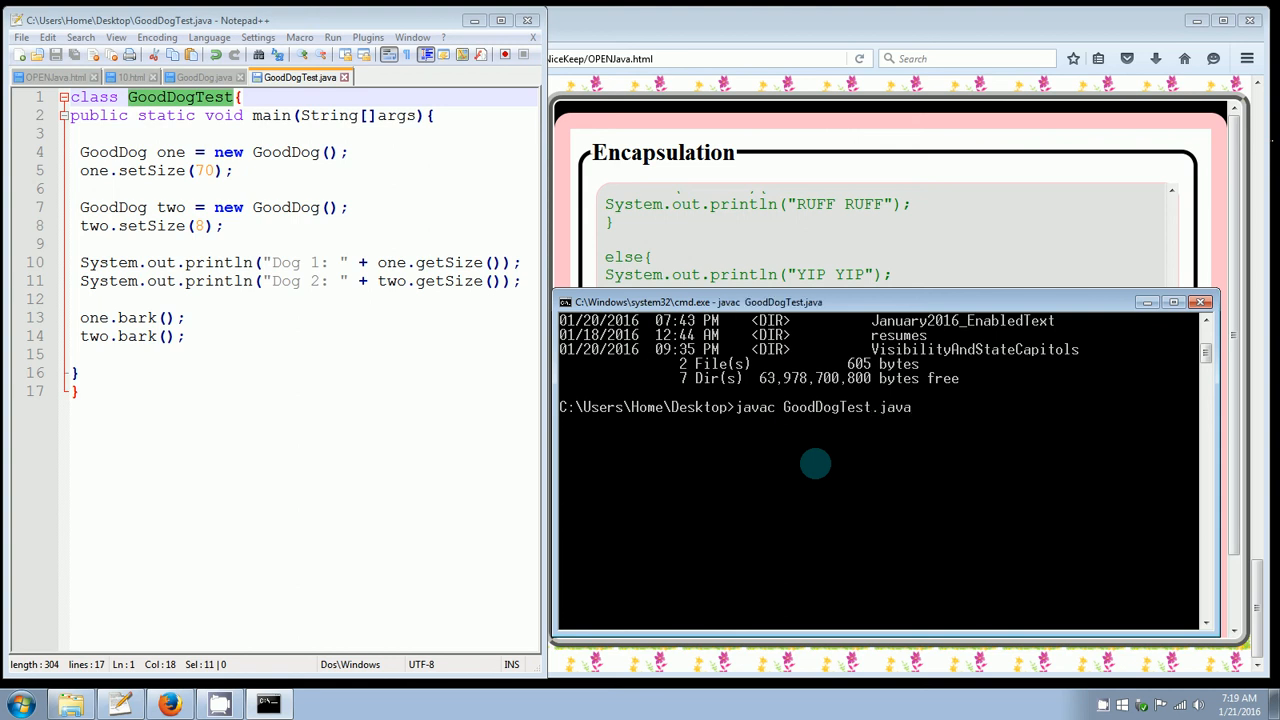
{"action": "mouse_move", "coordinate": [743, 605]}
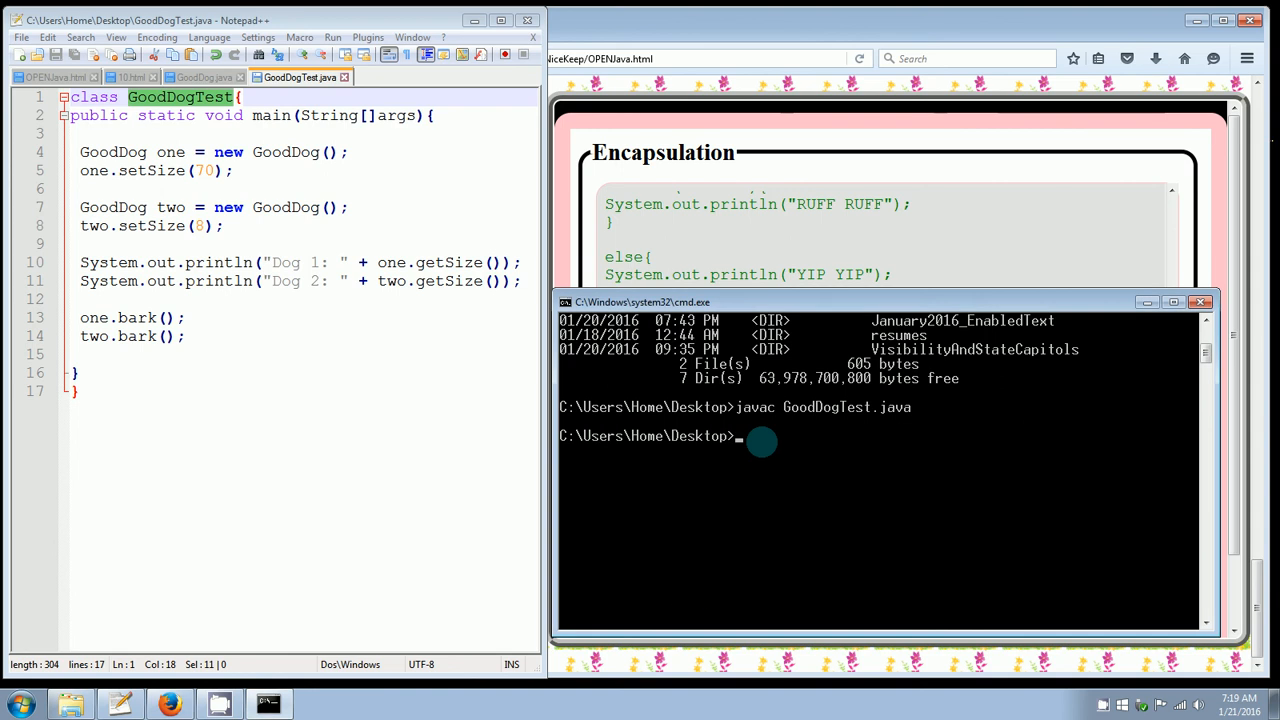
- Run java GoodDogTest, printing Dog 1: 70, Dog 2: 8, WOOF WOOF and YIP YIP
{"action": "type", "text": "java"}
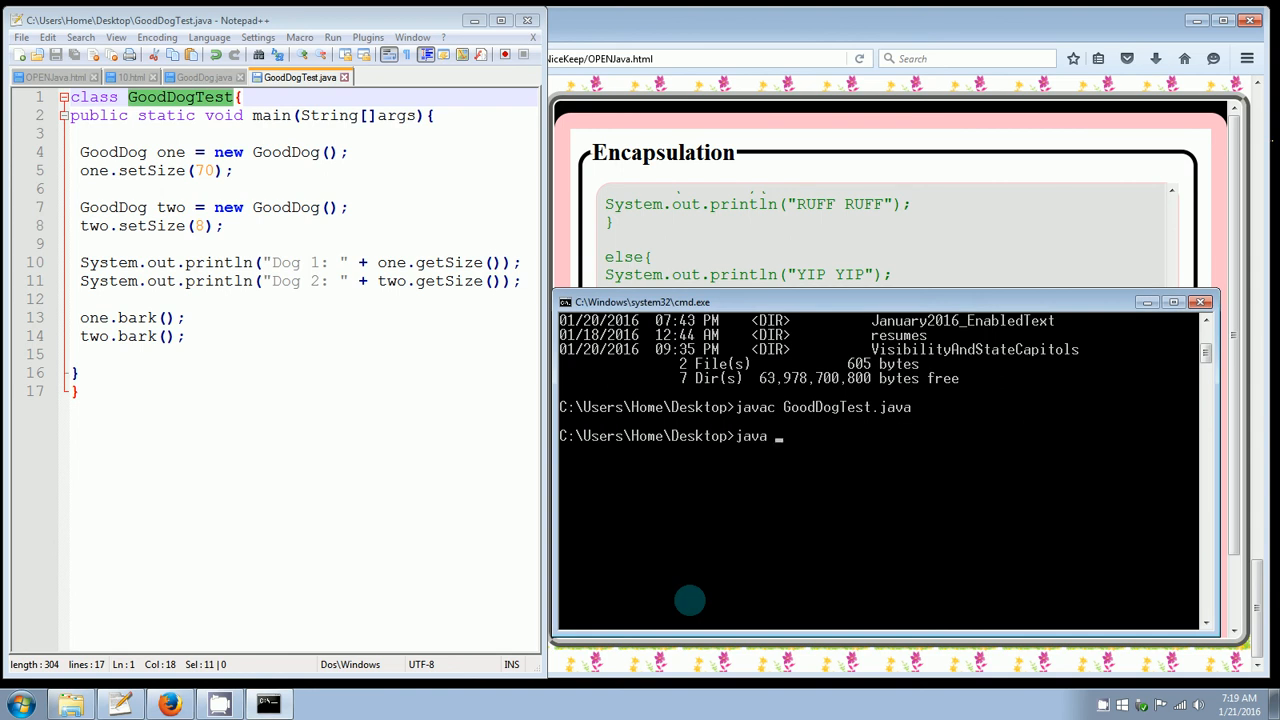
{"action": "type", "text": "GoodDog"}
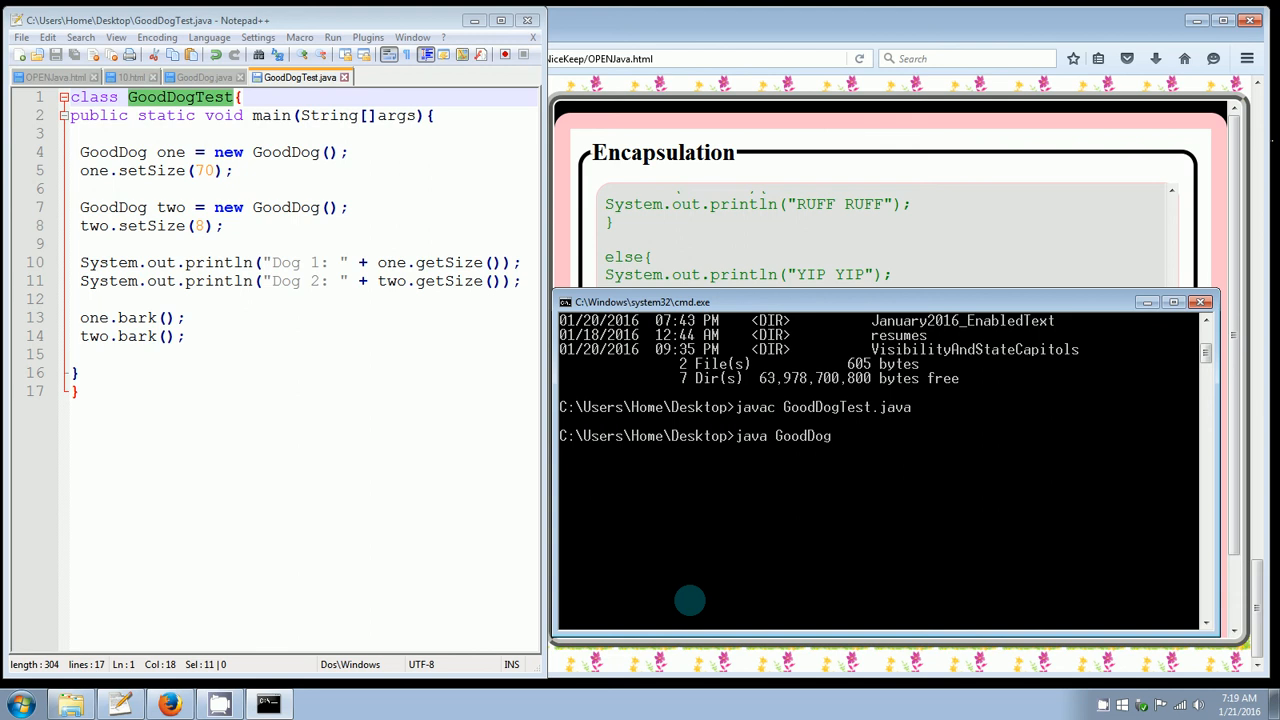
{"action": "type", "text": "Test"}
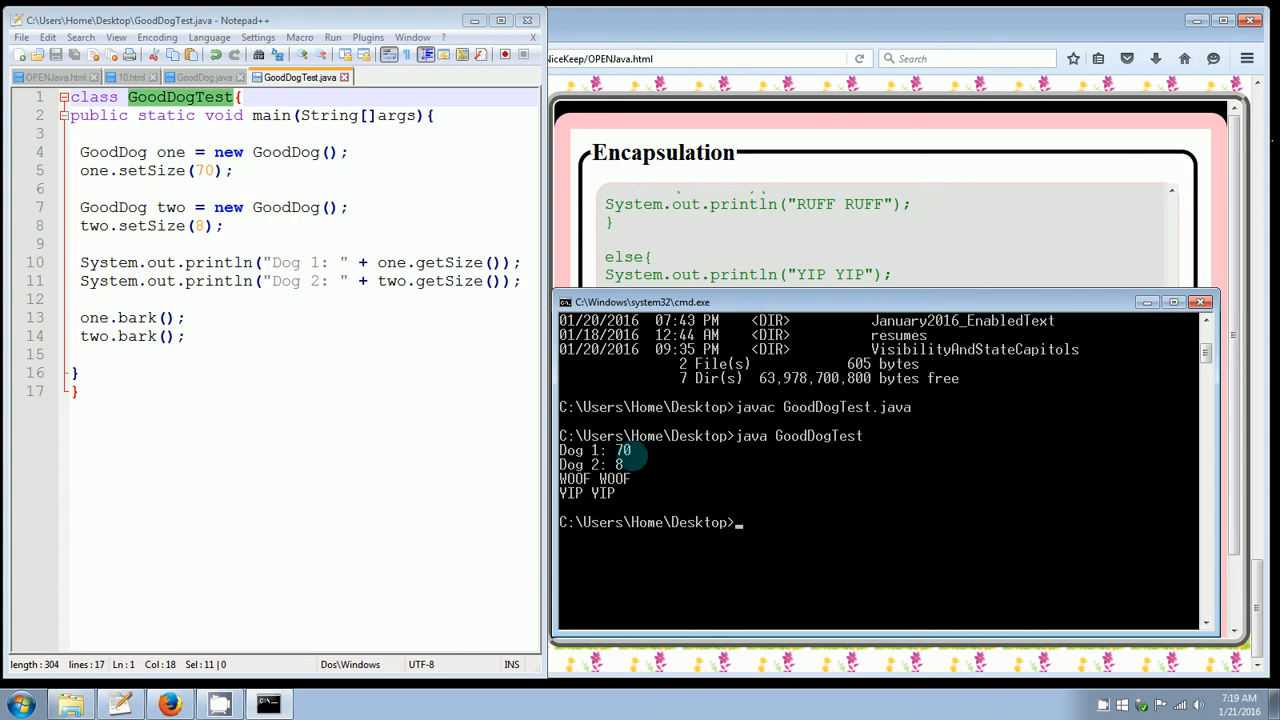
{"action": "mouse_move", "coordinate": [640, 469]}
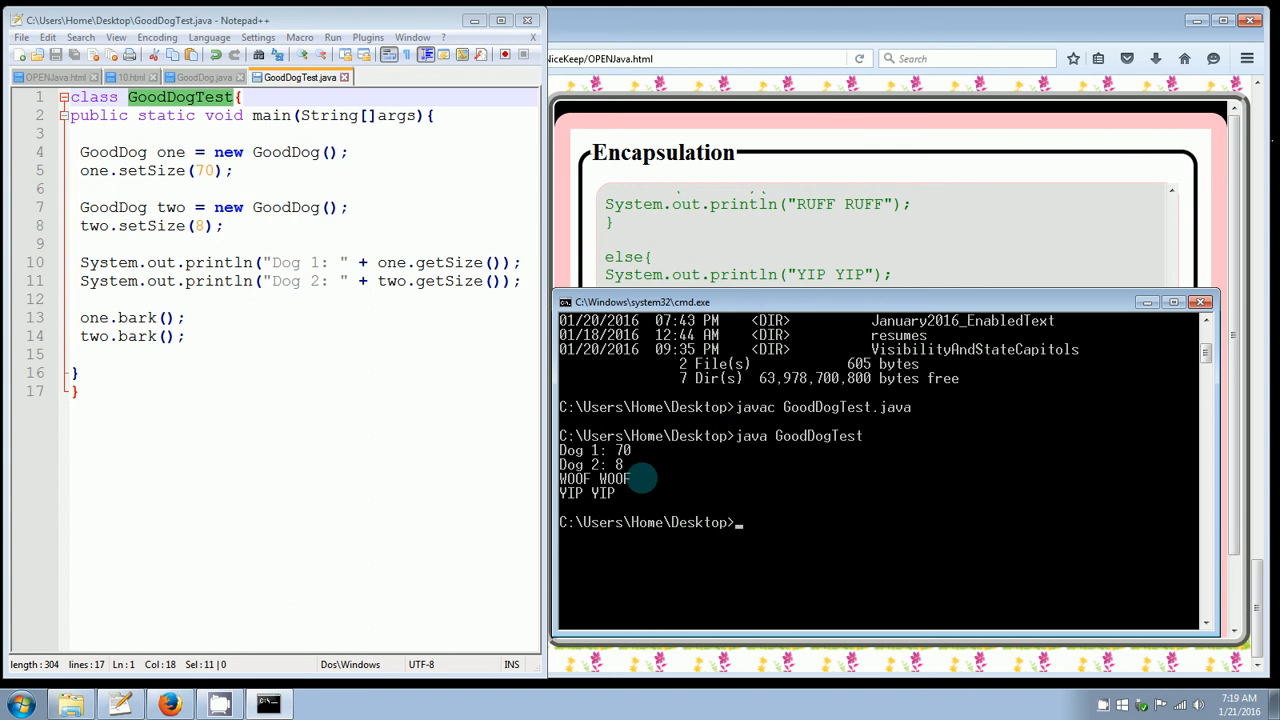
{"action": "mouse_move", "coordinate": [638, 495]}
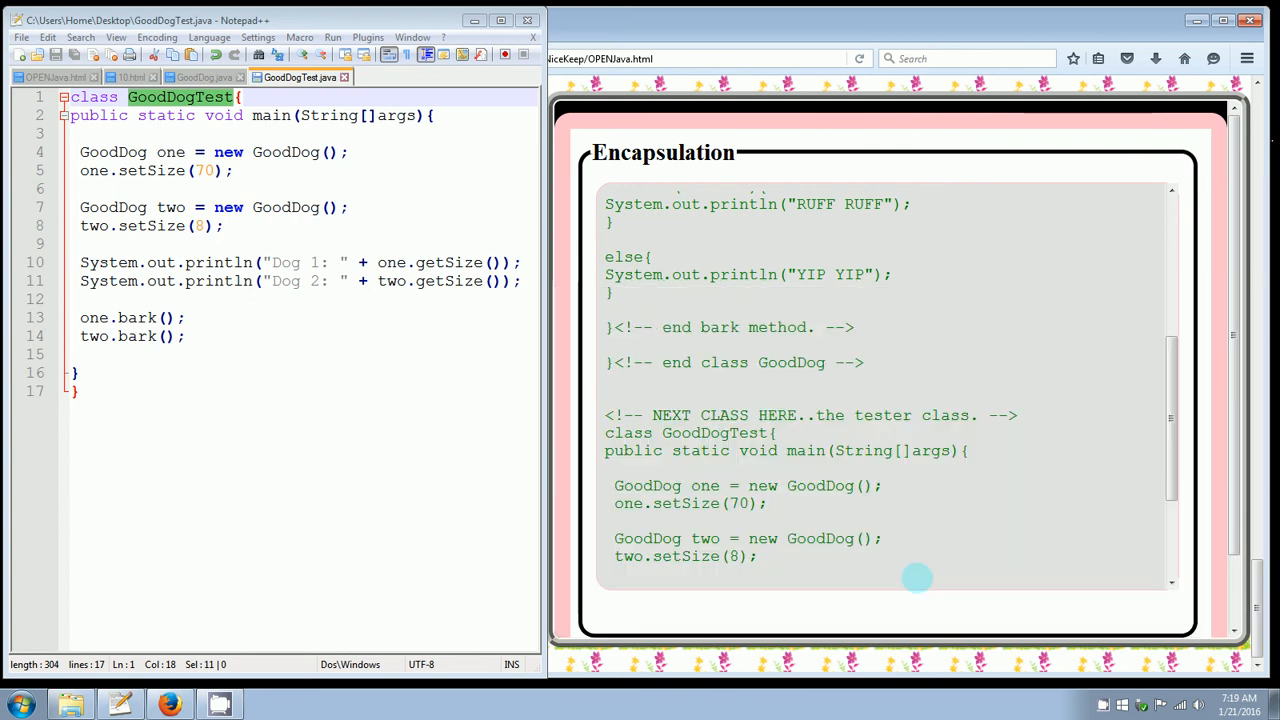
{"action": "mouse_move", "coordinate": [209, 590]}
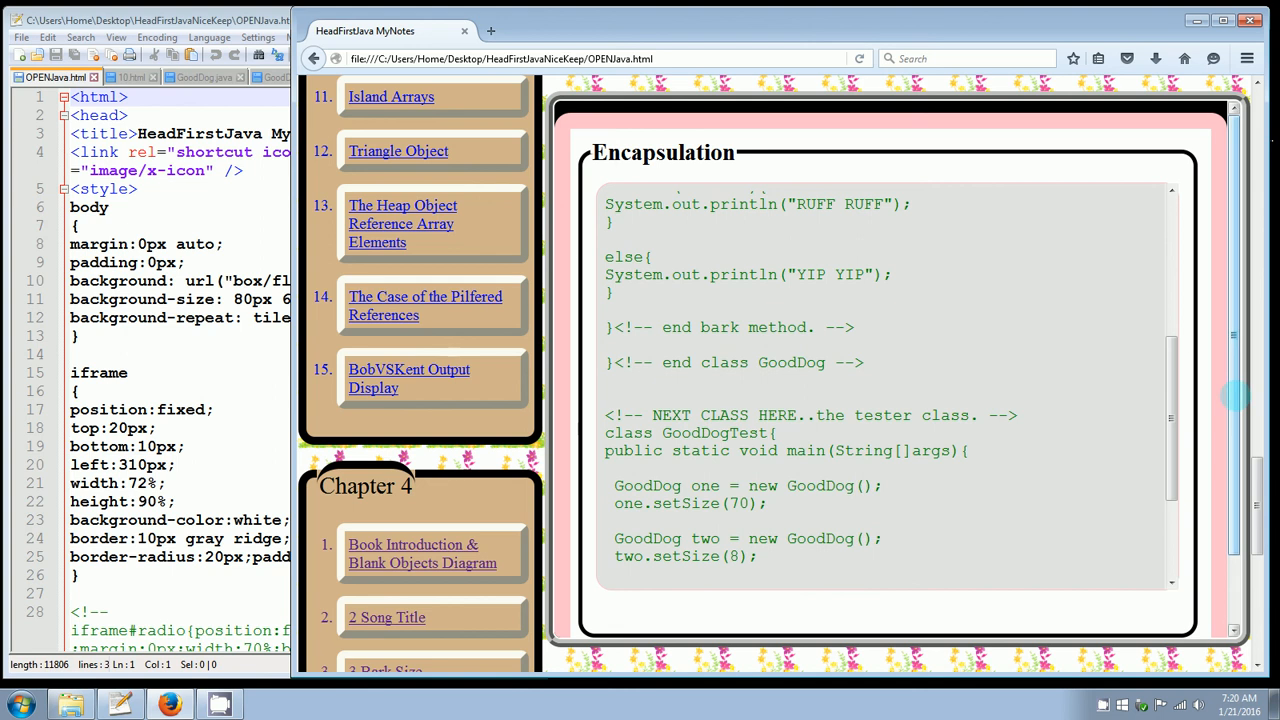
- Scroll the notes navigation to Chapter 4 and open the '3 Bark Size' lesson
{"action": "scroll", "scroll_direction": "down", "scroll_amount": 3}
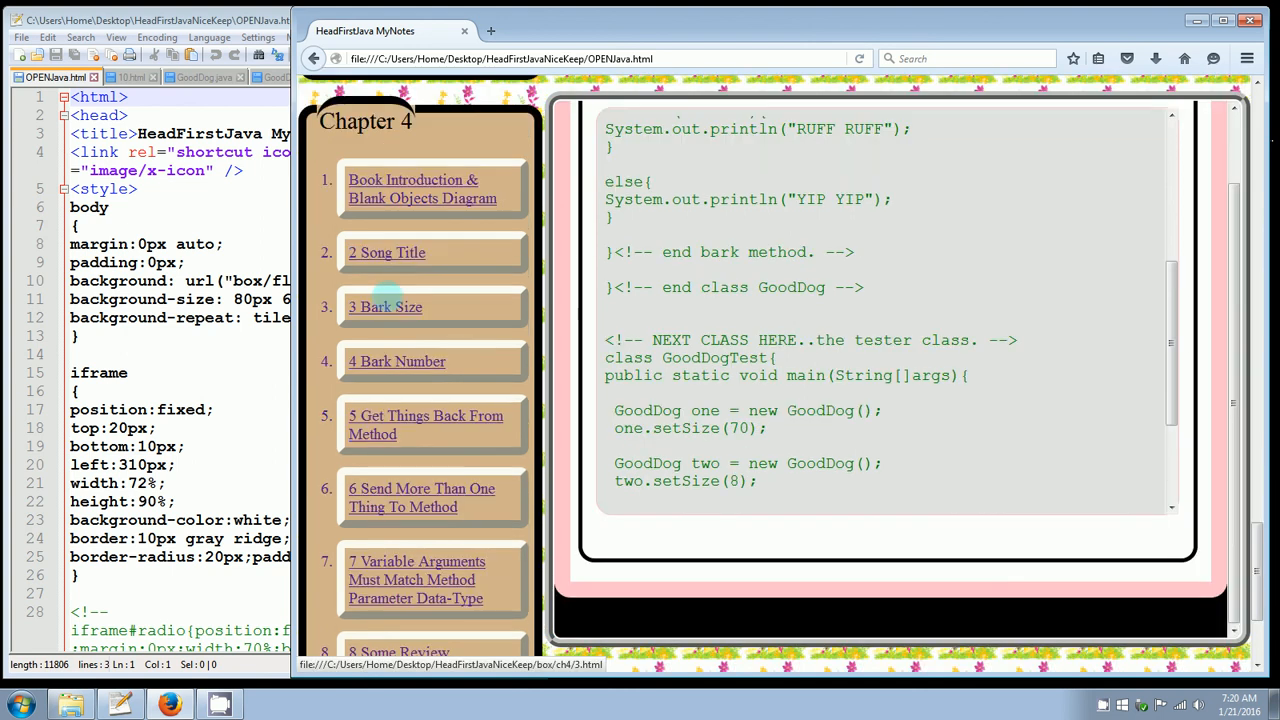
{"action": "left_click", "coordinate": [385, 307]}
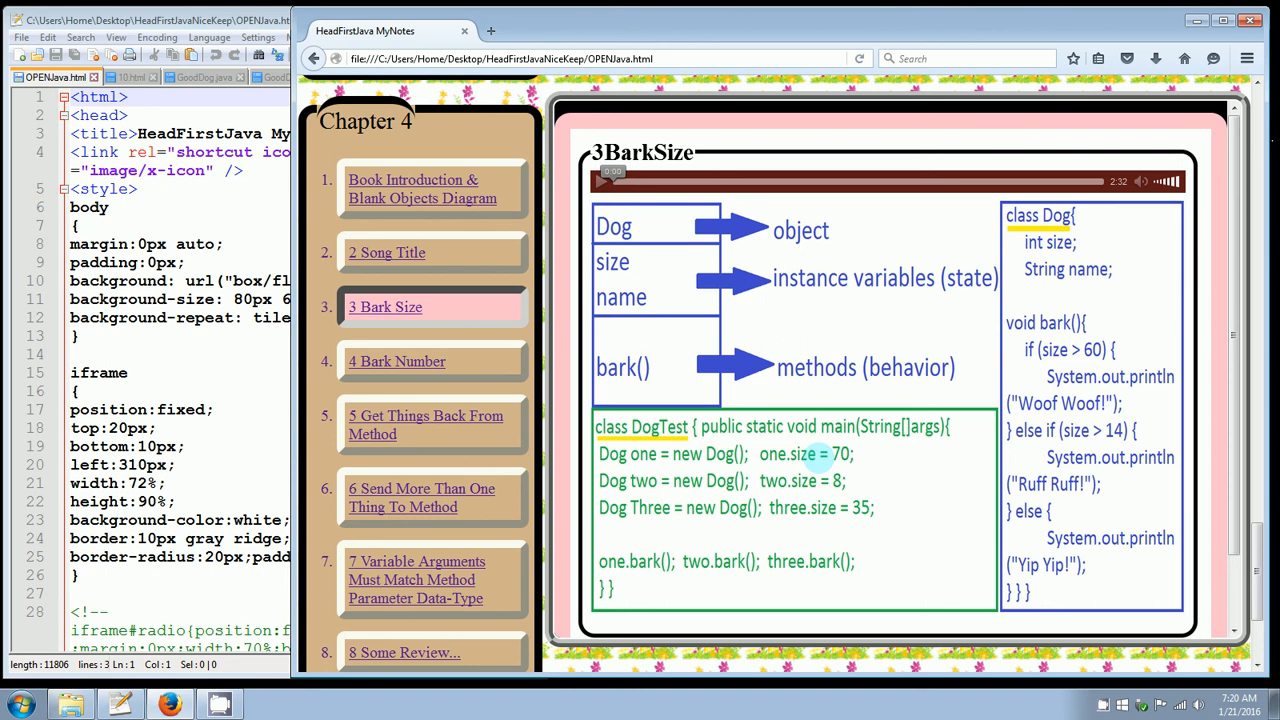
- Open the Chapter 4 '10 resume page 80 Encapsulation' lesson and scroll through the GoodDog code
{"action": "scroll", "scroll_direction": "down", "scroll_amount": 3}
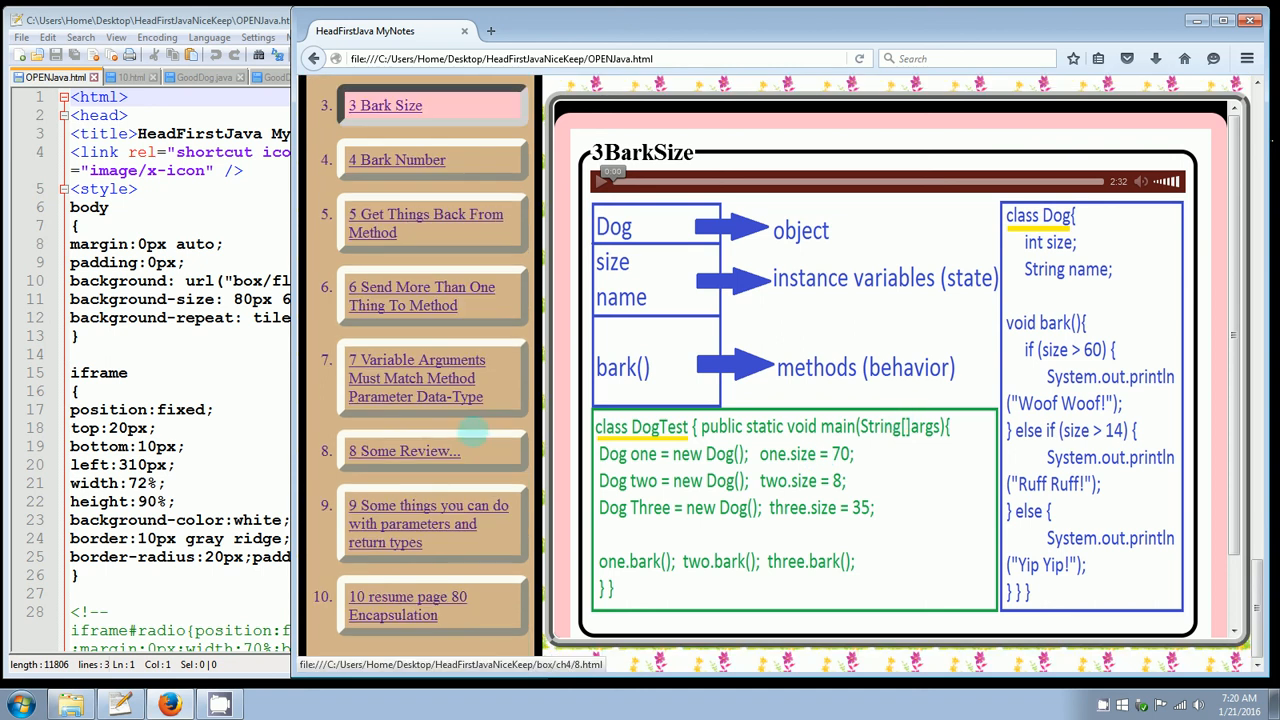
{"action": "left_click", "coordinate": [408, 605]}
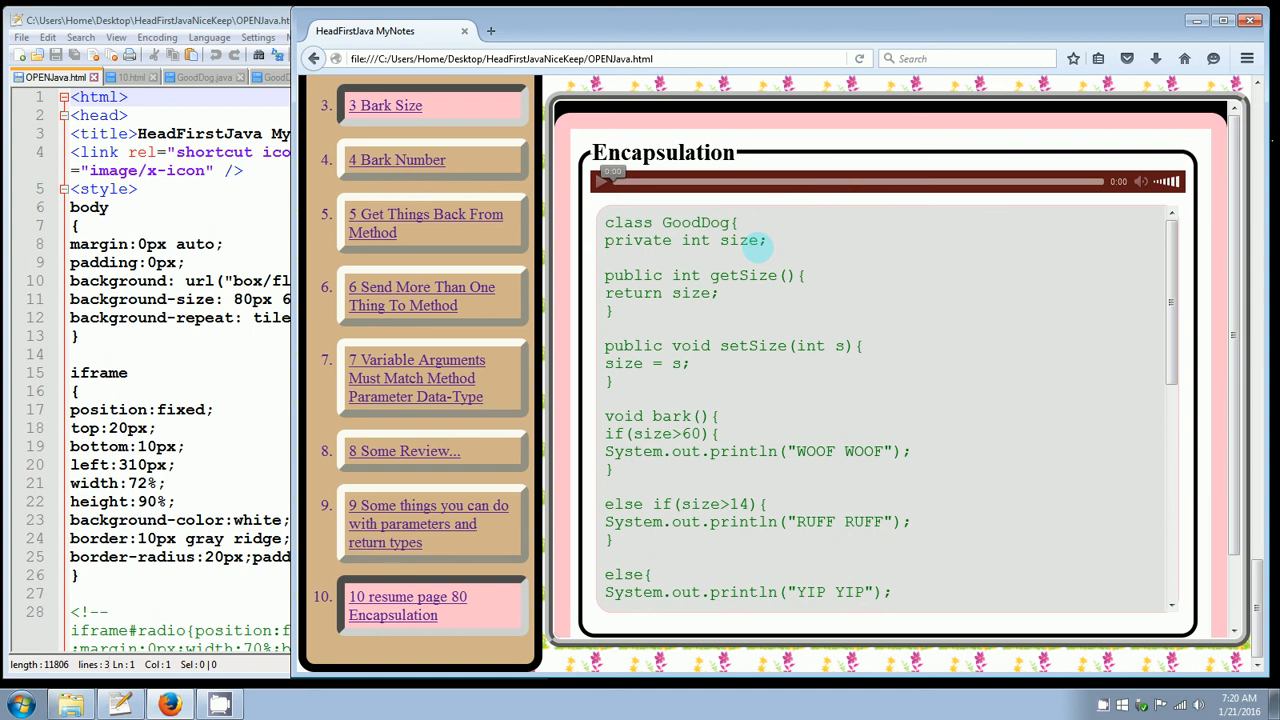
{"action": "mouse_move", "coordinate": [720, 320]}
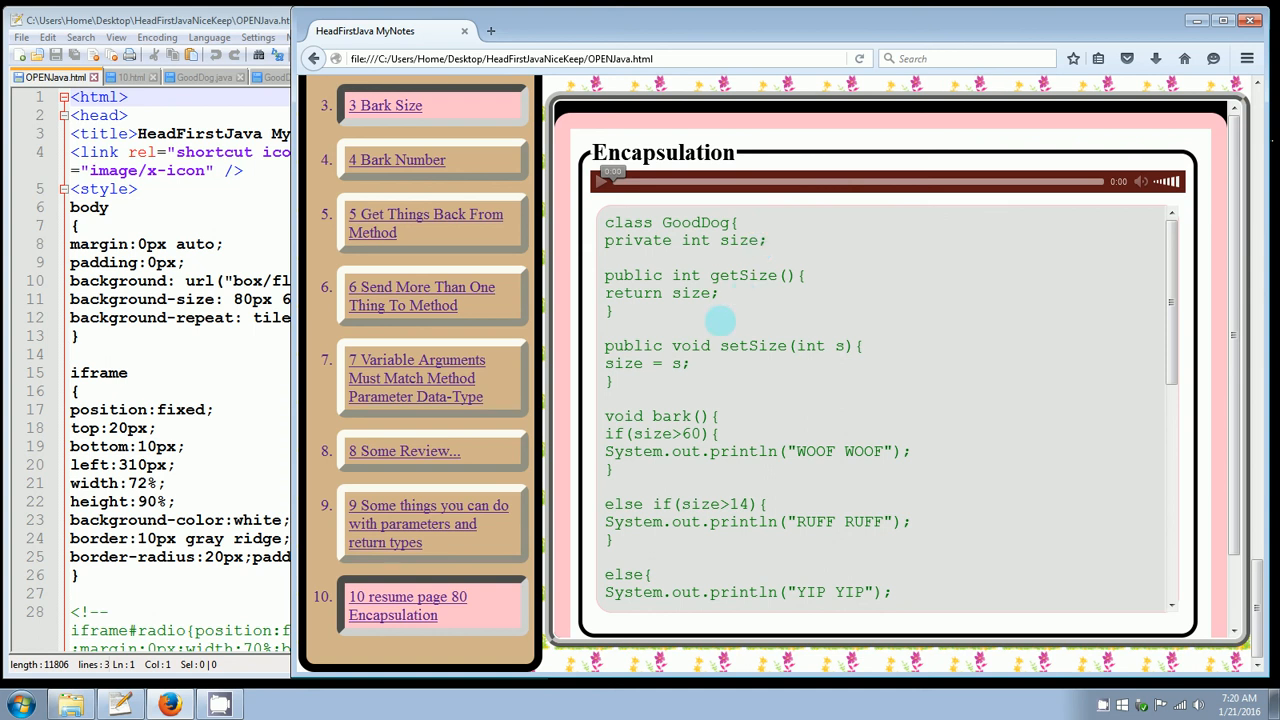
{"action": "mouse_move", "coordinate": [763, 288]}
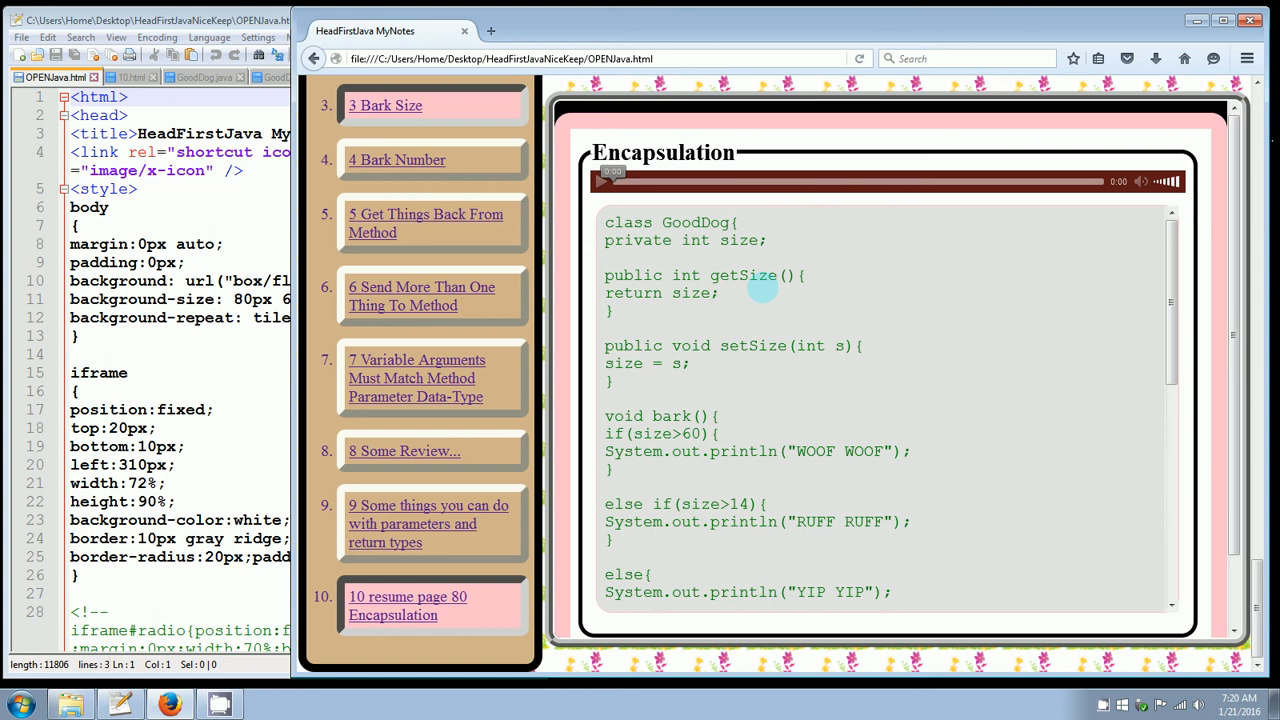
{"action": "mouse_move", "coordinate": [803, 356]}
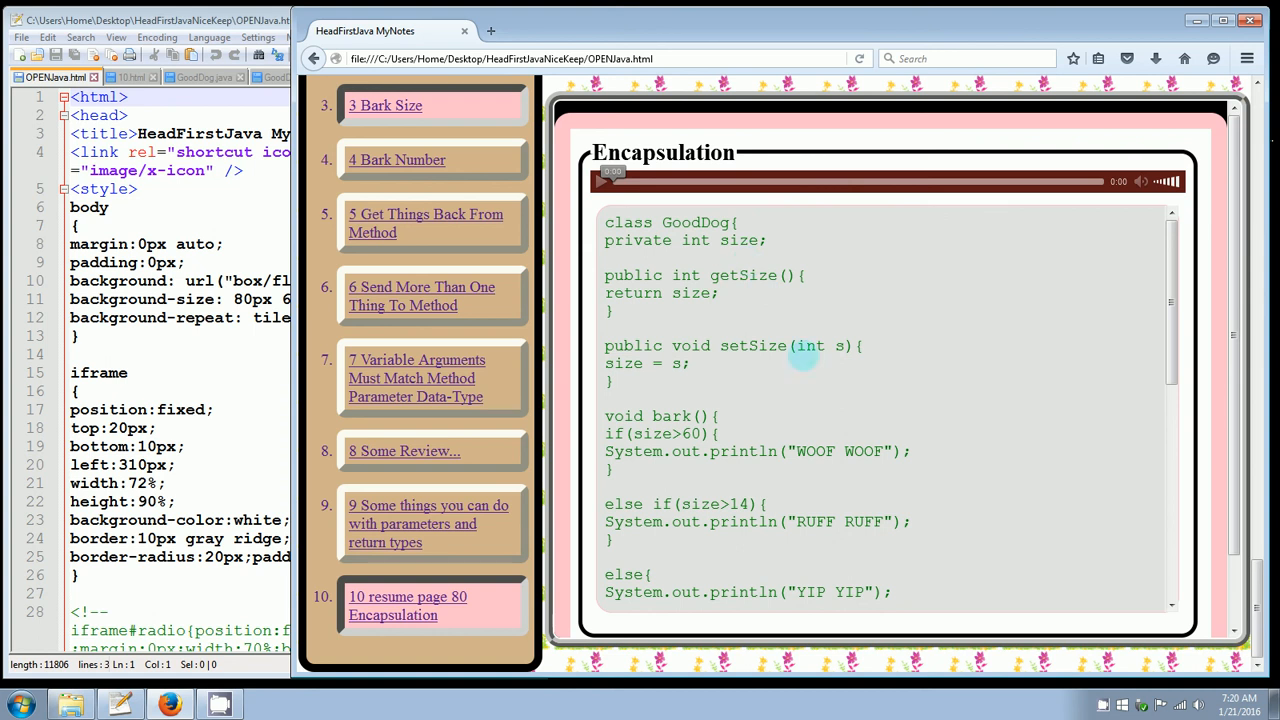
{"action": "mouse_move", "coordinate": [783, 290]}
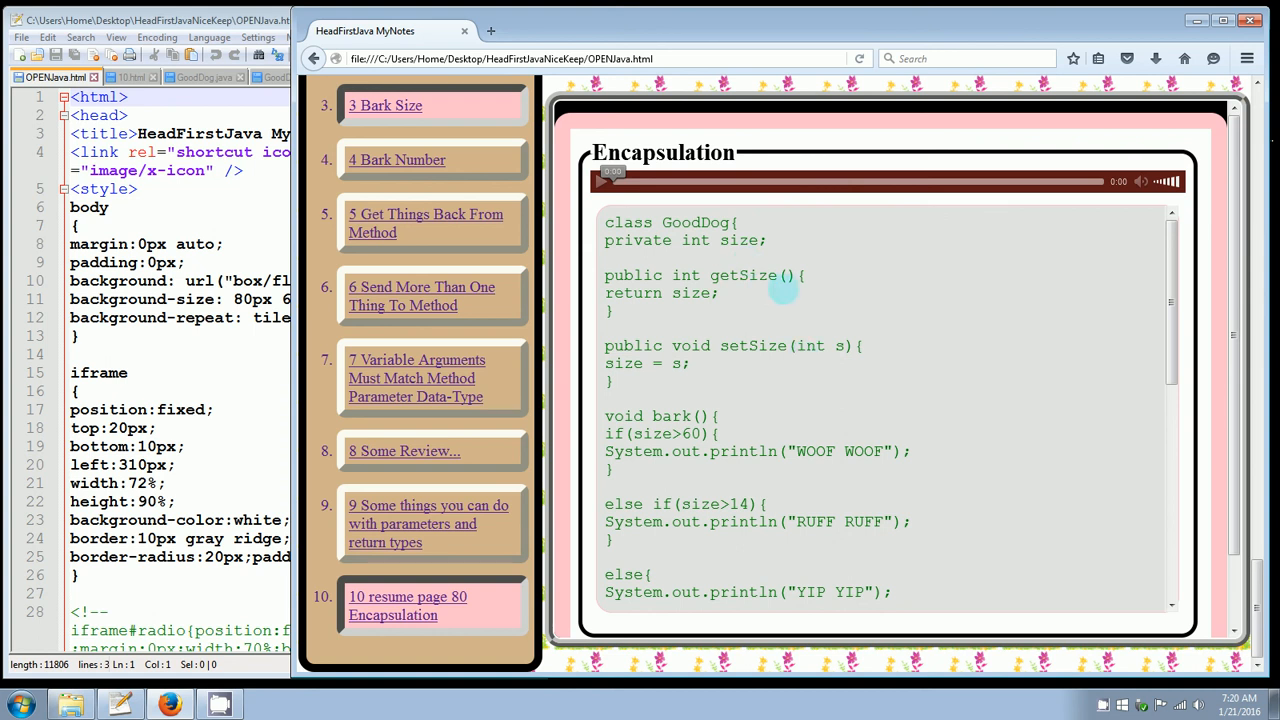
{"action": "mouse_move", "coordinate": [805, 288]}
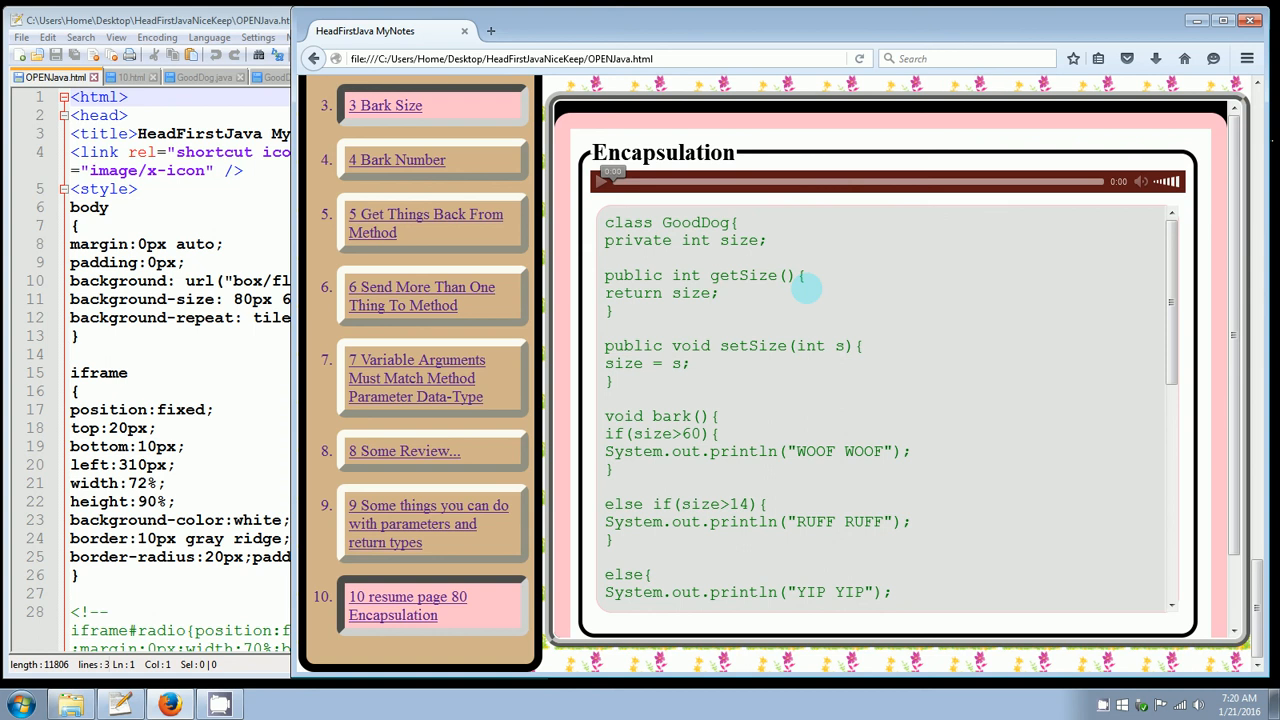
{"action": "mouse_move", "coordinate": [730, 290]}
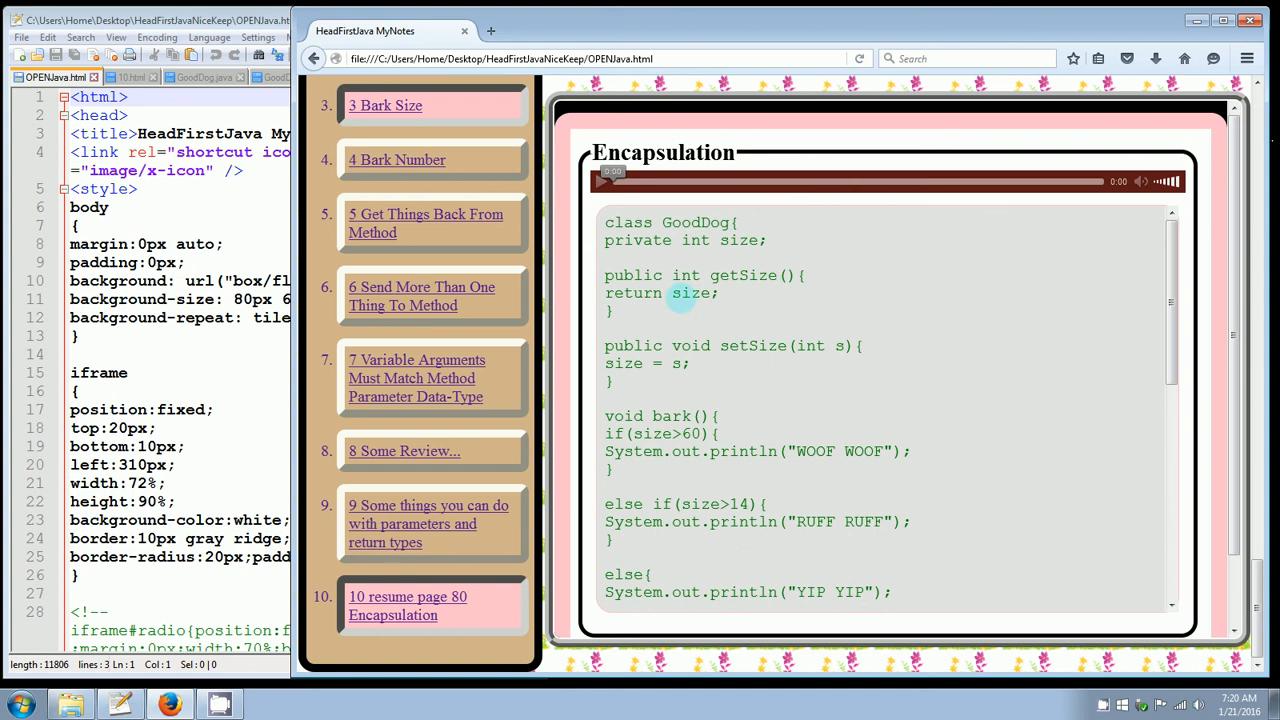
{"action": "mouse_move", "coordinate": [712, 295]}
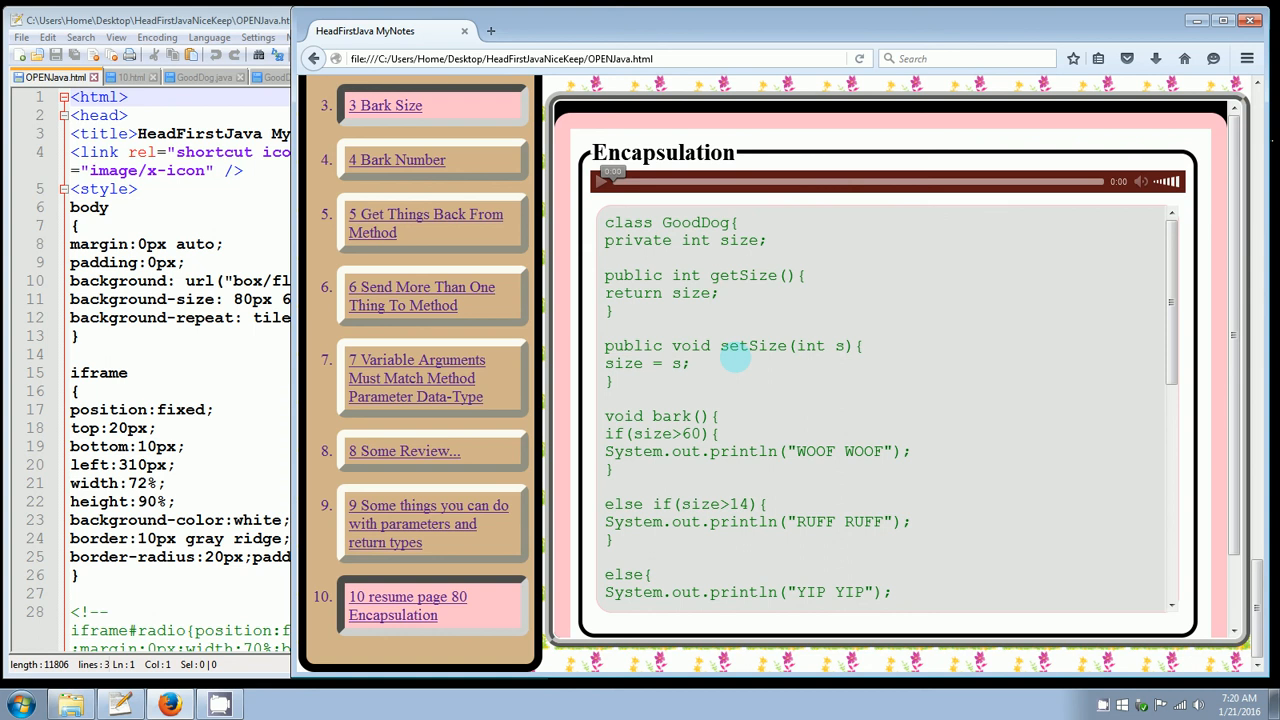
{"action": "mouse_move", "coordinate": [776, 358]}
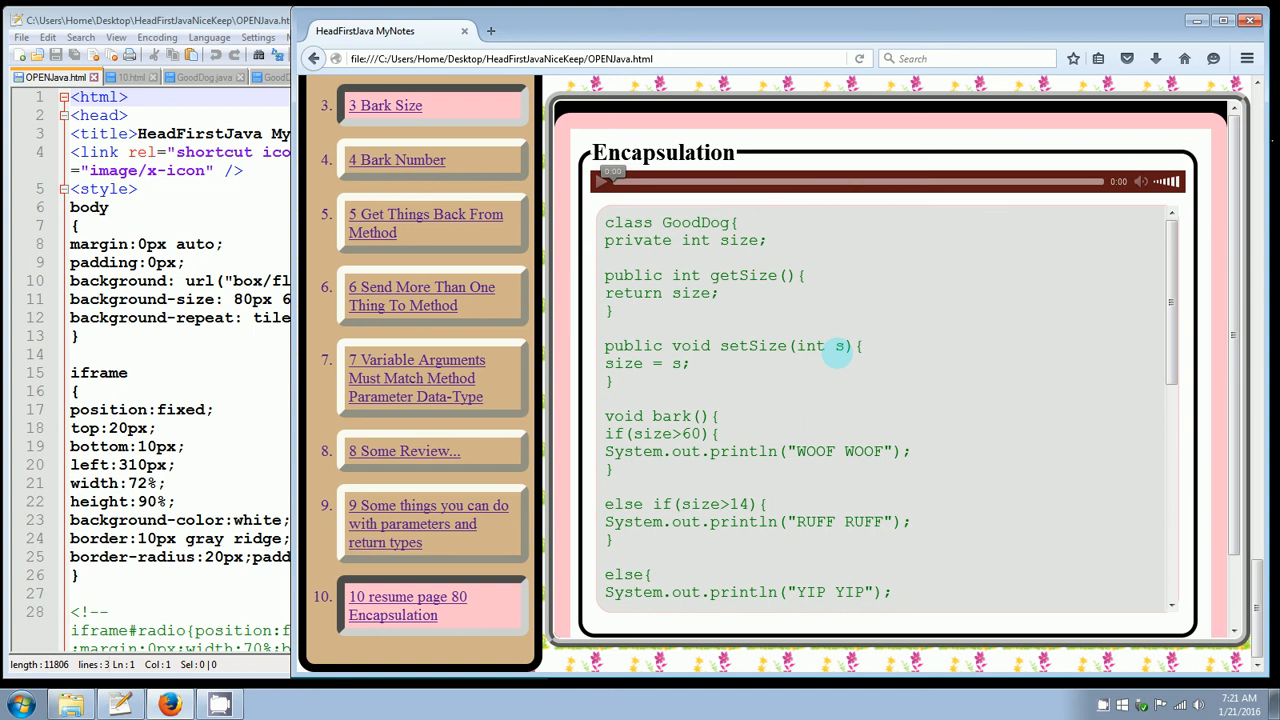
{"action": "mouse_move", "coordinate": [808, 351]}
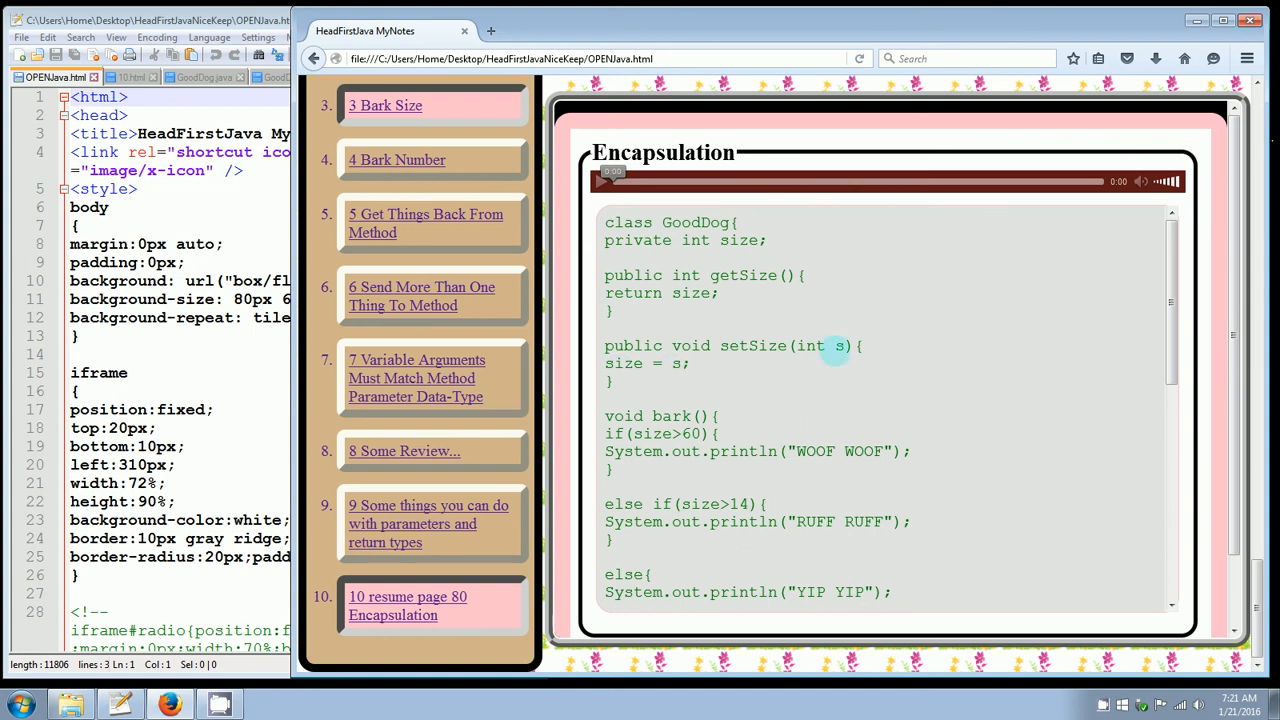
{"action": "scroll", "scroll_direction": "down", "scroll_amount": 3}
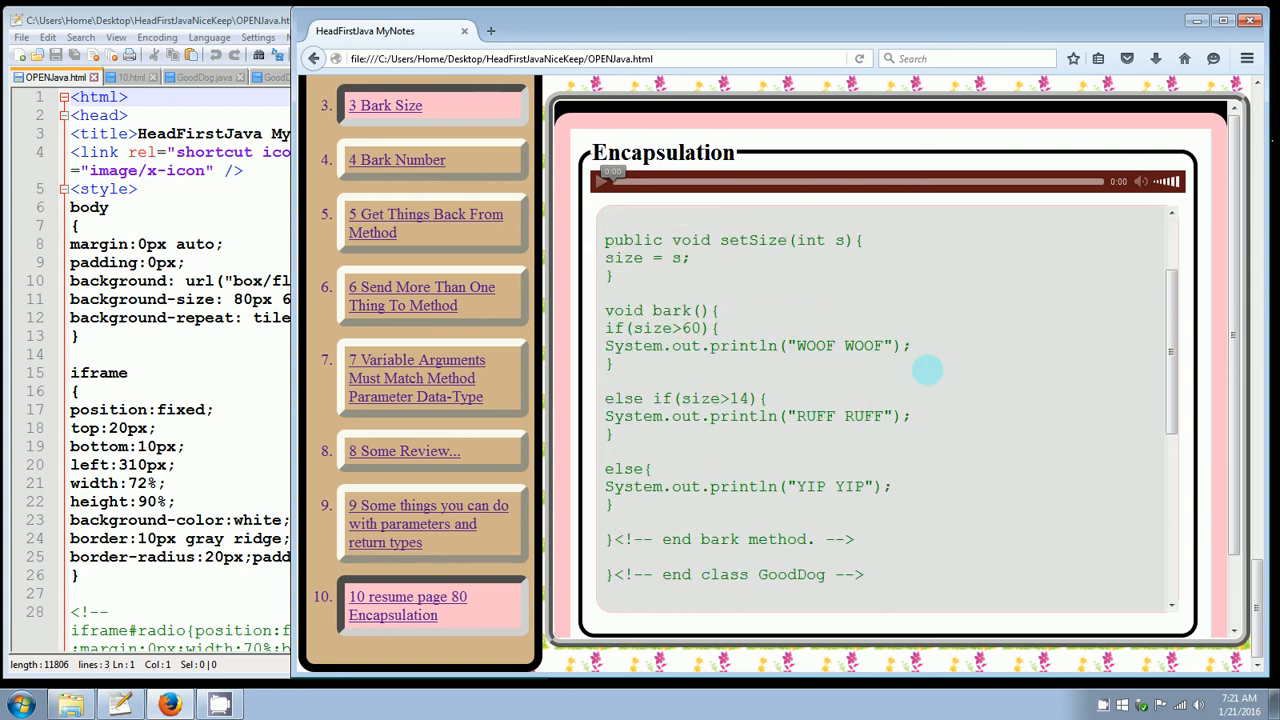
{"action": "mouse_move", "coordinate": [930, 370]}
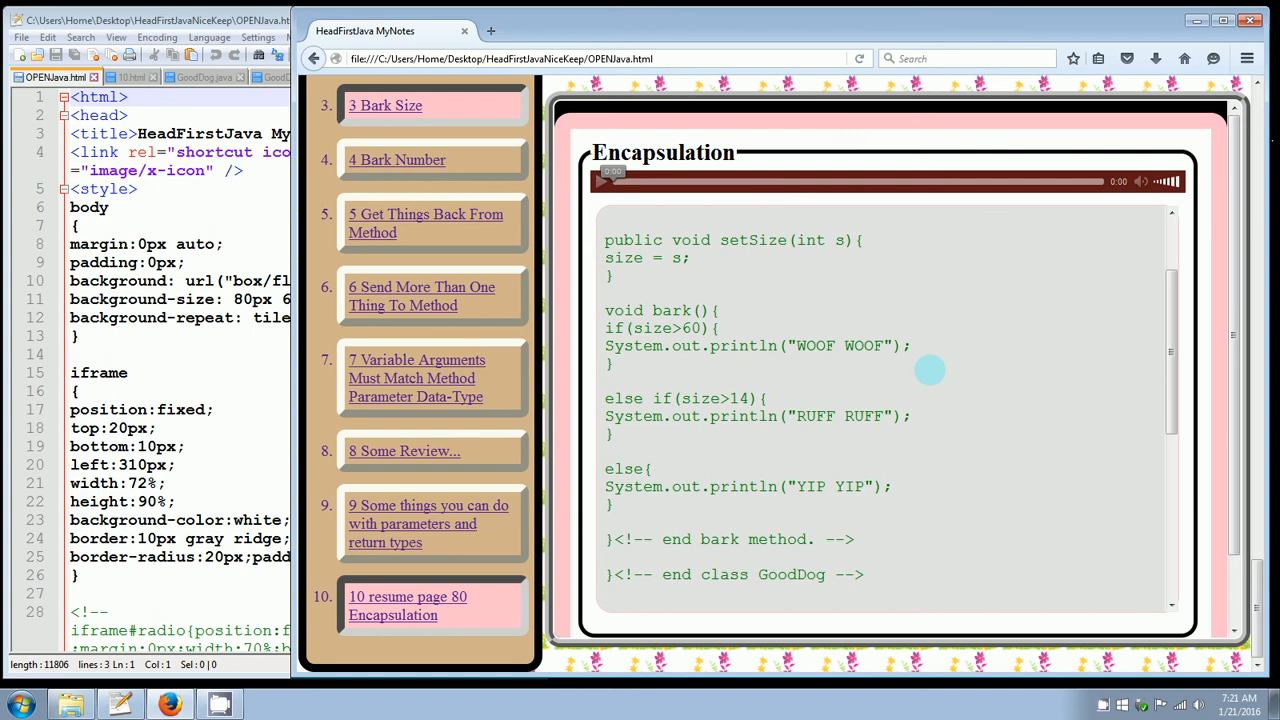
{"action": "mouse_move", "coordinate": [1147, 427]}
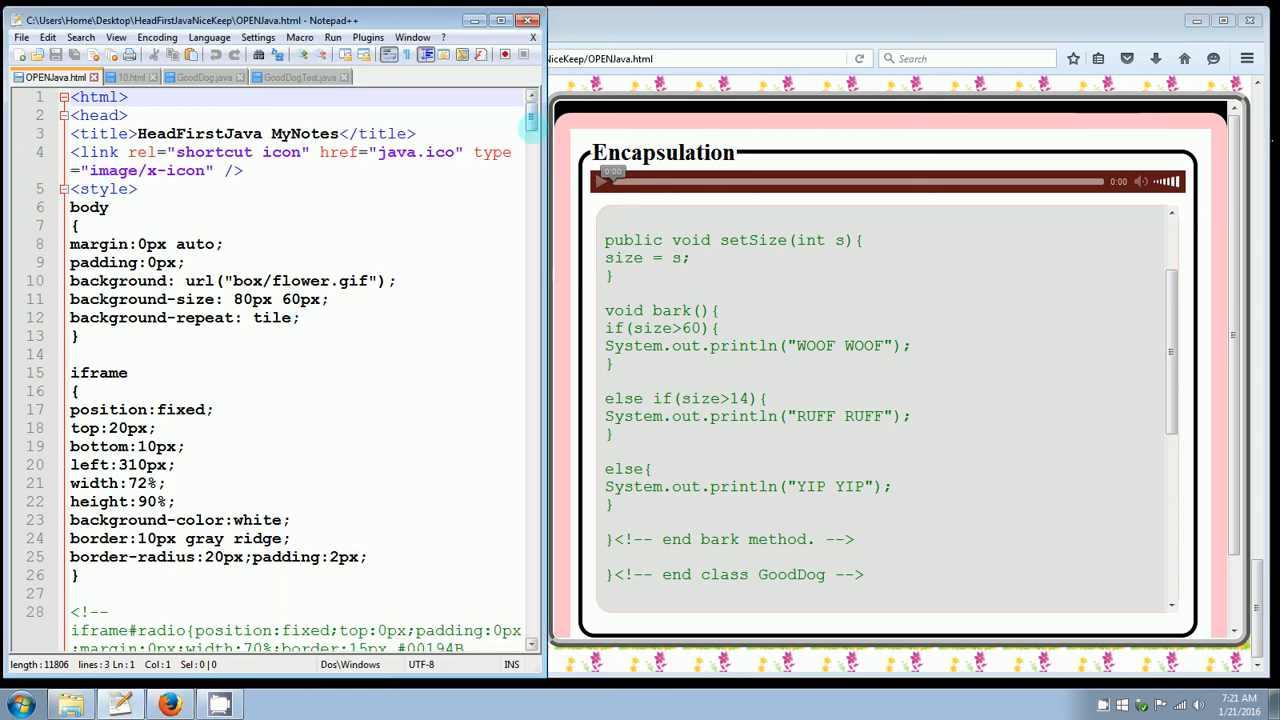
- Scroll OPENJava.html down to the Chapter 4 navigation links around line 338
{"action": "scroll", "scroll_direction": "down", "scroll_amount": 3}
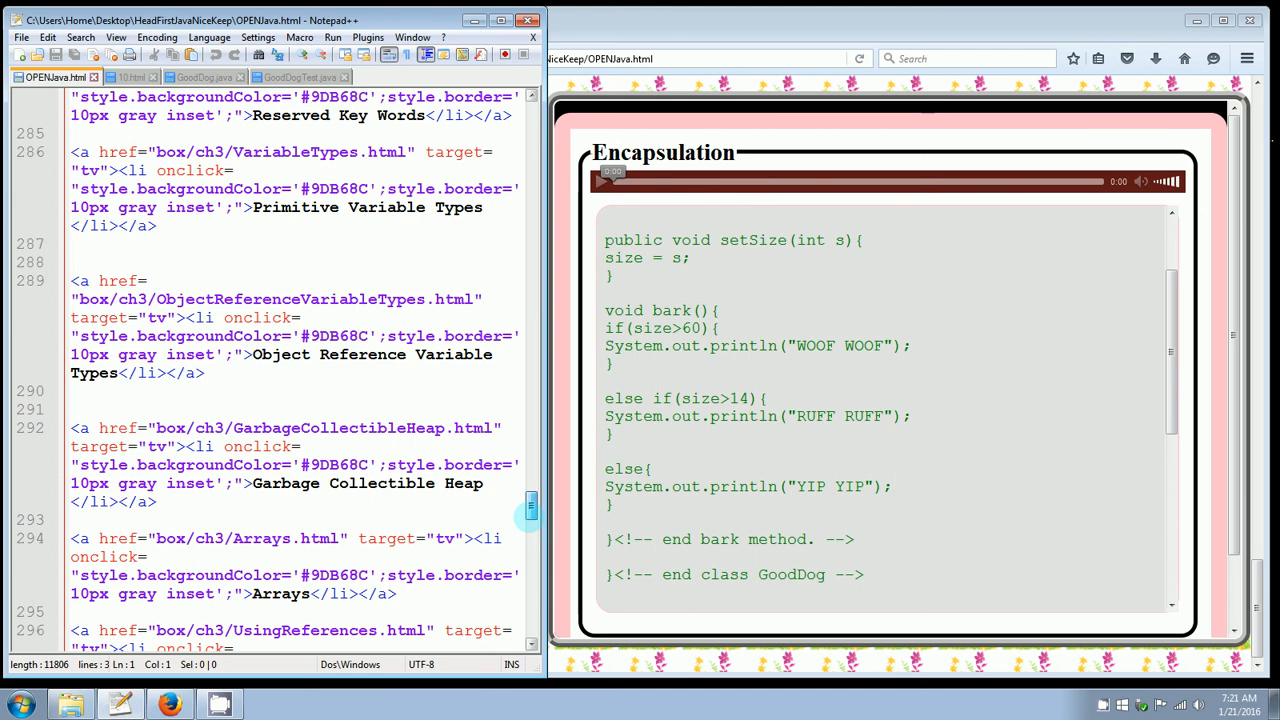
{"action": "scroll", "scroll_direction": "down", "scroll_amount": 3}
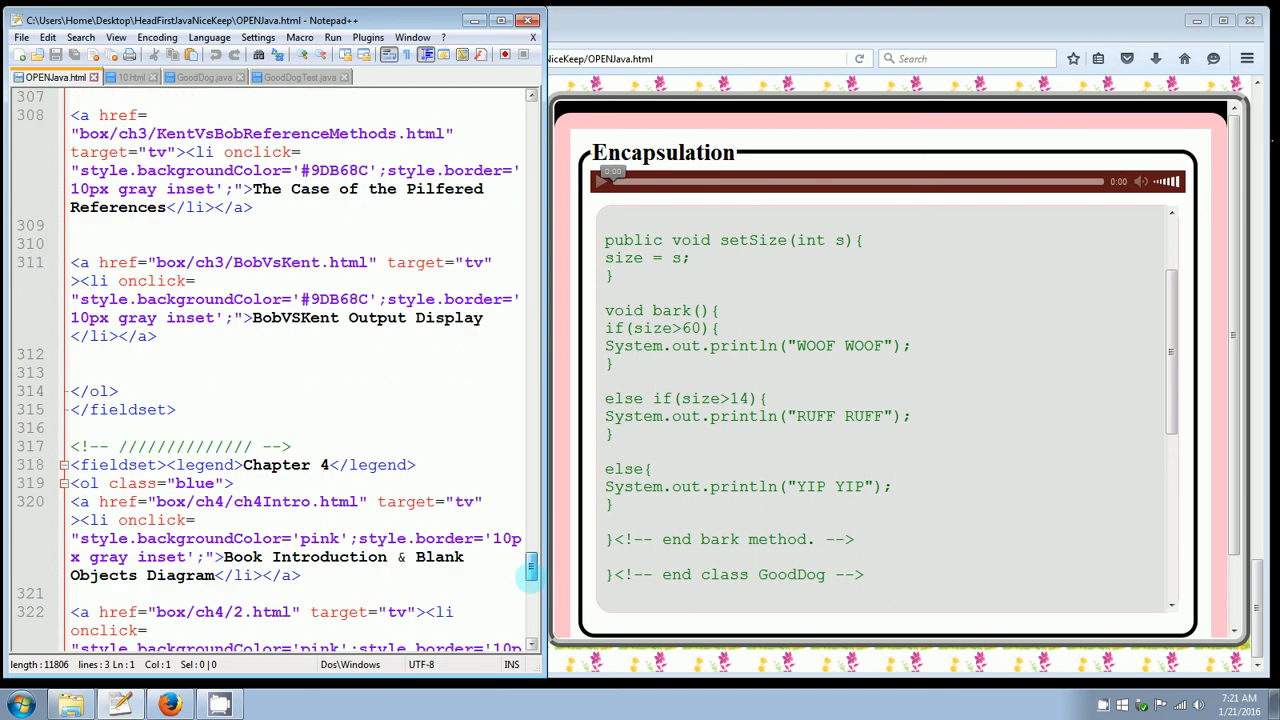
{"action": "scroll", "scroll_direction": "down", "scroll_amount": 3}
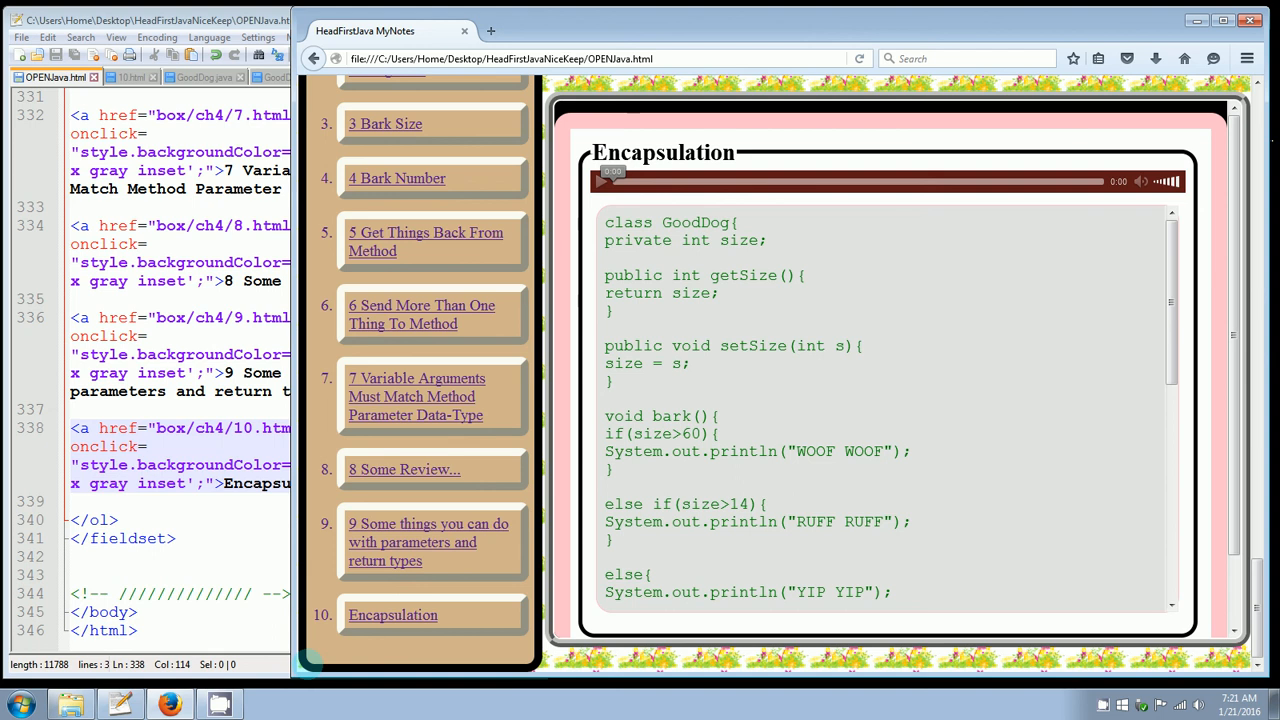
{"action": "mouse_move", "coordinate": [394, 615]}
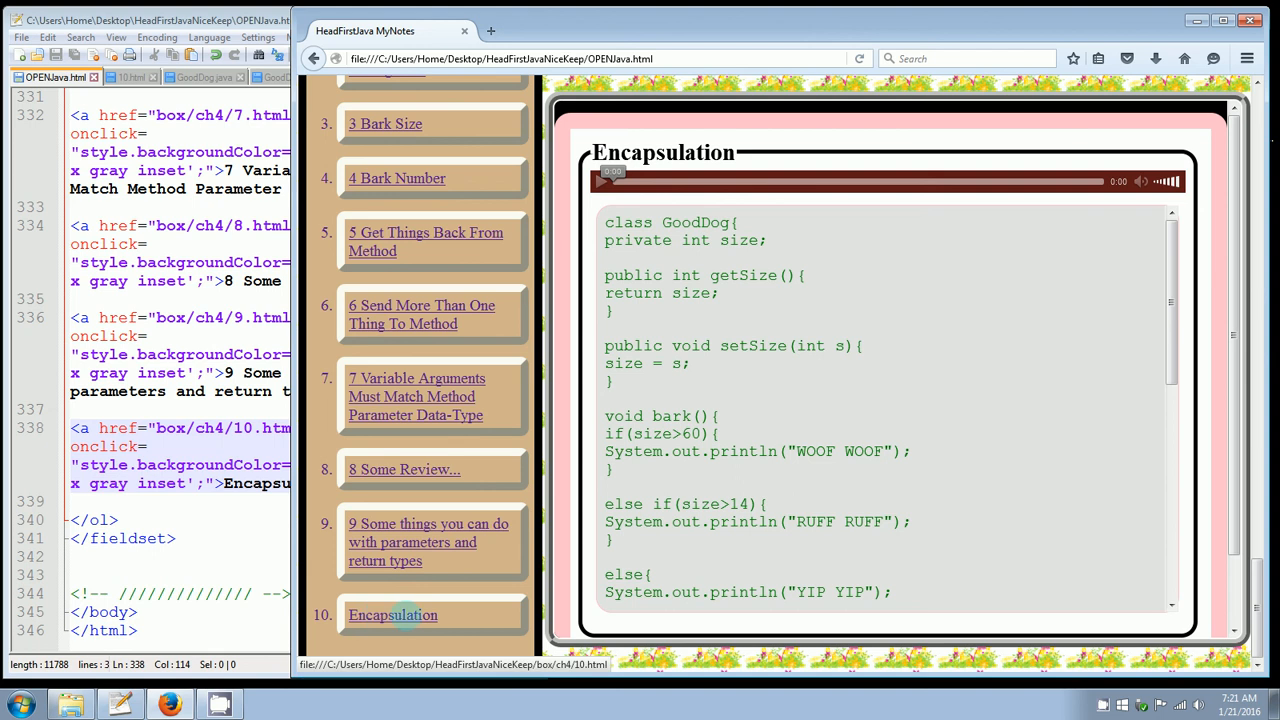